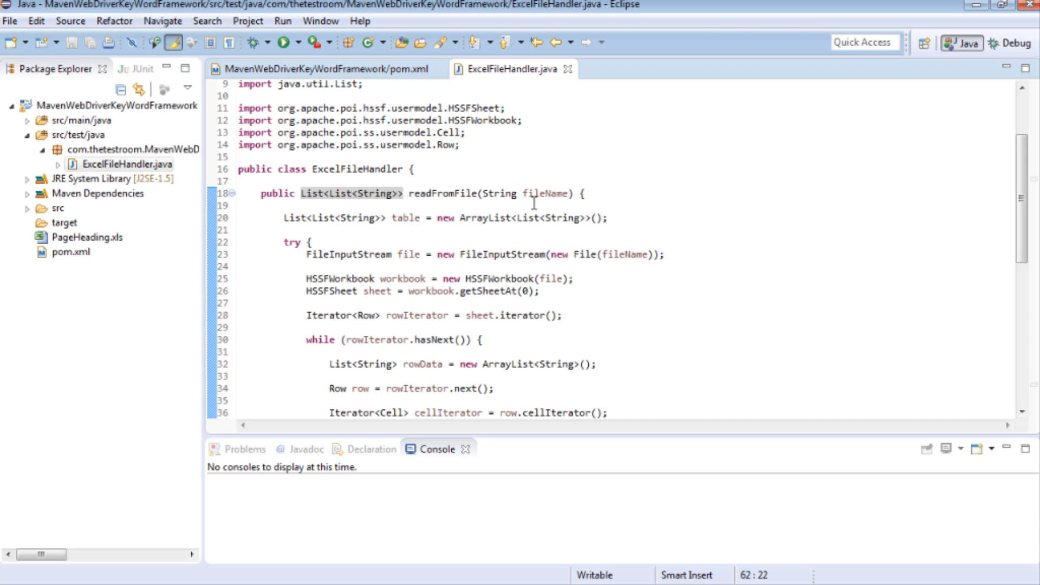
- Create a new class named ZooPageHeadingTest in the src/test/java package
{"action": "left_click", "coordinate": [584, 193]}
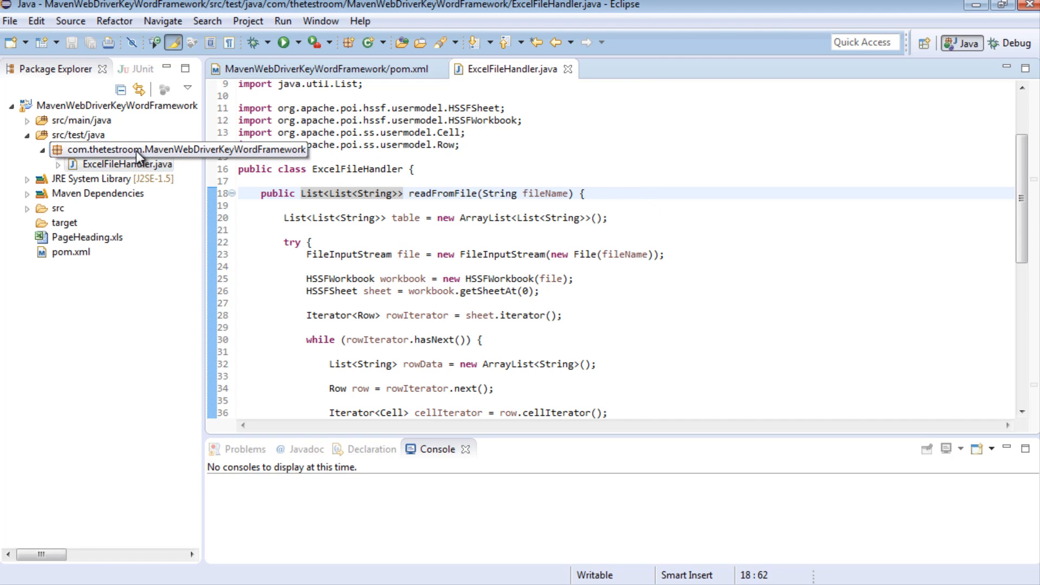
{"action": "mouse_move", "coordinate": [162, 157]}
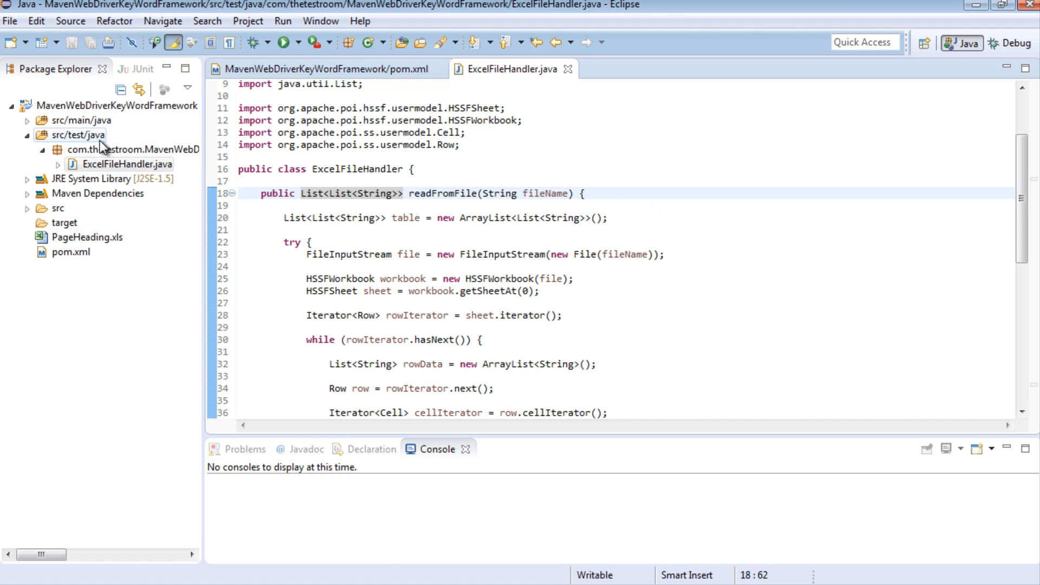
{"action": "right_click", "coordinate": [80, 150]}
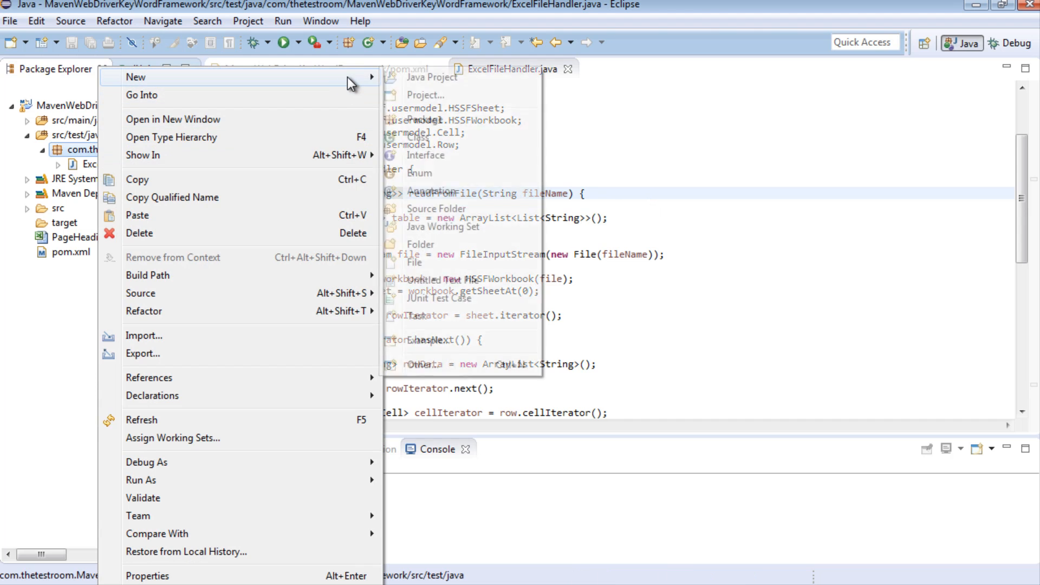
{"action": "left_click", "coordinate": [412, 133]}
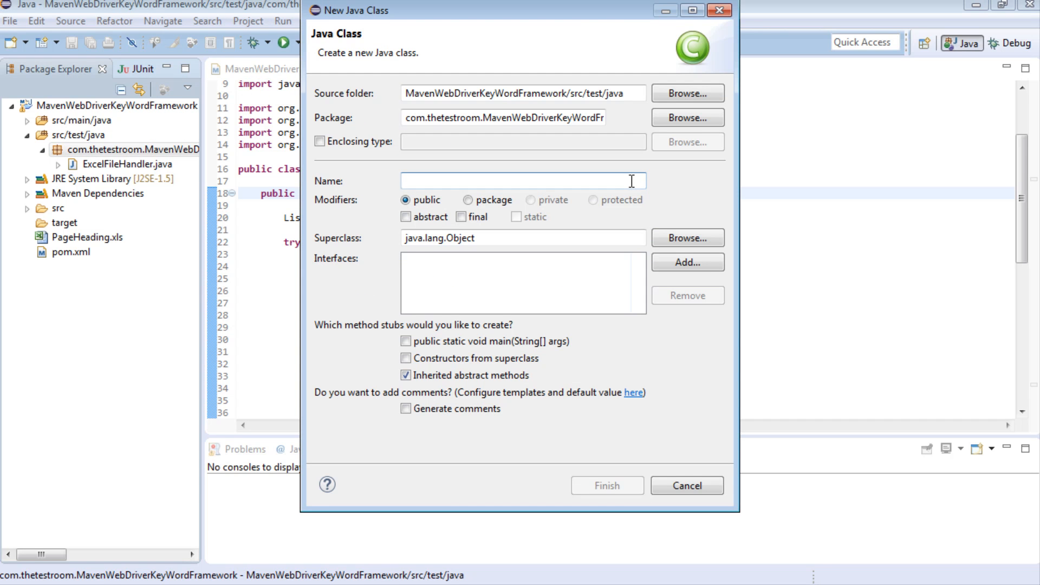
{"action": "type", "text": "Zoo"}
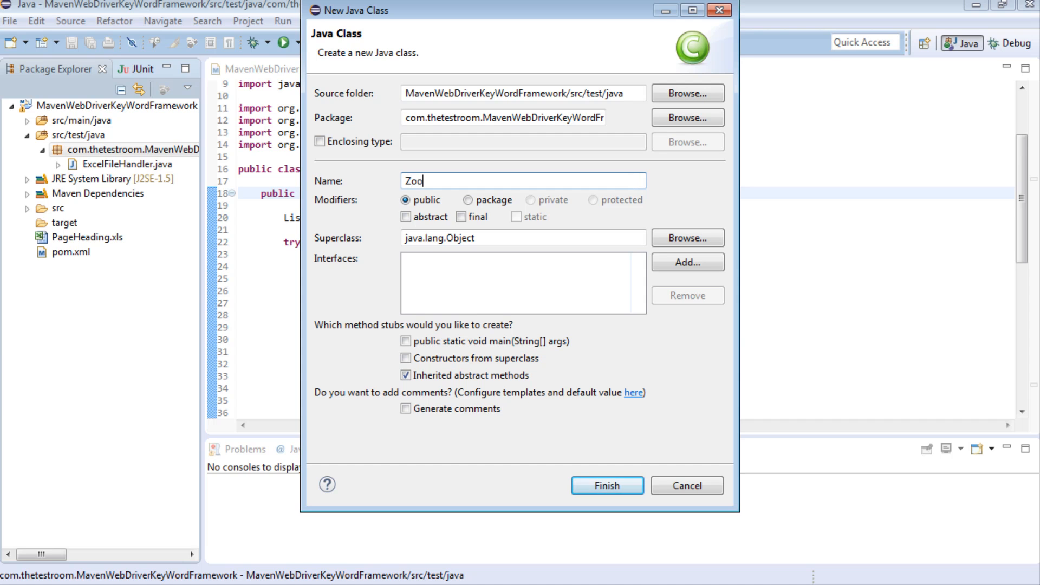
{"action": "type", "text": "Pea"}
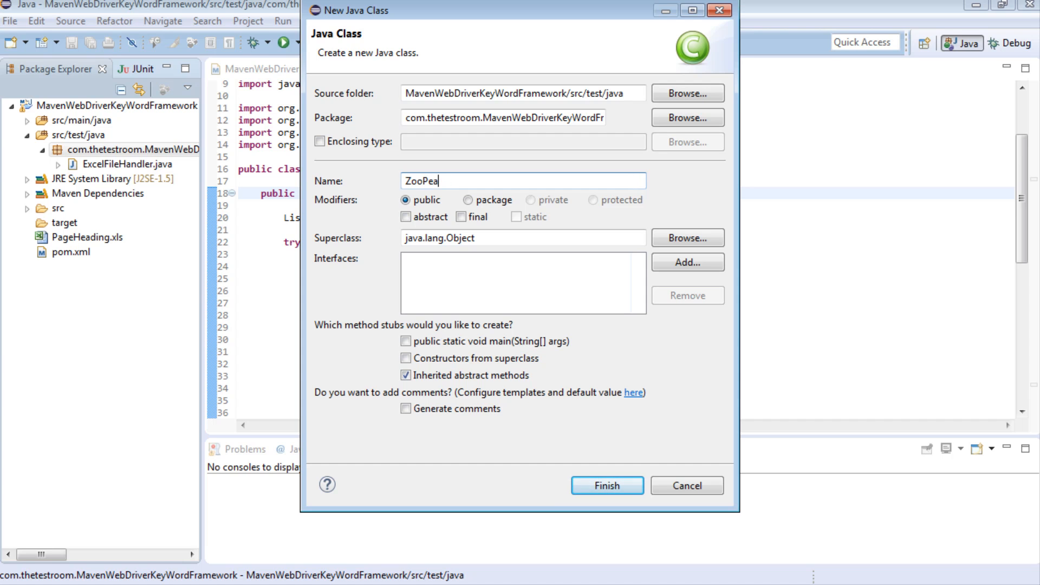
{"action": "type", "text": "g"}
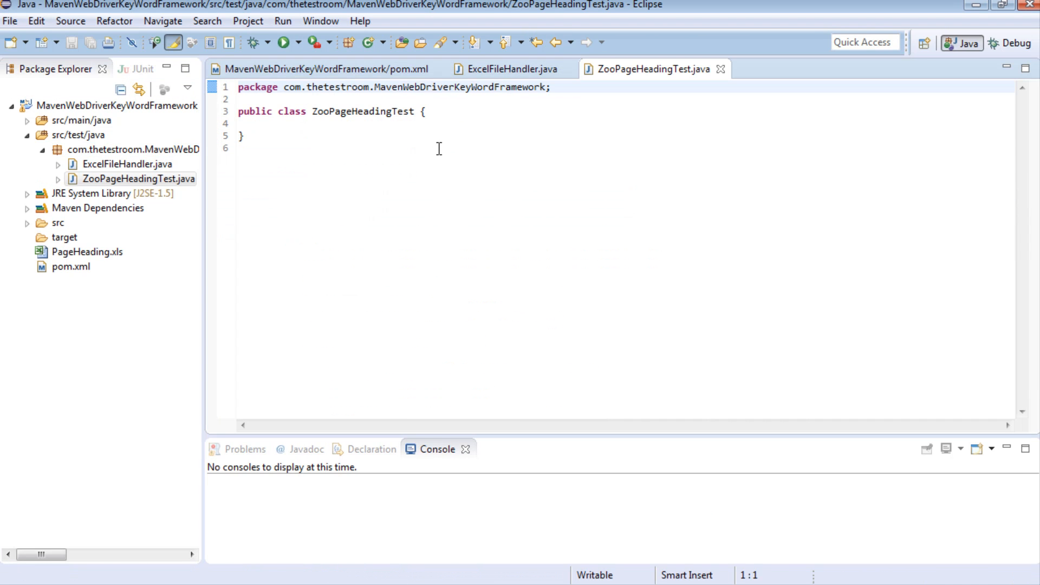
- Declare the fields 'WebDriver driver;' and 'ExcelFileHandler excelFileHandler;' in the class body
{"action": "left_click", "coordinate": [423, 111]}
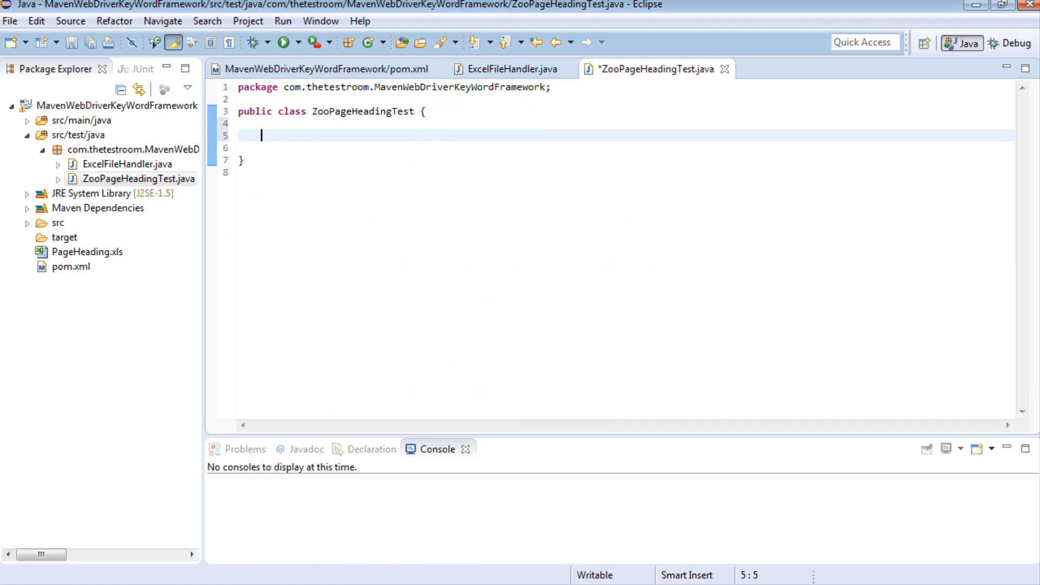
{"action": "type", "text": "WebDriver"}
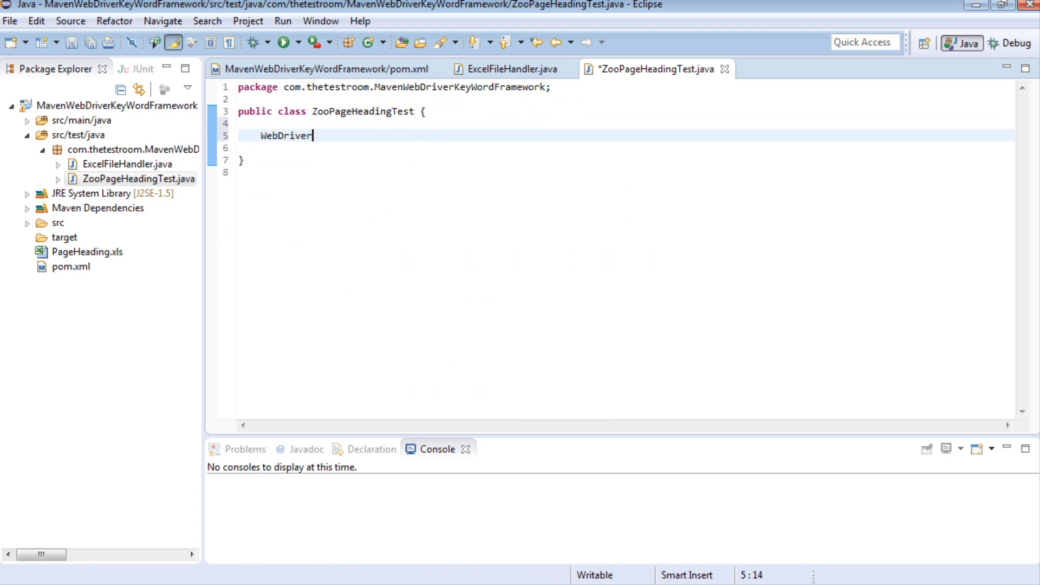
{"action": "type", "text": "driver"}
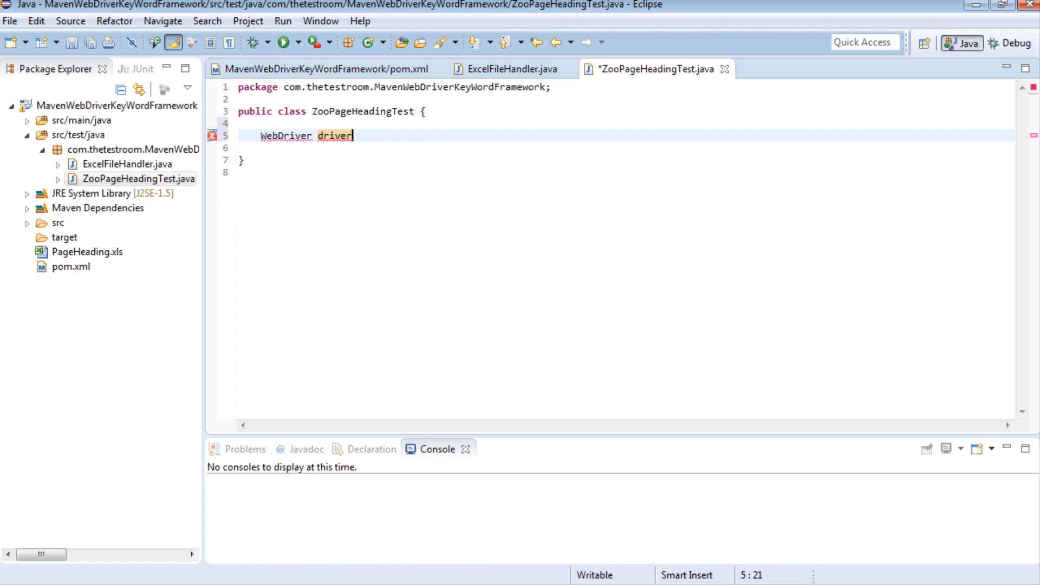
{"action": "type", "text": ";"}
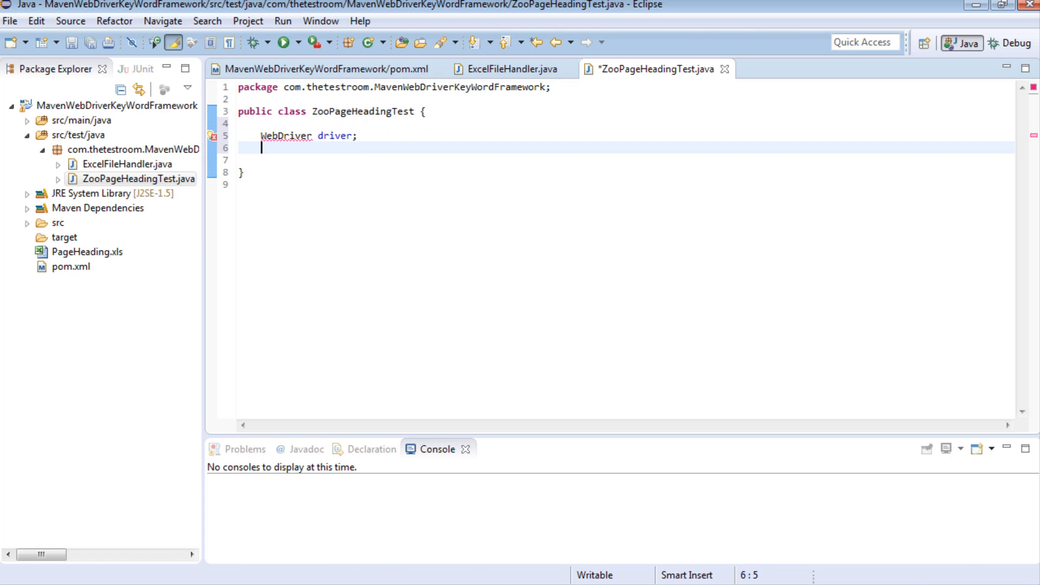
{"action": "type", "text": "Excel"}
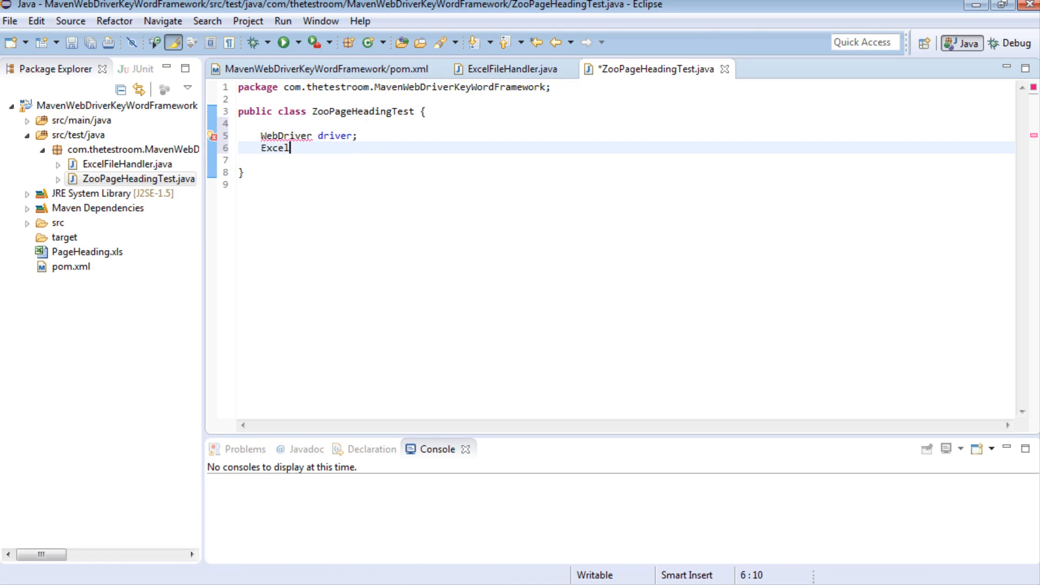
{"action": "type", "text": "FileHandler"}
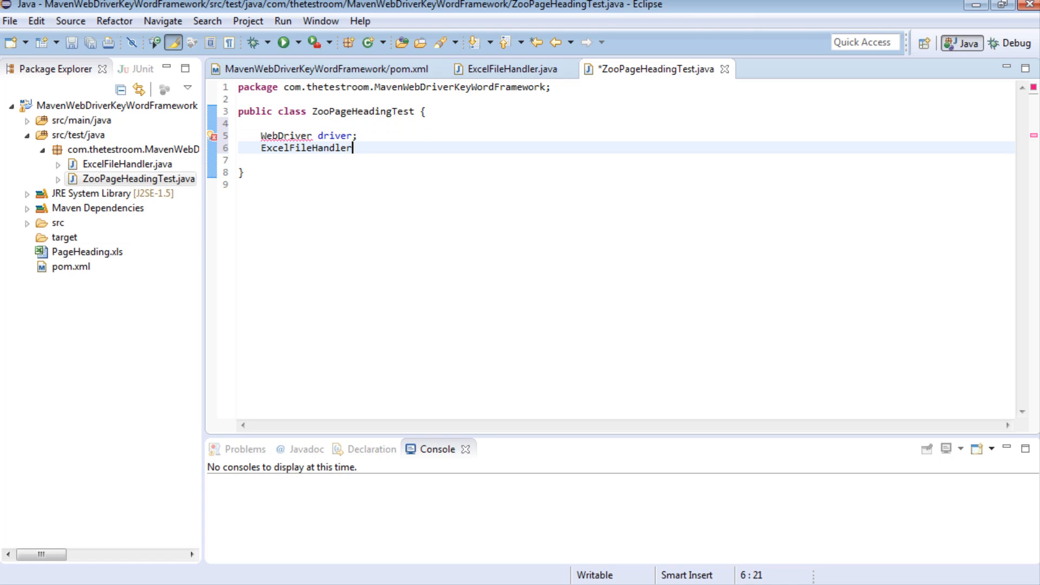
{"action": "type", "text": "excel"}
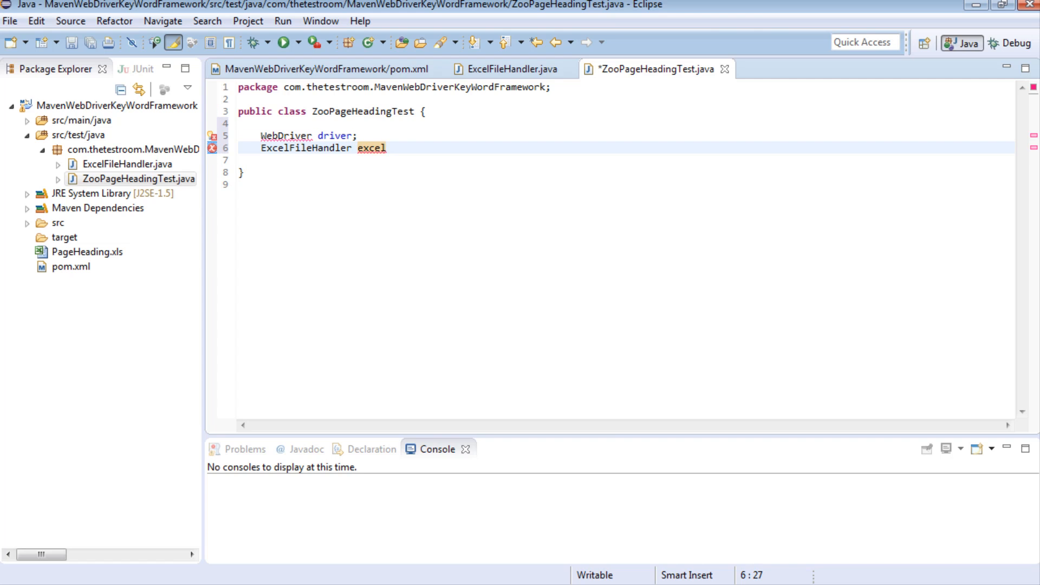
{"action": "type", "text": "FileHand"}
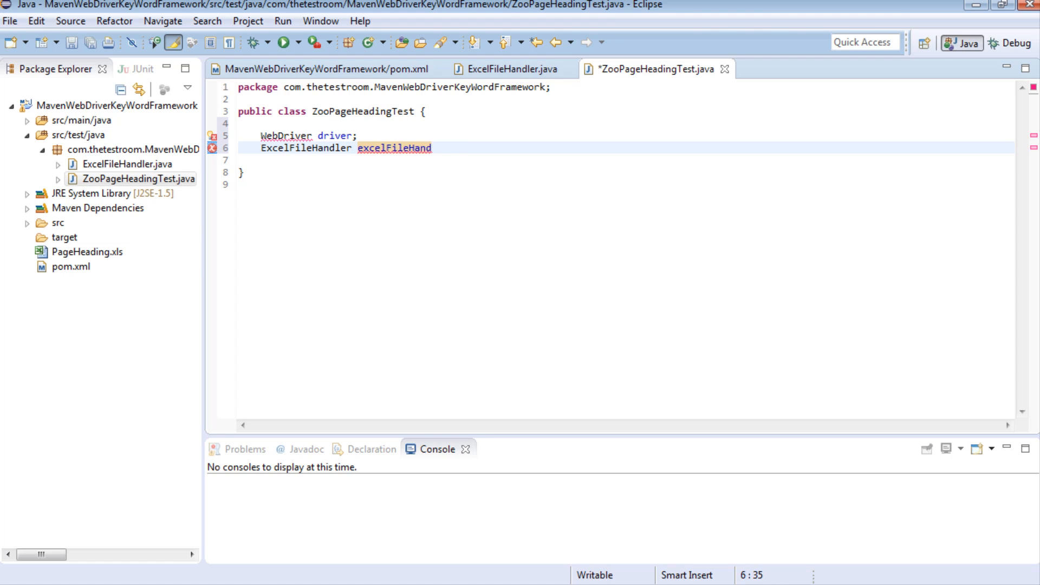
{"action": "type", "text": "ler;"}
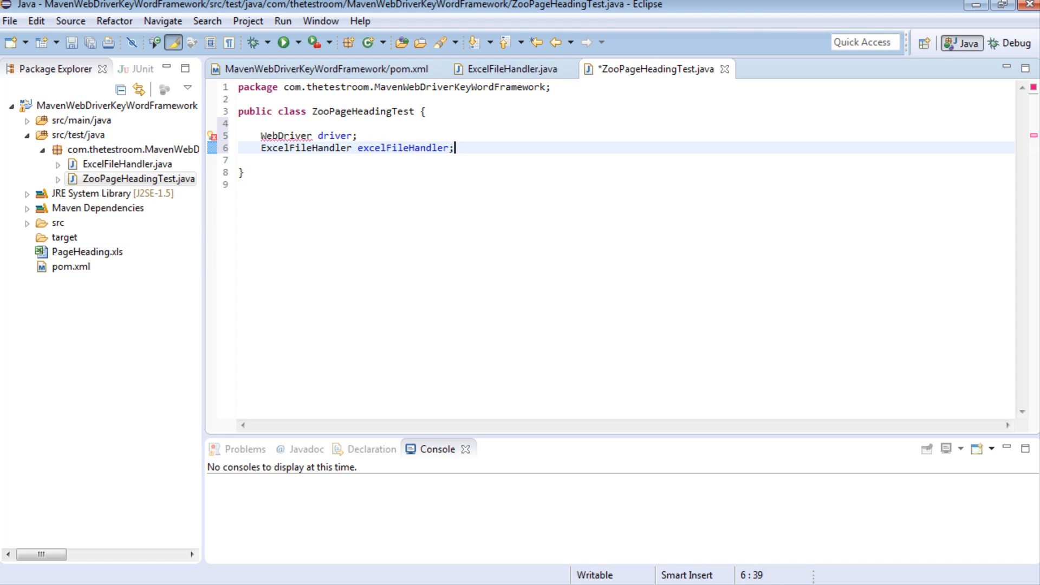
{"action": "key", "text": "Return"}
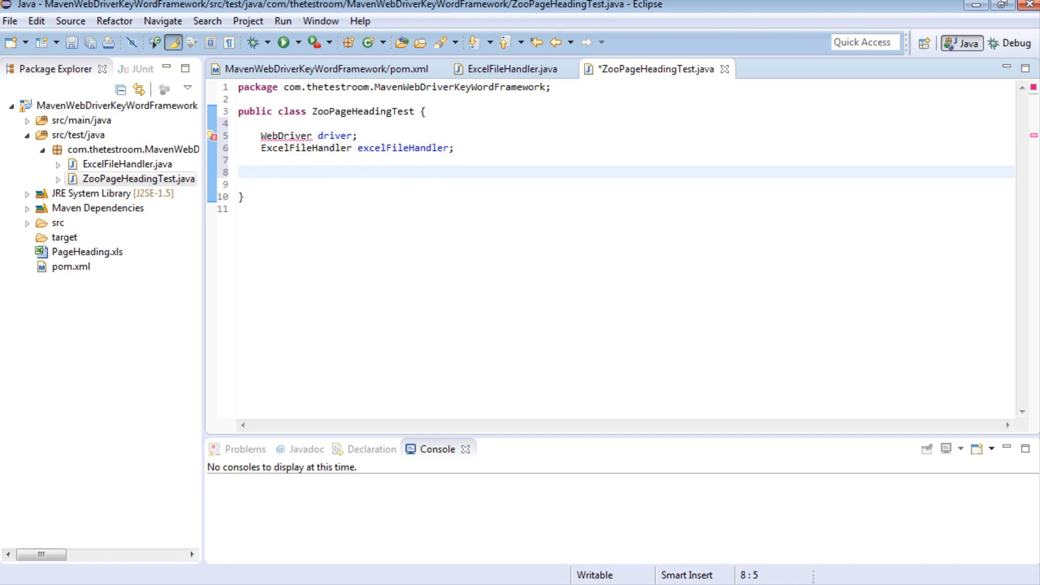
{"action": "type", "text": "@Before"}
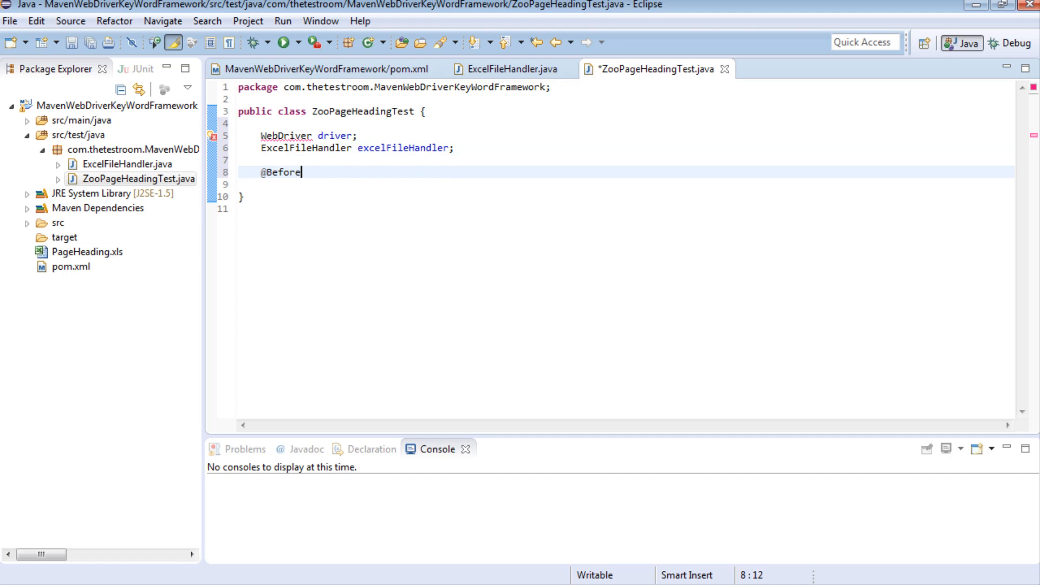
{"action": "key", "text": "Return"}
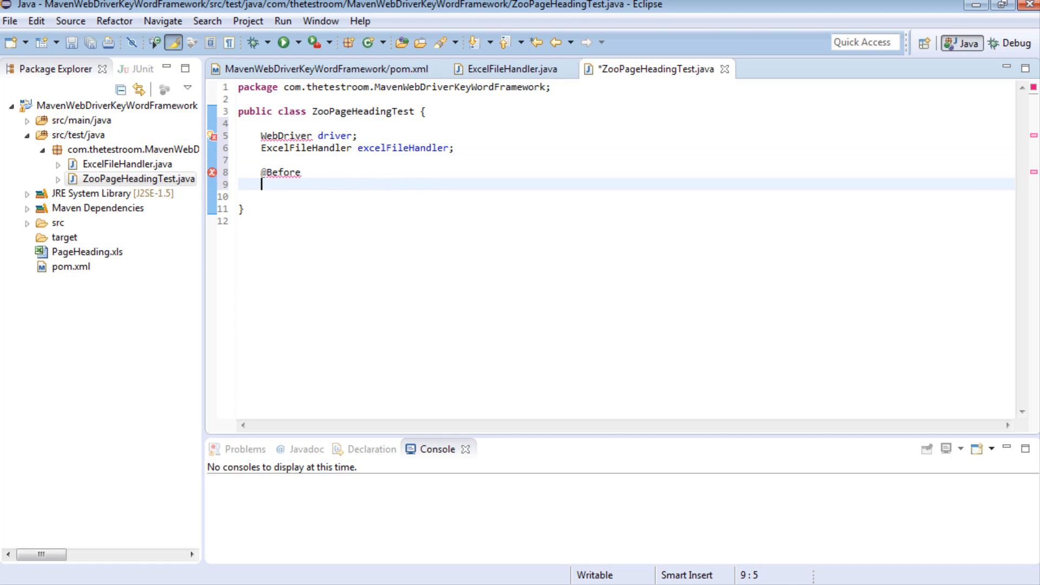
{"action": "type", "text": "public"}
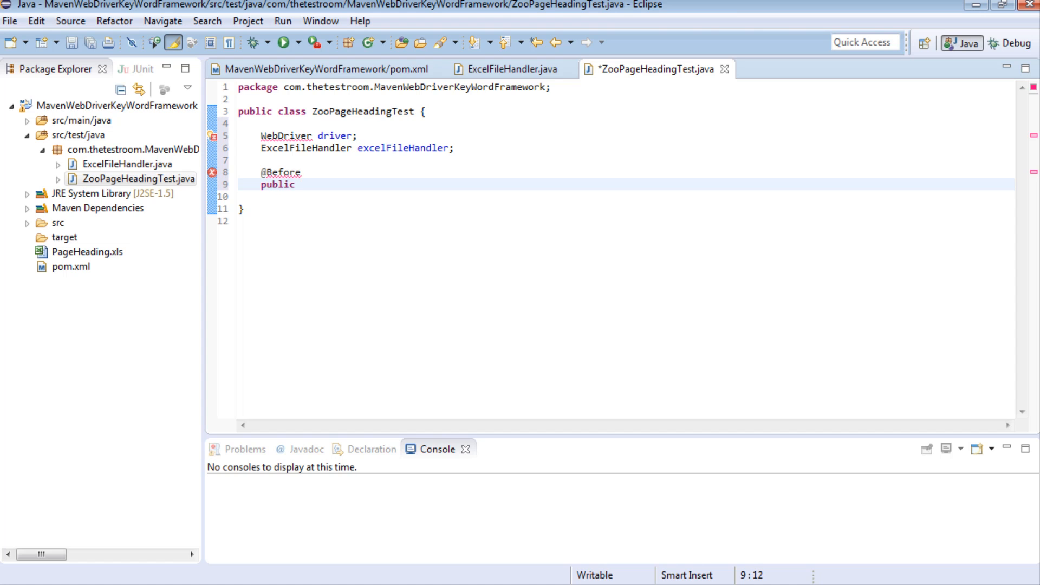
{"action": "type", "text": "vo"}
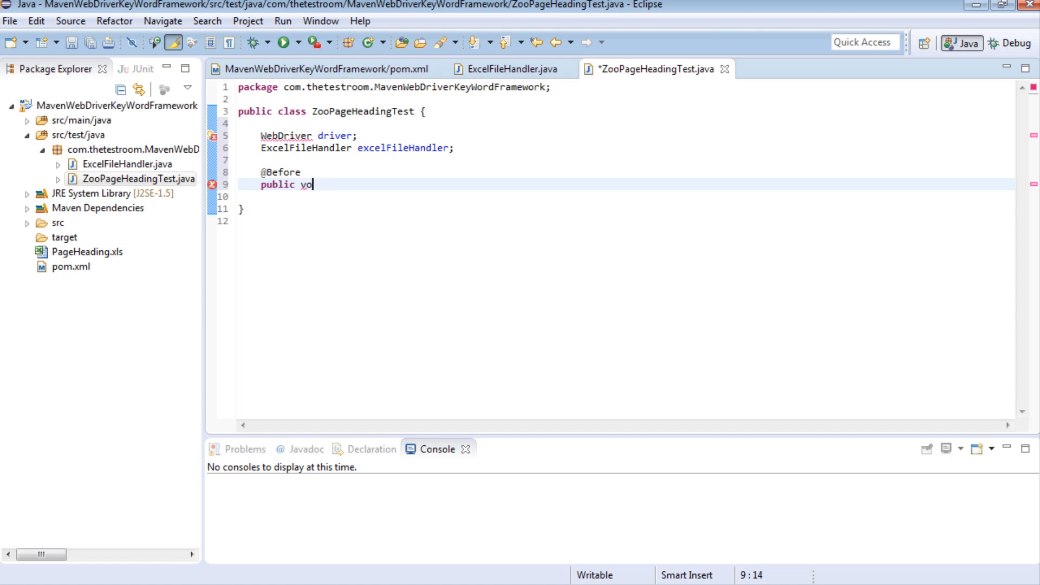
{"action": "type", "text": "id setUp()"}
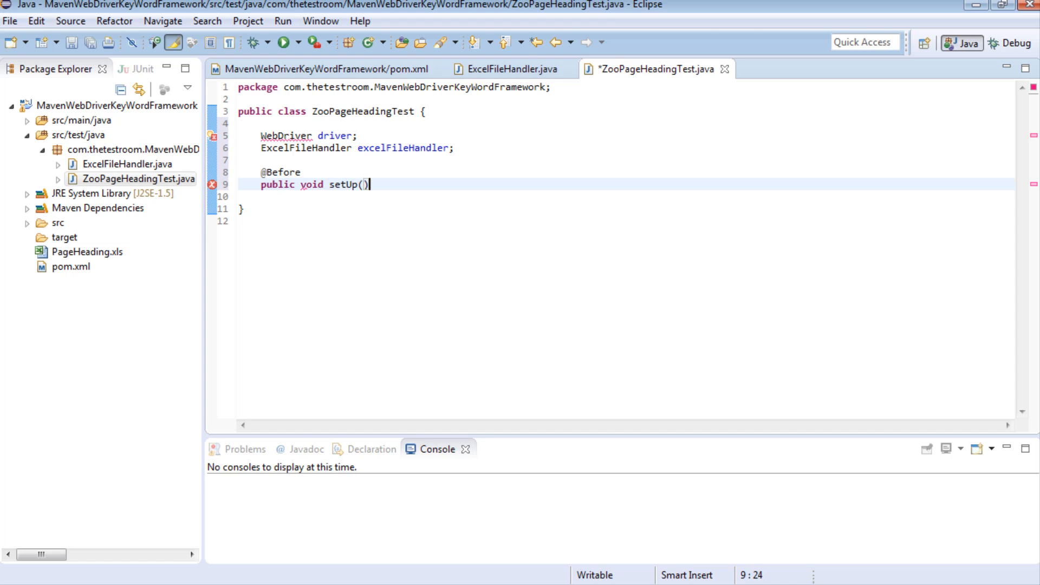
{"action": "type", "text": "{"}
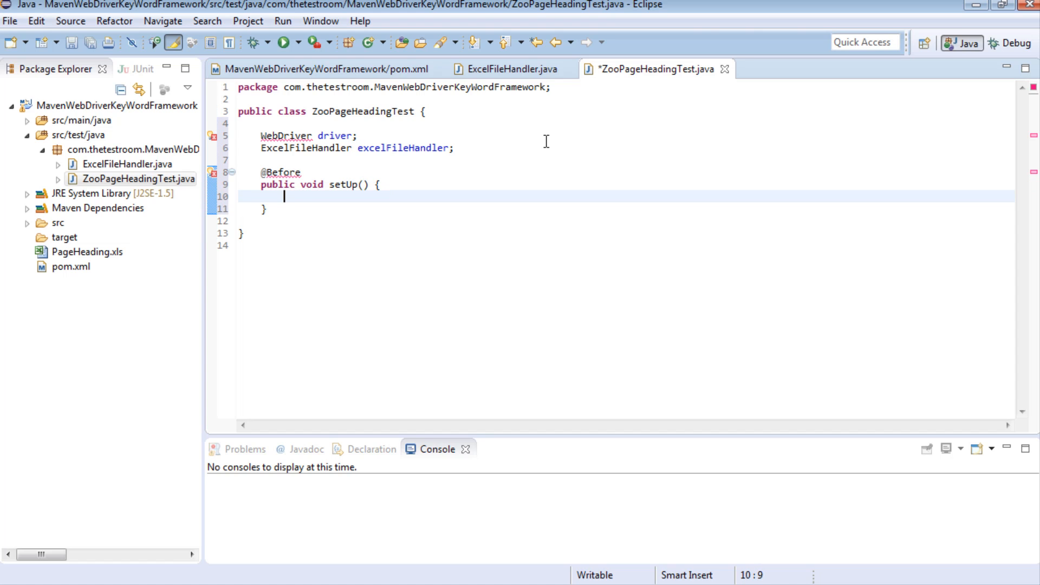
- Assign driver = new FirefoxDriver(); and start the excelFileHandler assignment
{"action": "type", "text": "driver ="}
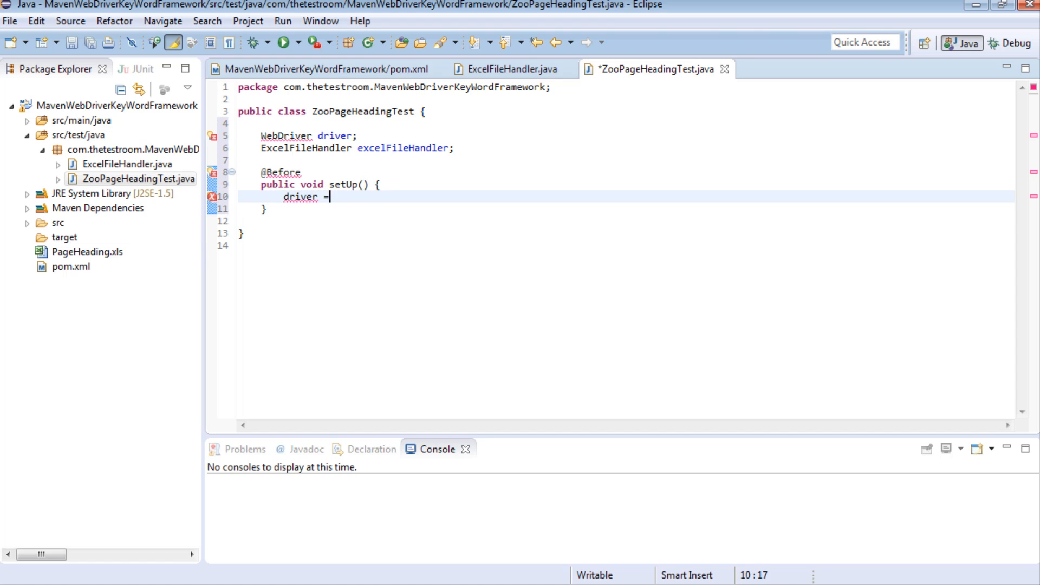
{"action": "type", "text": "new FireF"}
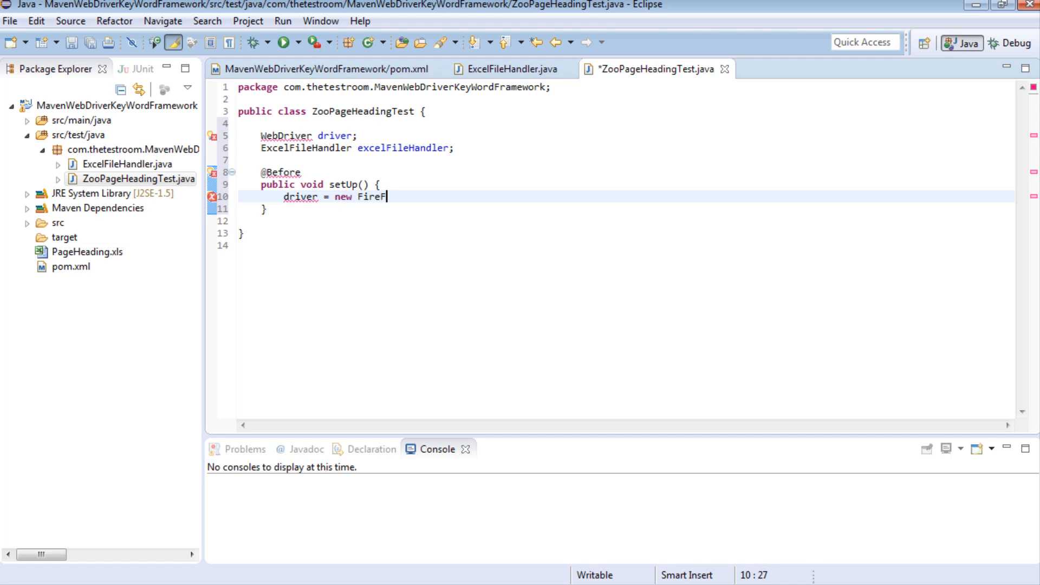
{"action": "type", "text": "oxDriver*()"}
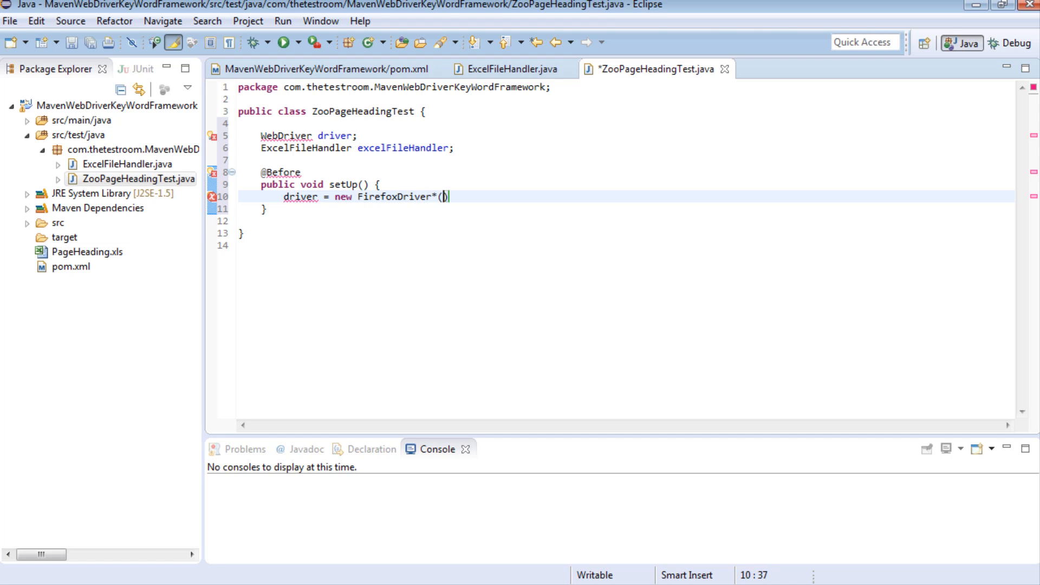
{"action": "type", "text": ");"}
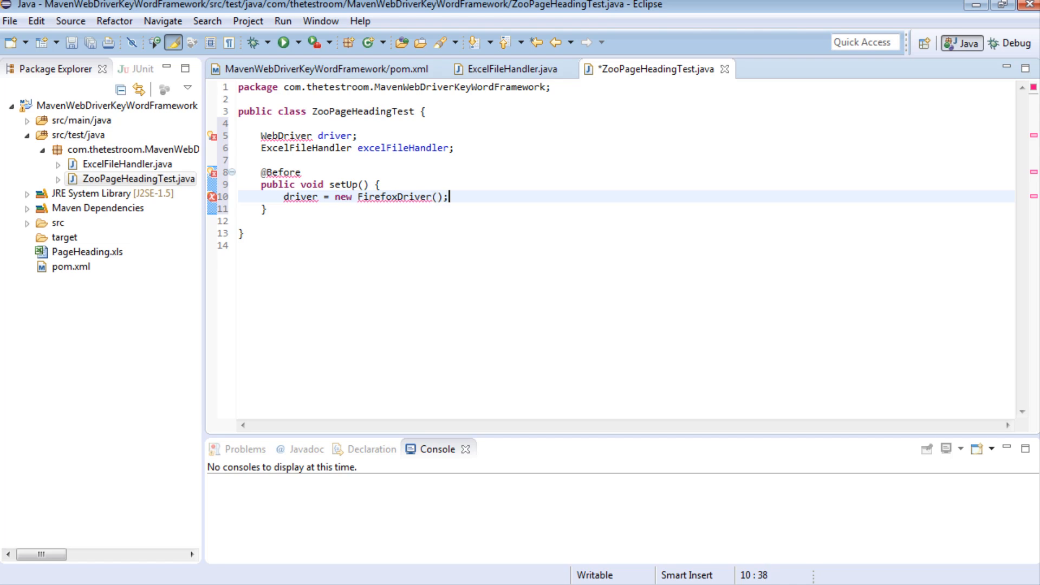
{"action": "key", "text": "Return"}
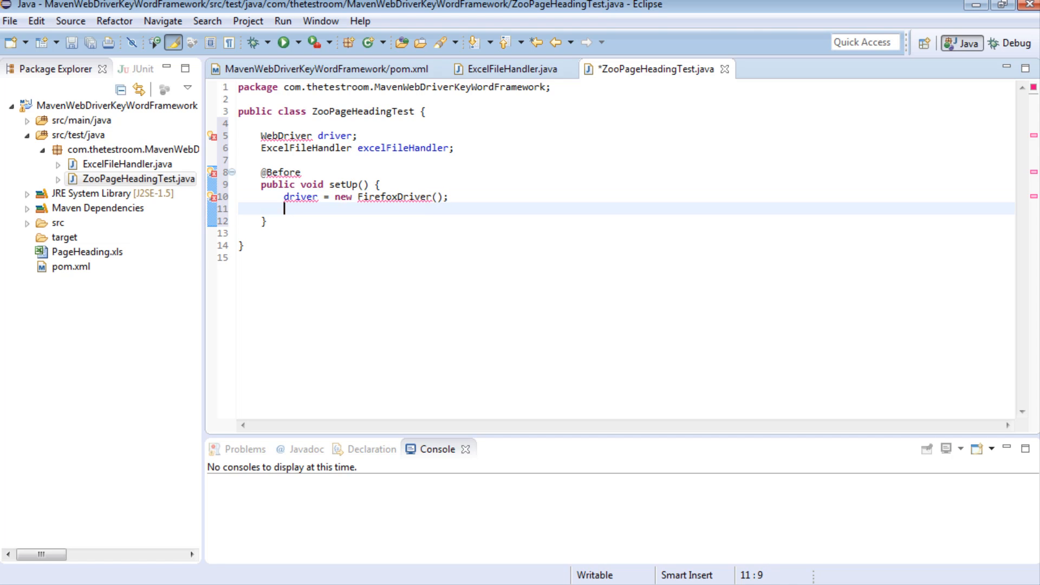
{"action": "type", "text": "excelFileHandler"}
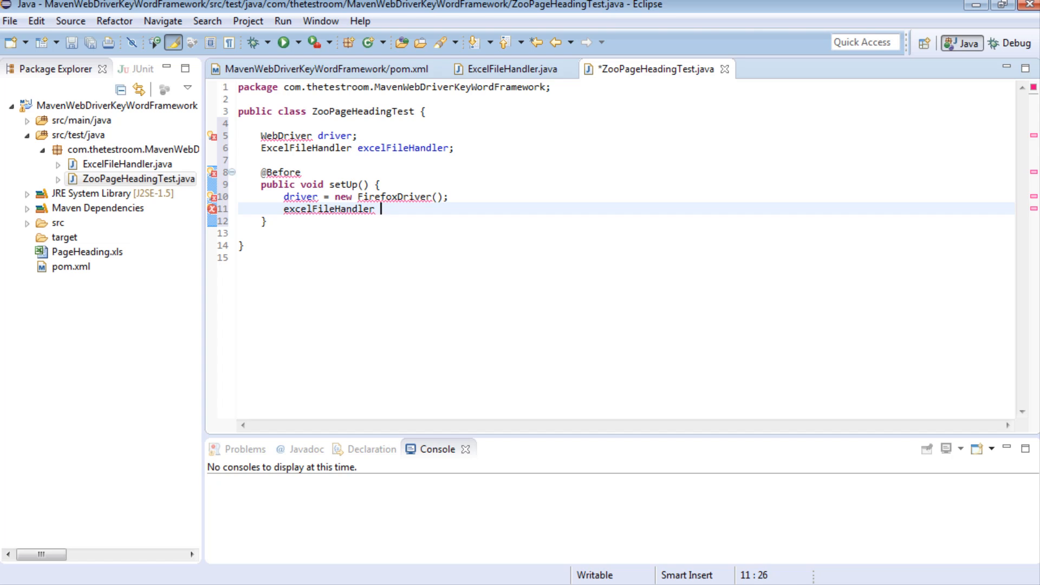
{"action": "type", "text": "= new ex"}
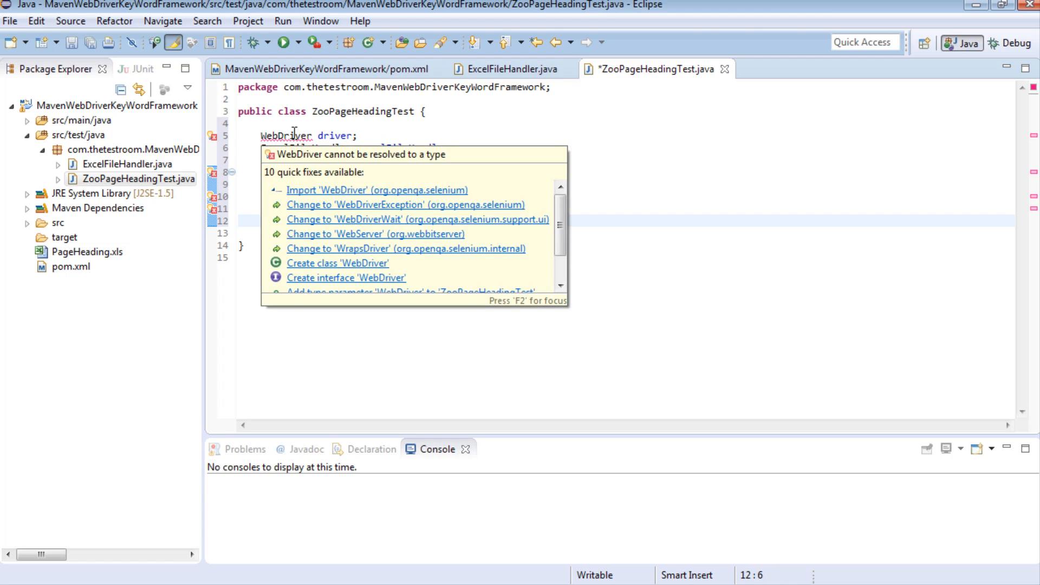
- Import WebDriver from Selenium and Before from org.junit via Quick Fix
{"action": "left_click", "coordinate": [376, 189]}
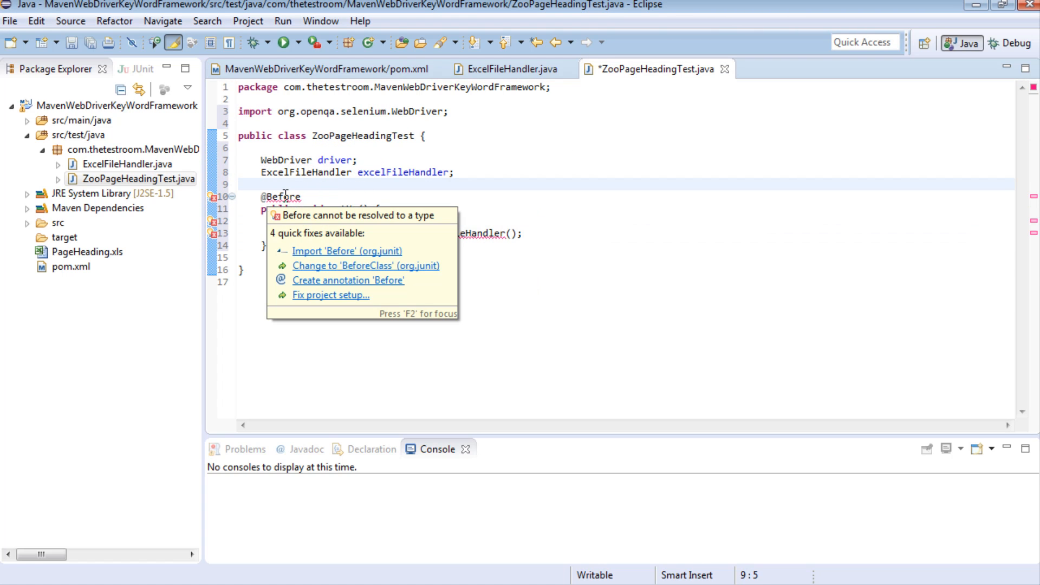
{"action": "left_click", "coordinate": [347, 251]}
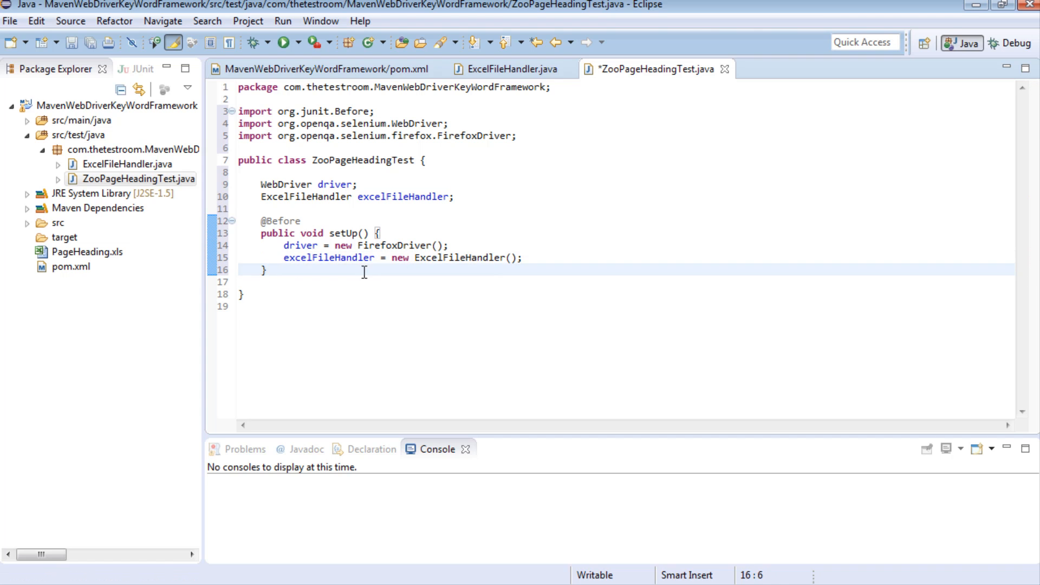
{"action": "type", "text": "@After"}
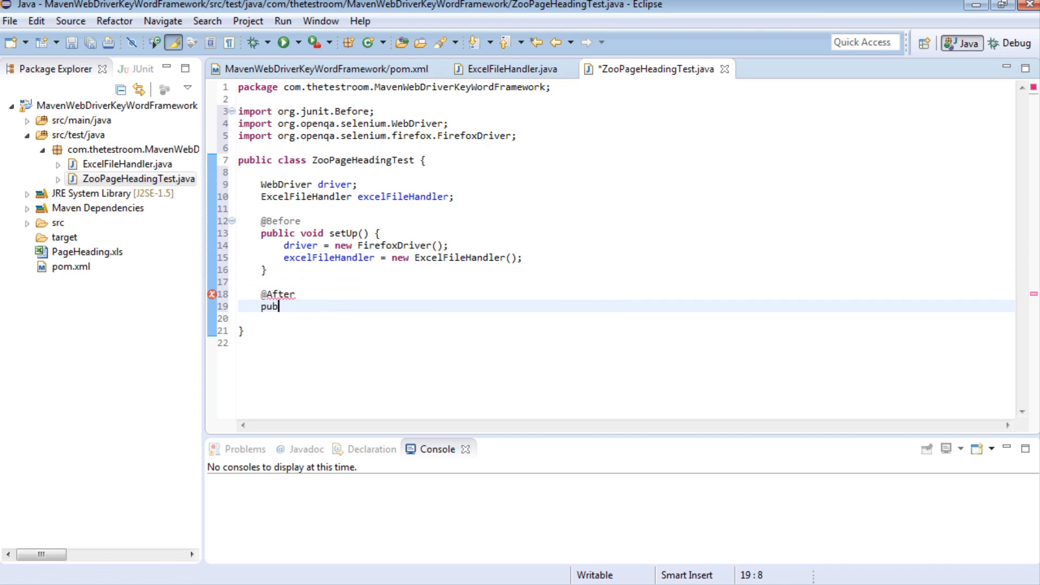
{"action": "type", "text": "lic v"}
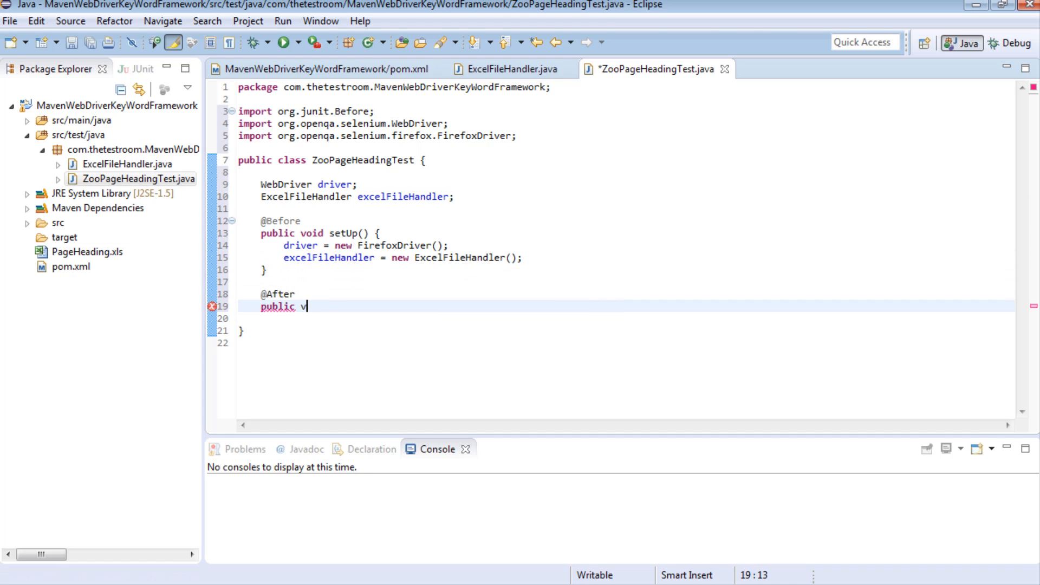
{"action": "type", "text": "oid"}
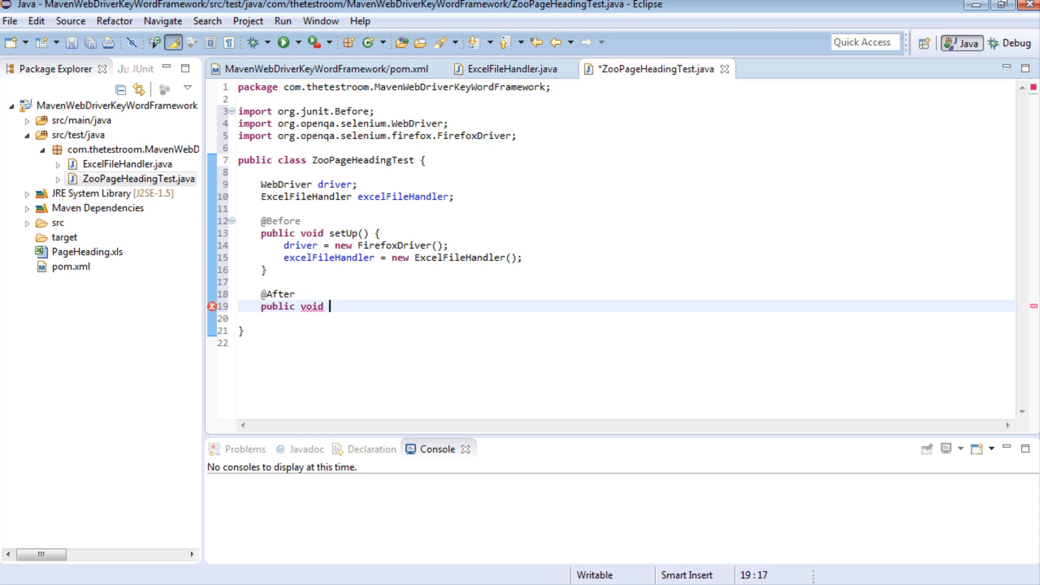
{"action": "type", "text": "tearDown()"}
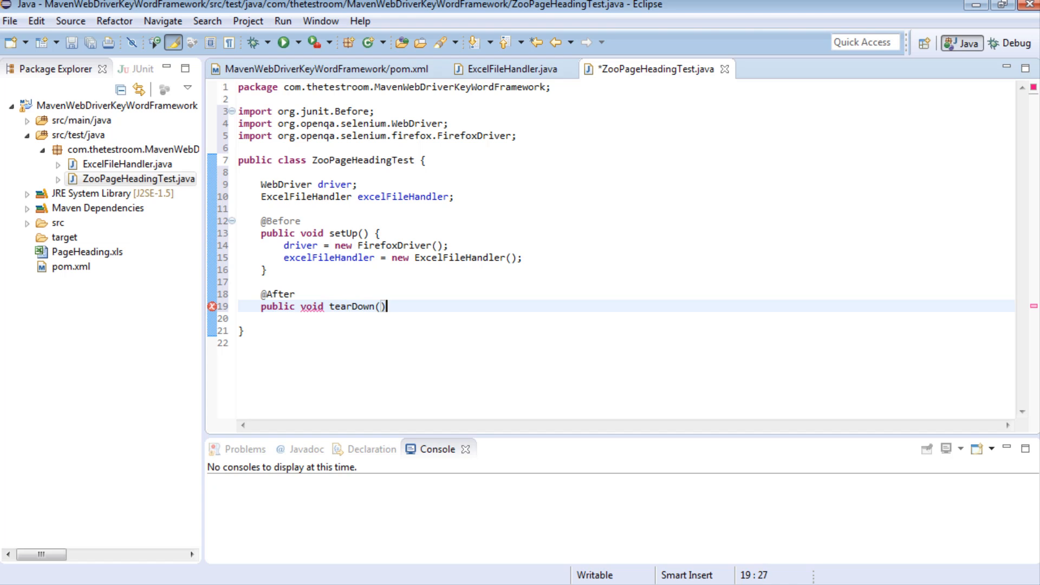
{"action": "type", "text": "{"}
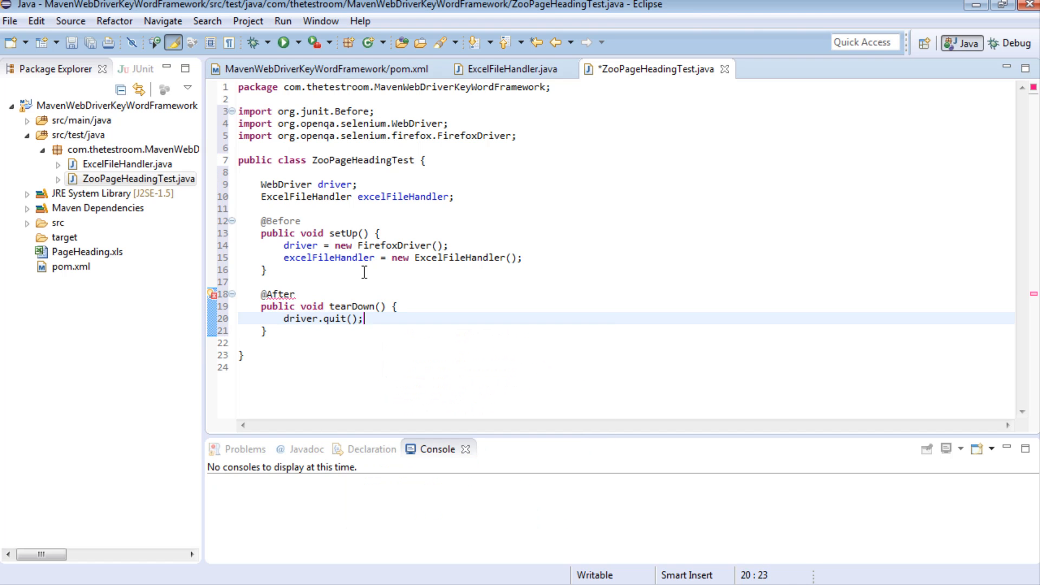
{"action": "mouse_move", "coordinate": [279, 290]}
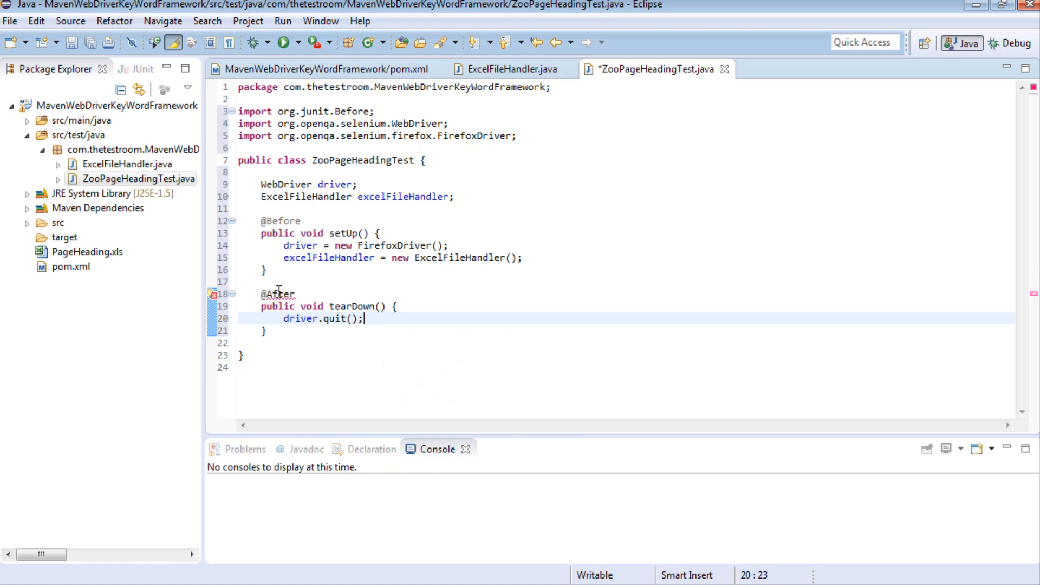
{"action": "type", "text": "import org.junit.After;"}
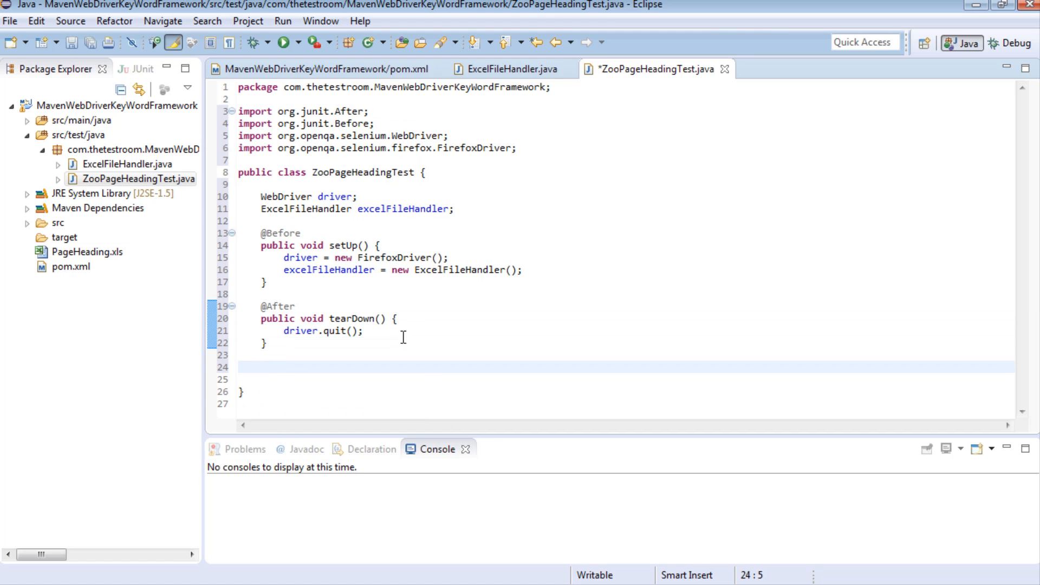
{"action": "type", "text": "@Test"}
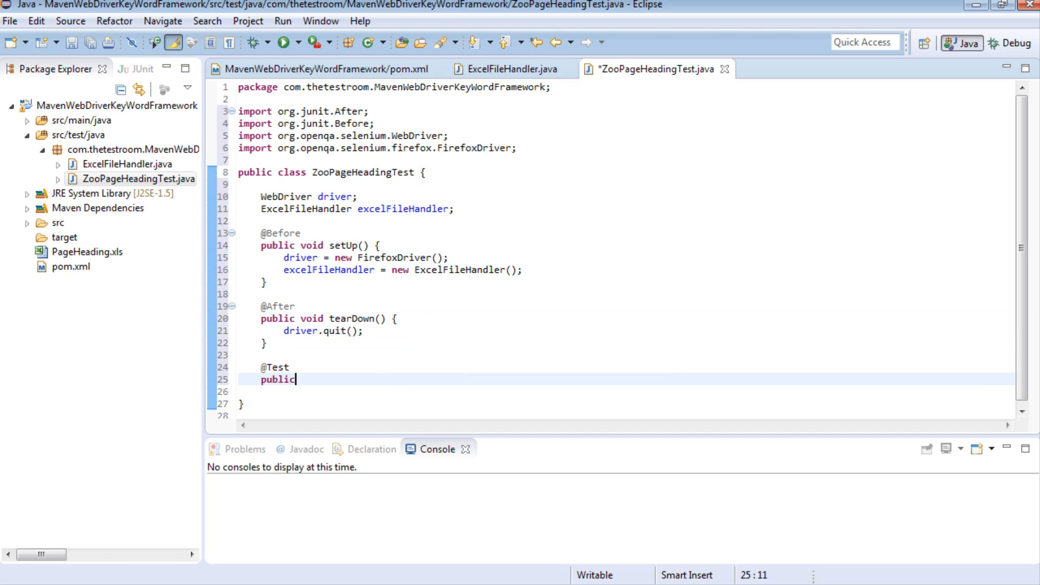
{"action": "type", "text": "void"}
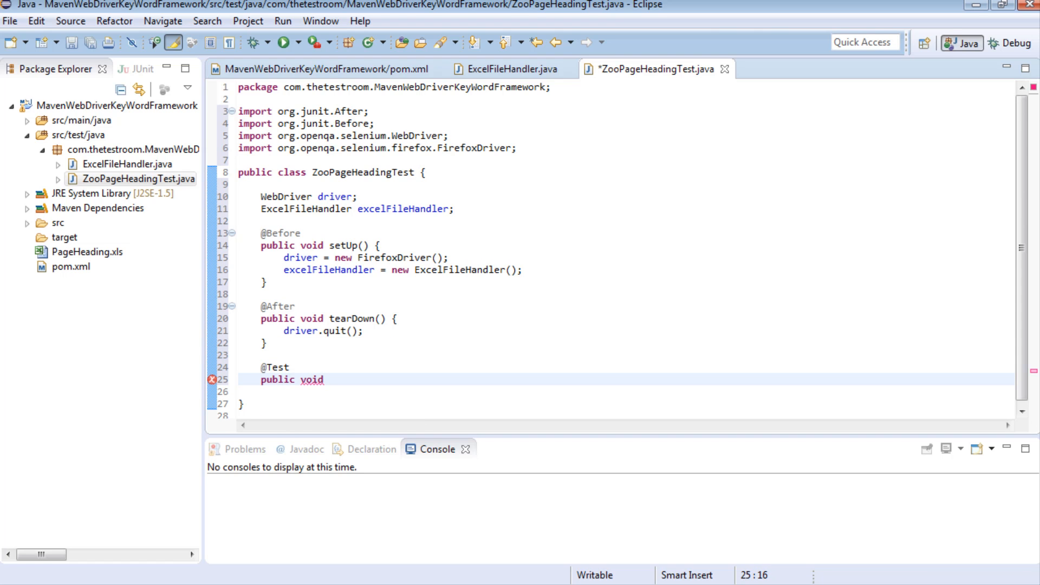
{"action": "type", "text": "shouldTe"}
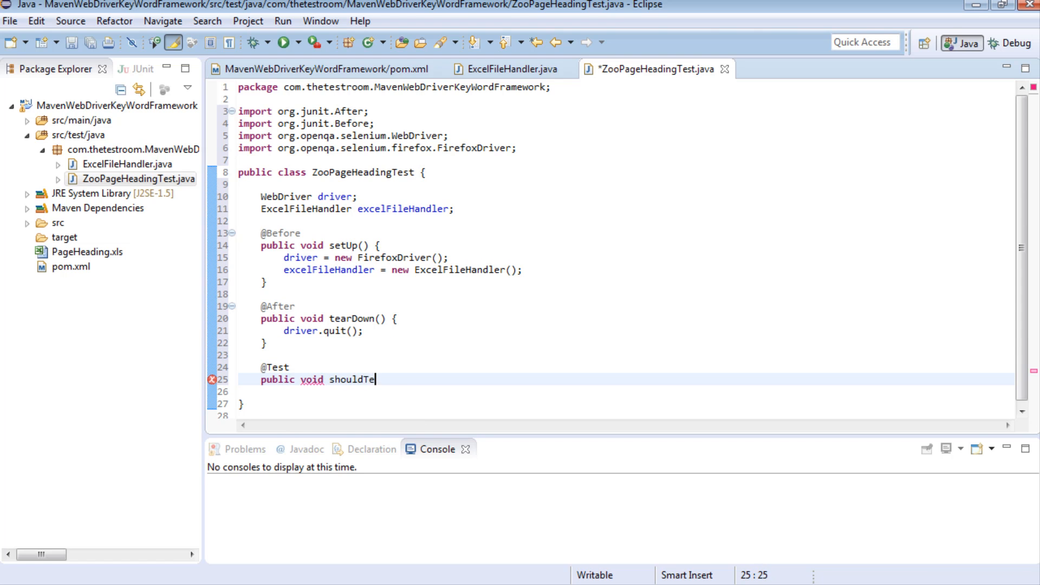
{"action": "type", "text": "stPageHea"}
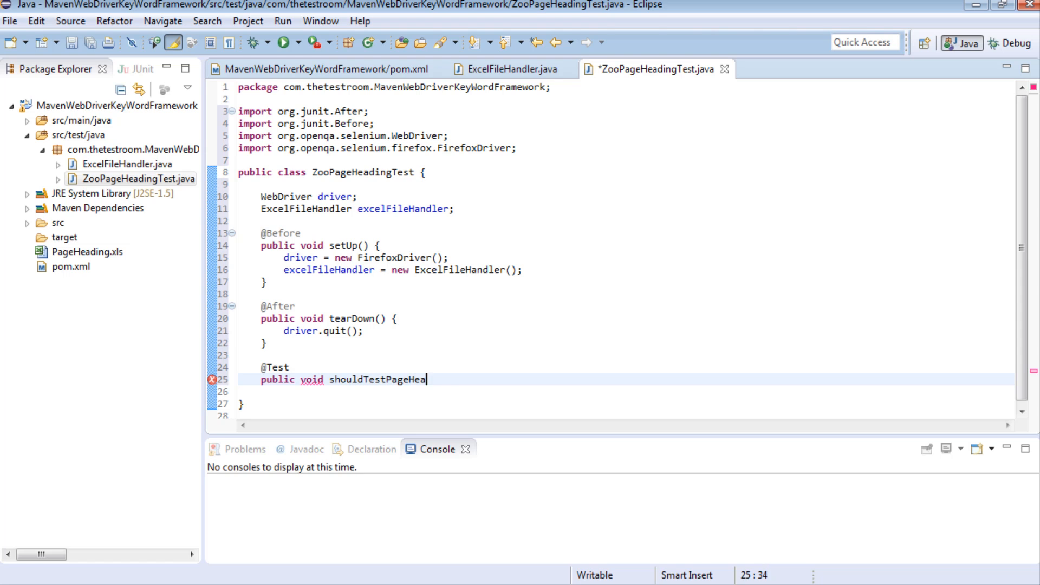
{"action": "type", "text": "ding()"}
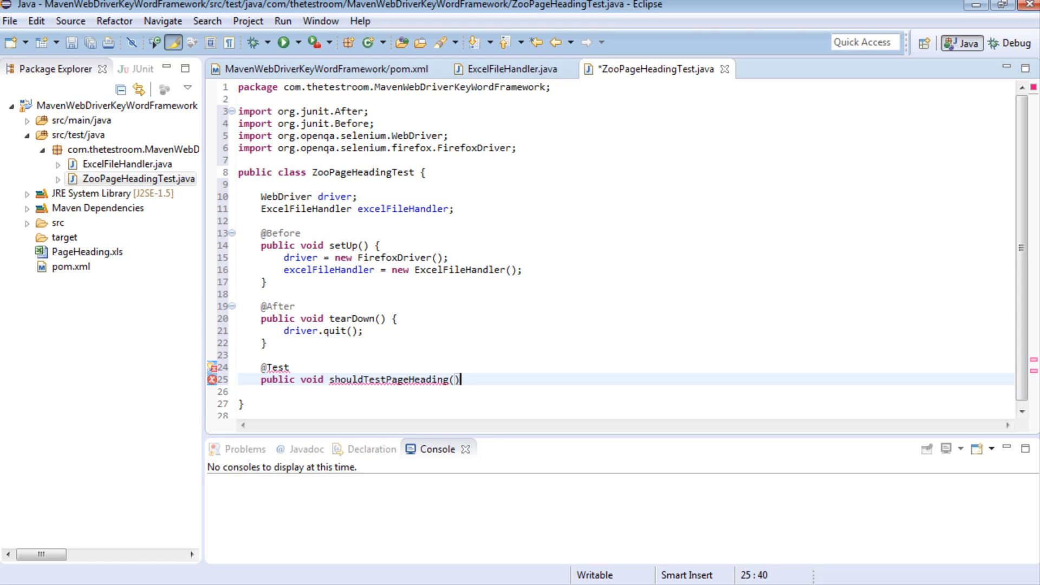
{"action": "type", "text": "{"}
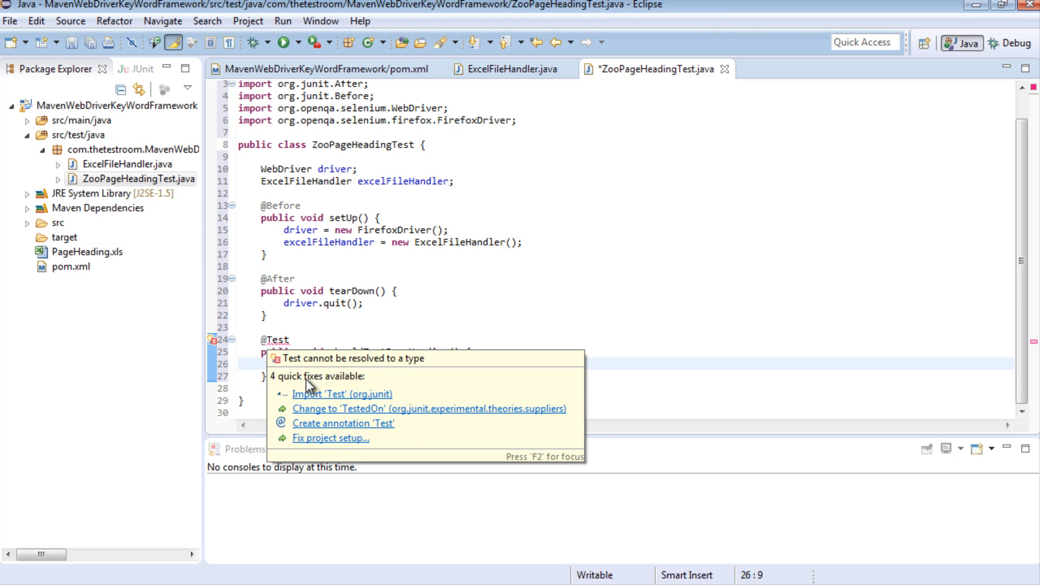
{"action": "left_click", "coordinate": [342, 393]}
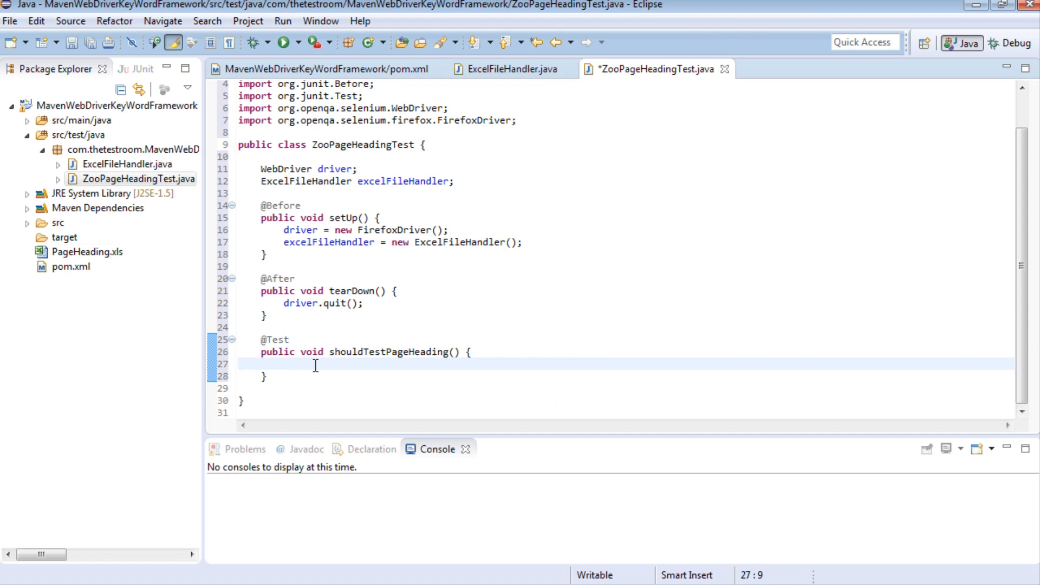
{"action": "mouse_move", "coordinate": [334, 360]}
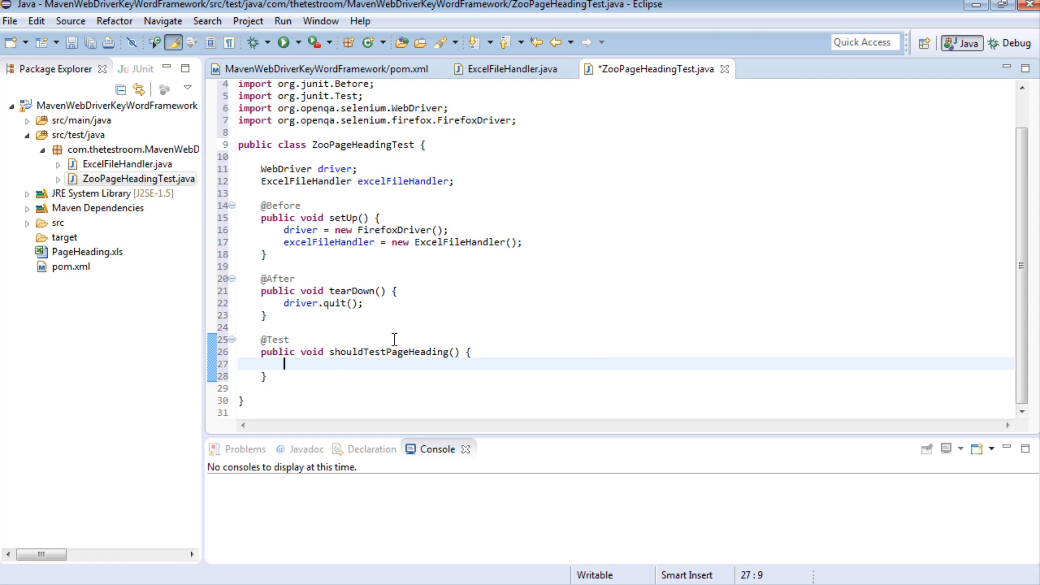
{"action": "mouse_move", "coordinate": [395, 339]}
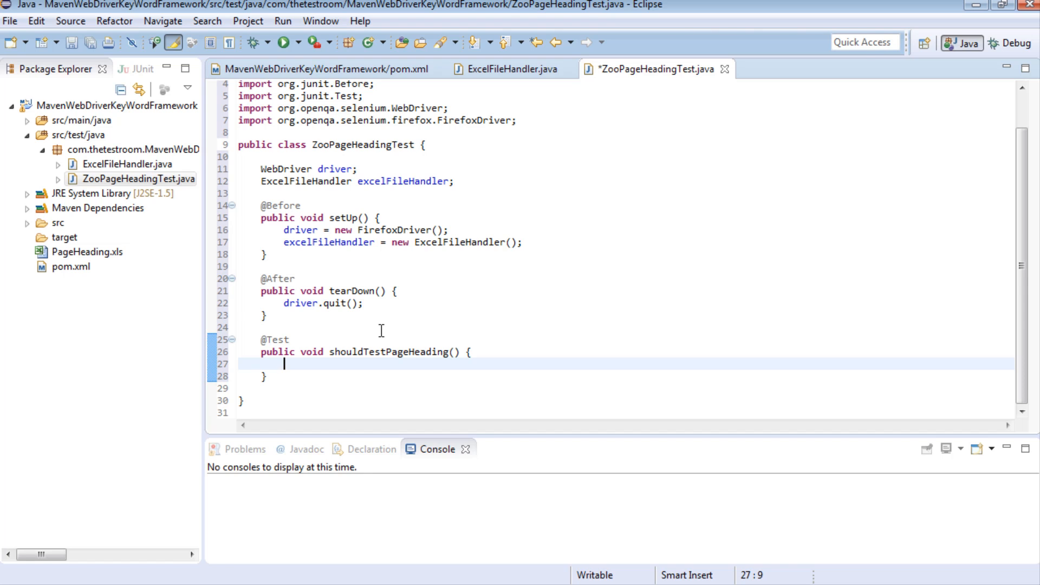
{"action": "mouse_move", "coordinate": [171, 582]}
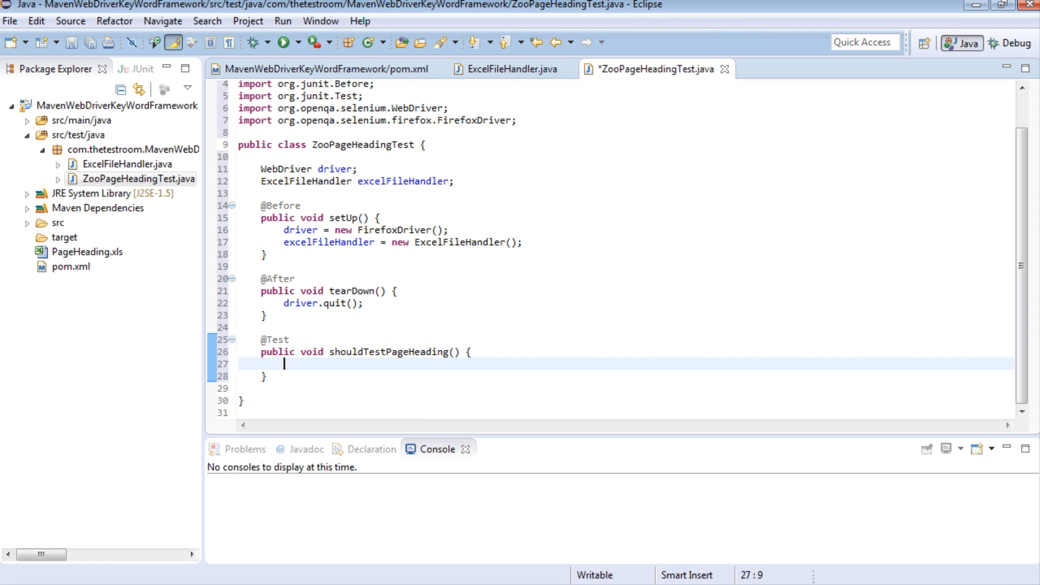
{"action": "mouse_move", "coordinate": [458, 377]}
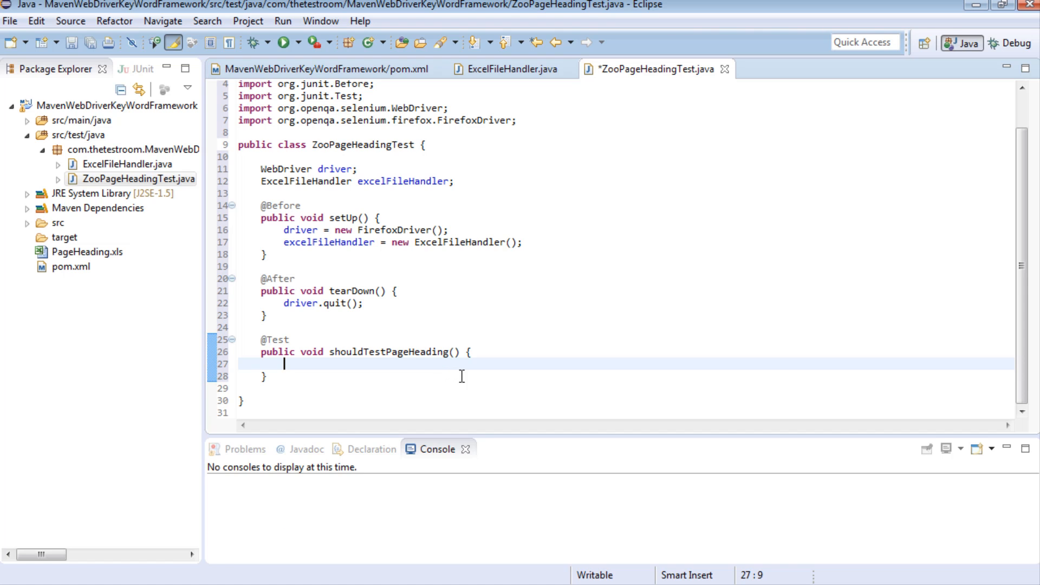
{"action": "mouse_move", "coordinate": [589, 376]}
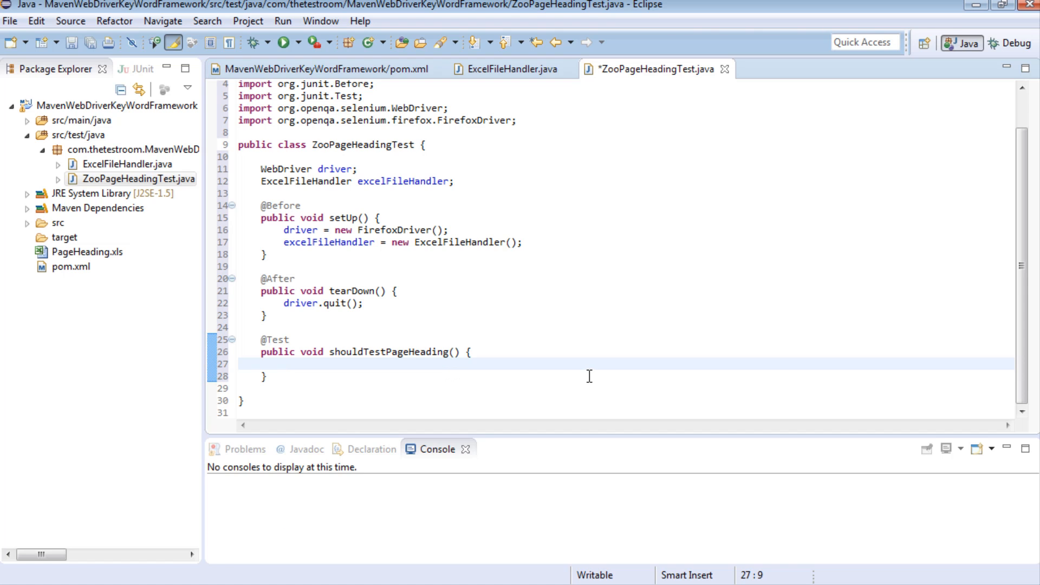
{"action": "left_click", "coordinate": [286, 364]}
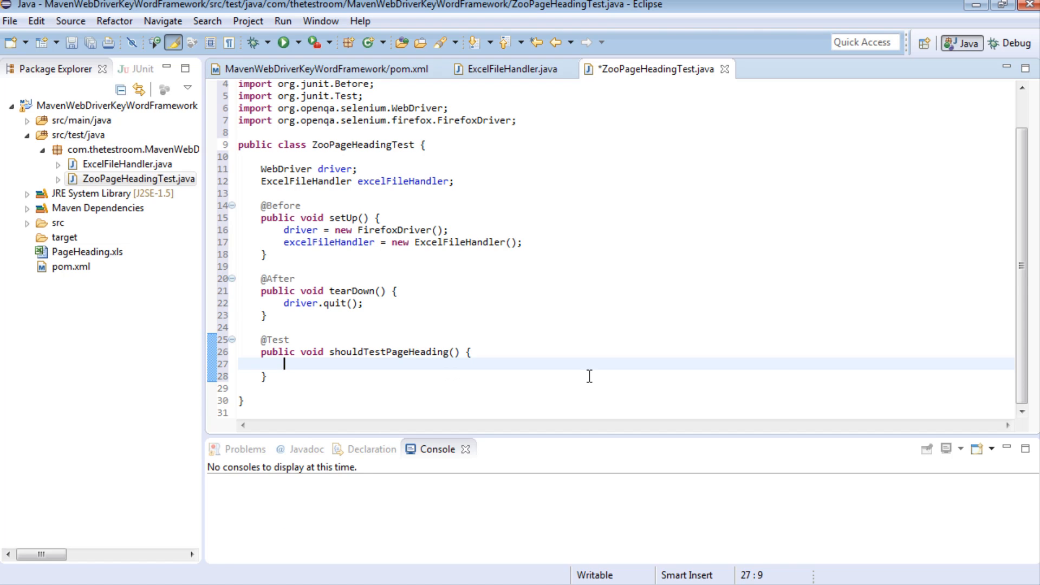
- Type excelFileHandler.readFromFile("PageHeading.xls") in the test method
{"action": "type", "text": "e"}
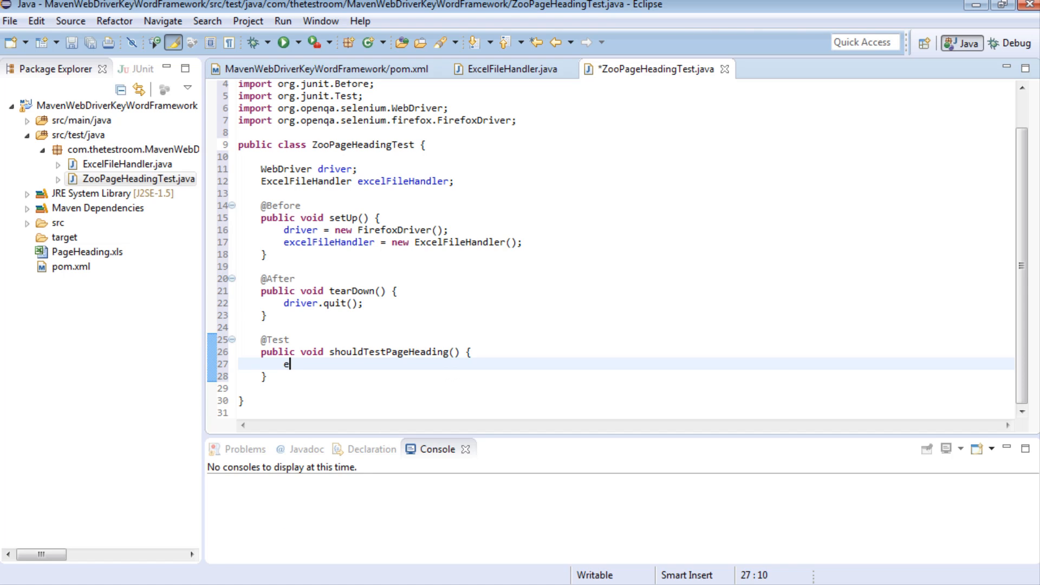
{"action": "type", "text": "xcelFileH"}
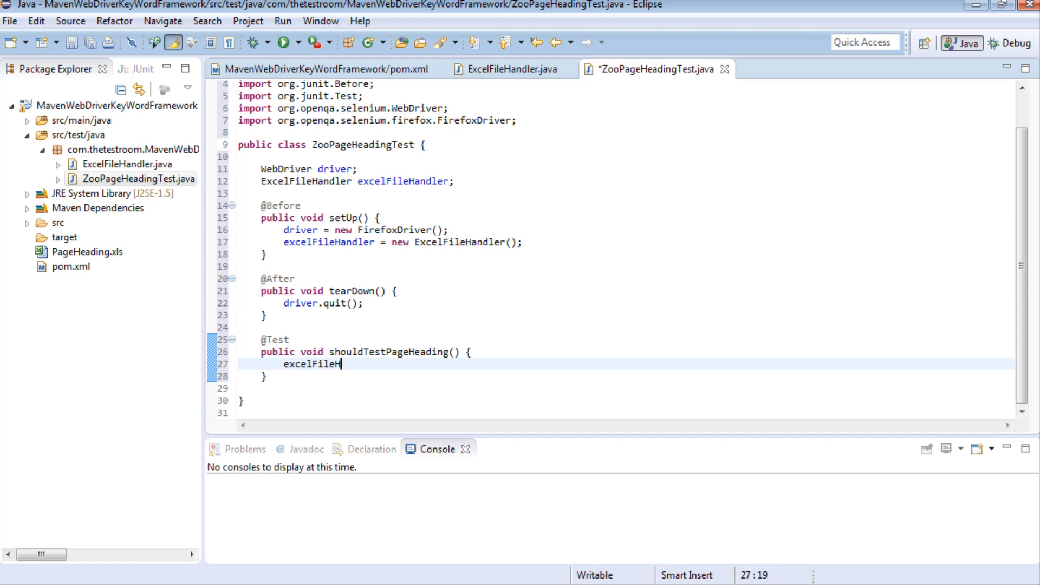
{"action": "type", "text": "andler.readFromFile(\"Page"}
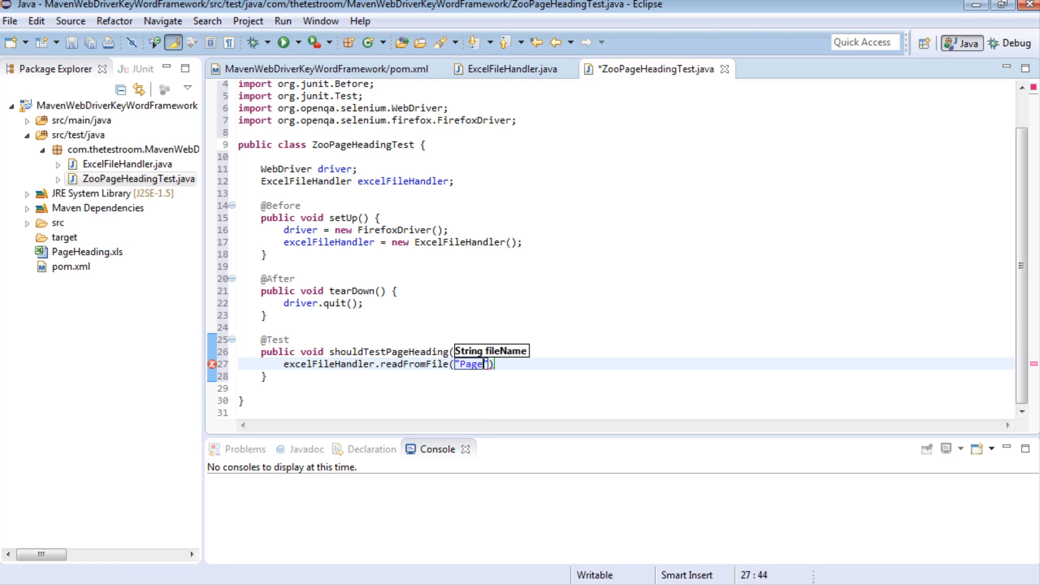
{"action": "type", "text": "Heading"}
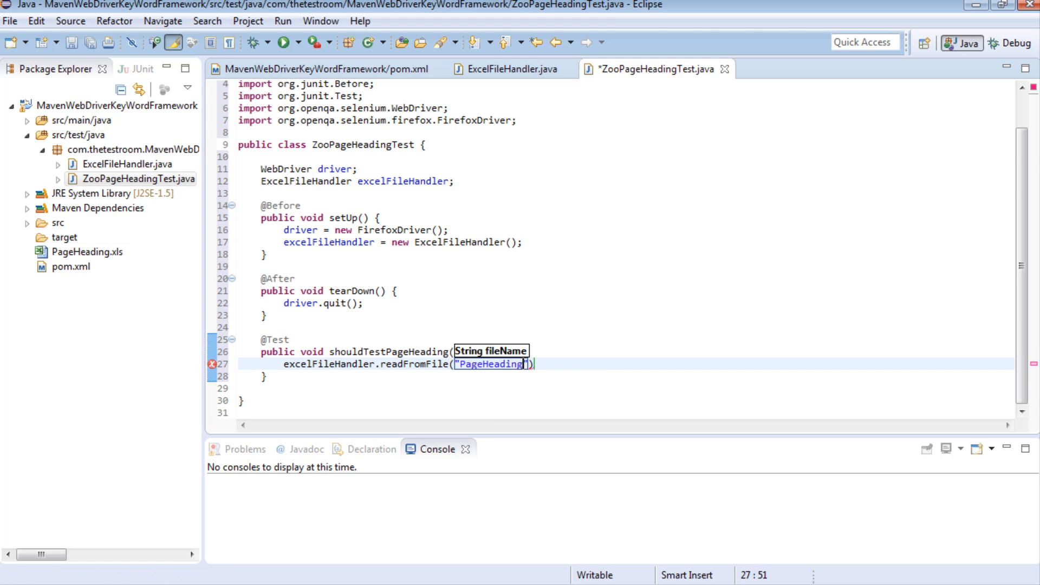
{"action": "type", "text": ".xls"}
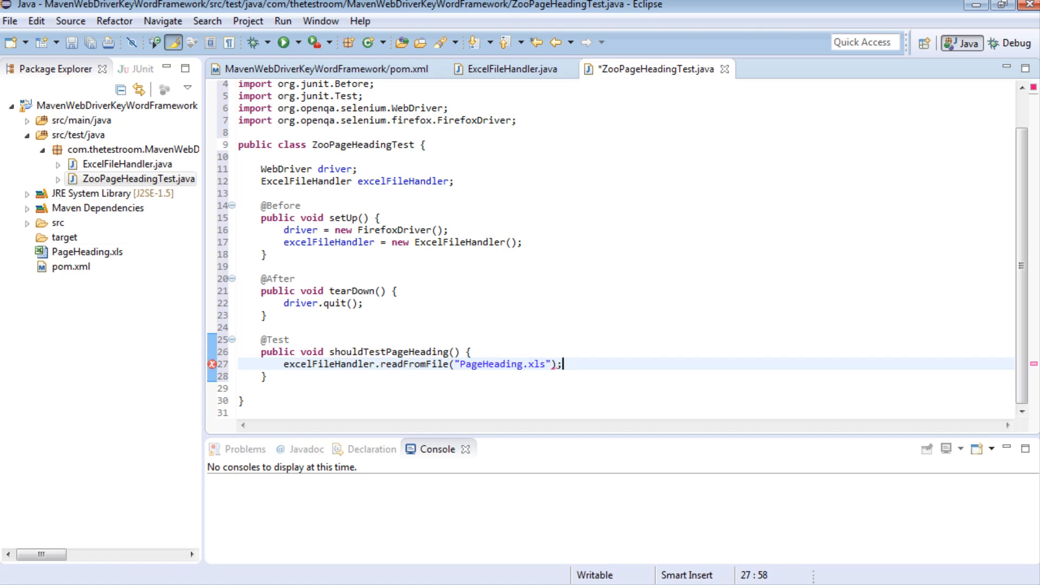
- Store that result in a List<List<String>> variable named data
{"action": "double_click", "coordinate": [328, 363]}
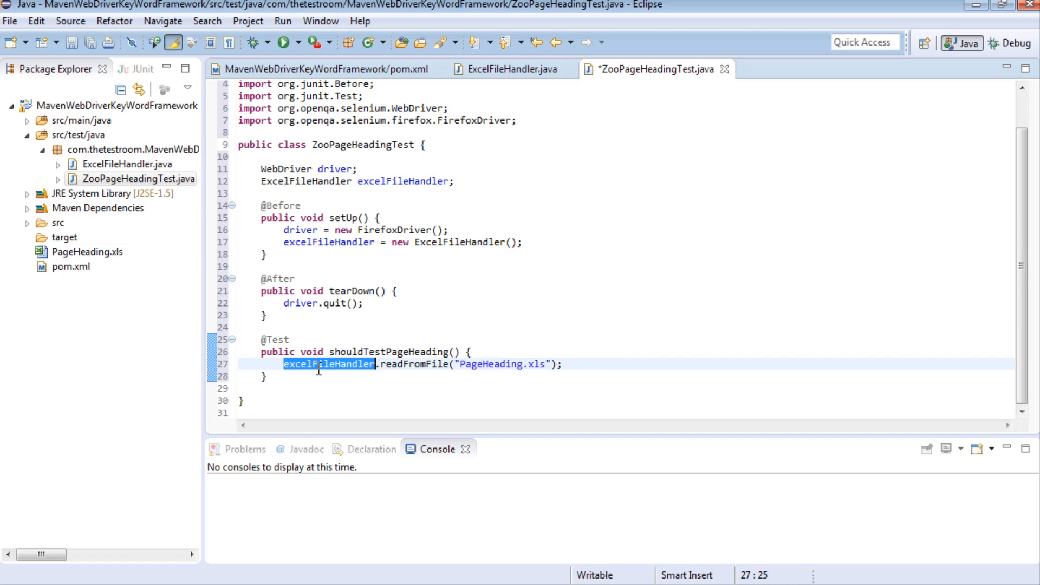
{"action": "left_click", "coordinate": [287, 363]}
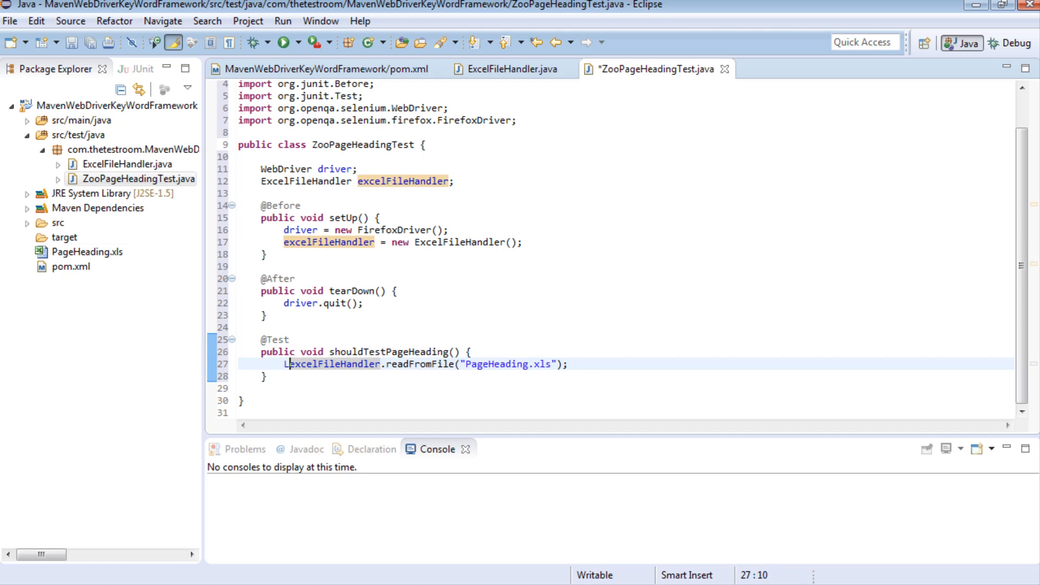
{"action": "type", "text": "List"}
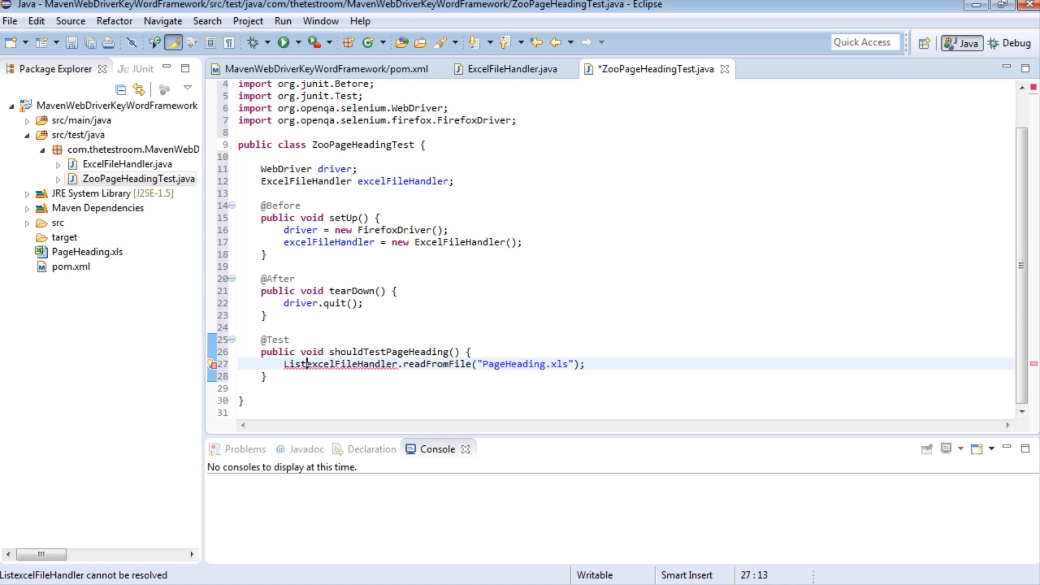
{"action": "type", "text": "<List"}
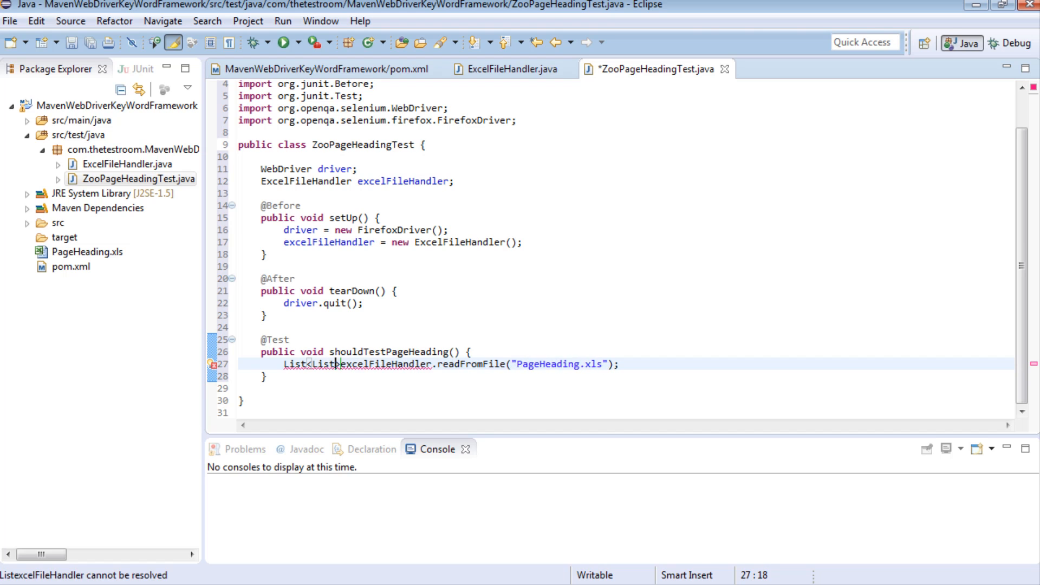
{"action": "type", "text": "<String>>"}
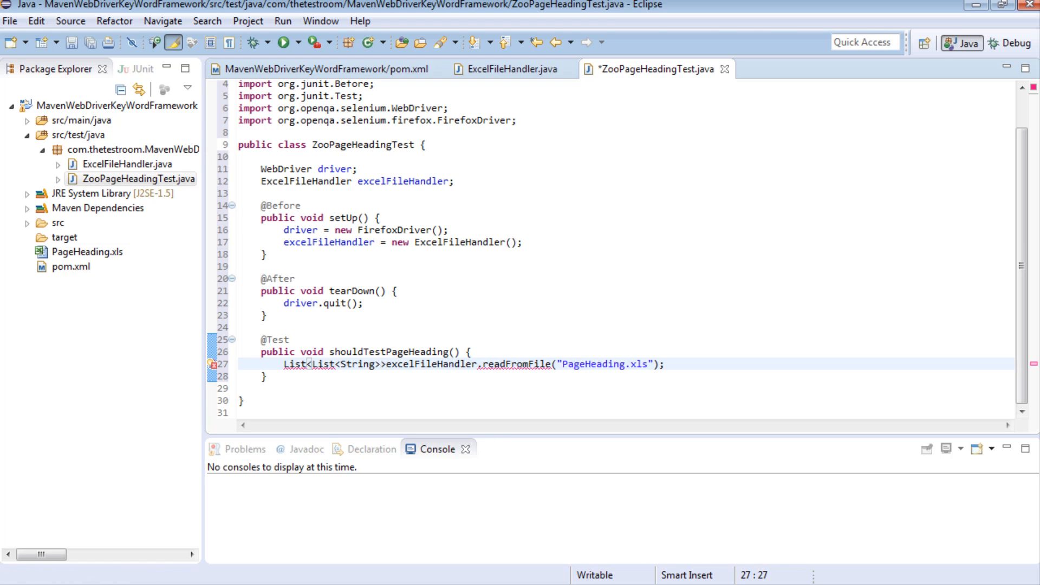
{"action": "type", "text": "data ="}
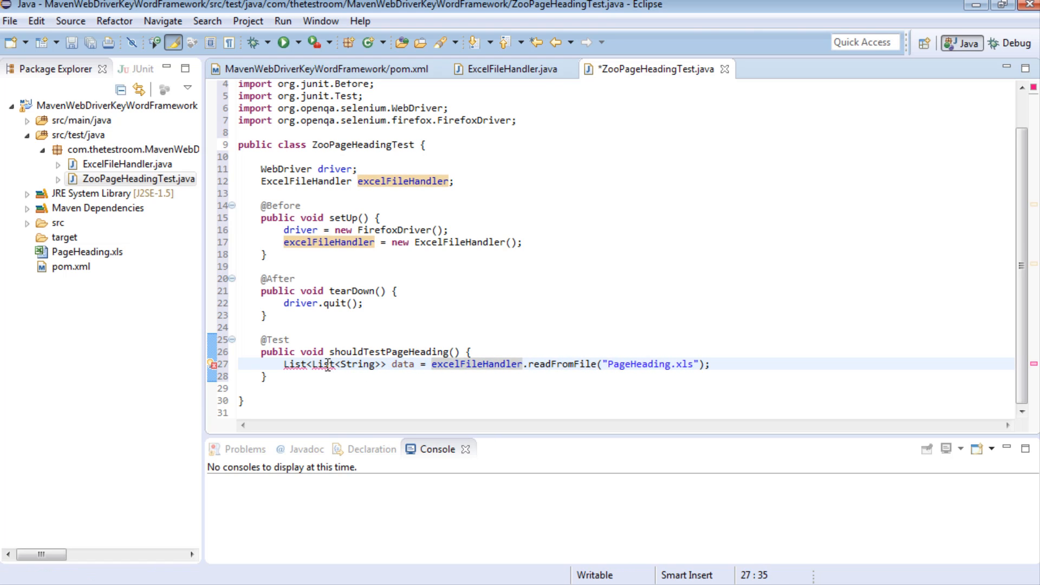
{"action": "left_click", "coordinate": [386, 418]}
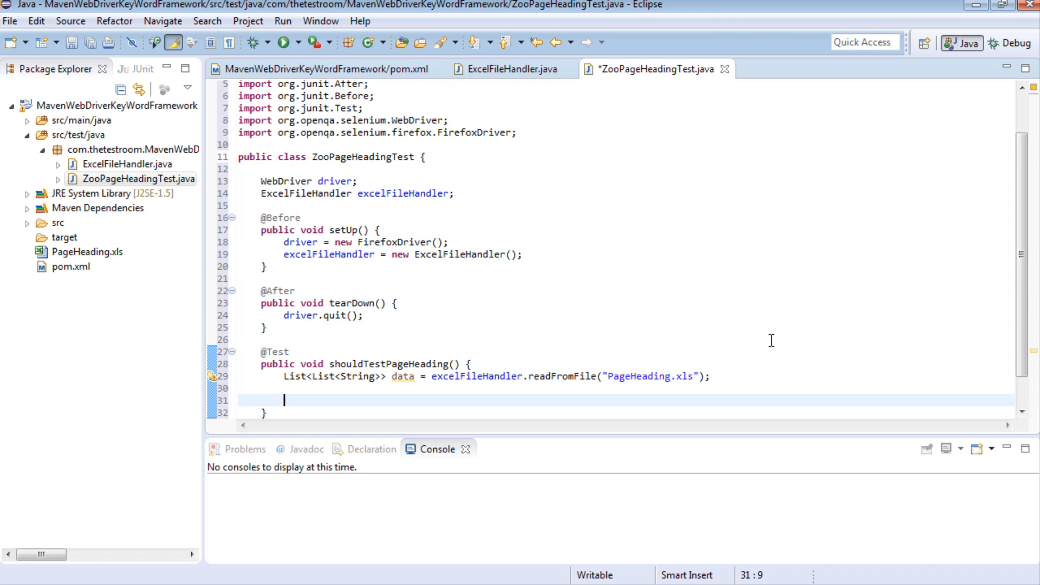
- Declare List<String> results = new ArrayList<String>();
{"action": "type", "text": "List"}
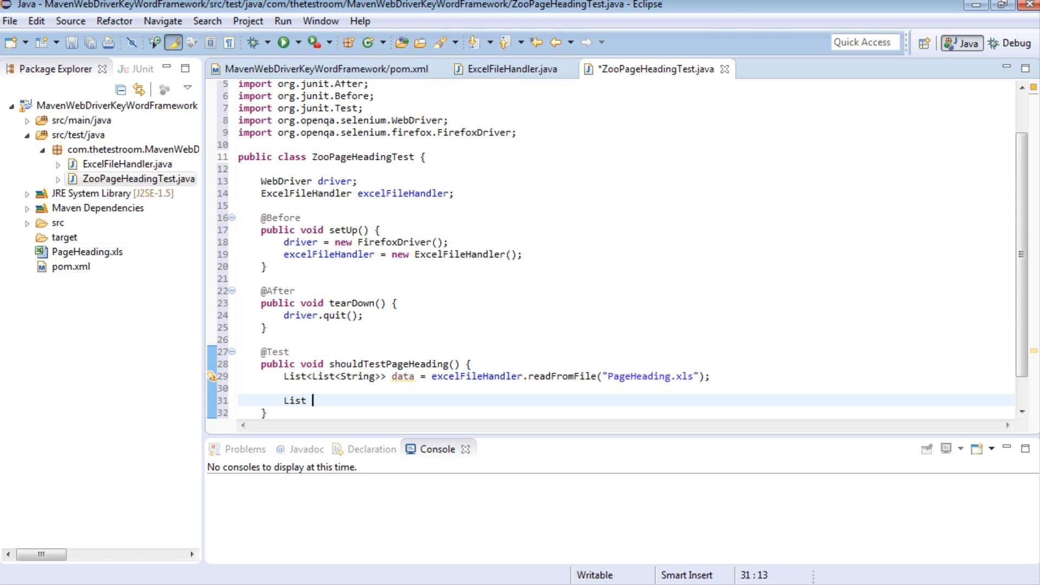
{"action": "type", "text": "<String>"}
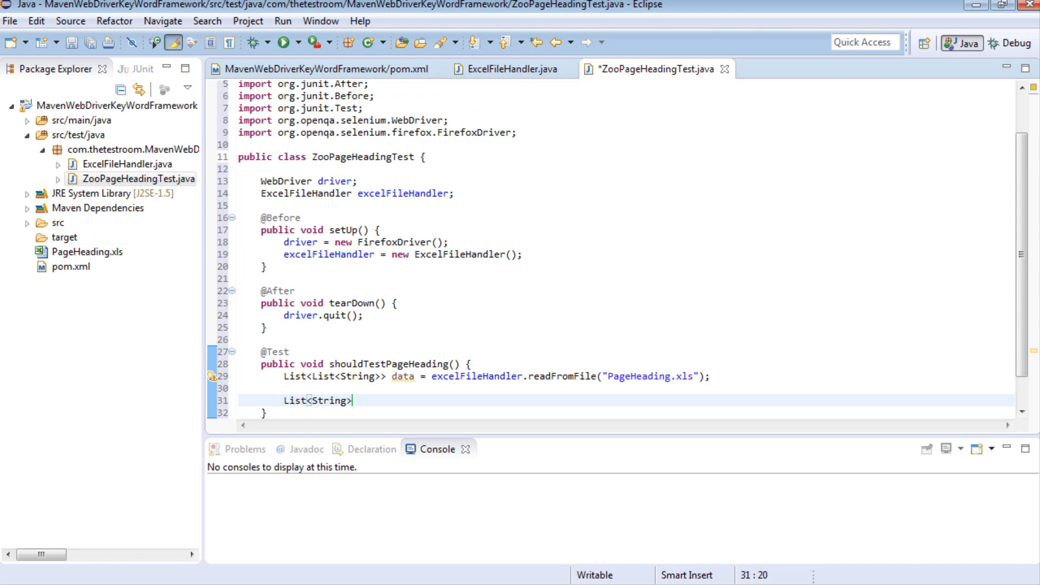
{"action": "type", "text": ">"}
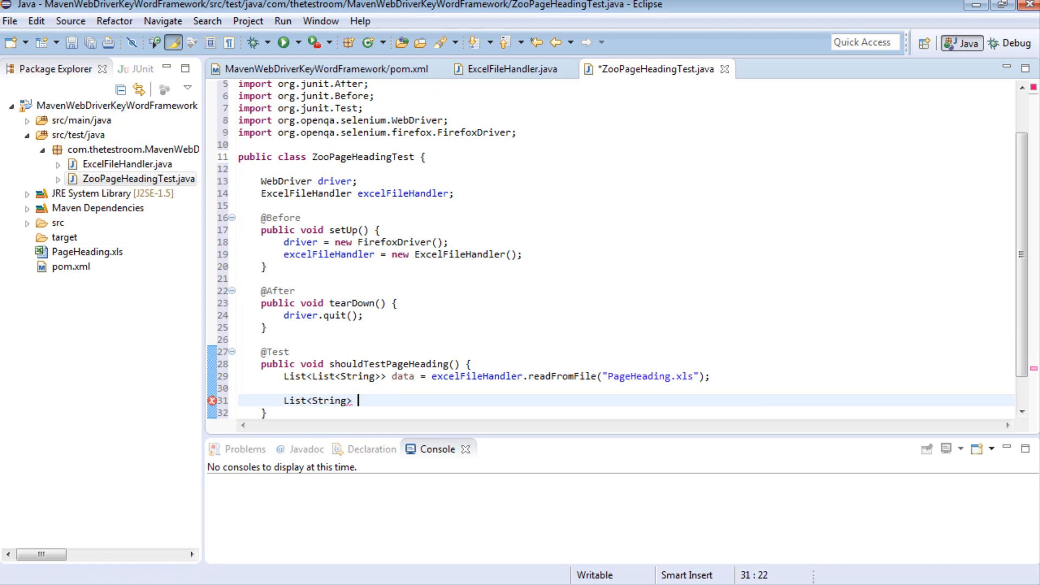
{"action": "type", "text": "results"}
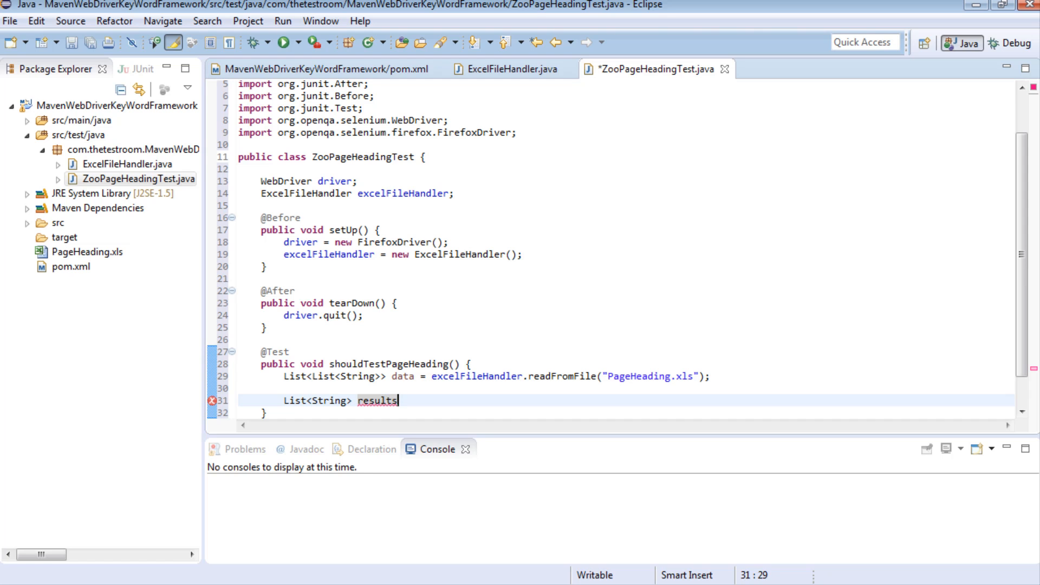
{"action": "type", "text": "= new"}
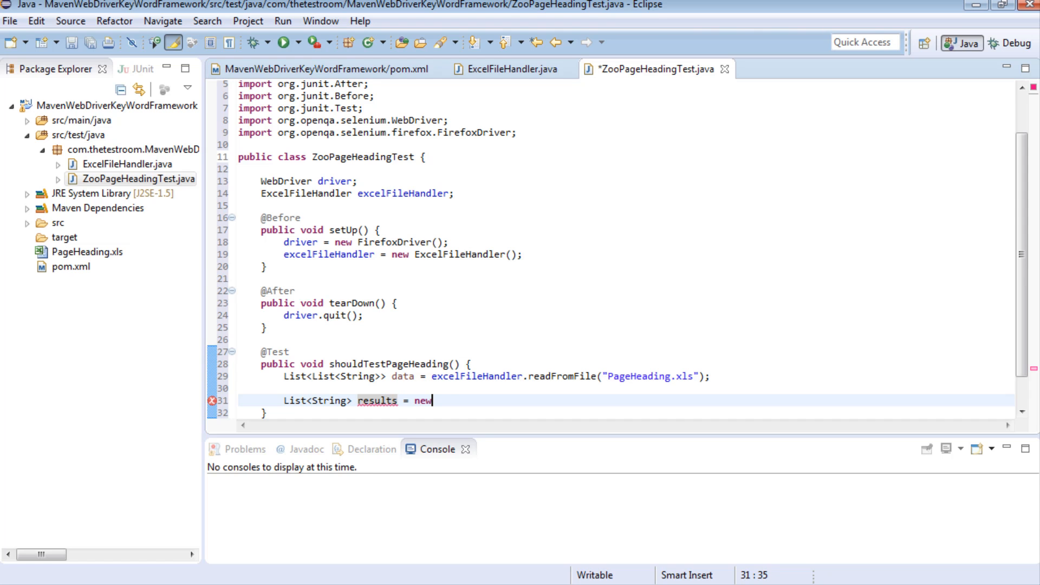
{"action": "type", "text": "Ar"}
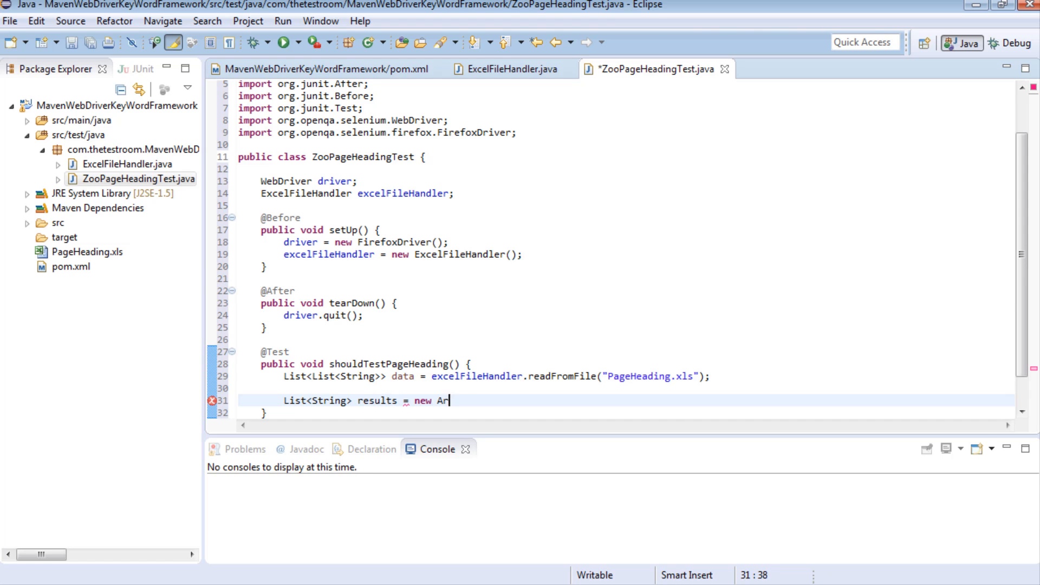
{"action": "type", "text": "rayList<Str>"}
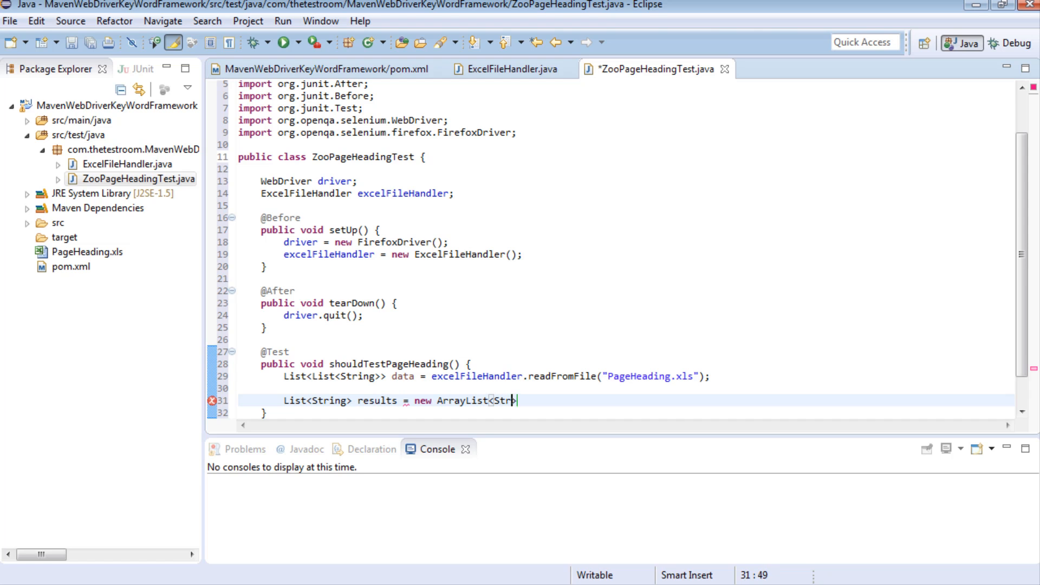
{"action": "type", "text": "ing>();"}
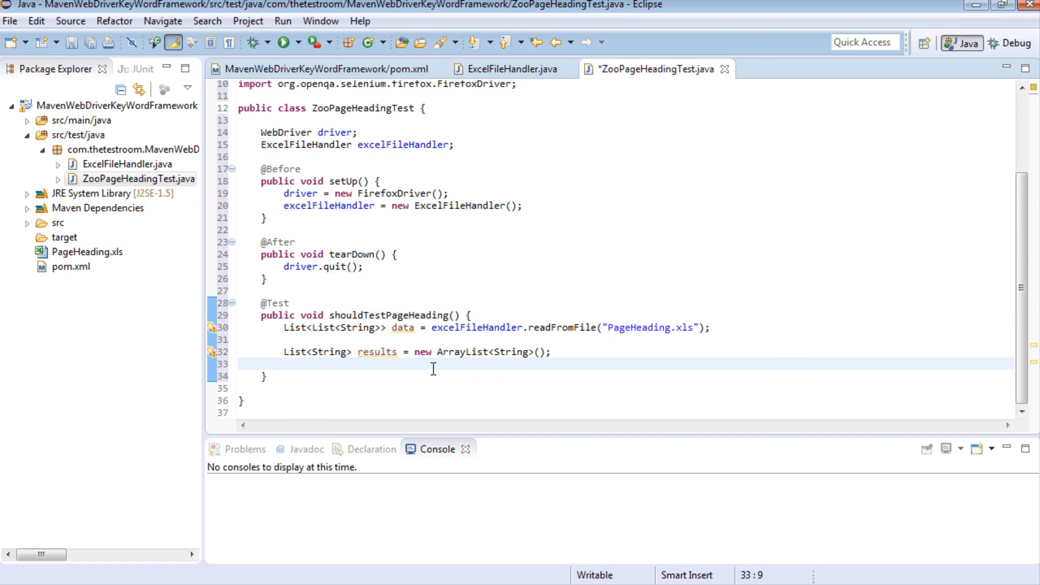
- Add "Results" as the first entry with results.add("Results")
{"action": "type", "text": "results"}
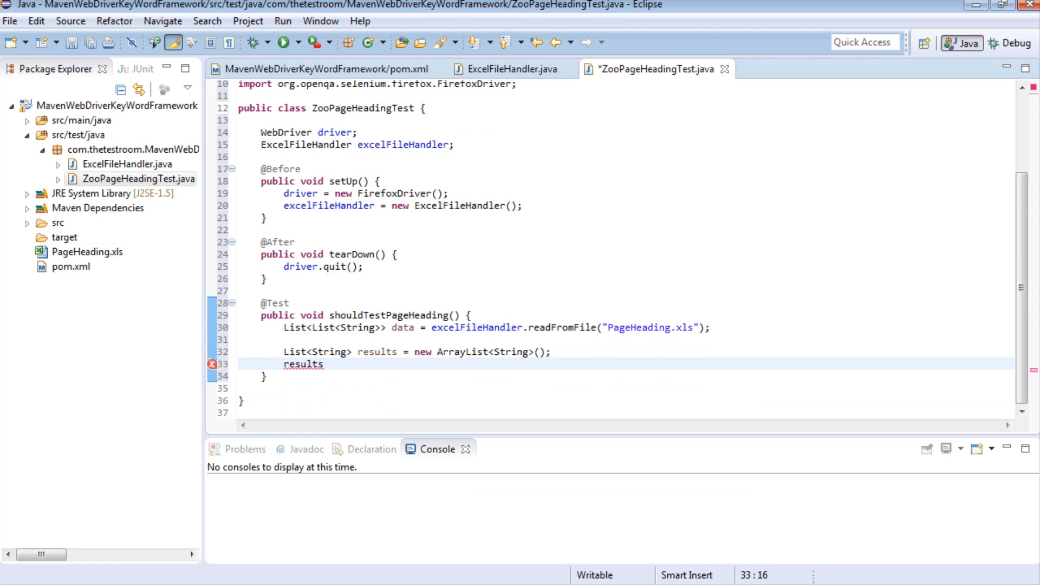
{"action": "type", "text": ".add(\"\");"}
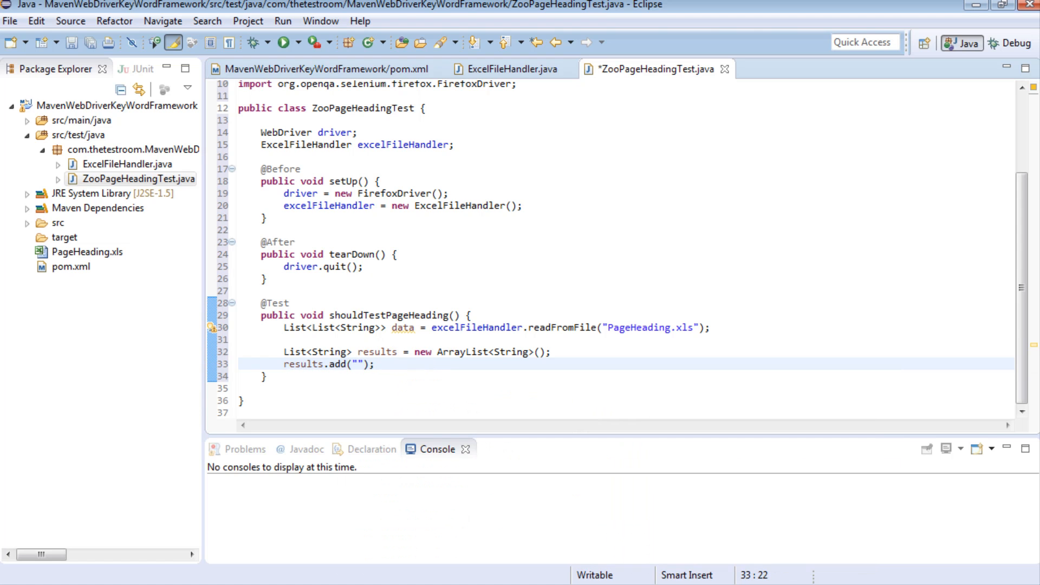
{"action": "type", "text": "Results"}
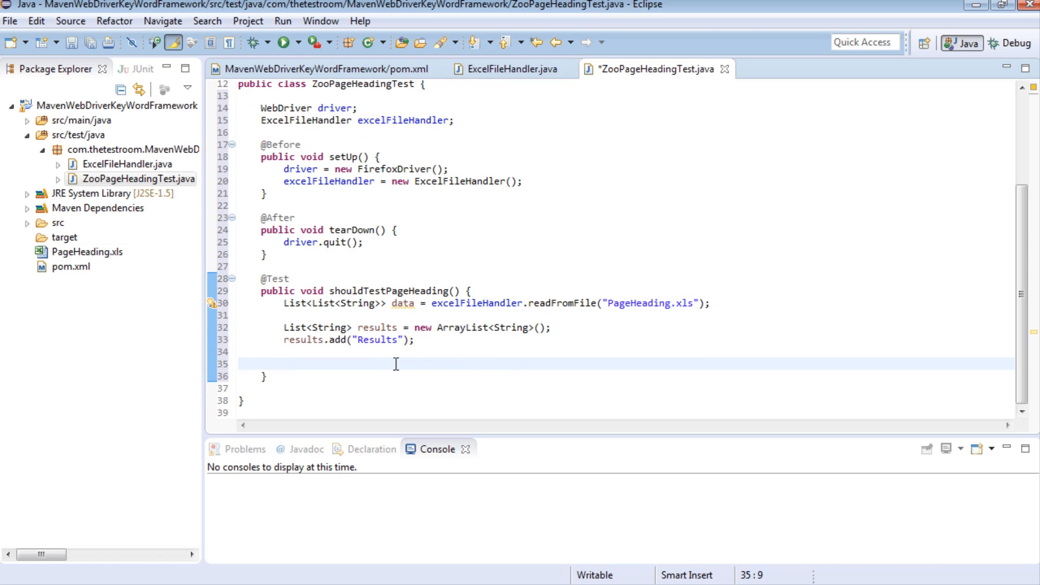
{"action": "double_click", "coordinate": [402, 303]}
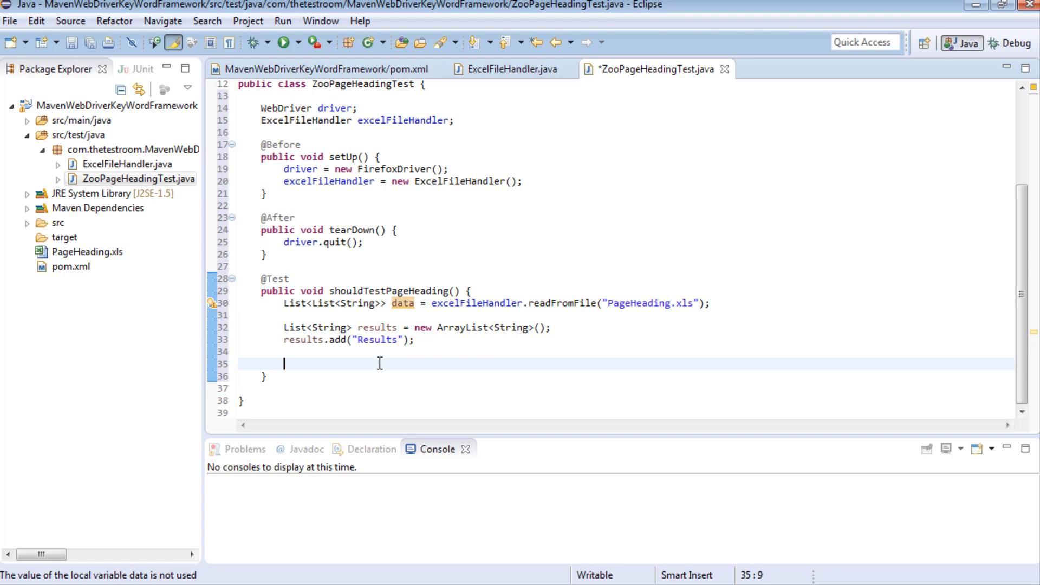
{"action": "mouse_move", "coordinate": [504, 362]}
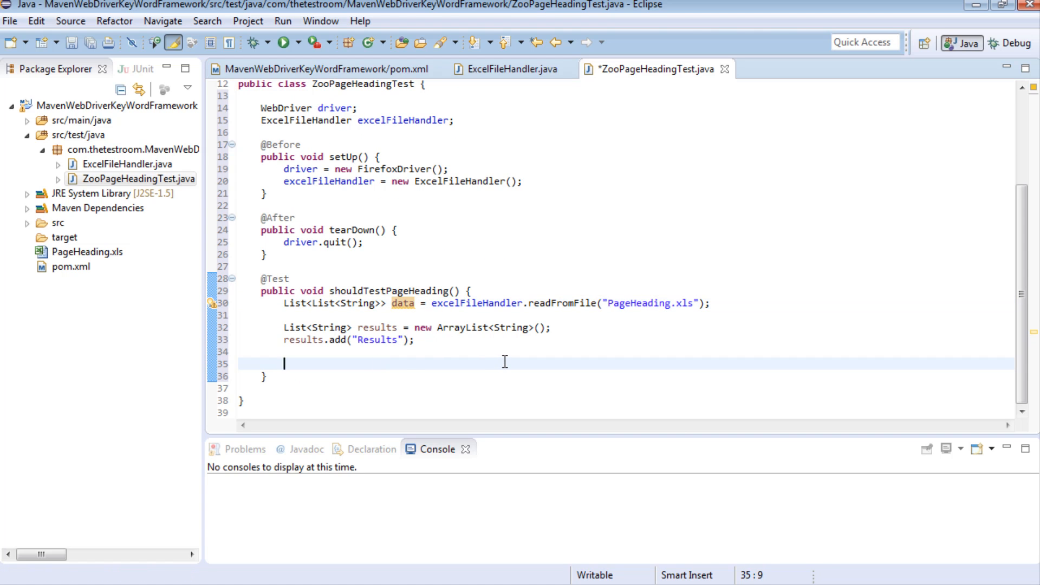
- Start a for loop header with int i = 1
{"action": "type", "text": "for (in"}
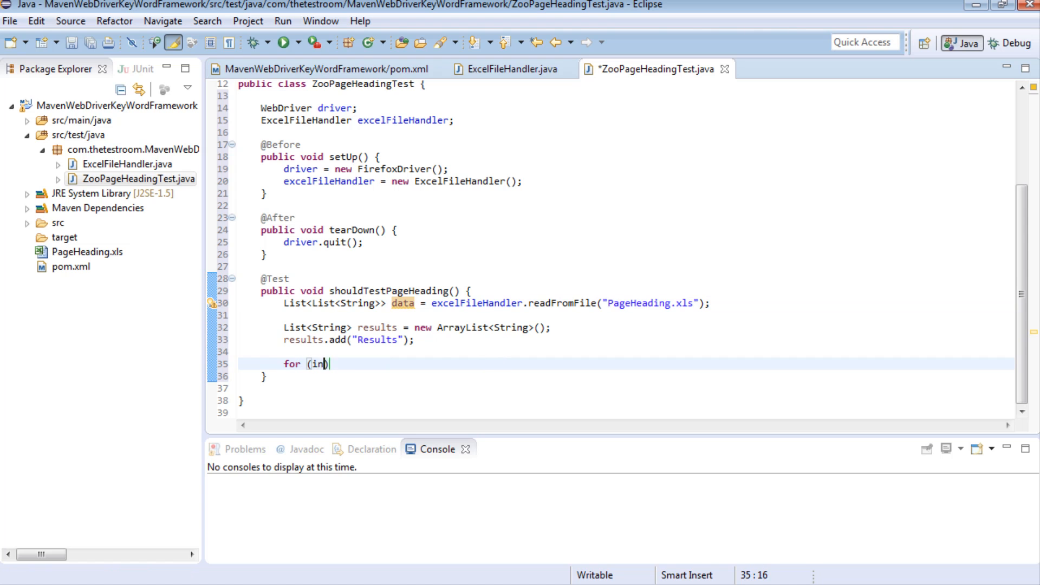
{"action": "type", "text": "t i ="}
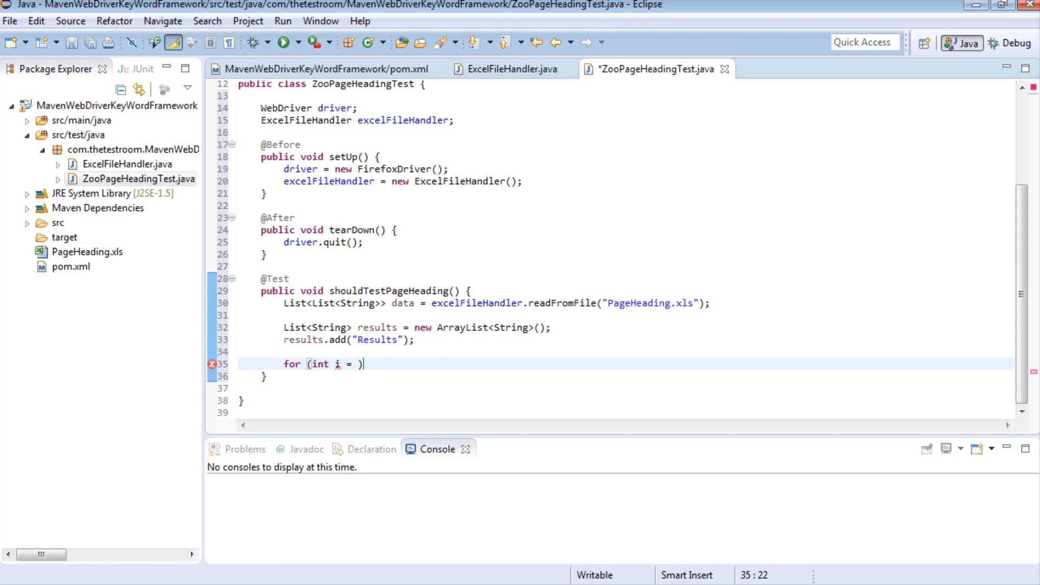
{"action": "type", "text": "1;"}
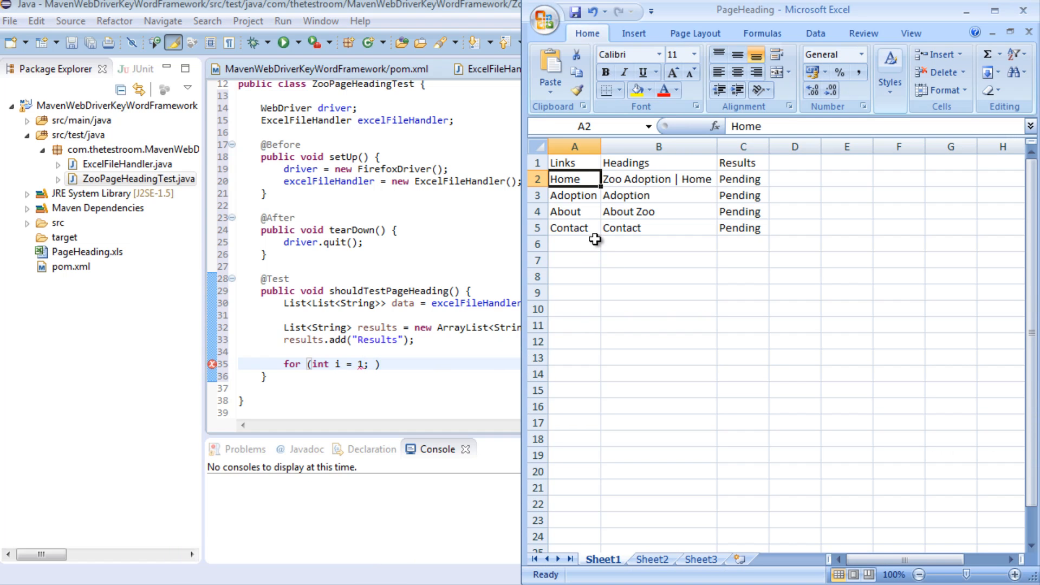
- Check the Links heading in A1 and data row 2 in Excel, then return to Eclipse
{"action": "left_click", "coordinate": [574, 163]}
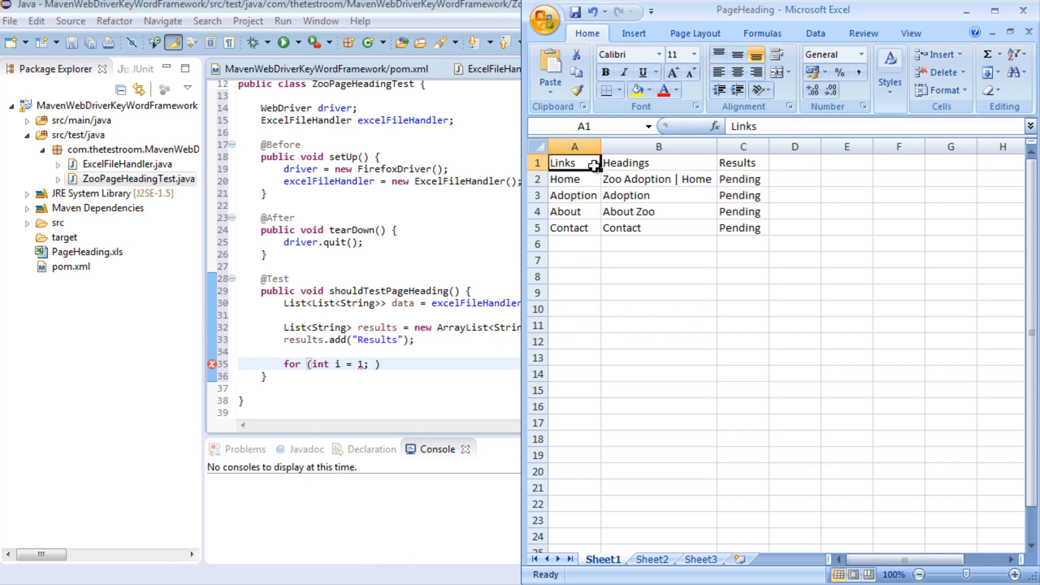
{"action": "mouse_move", "coordinate": [735, 164]}
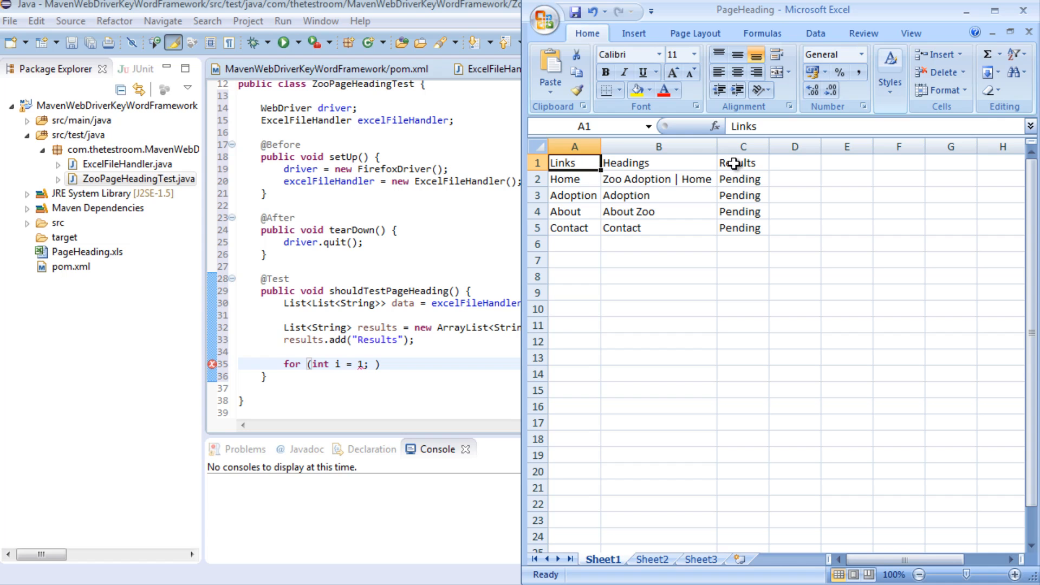
{"action": "mouse_move", "coordinate": [621, 186]}
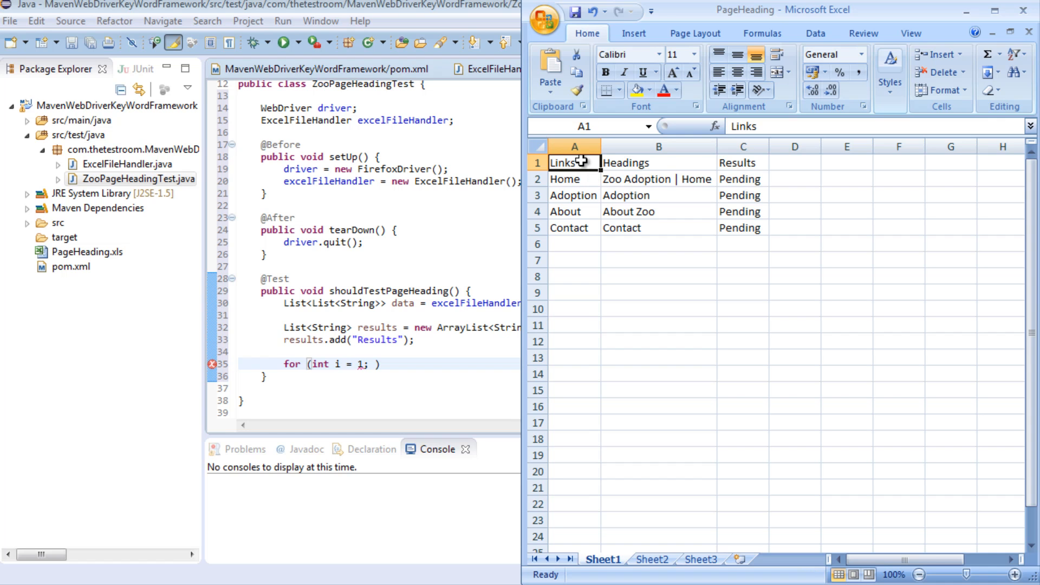
{"action": "left_click", "coordinate": [573, 179]}
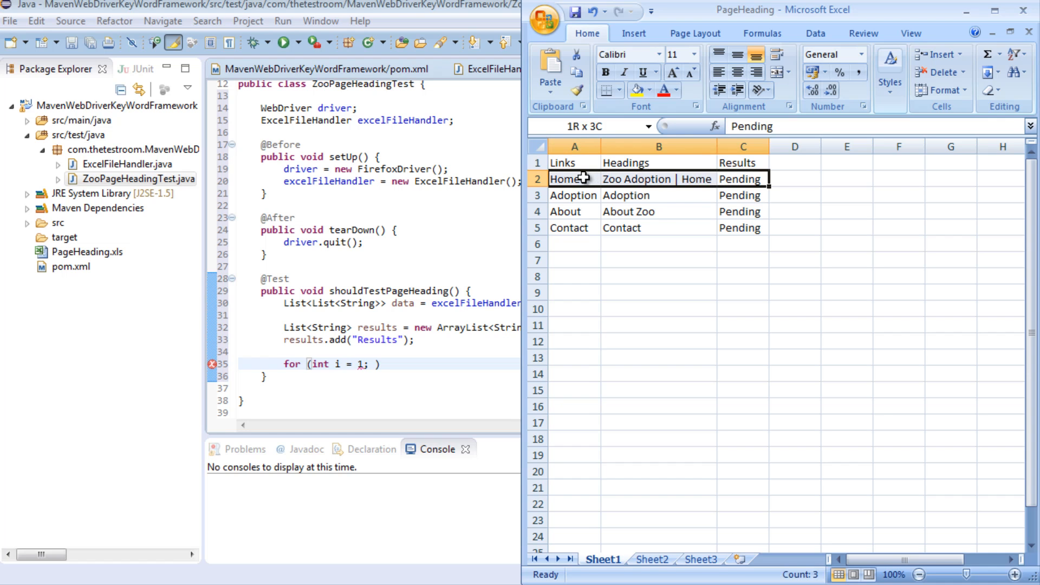
{"action": "left_click", "coordinate": [573, 178]}
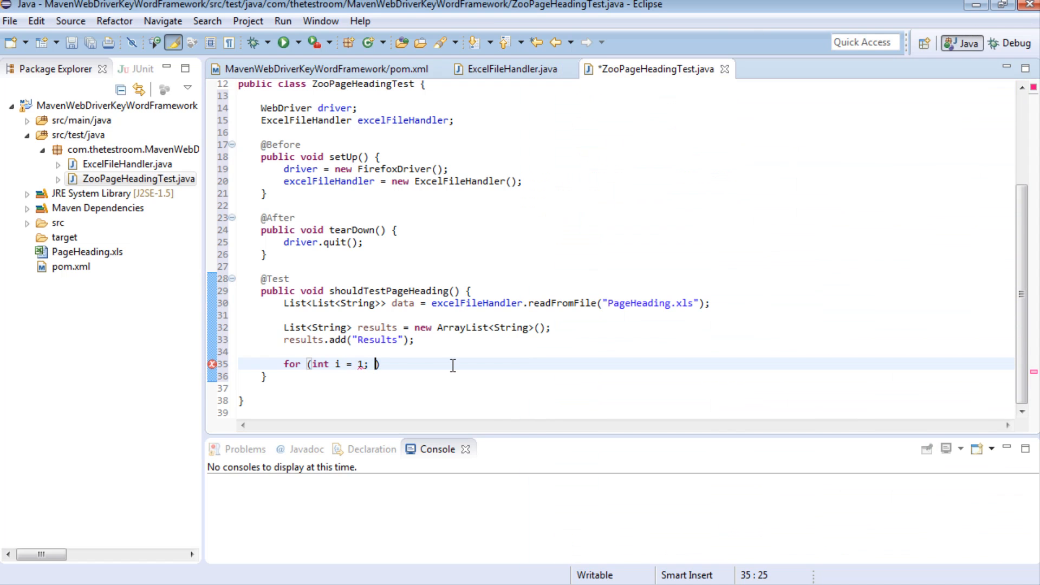
- Complete the outer loop header: i from 1 while below data.size(), with an open body
{"action": "type", "text": "i)"}
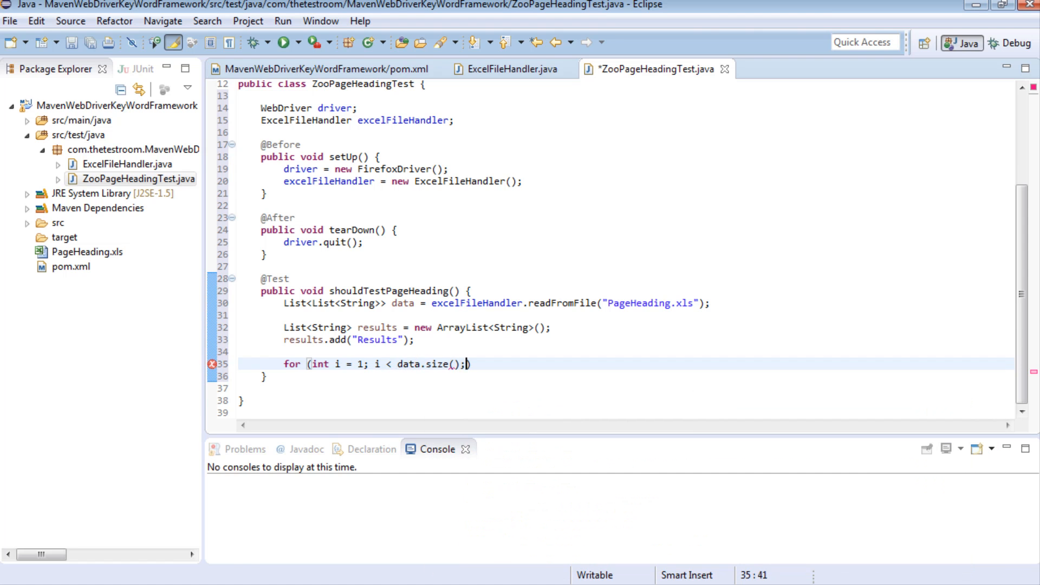
{"action": "type", "text": "i+"}
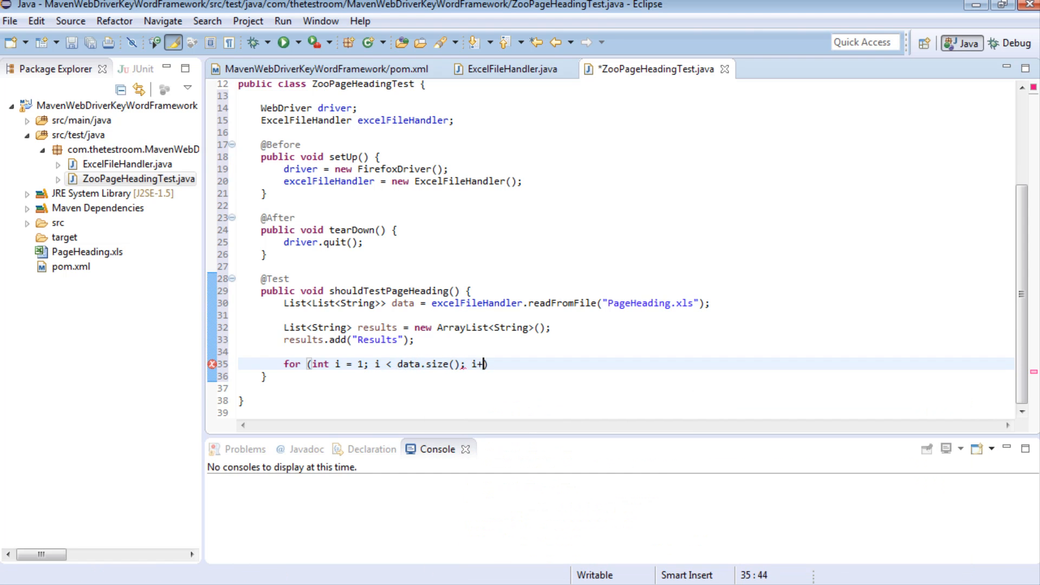
{"action": "type", "text": "+) {"}
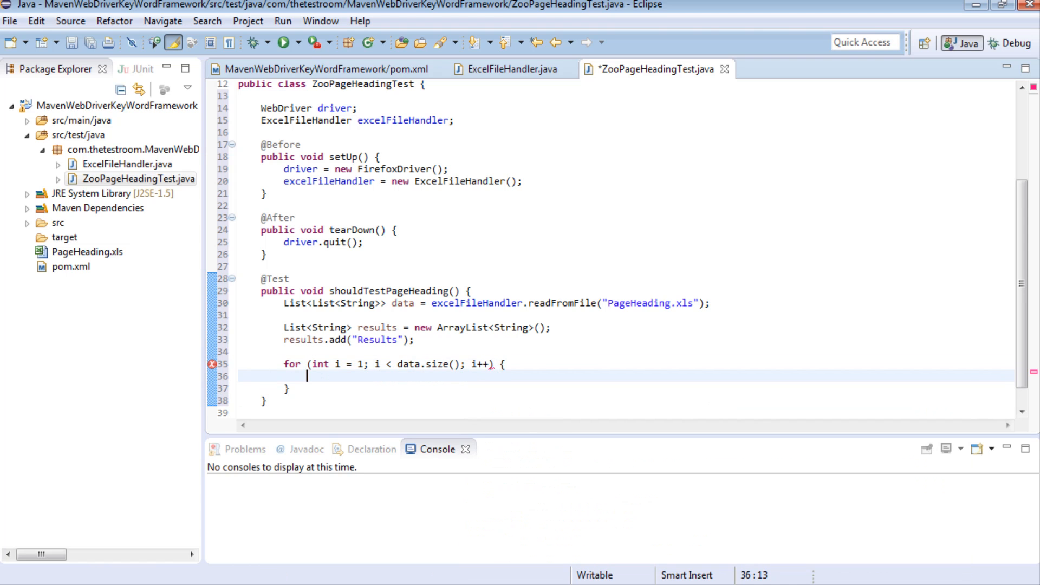
{"action": "scroll", "scroll_direction": "down", "scroll_amount": 3}
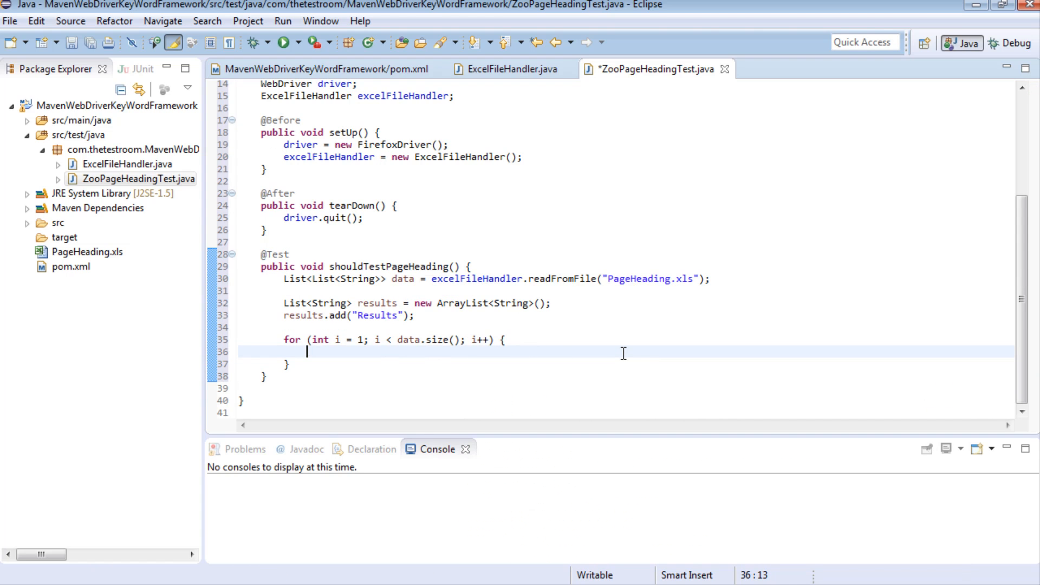
{"action": "mouse_move", "coordinate": [326, 341]}
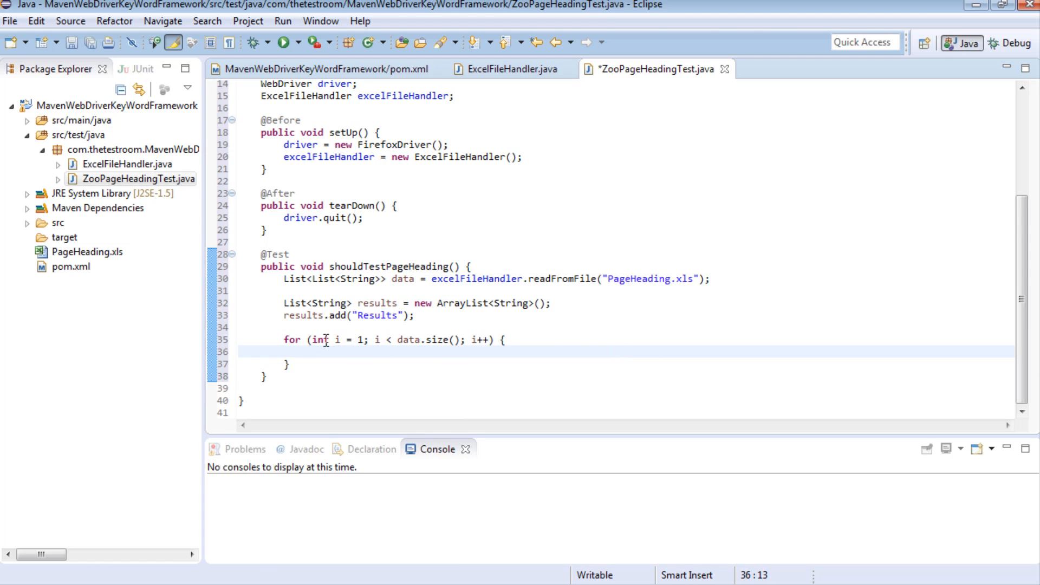
{"action": "mouse_move", "coordinate": [561, 354]}
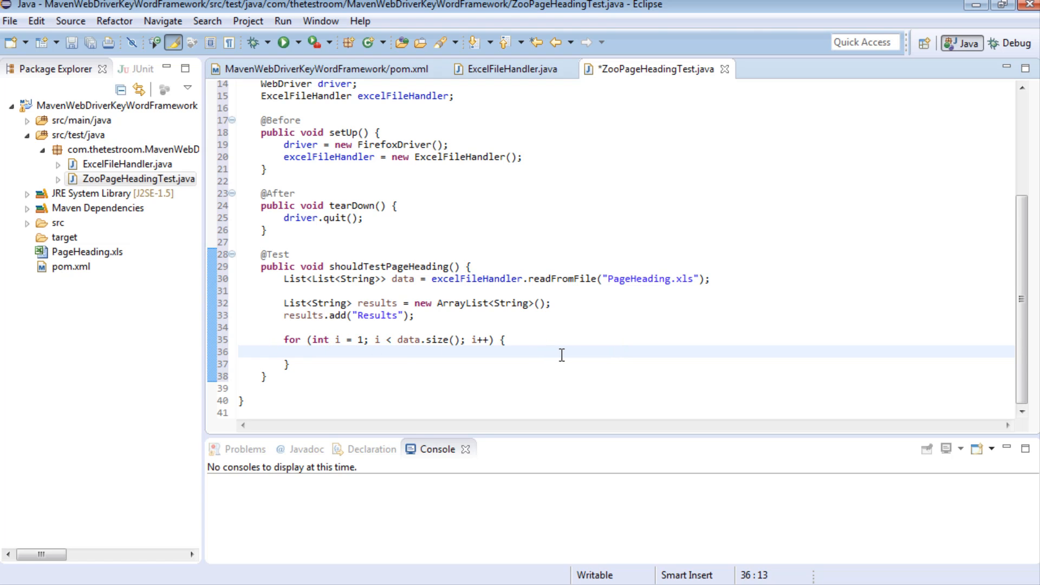
{"action": "mouse_move", "coordinate": [561, 354]}
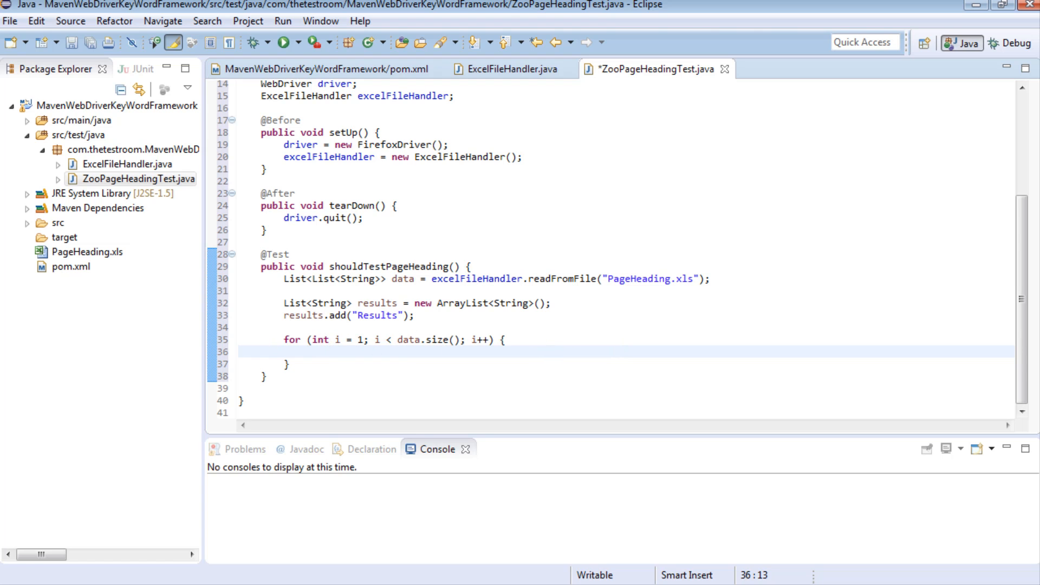
- Nest a for loop with j from 0 while below data.get(i).size()
{"action": "type", "text": "for (int j ="}
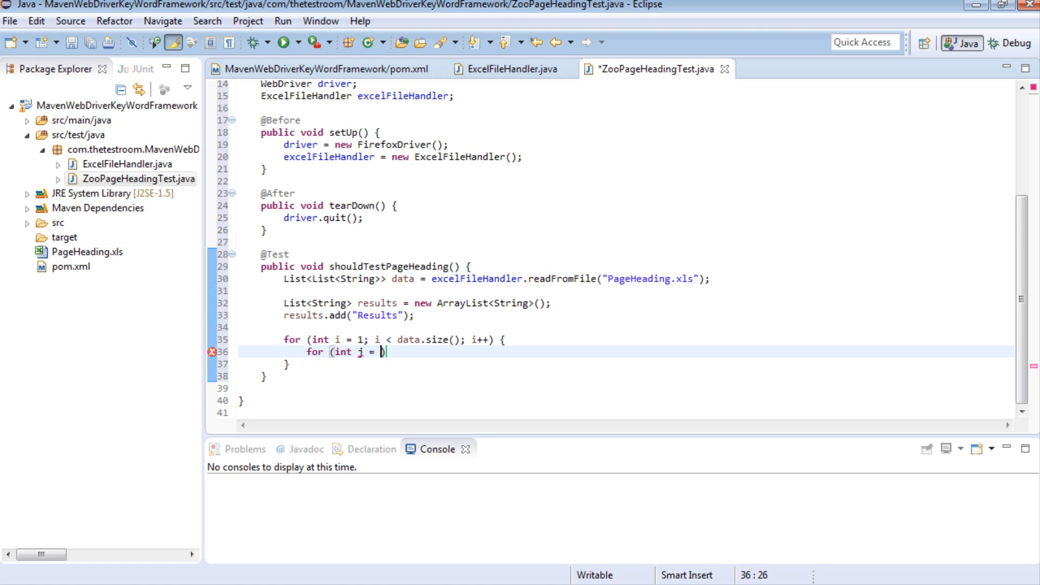
{"action": "type", "text": "0;)"}
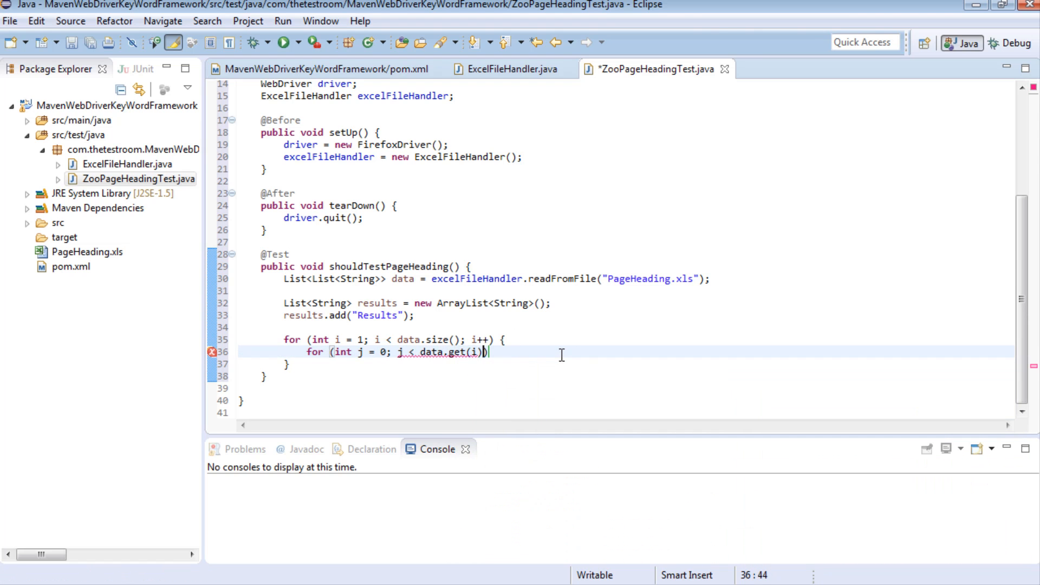
{"action": "type", "text": ".size()"}
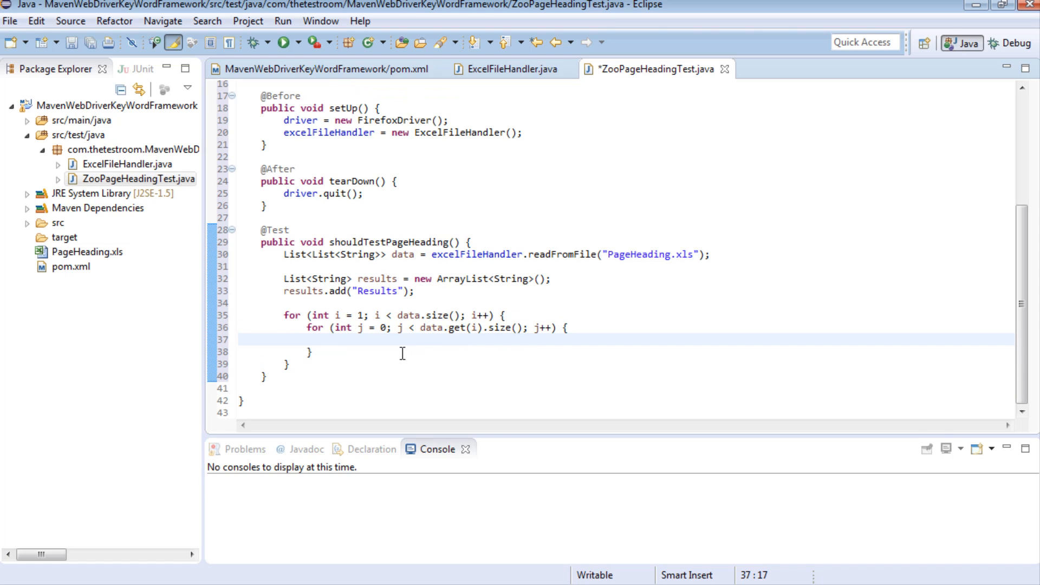
{"action": "mouse_move", "coordinate": [331, 338]}
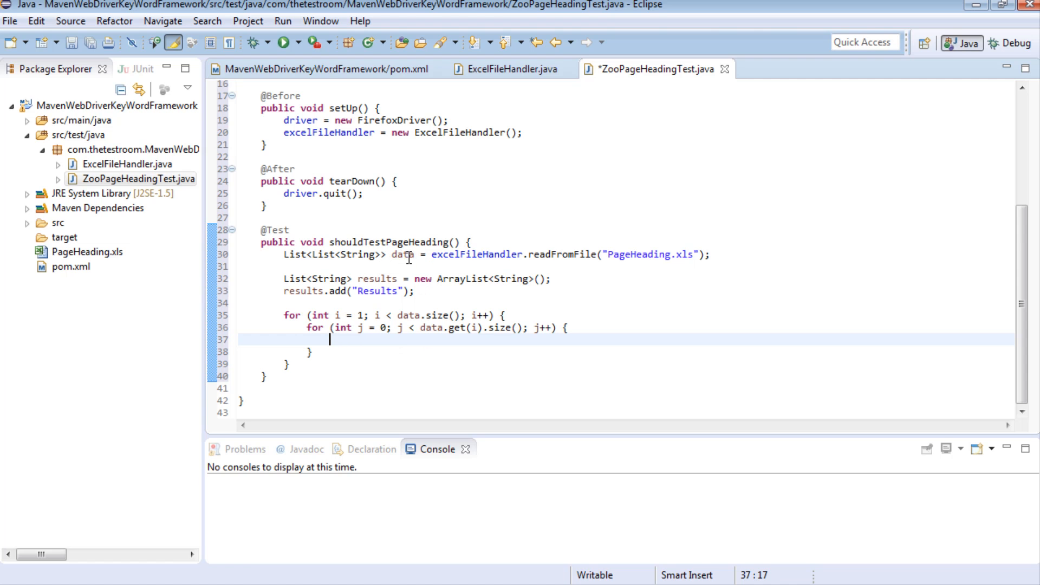
{"action": "mouse_move", "coordinate": [403, 334]}
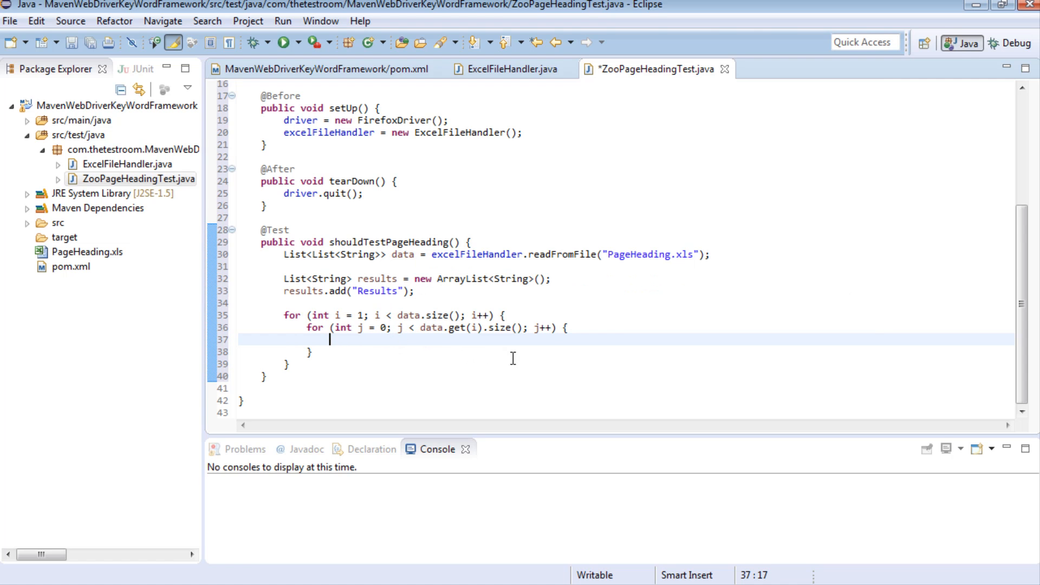
{"action": "type", "text": "driver."}
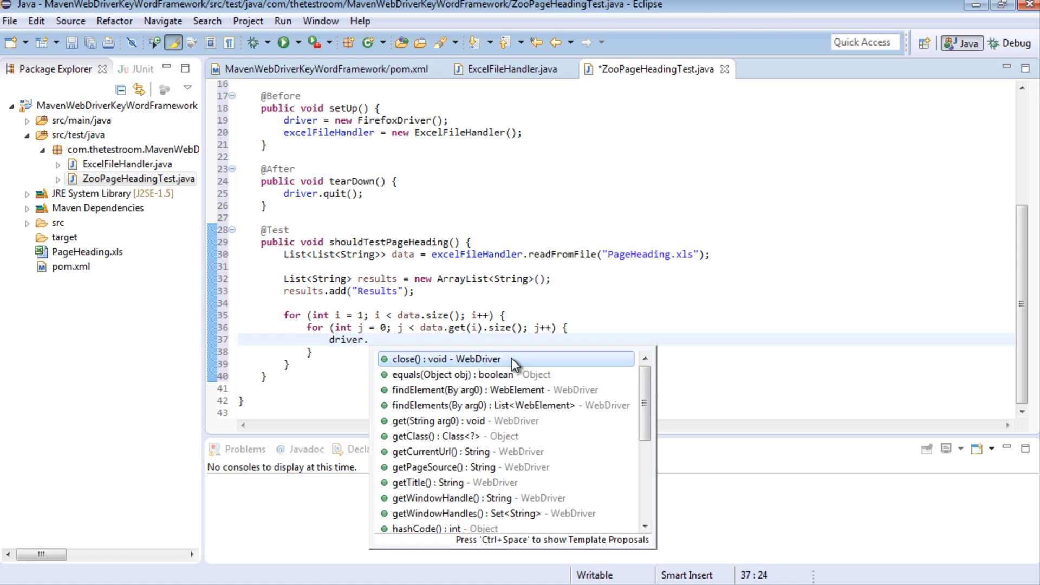
{"action": "type", "text": "ni"}
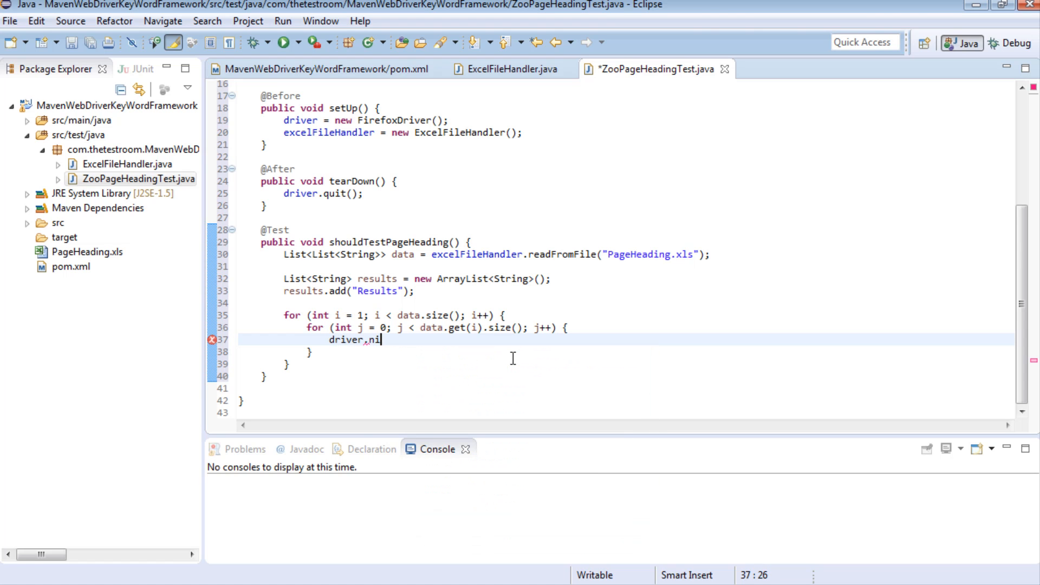
{"action": "type", "text": "avigate()"}
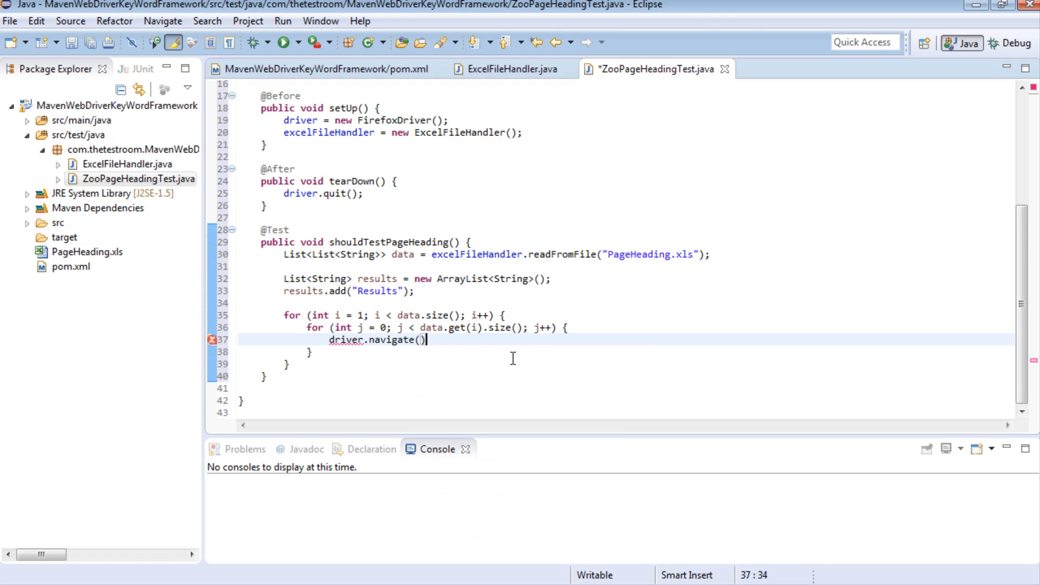
{"action": "type", "text": ".to(("}
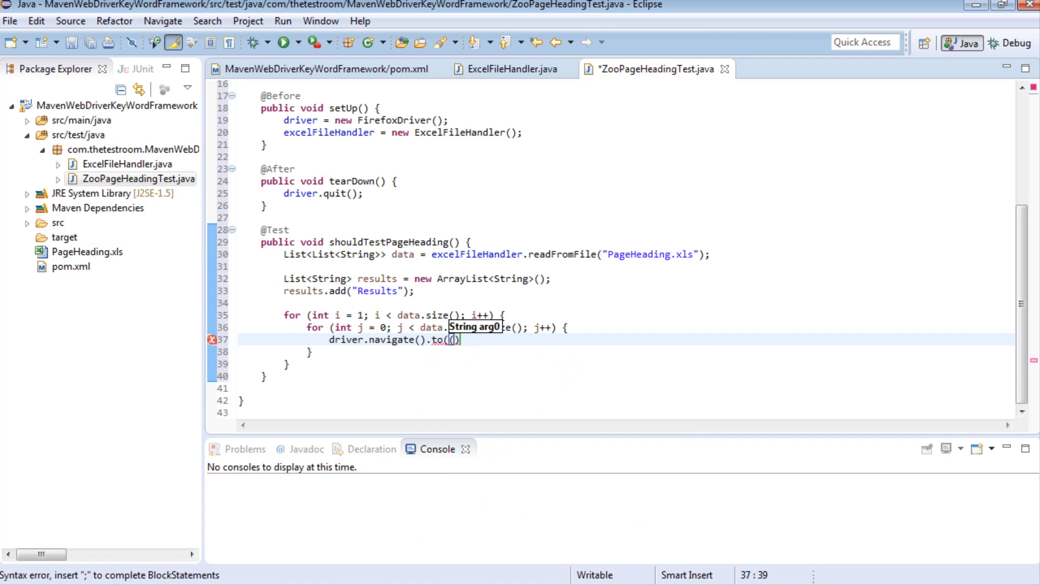
{"action": "type", "text": "\"\""}
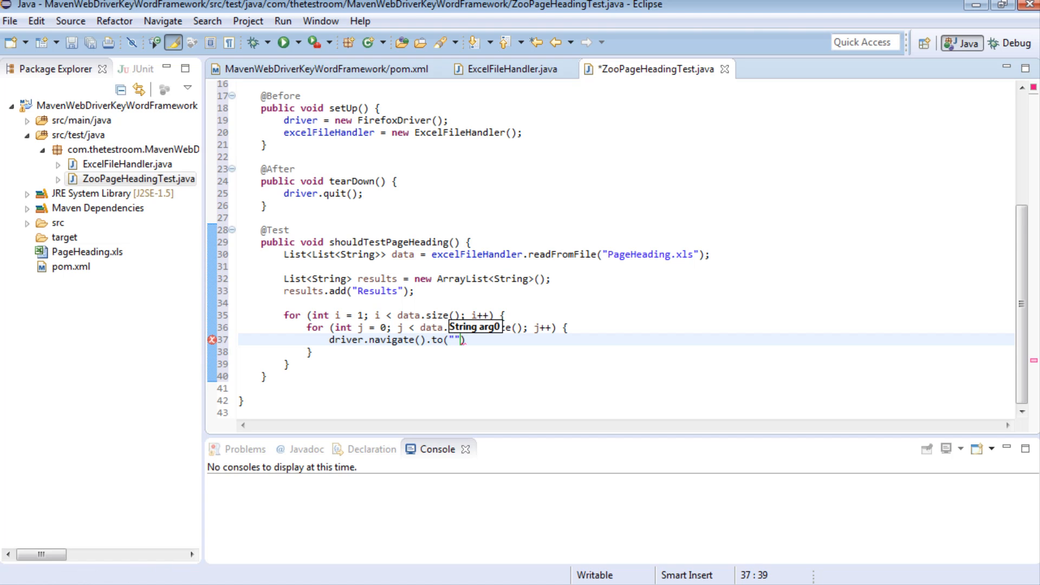
{"action": "type", "text": "http"}
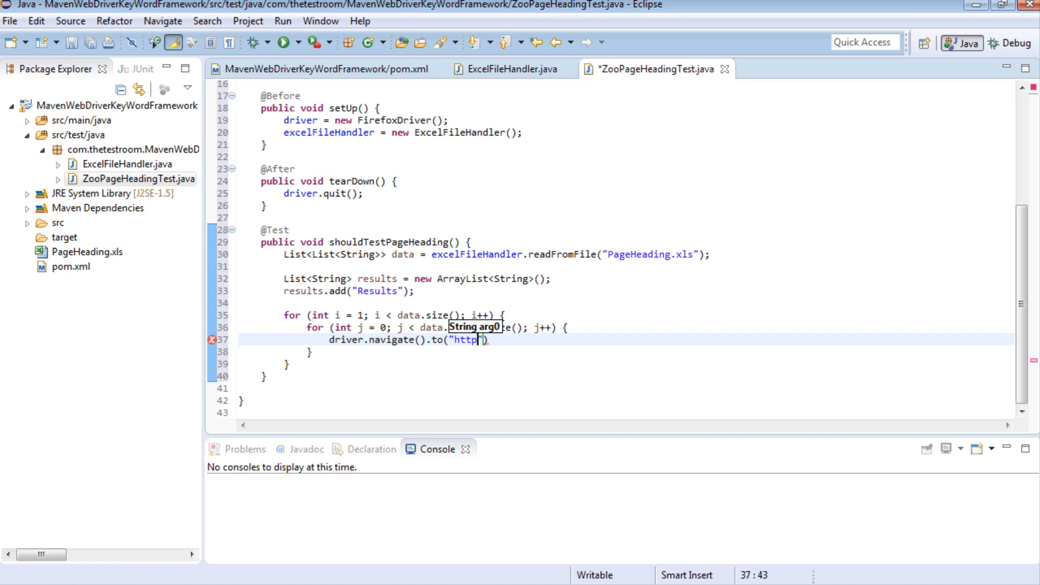
{"action": "type", "text": "://www.thet"}
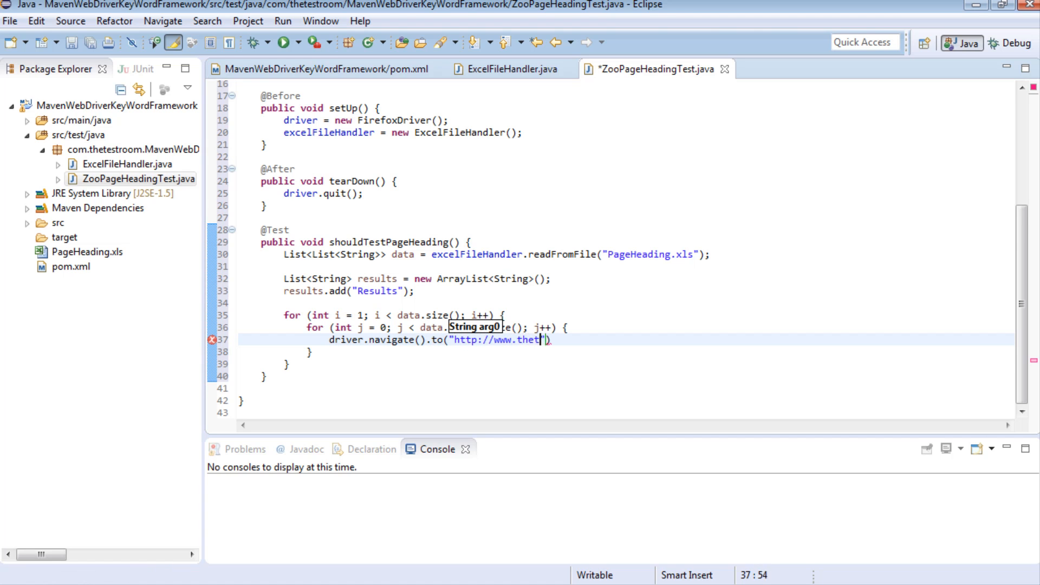
{"action": "type", "text": "estroom.com/webapp"}
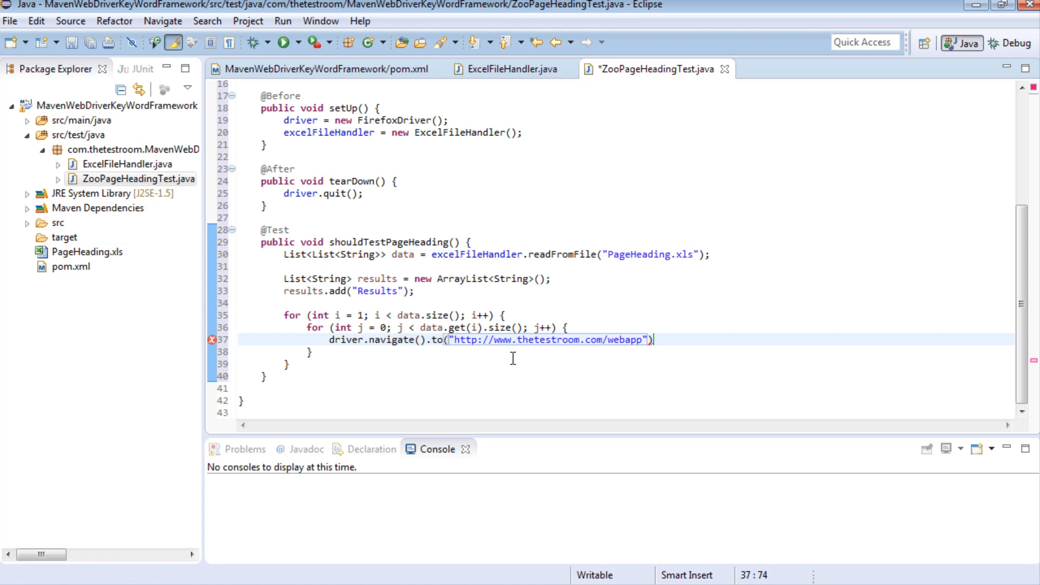
{"action": "type", "text": ";"}
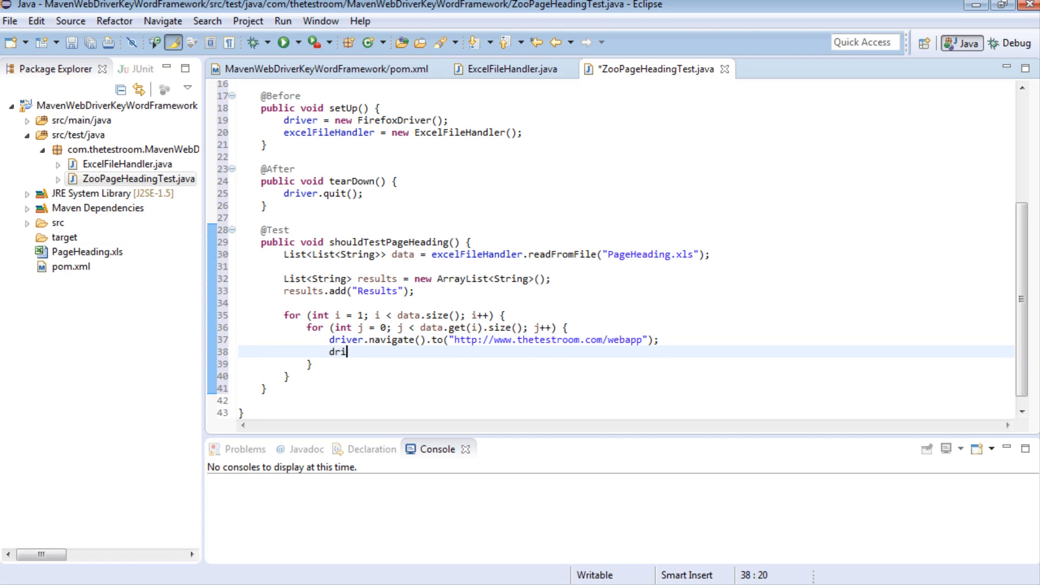
{"action": "type", "text": "."}
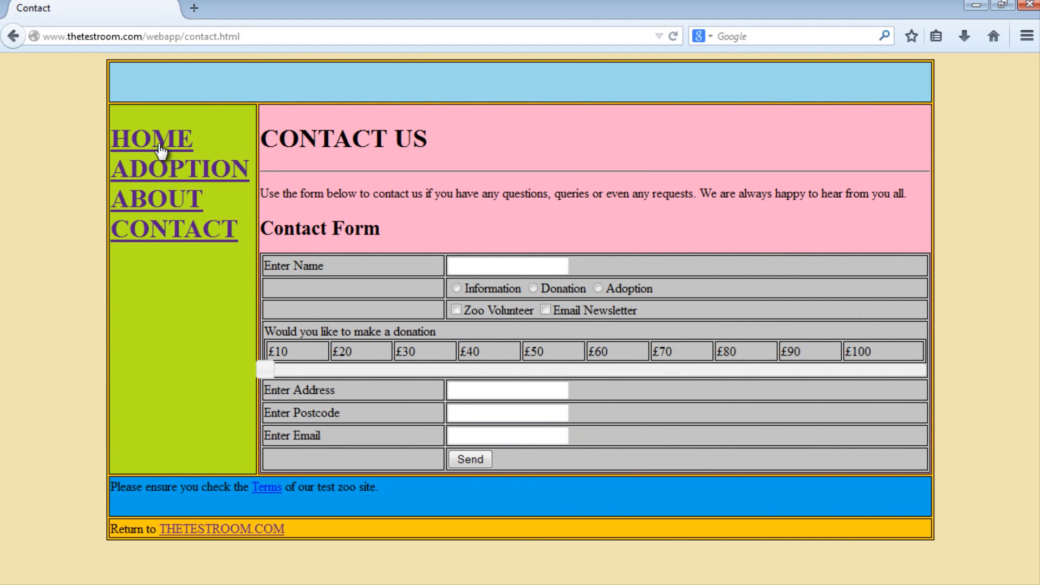
- Inspect the HOME and ADOPTION links in Firefox to reveal ids like home_link
{"action": "right_click", "coordinate": [152, 139]}
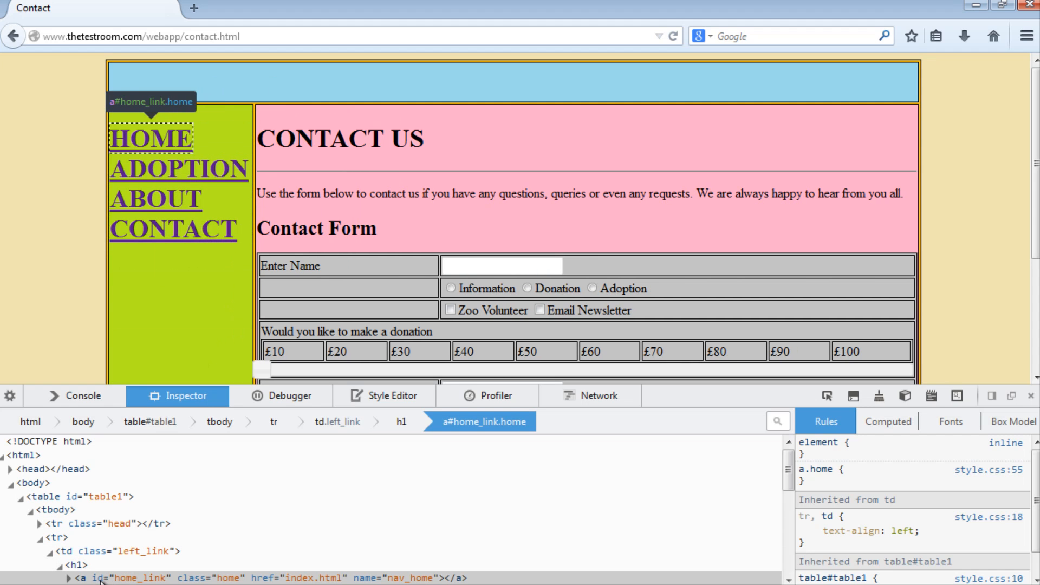
{"action": "mouse_move", "coordinate": [193, 175]}
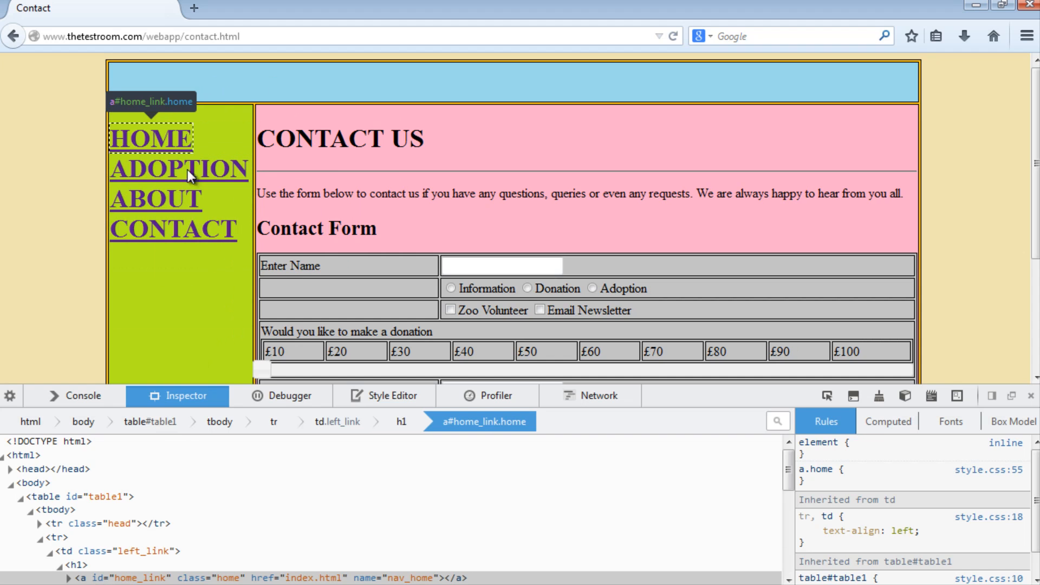
{"action": "mouse_move", "coordinate": [98, 580]}
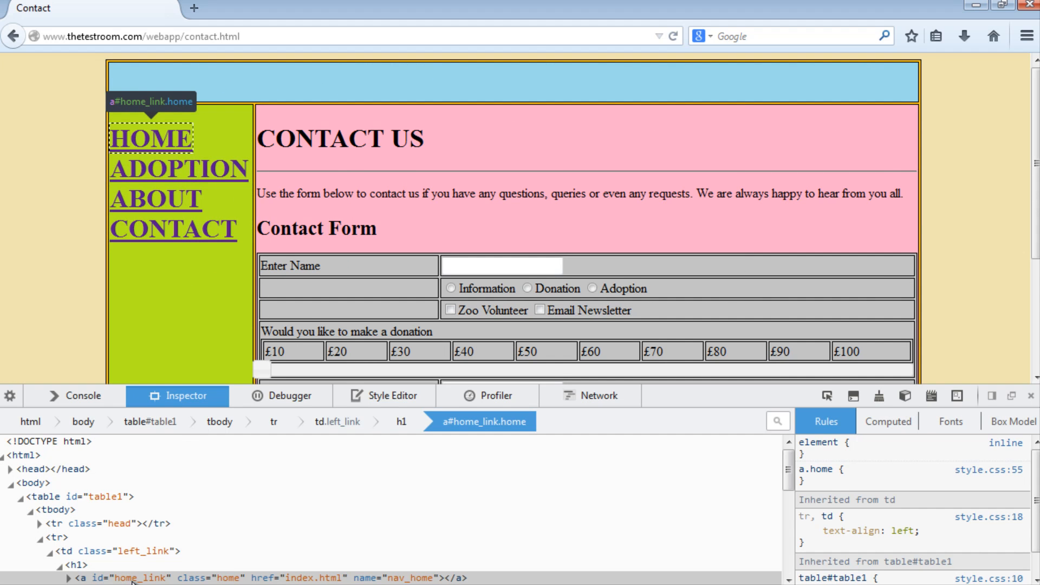
{"action": "right_click", "coordinate": [177, 168]}
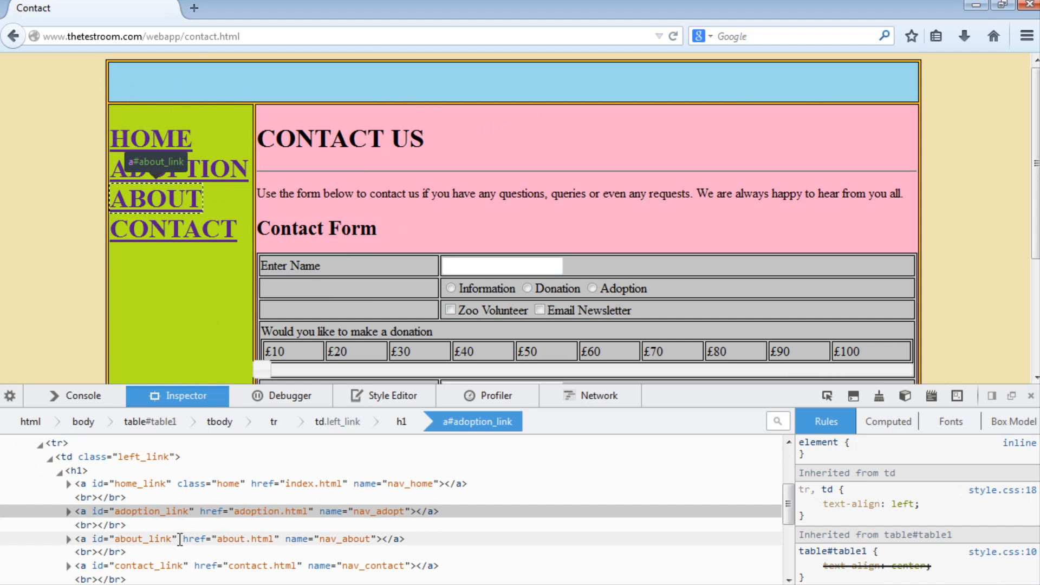
{"action": "mouse_move", "coordinate": [172, 229]}
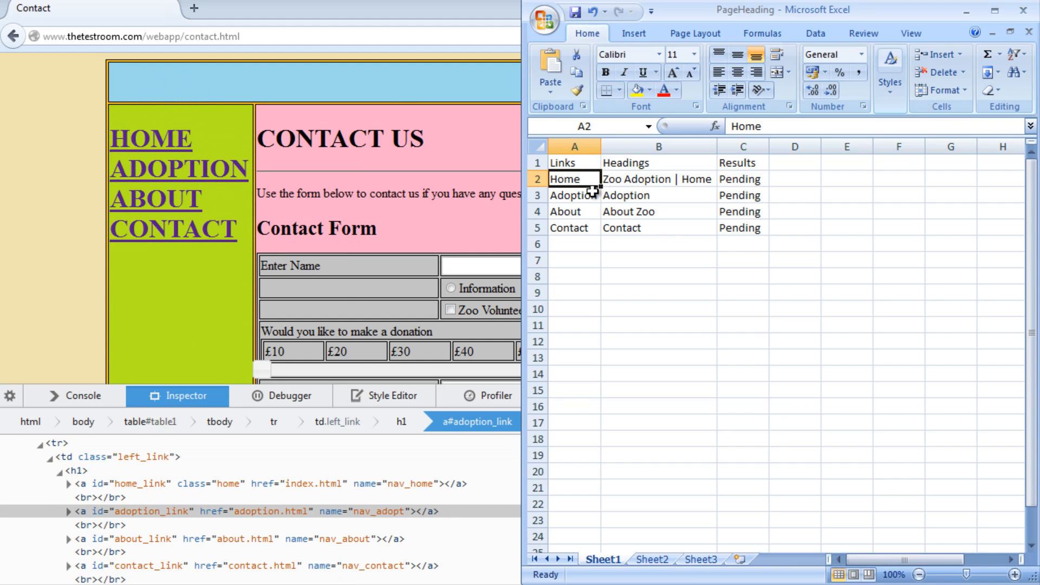
- Select the Home link name in column A of the PageHeading sheet
{"action": "left_click", "coordinate": [573, 228]}
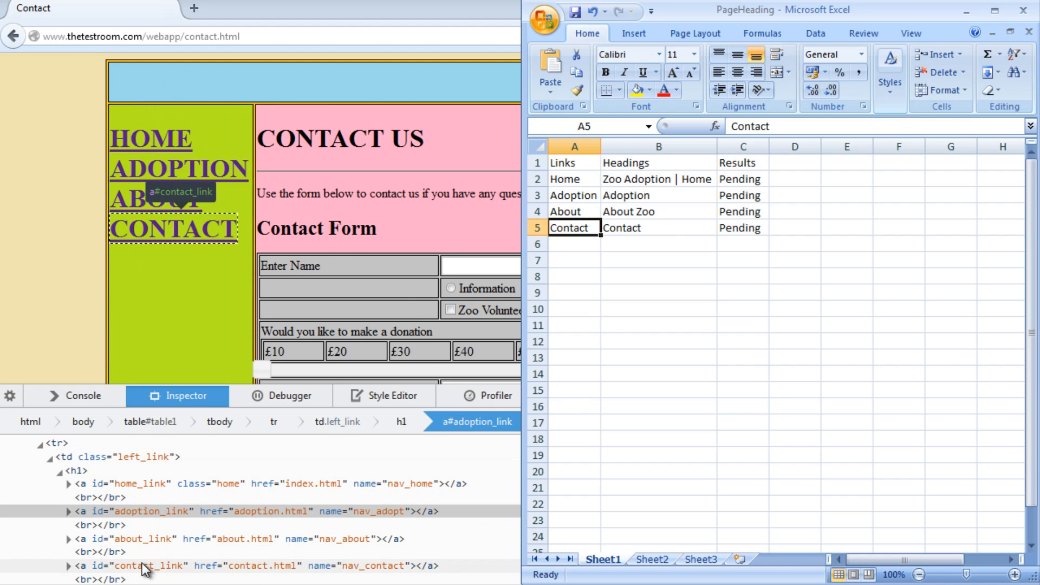
{"action": "mouse_move", "coordinate": [146, 491]}
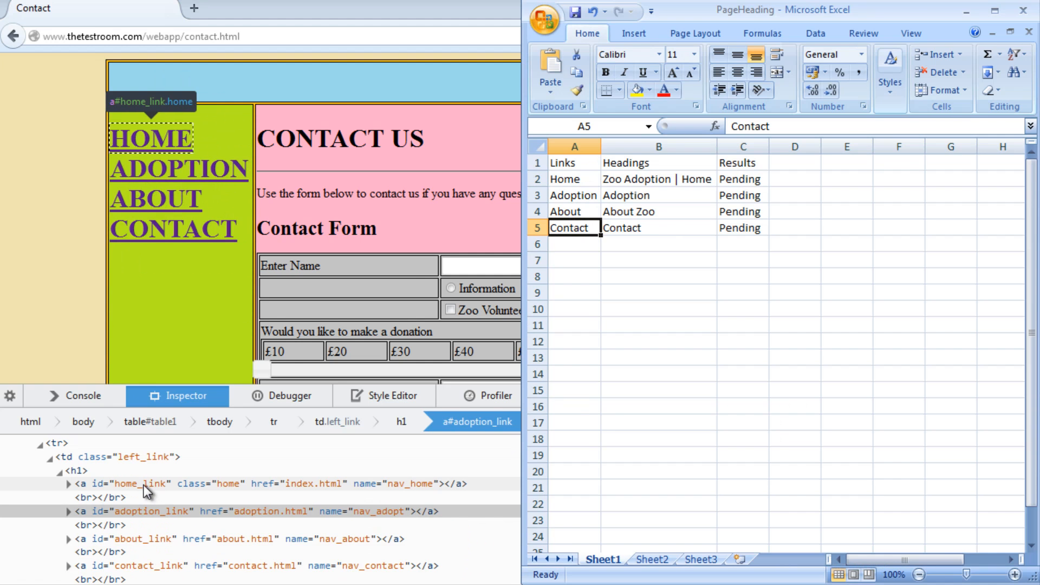
{"action": "mouse_move", "coordinate": [574, 180]}
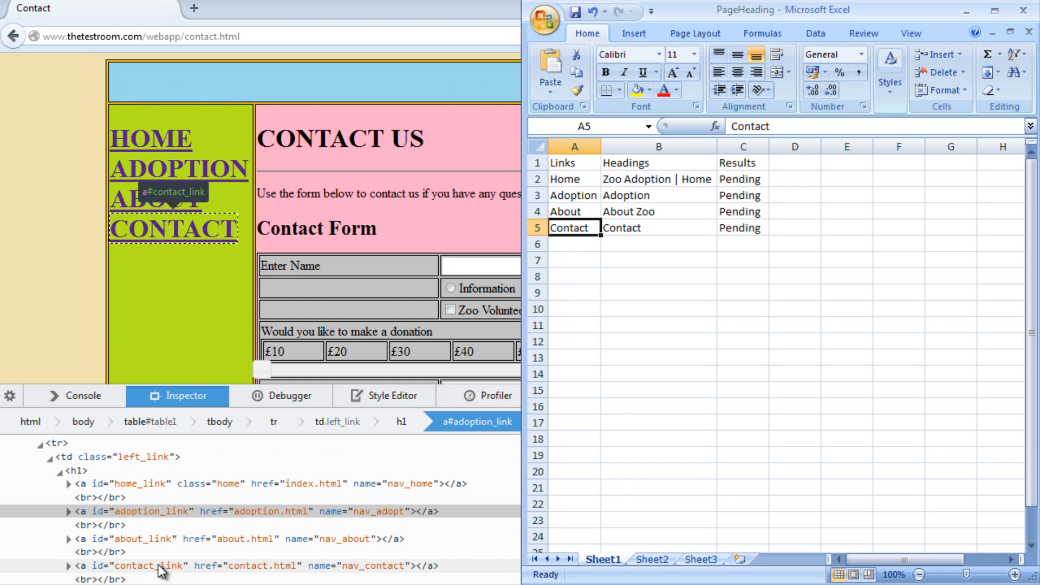
{"action": "mouse_move", "coordinate": [147, 496]}
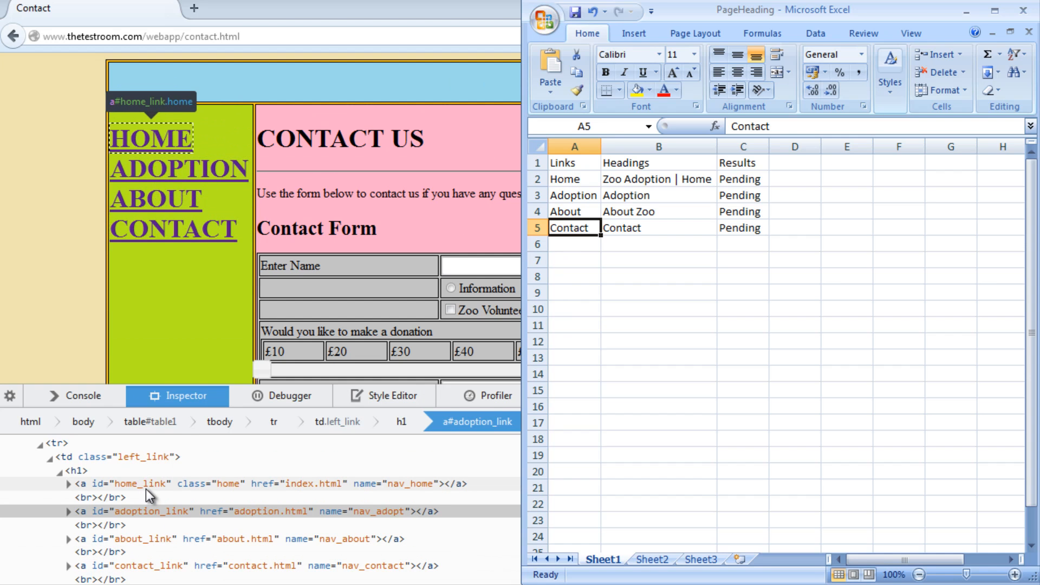
{"action": "mouse_move", "coordinate": [150, 137]}
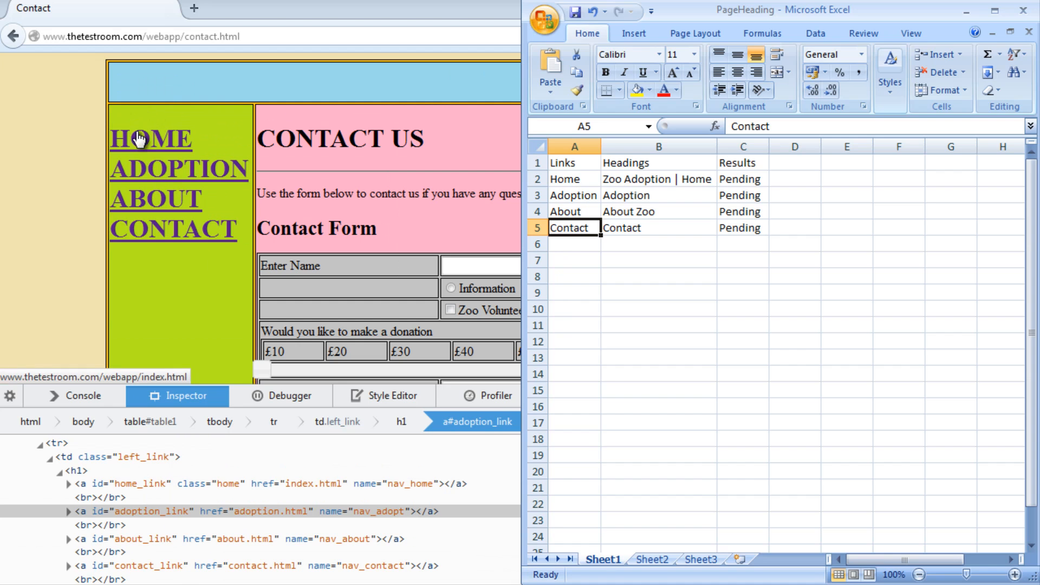
{"action": "mouse_move", "coordinate": [174, 216]}
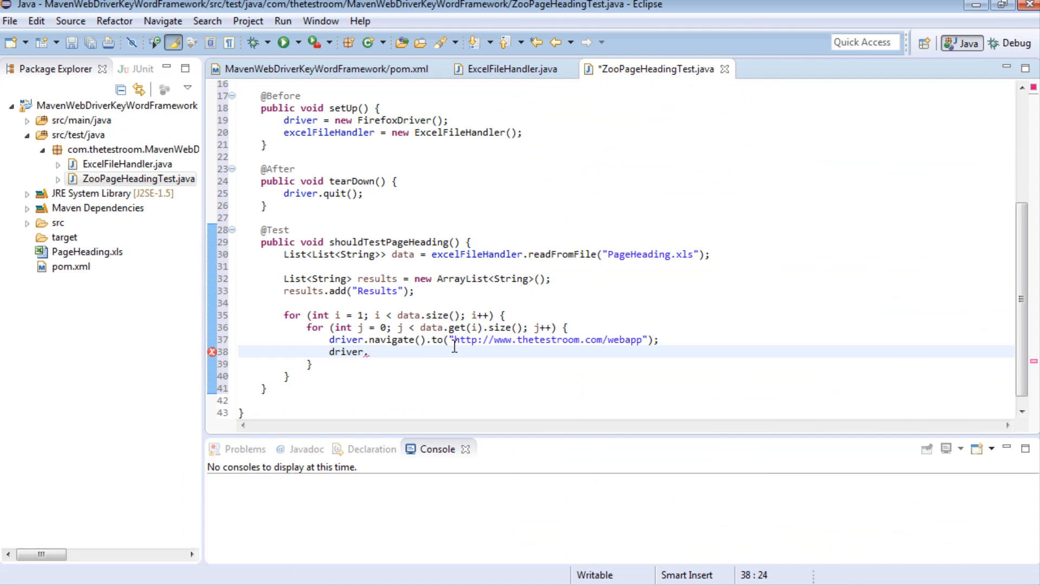
- Click the element with id data.get(i).get(j).toLowerCase() + "_link" in the inner loop
{"action": "type", "text": "findElement(By.id(data"}
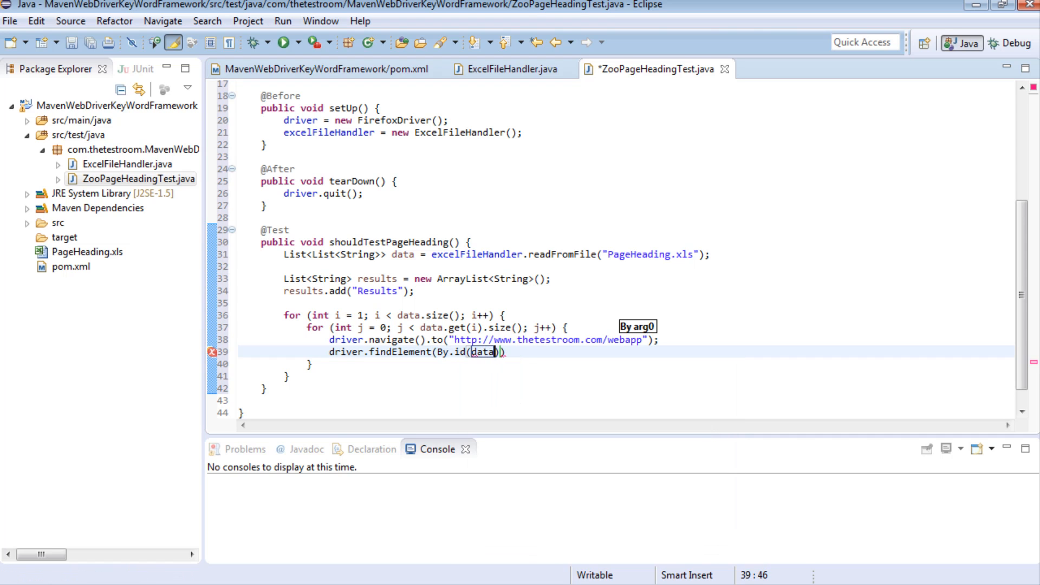
{"action": "type", "text": ".get"}
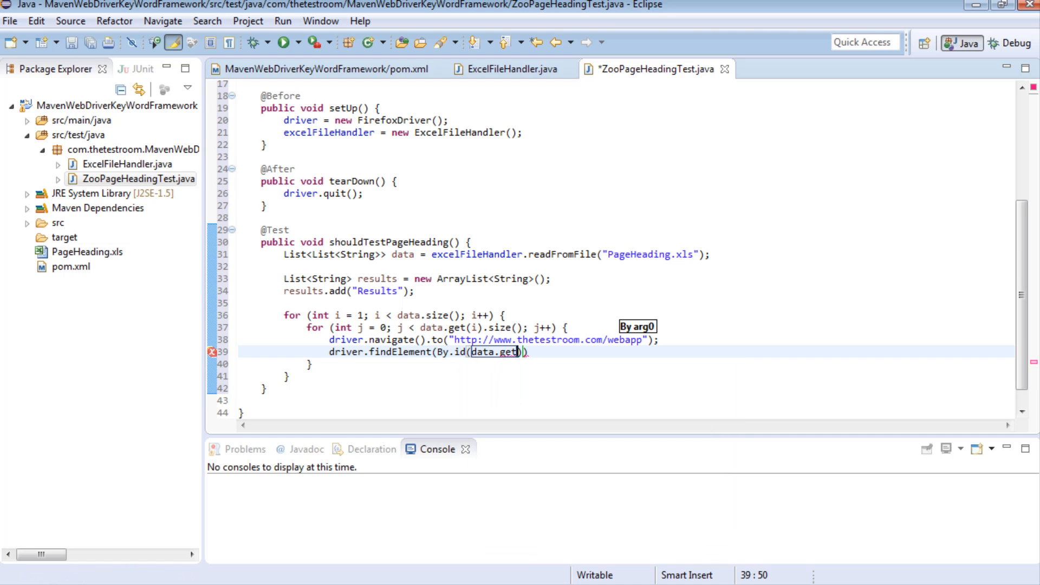
{"action": "type", "text": "(i)"}
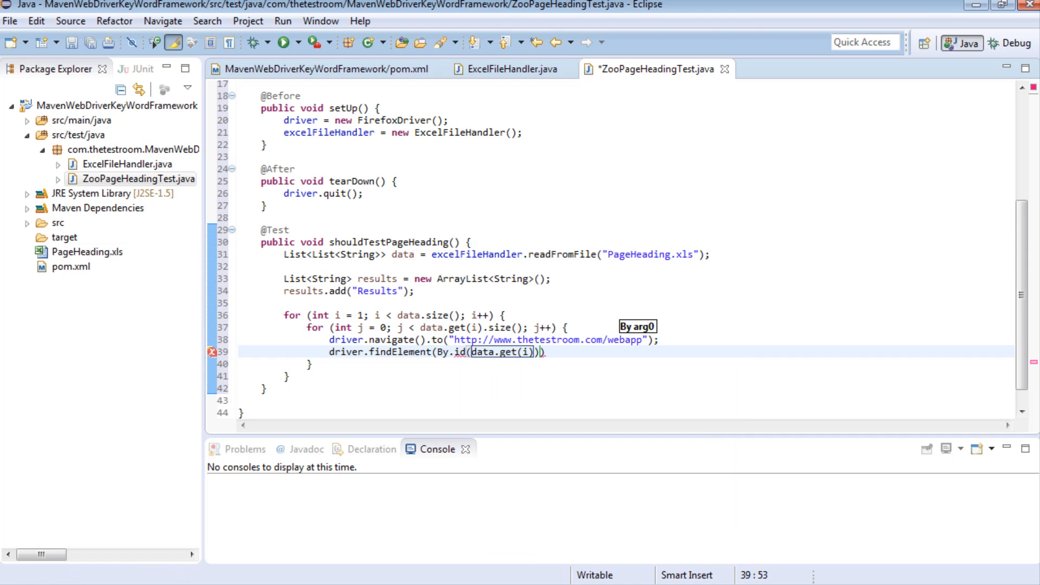
{"action": "type", "text": "."}
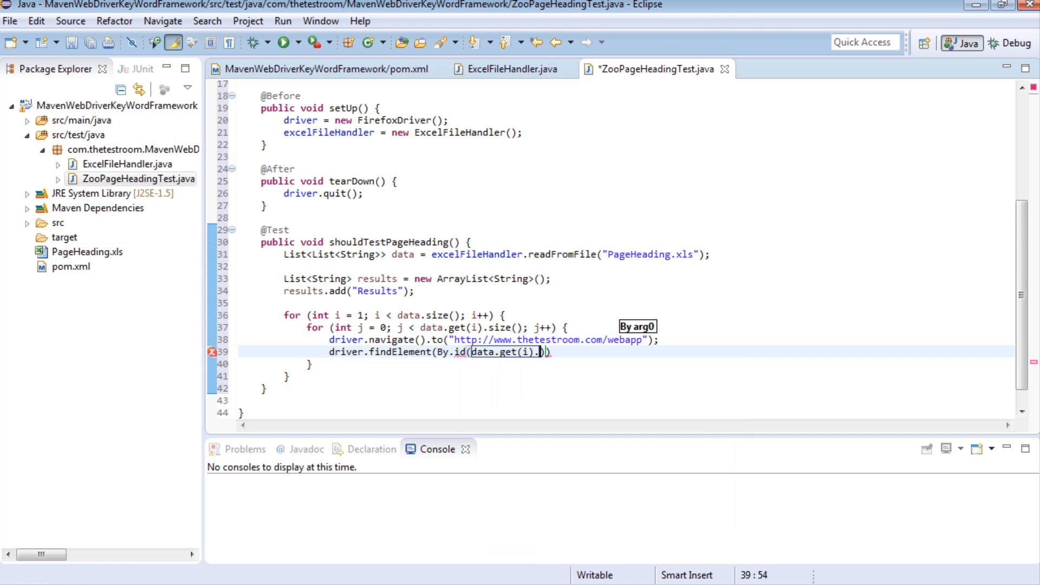
{"action": "type", "text": "get(j"}
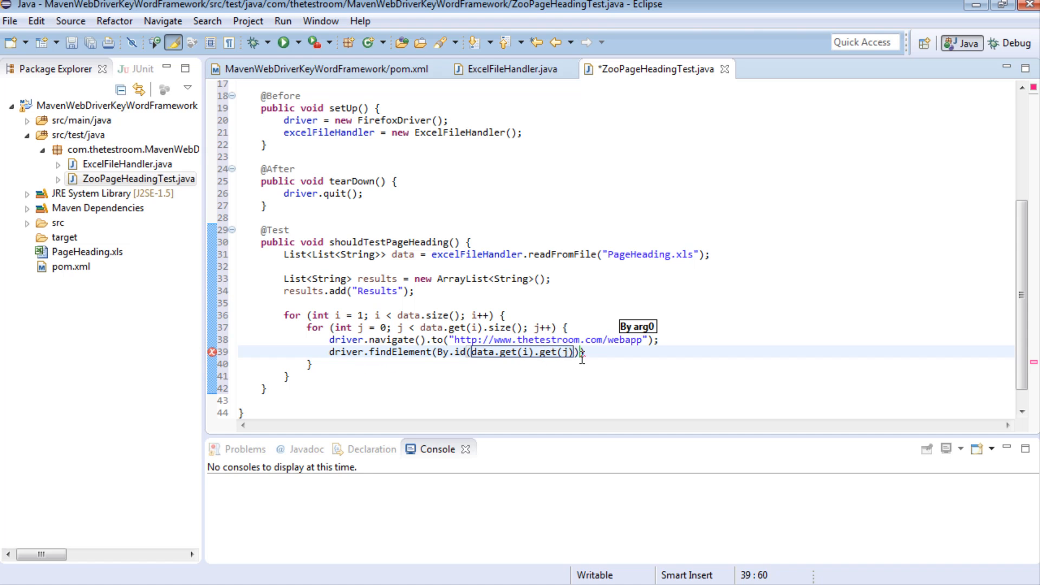
{"action": "mouse_move", "coordinate": [709, 377]}
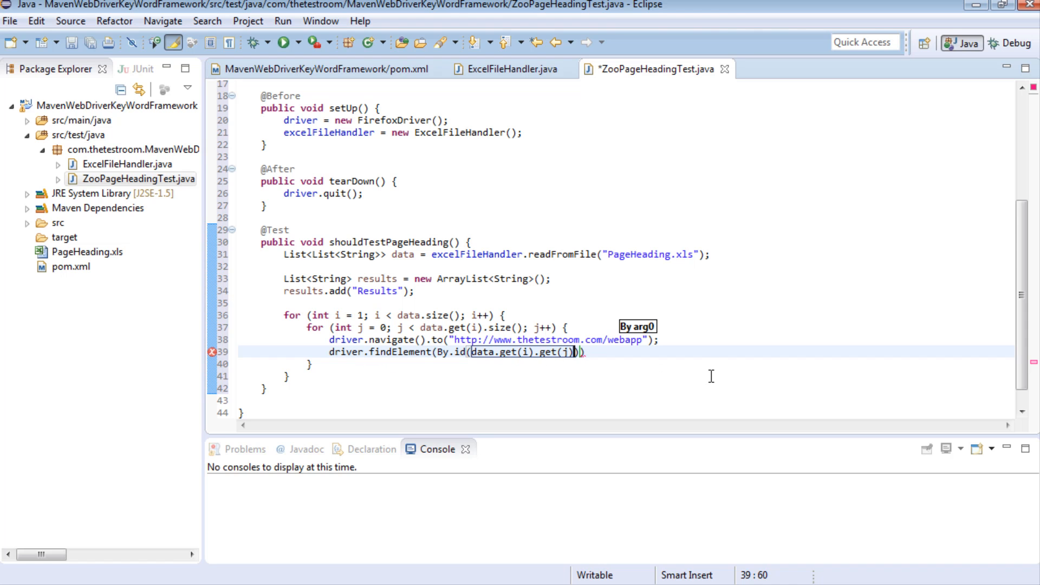
{"action": "type", "text": ".toLowerCase() +"}
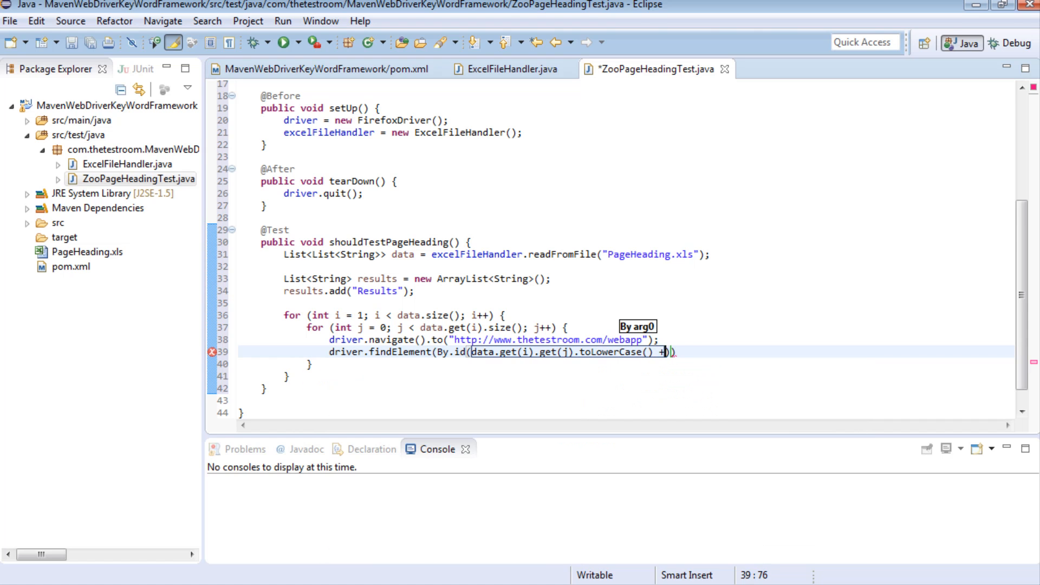
{"action": "type", "text": "\"\""}
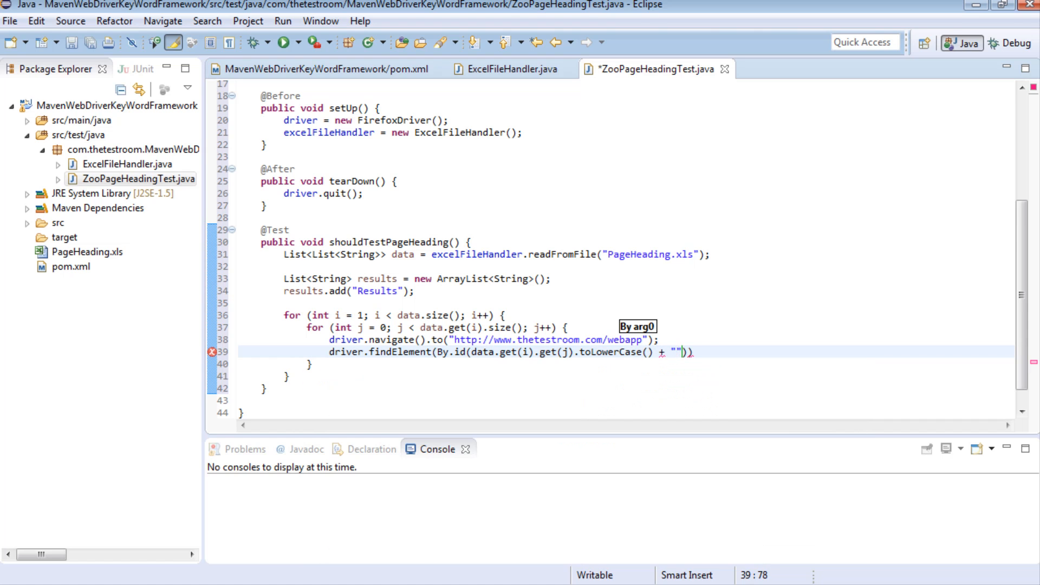
{"action": "type", "text": "_link"}
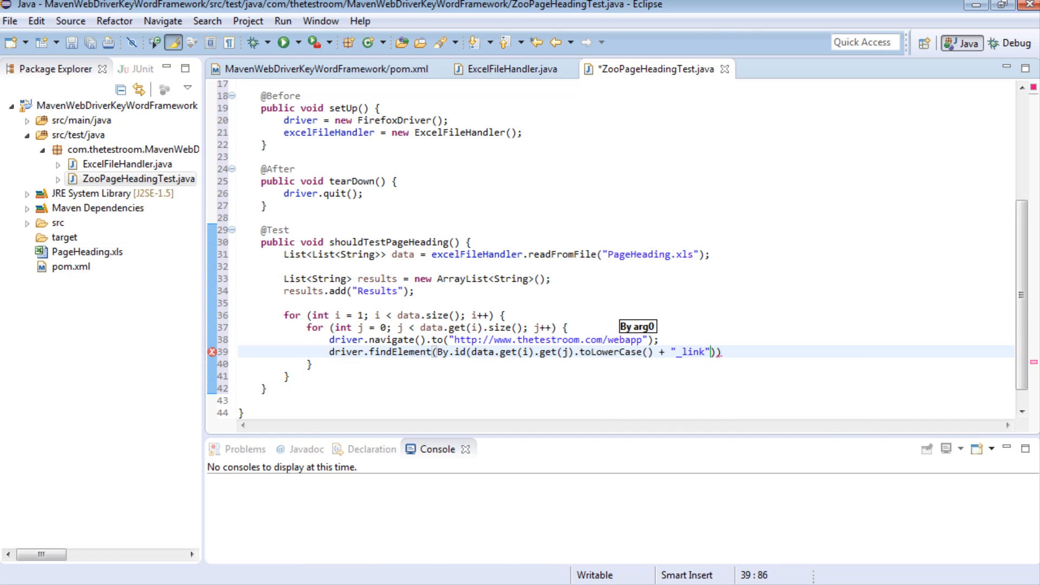
{"action": "type", "text": ".click();"}
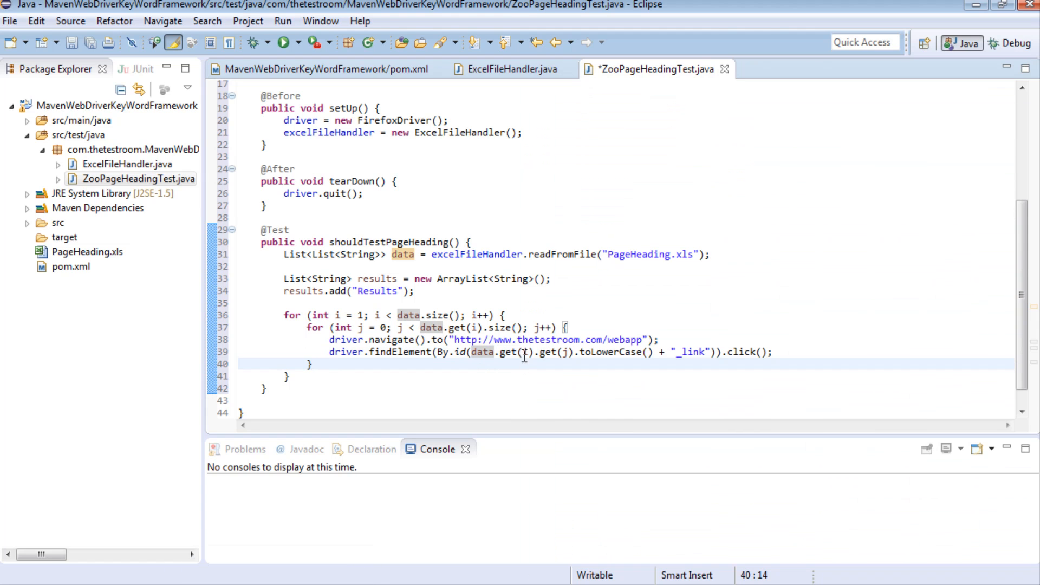
{"action": "mouse_move", "coordinate": [529, 352]}
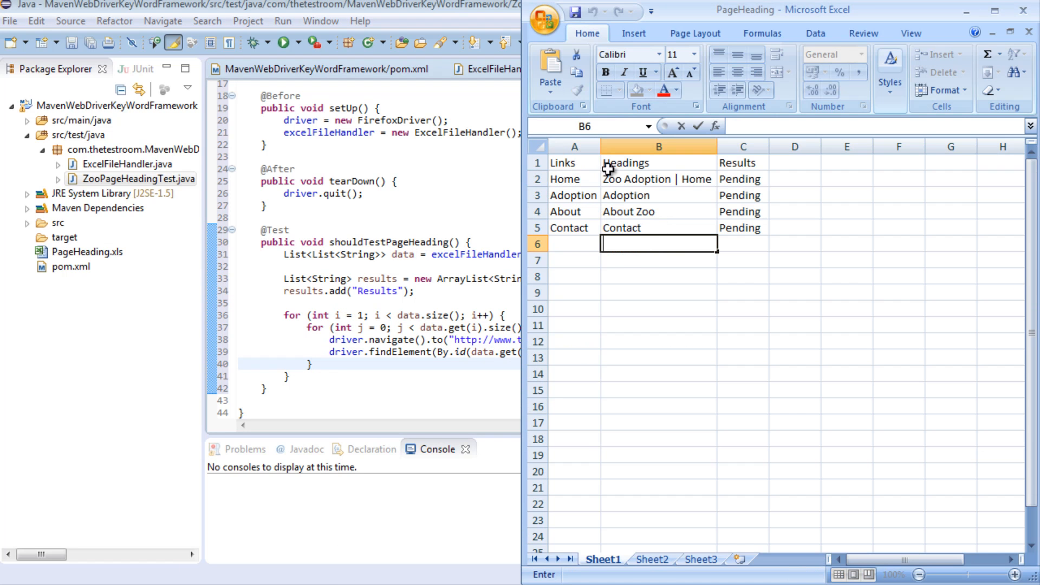
{"action": "mouse_move", "coordinate": [603, 255]}
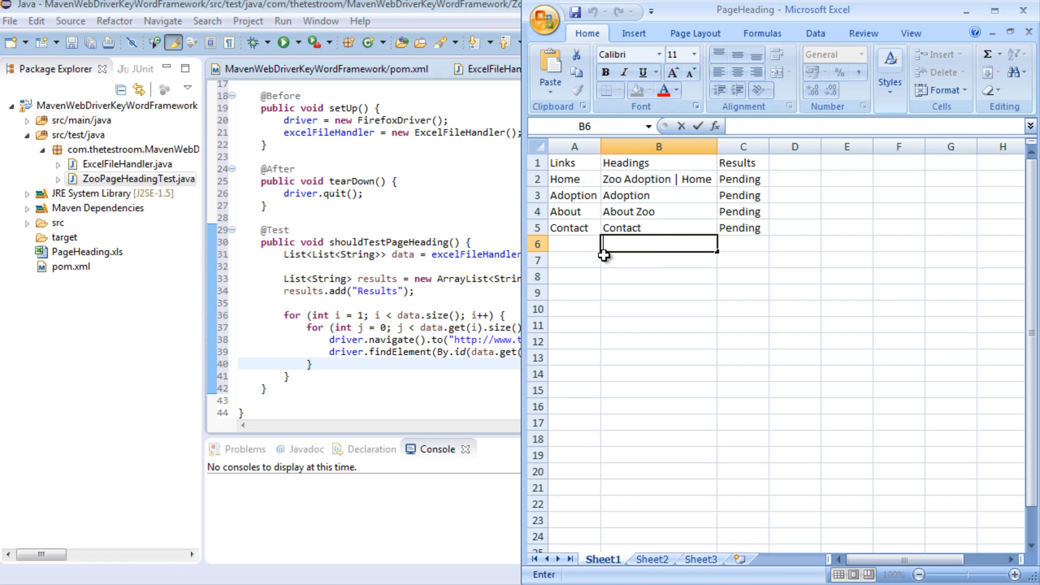
{"action": "mouse_move", "coordinate": [594, 182]}
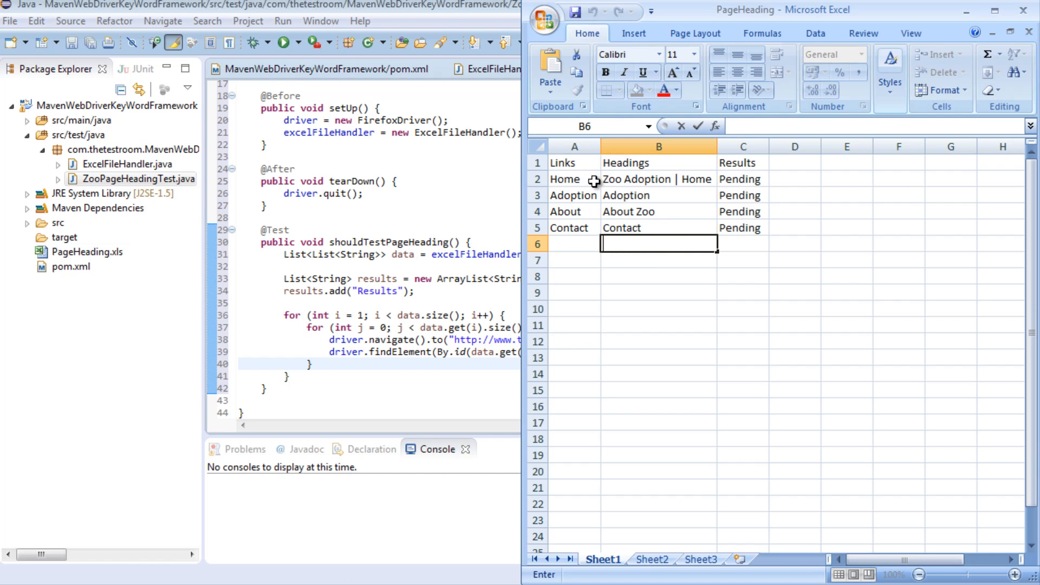
- Select the Home link entry in cell A2 of PageHeading.xls
{"action": "left_click", "coordinate": [567, 178]}
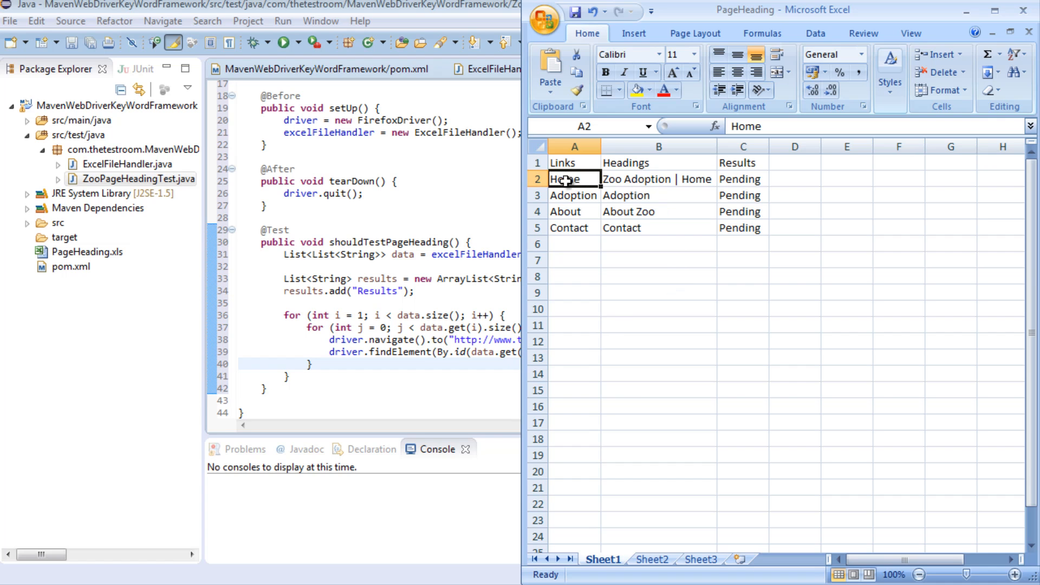
{"action": "mouse_move", "coordinate": [490, 344]}
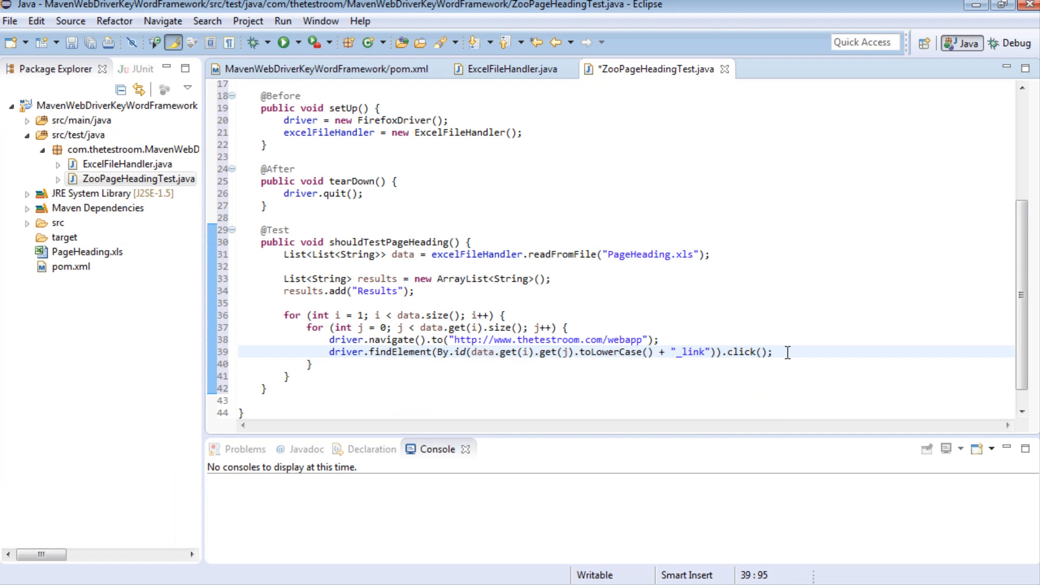
- Add if(driver.getTitle().contains(data.get(i).get(++j))) with an empty body after the click
{"action": "type", "text": "if("}
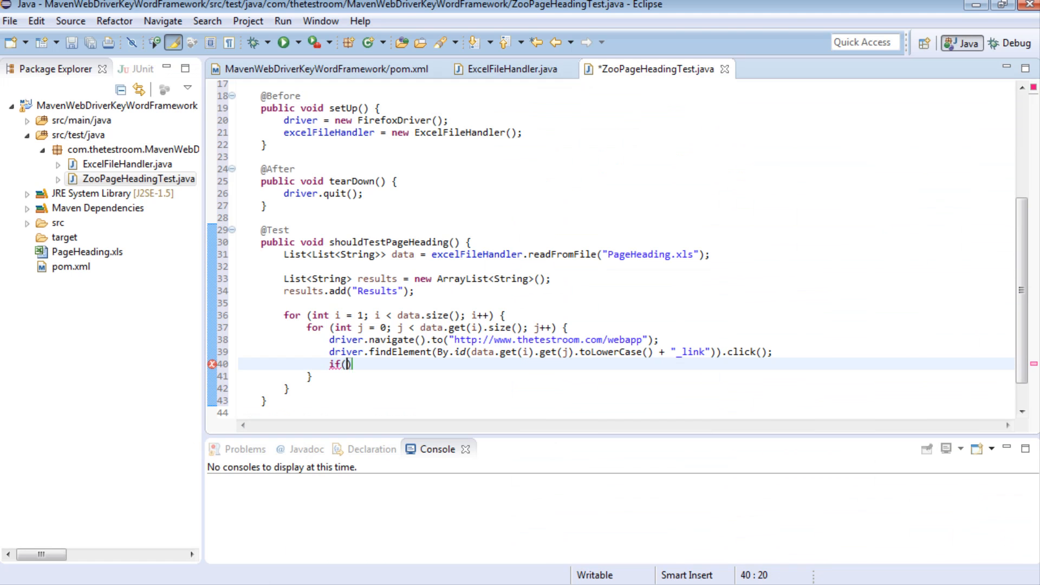
{"action": "type", "text": "driver."}
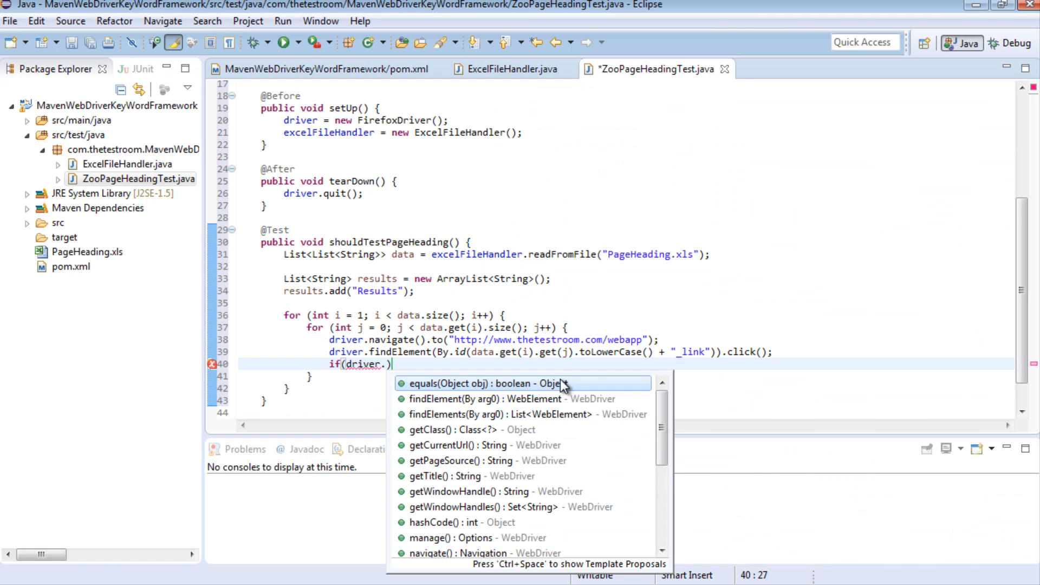
{"action": "type", "text": "gett"}
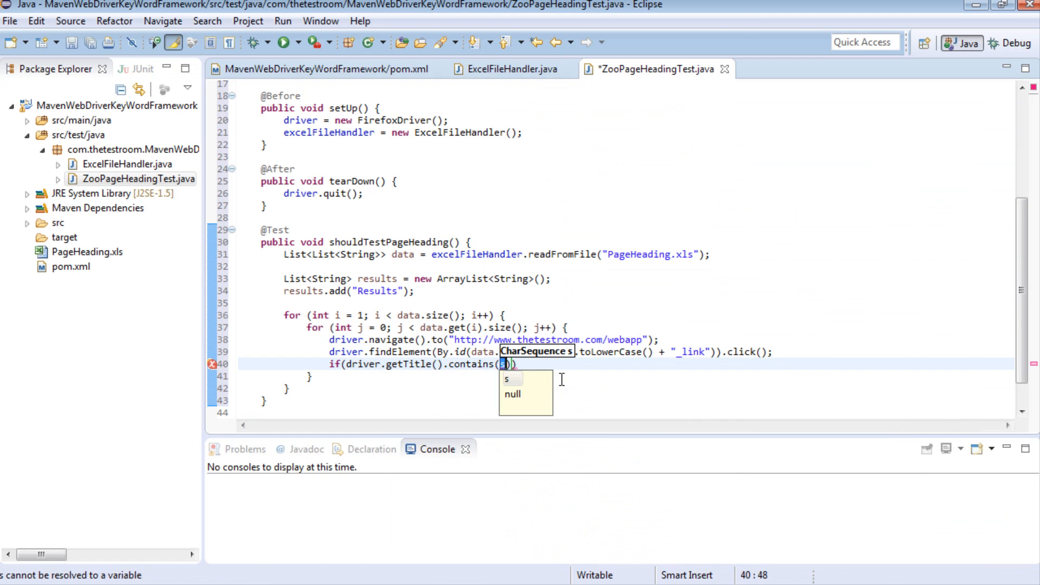
{"action": "type", "text": "data"}
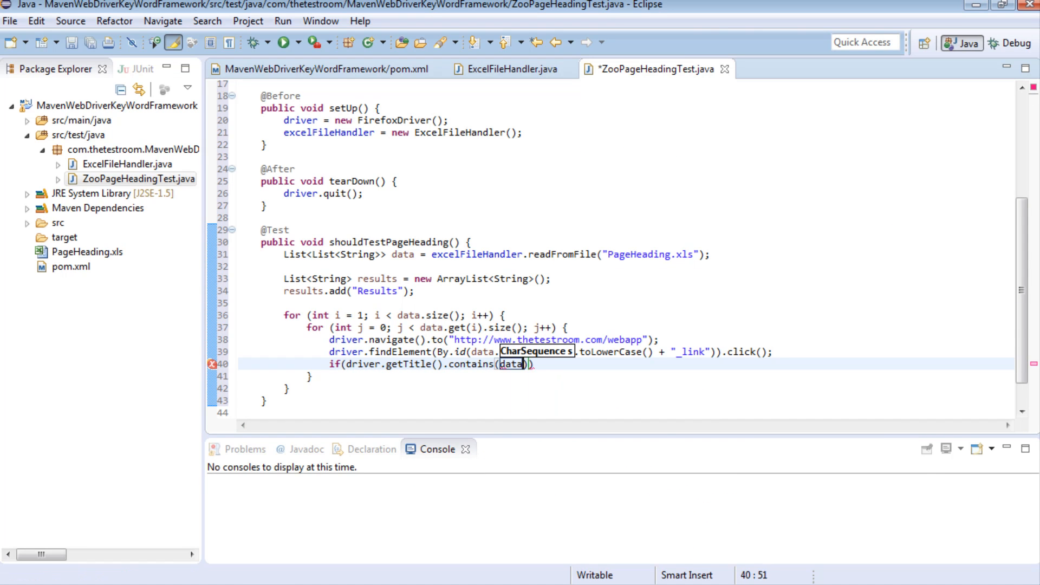
{"action": "type", "text": ".get(i"}
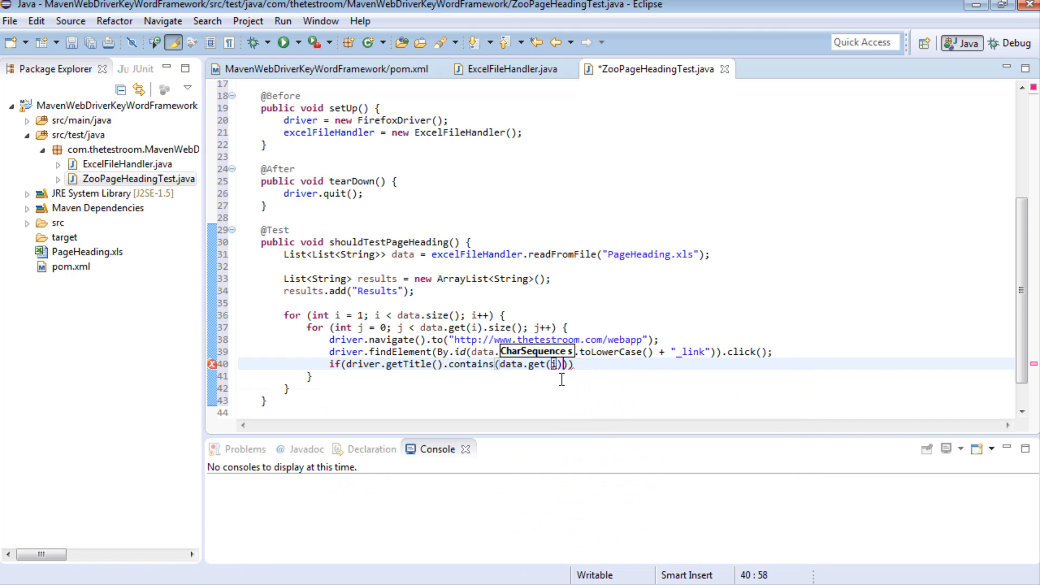
{"action": "type", "text": ".g"}
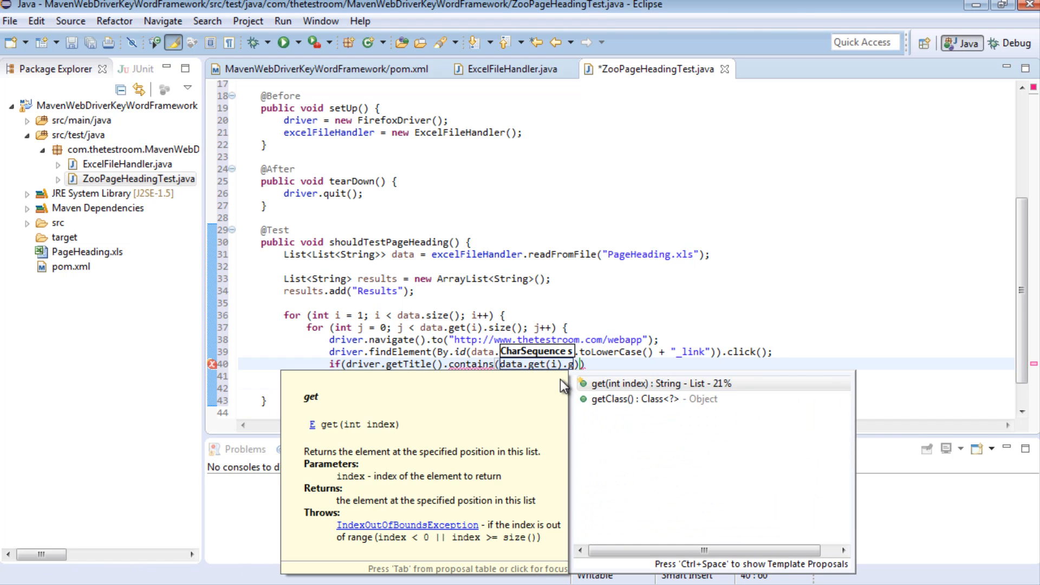
{"action": "left_click", "coordinate": [644, 383]}
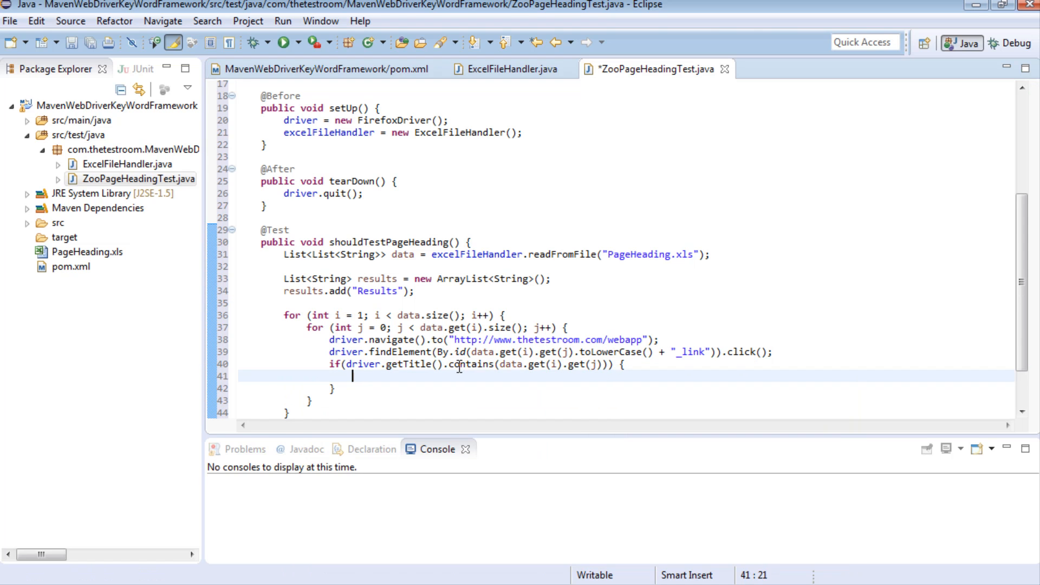
{"action": "mouse_move", "coordinate": [404, 365]}
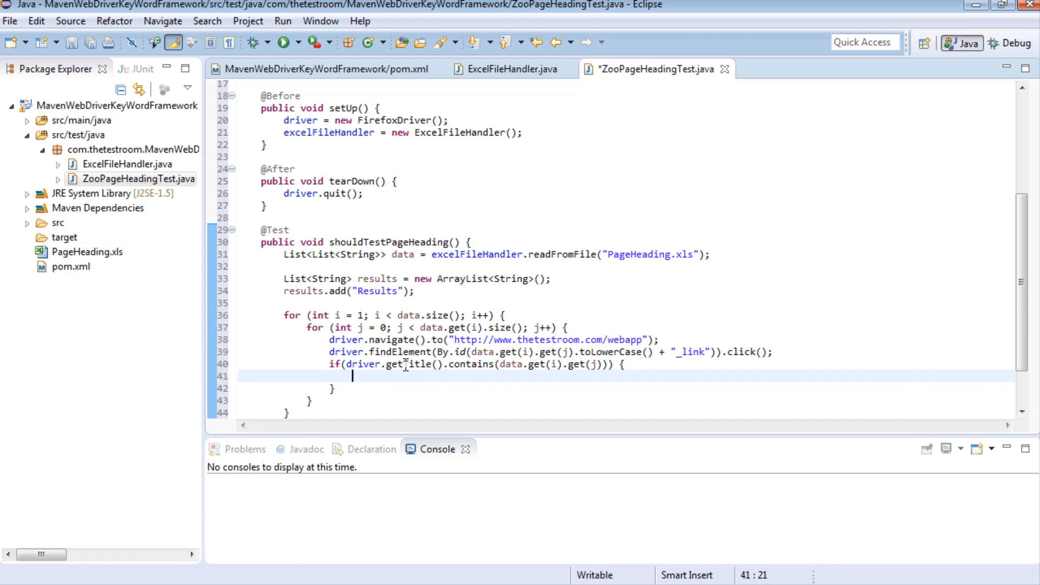
{"action": "mouse_move", "coordinate": [364, 364]}
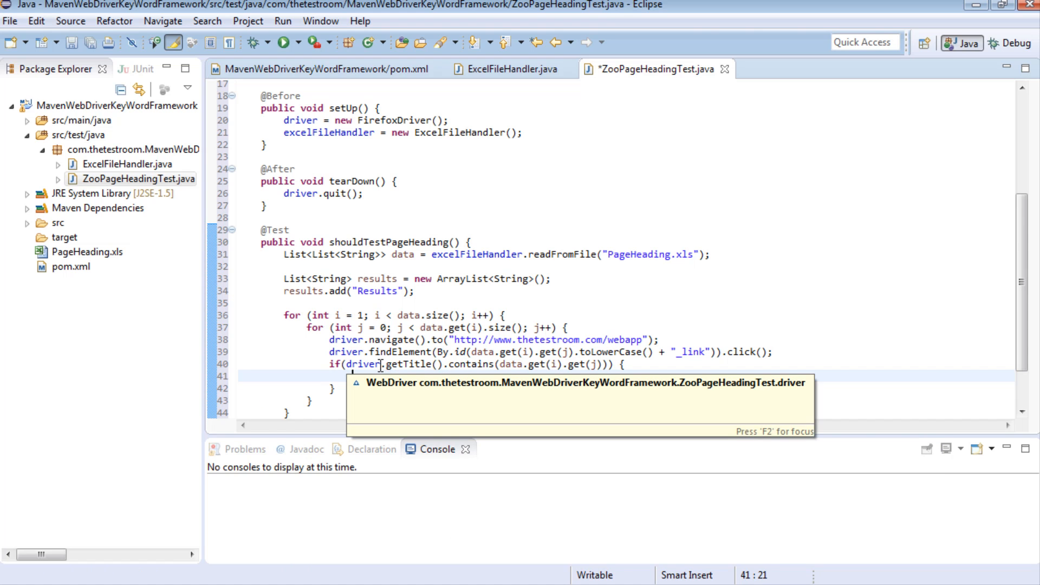
{"action": "mouse_move", "coordinate": [564, 366]}
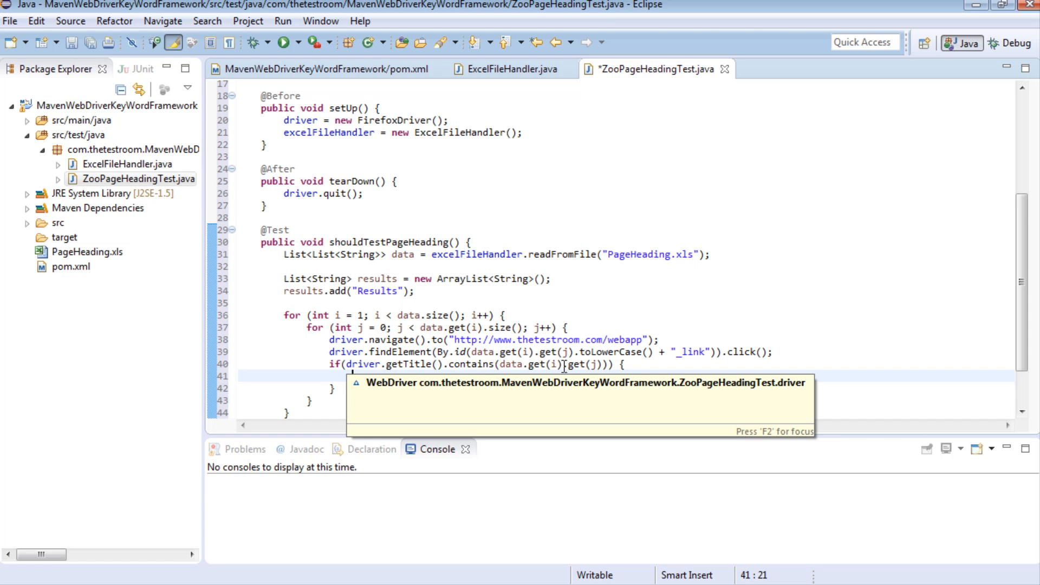
{"action": "double_click", "coordinate": [547, 364]}
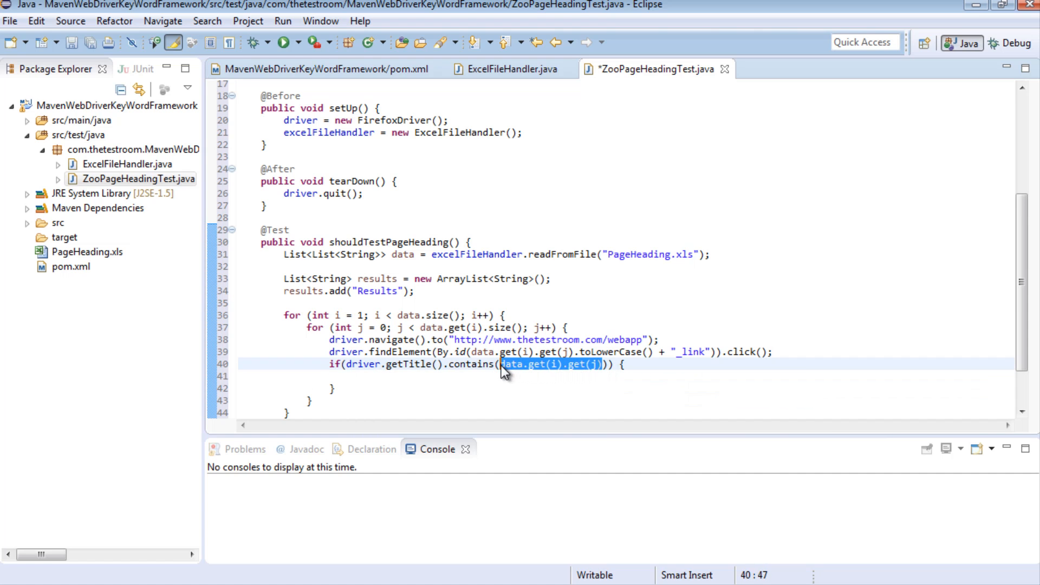
{"action": "mouse_move", "coordinate": [552, 378]}
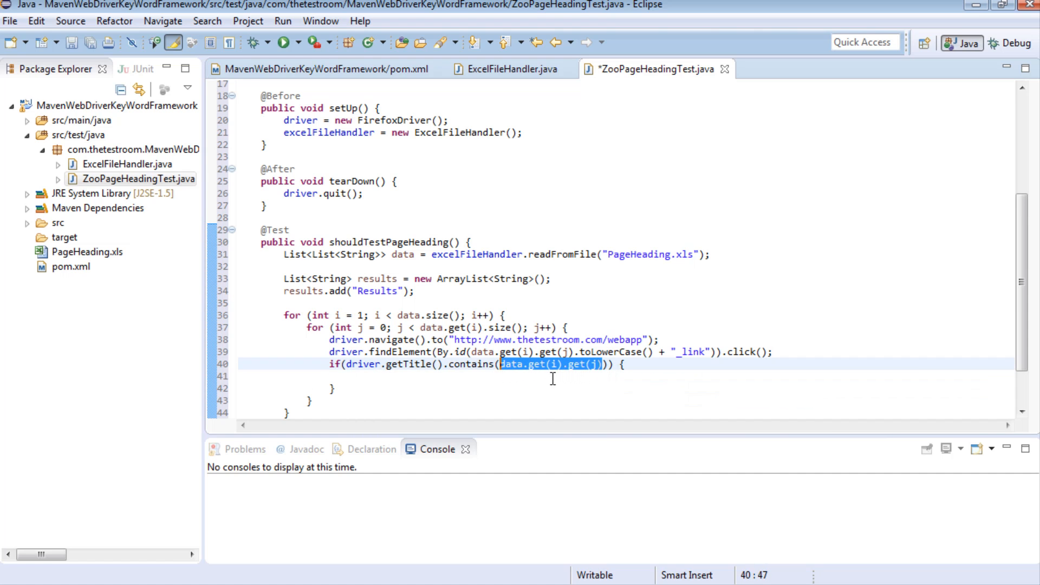
{"action": "mouse_move", "coordinate": [391, 481]}
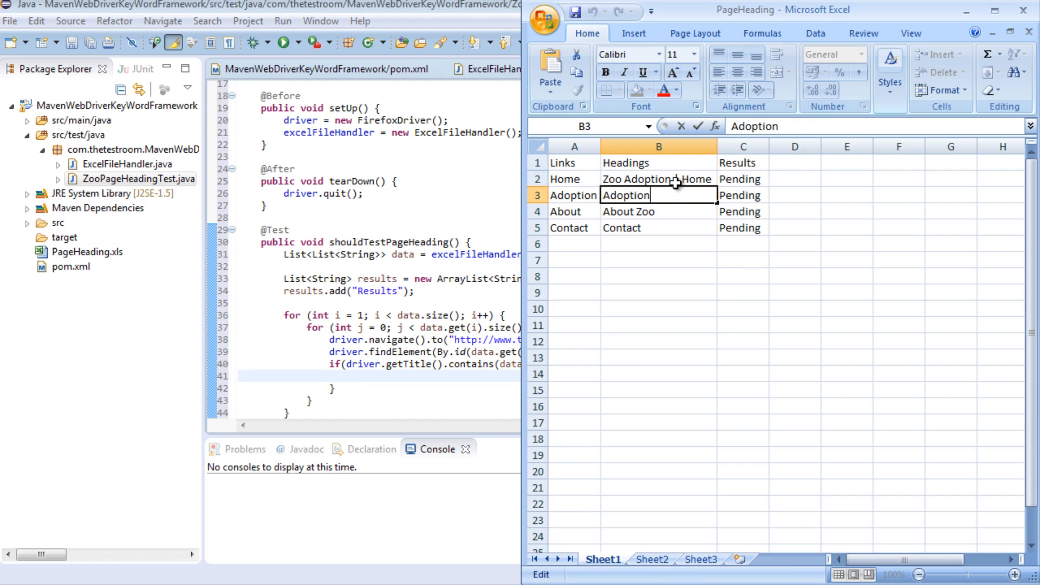
{"action": "left_click", "coordinate": [657, 178]}
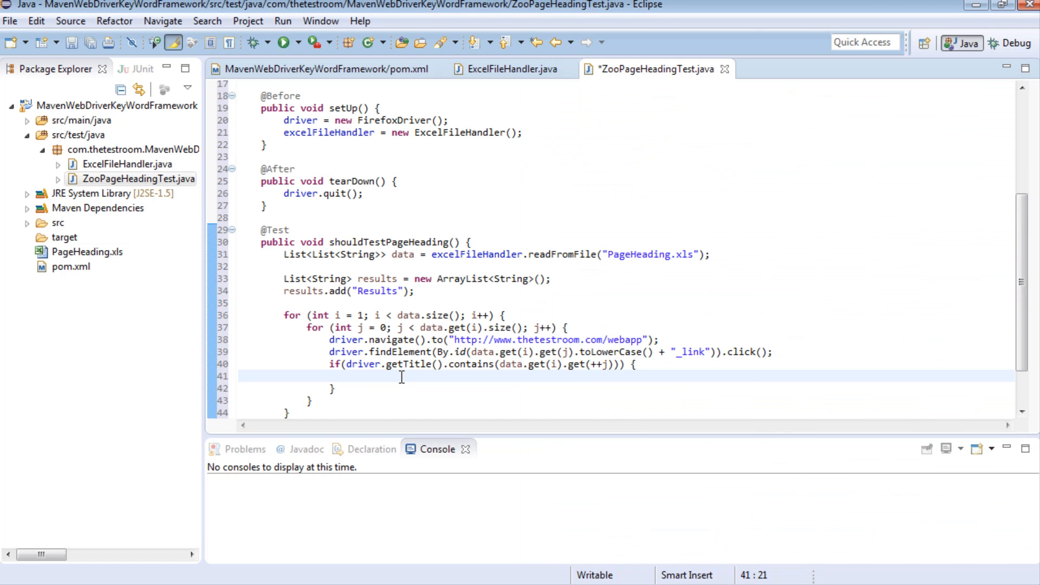
- Record "PASS" in the if body and "FAIL" in a new else branch
{"action": "type", "text": "results"}
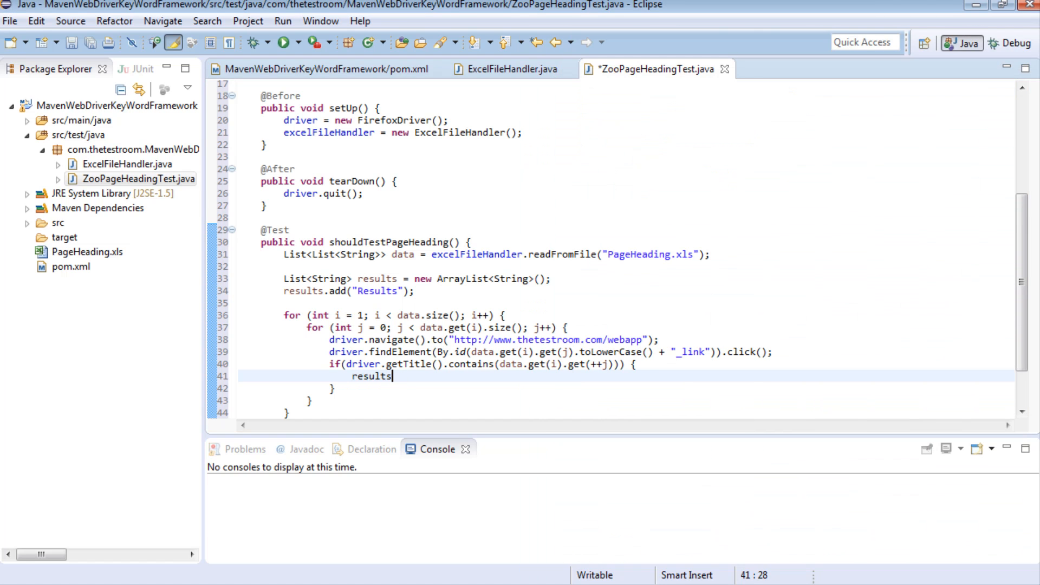
{"action": "type", "text": ".add(\"PASS\");"}
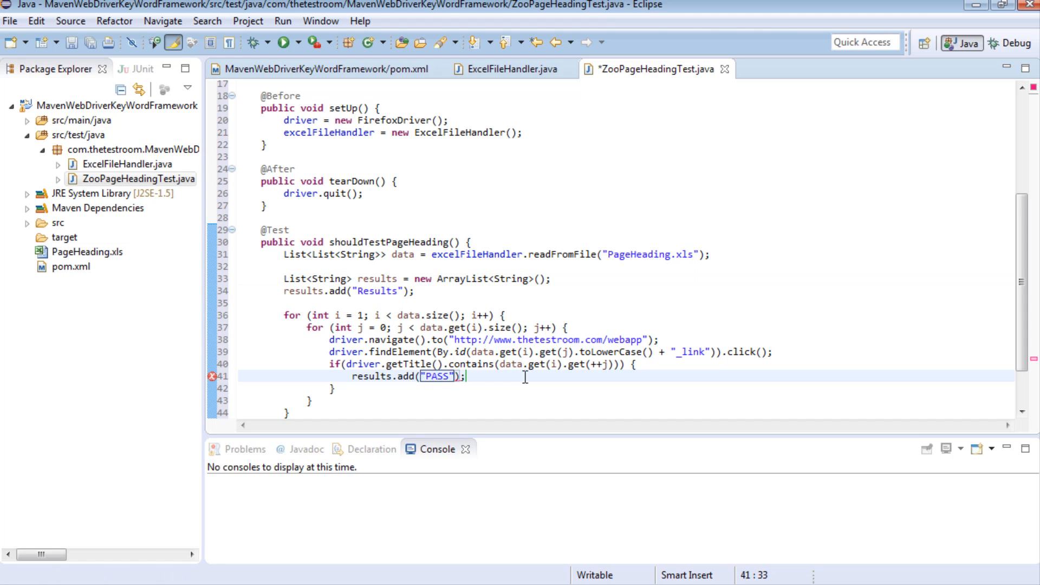
{"action": "type", "text": "e"}
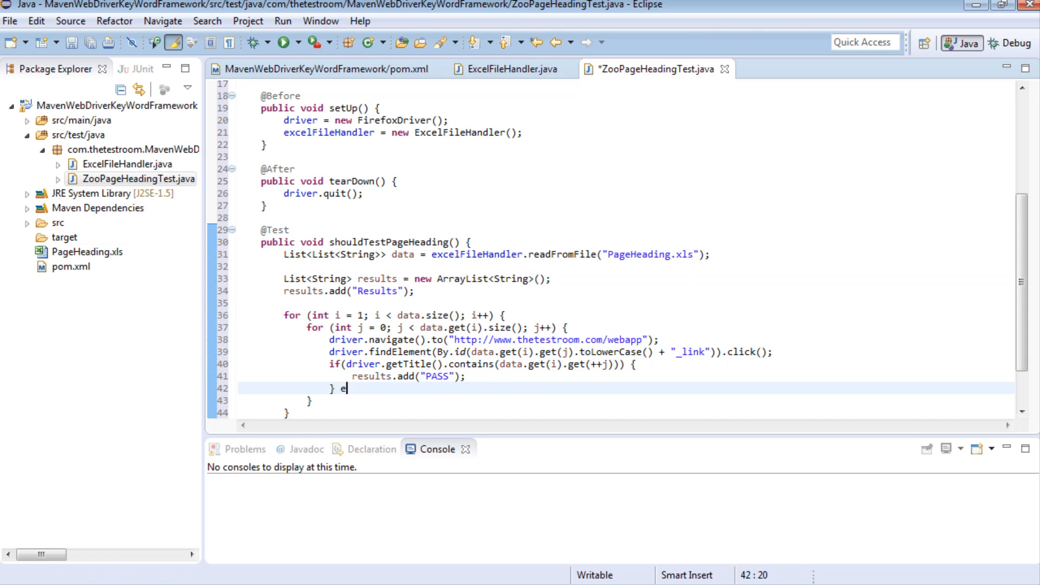
{"action": "type", "text": "lse {"}
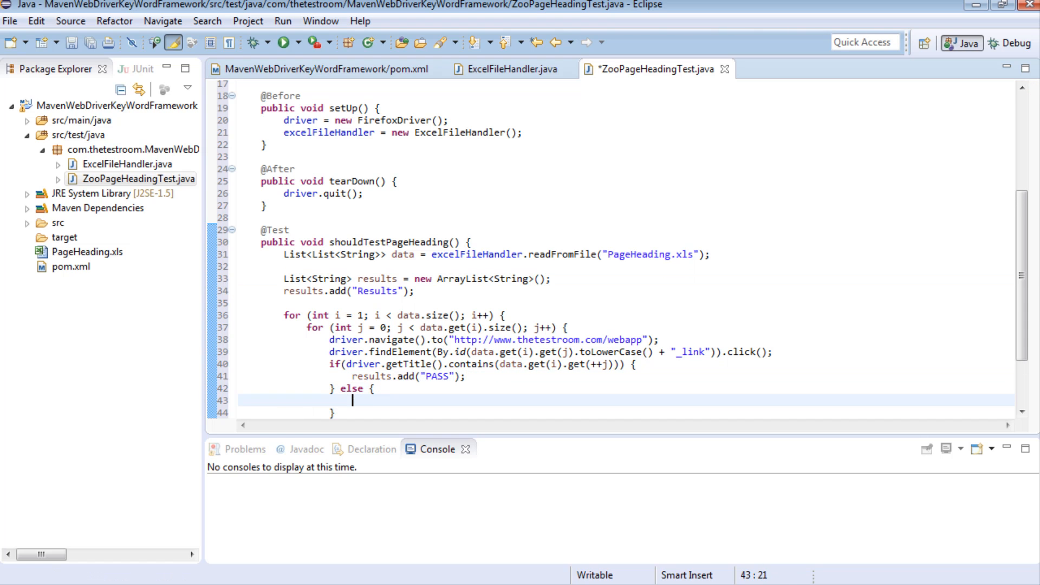
{"action": "type", "text": "results"}
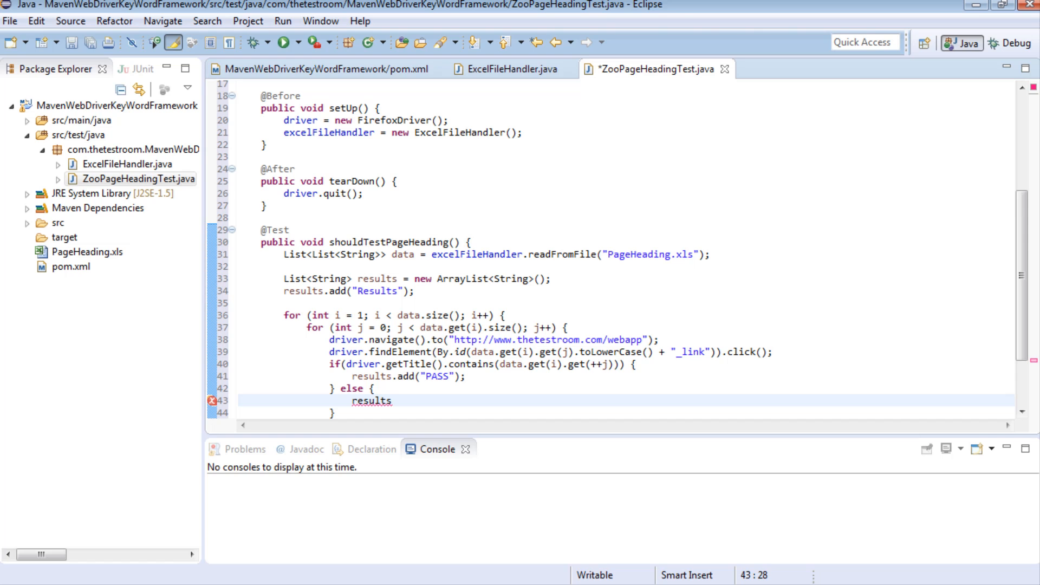
{"action": "type", "text": ".add("}
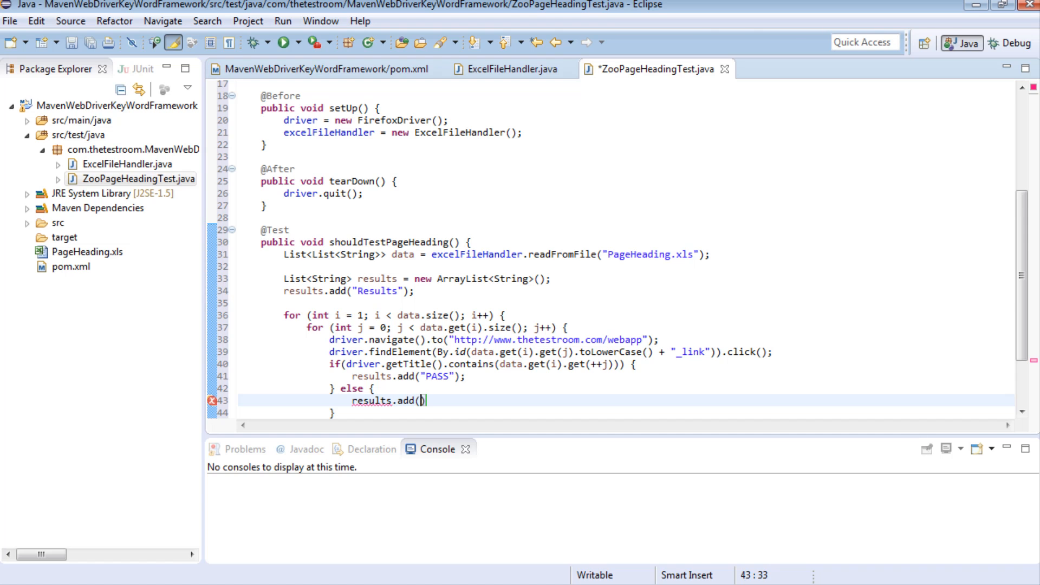
{"action": "type", "text": "\"\""}
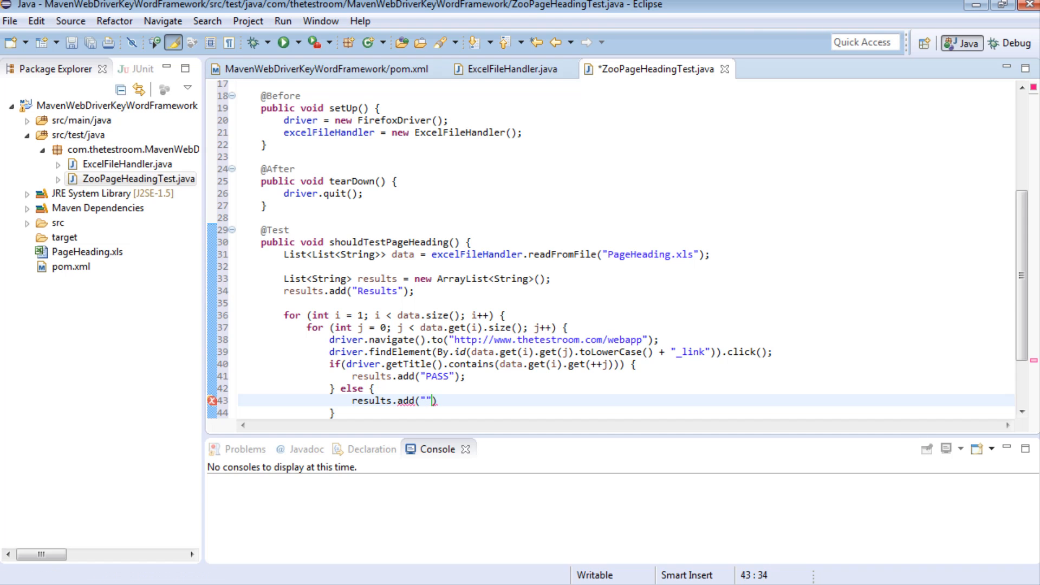
{"action": "type", "text": "FAIL"}
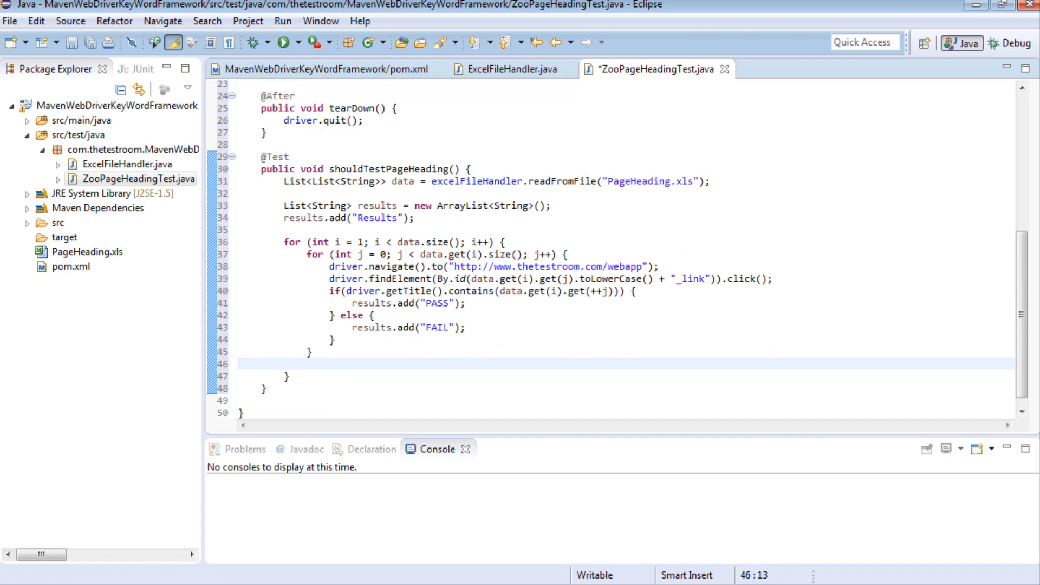
{"action": "mouse_move", "coordinate": [434, 355]}
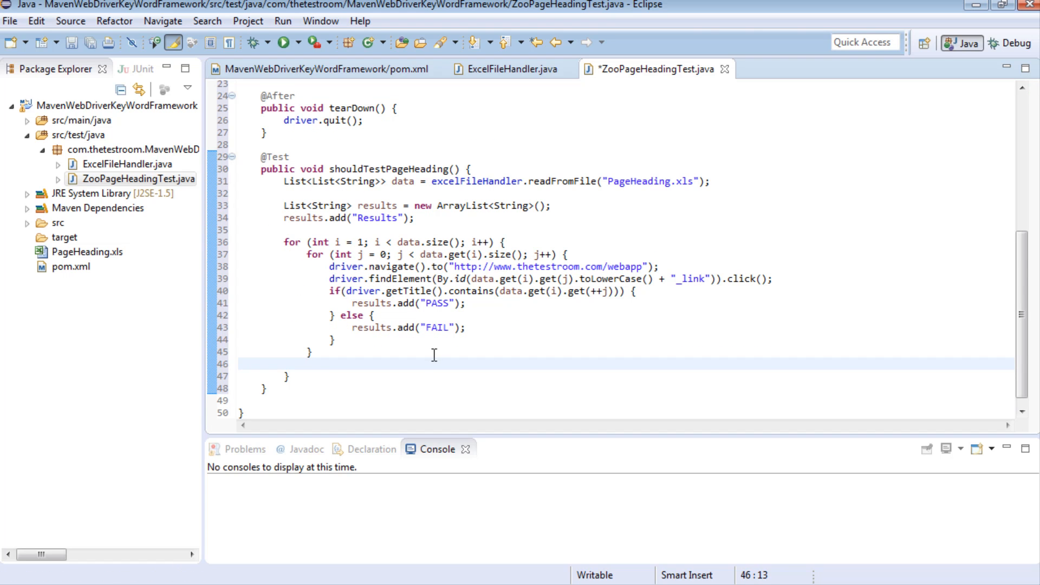
{"action": "mouse_move", "coordinate": [486, 266]}
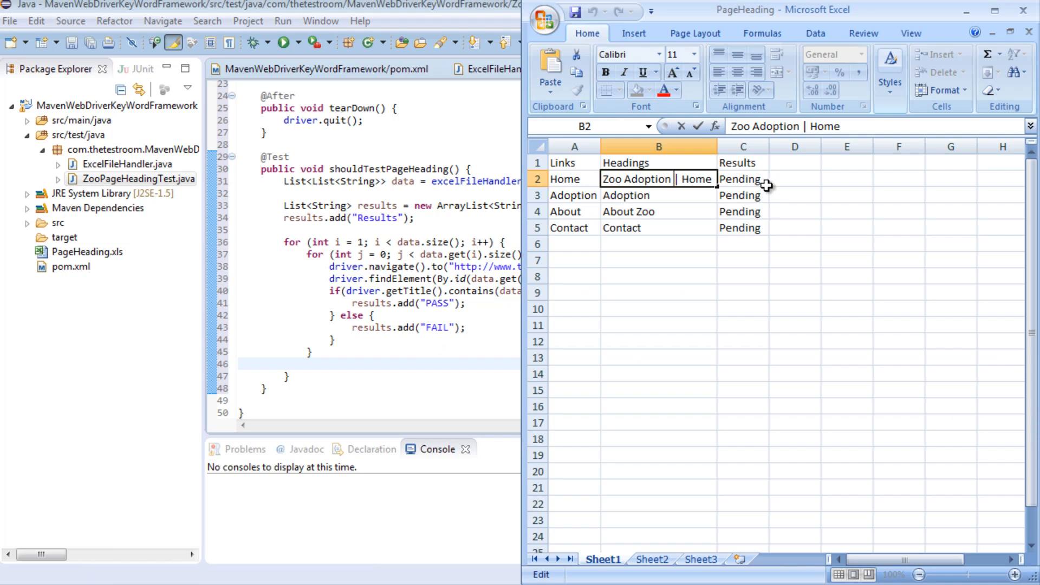
- Check the Home row's Pending result, then add j++; after the if/else block
{"action": "left_click", "coordinate": [741, 178]}
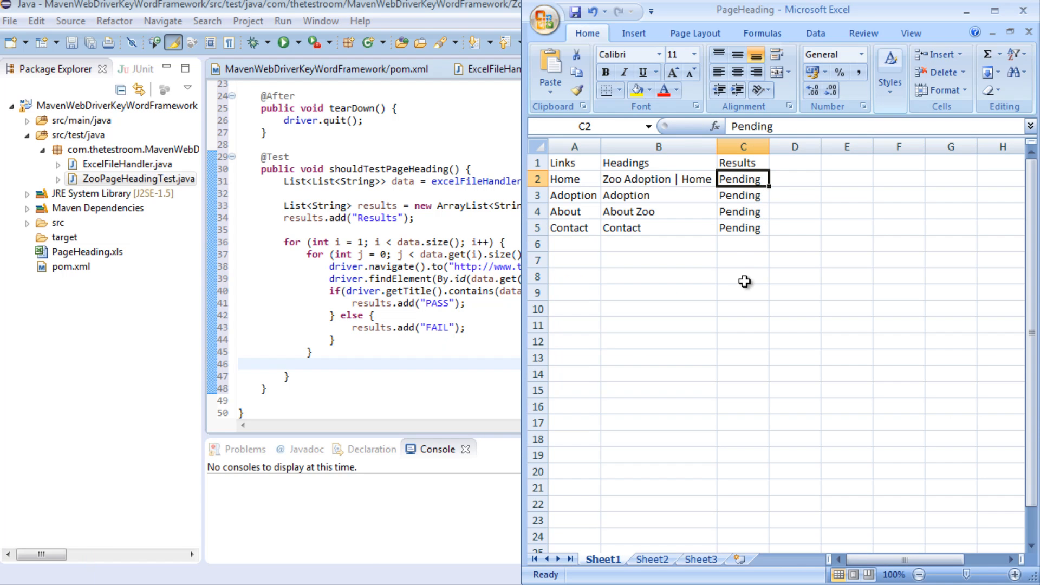
{"action": "mouse_move", "coordinate": [748, 174]}
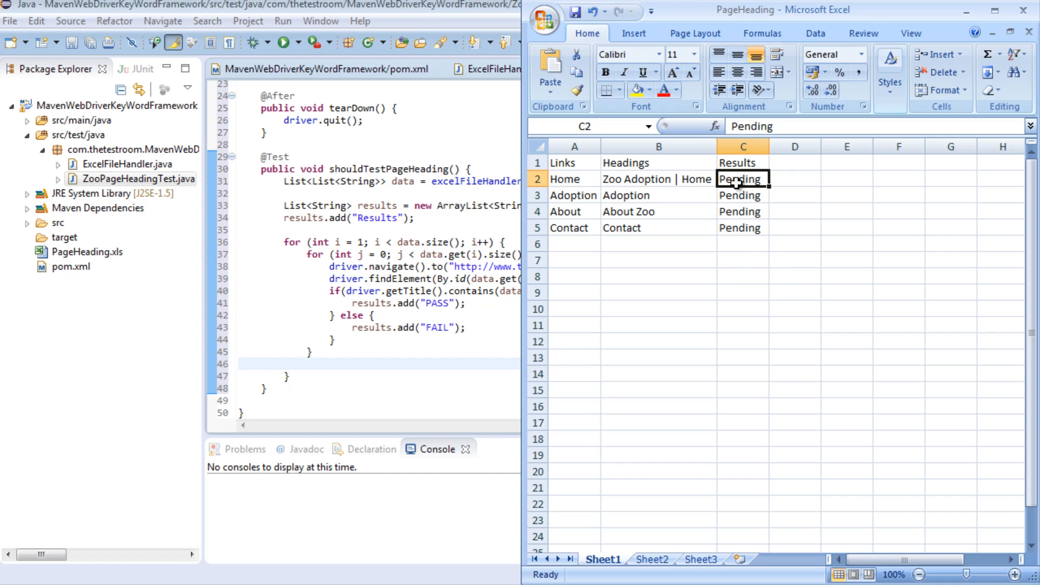
{"action": "mouse_move", "coordinate": [382, 312]}
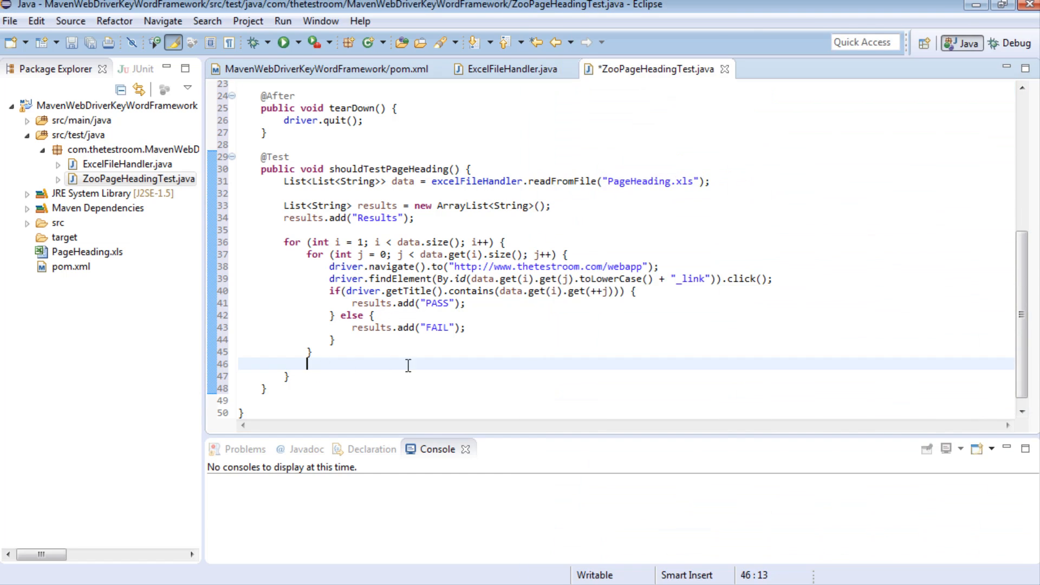
{"action": "mouse_move", "coordinate": [383, 367]}
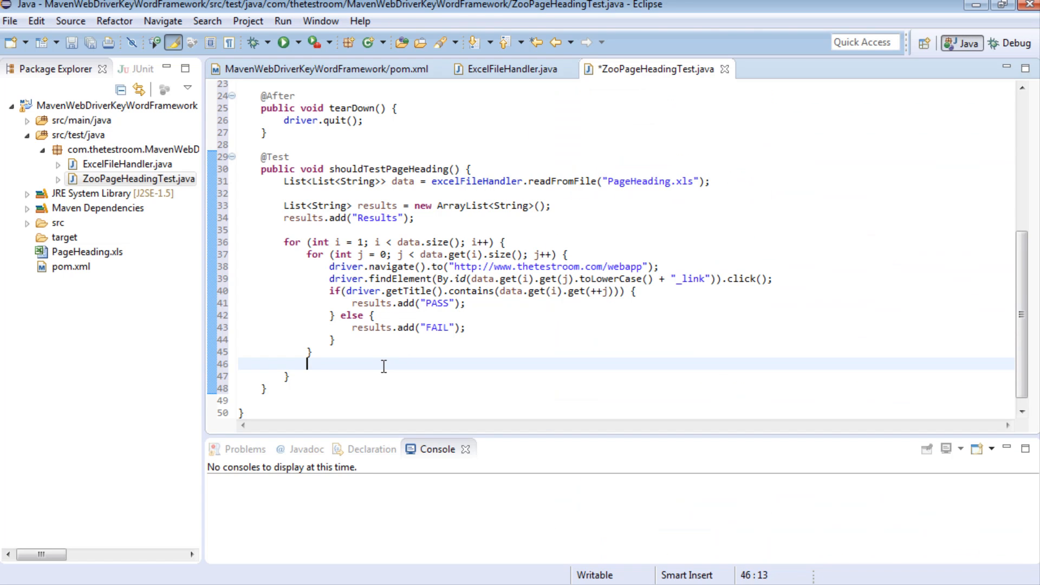
{"action": "type", "text": "j++;"}
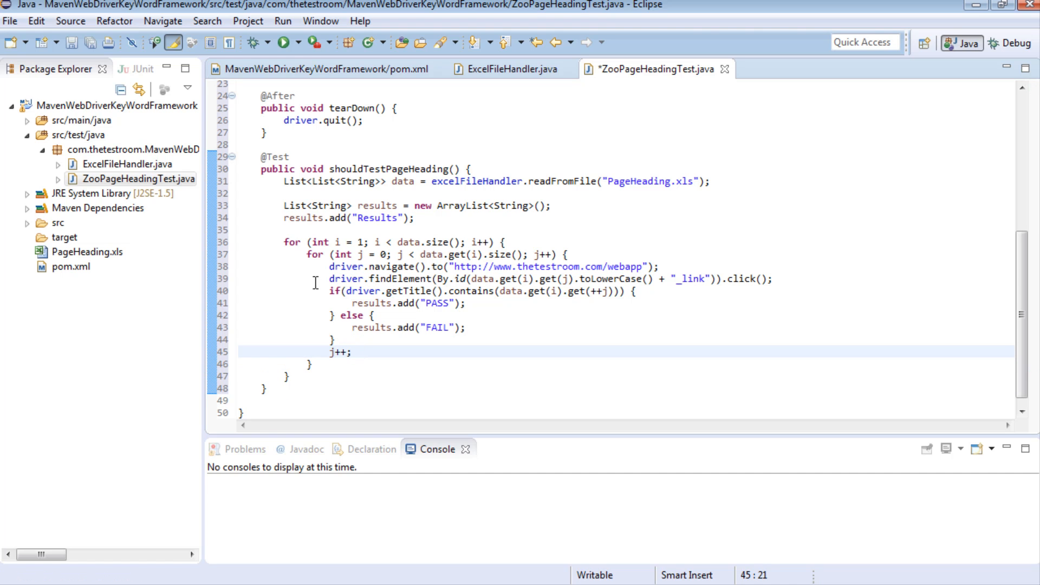
{"action": "left_click", "coordinate": [531, 254]}
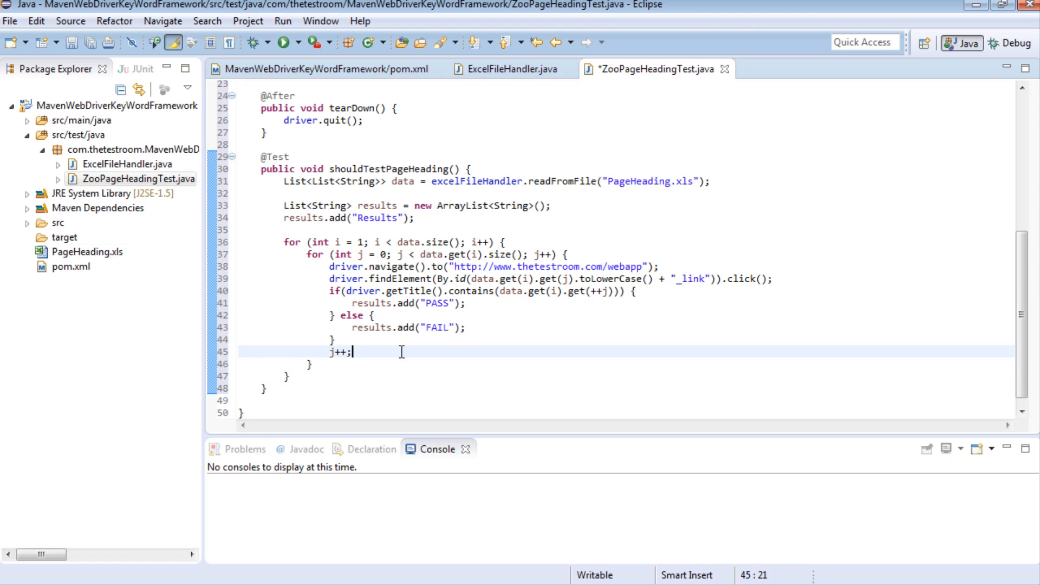
{"action": "left_click", "coordinate": [508, 69]}
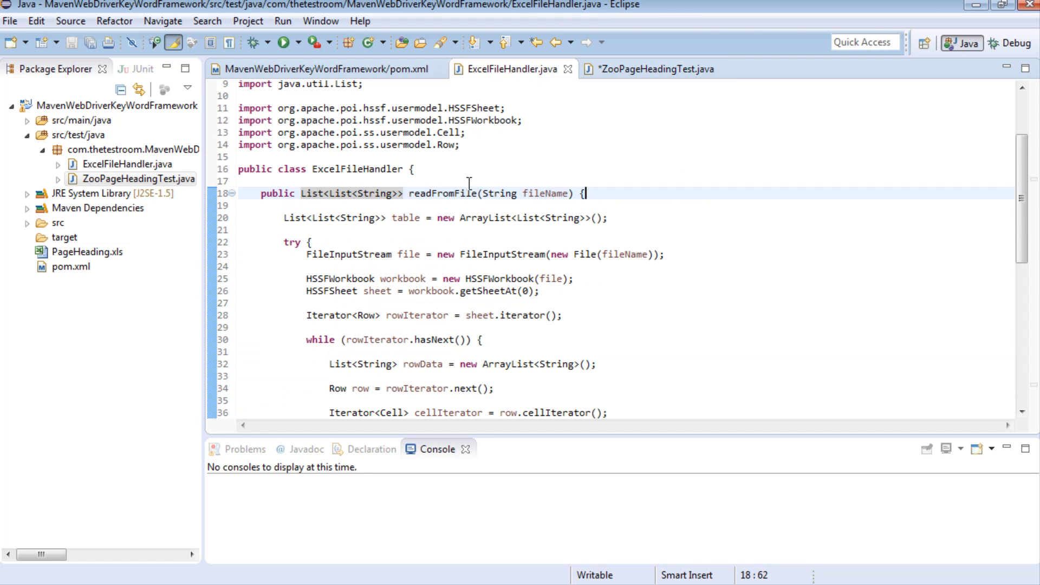
{"action": "scroll", "scroll_direction": "down", "scroll_amount": 3}
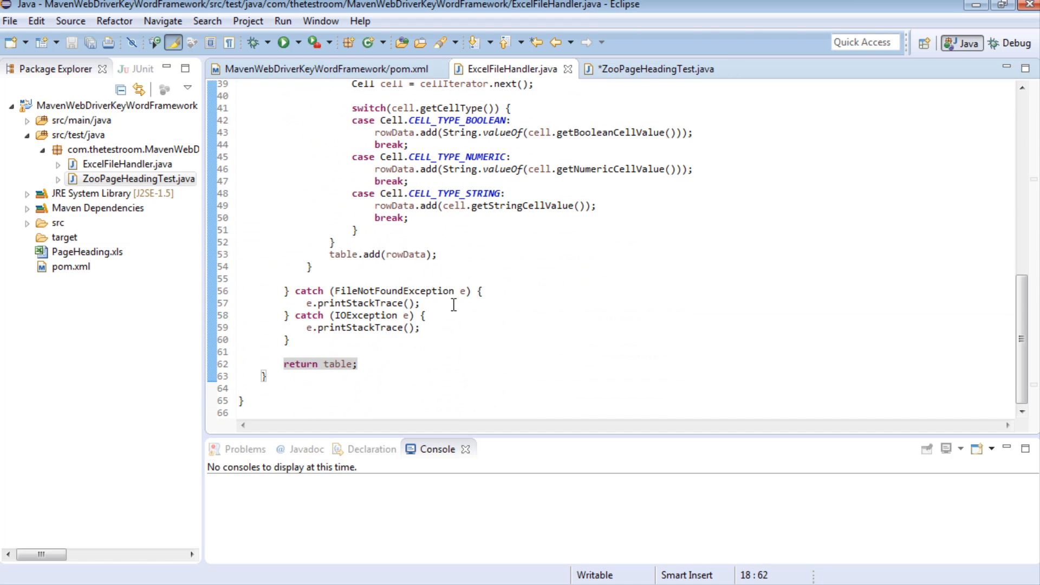
{"action": "scroll", "scroll_direction": "up", "scroll_amount": 3}
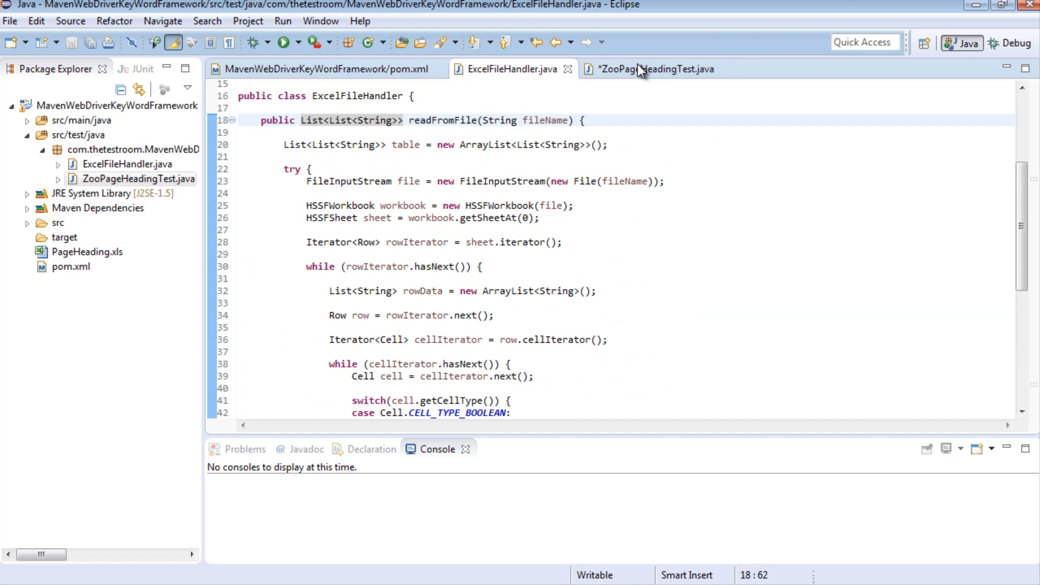
{"action": "scroll", "scroll_direction": "down", "scroll_amount": 3}
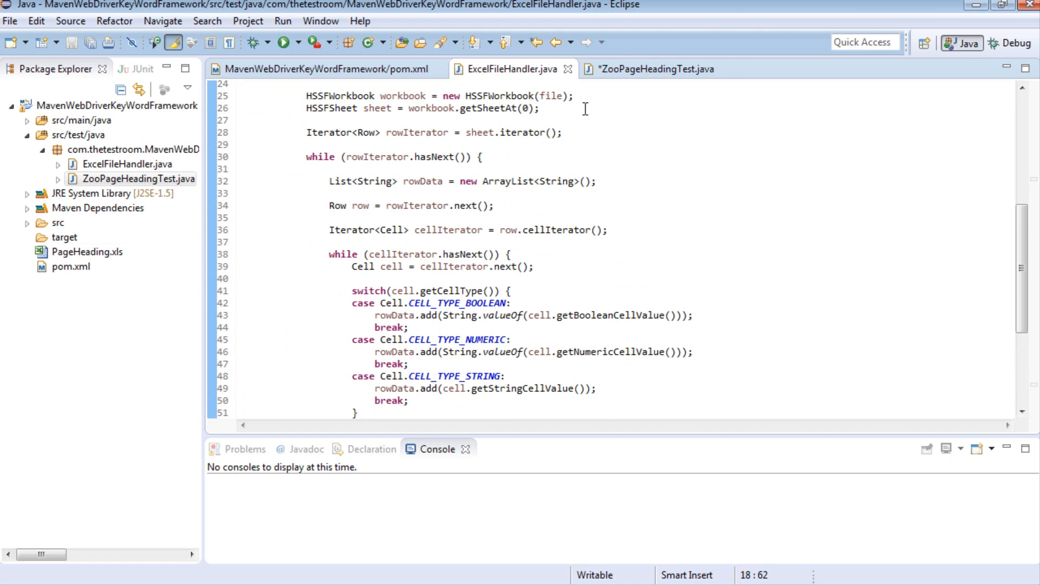
{"action": "left_click", "coordinate": [647, 69]}
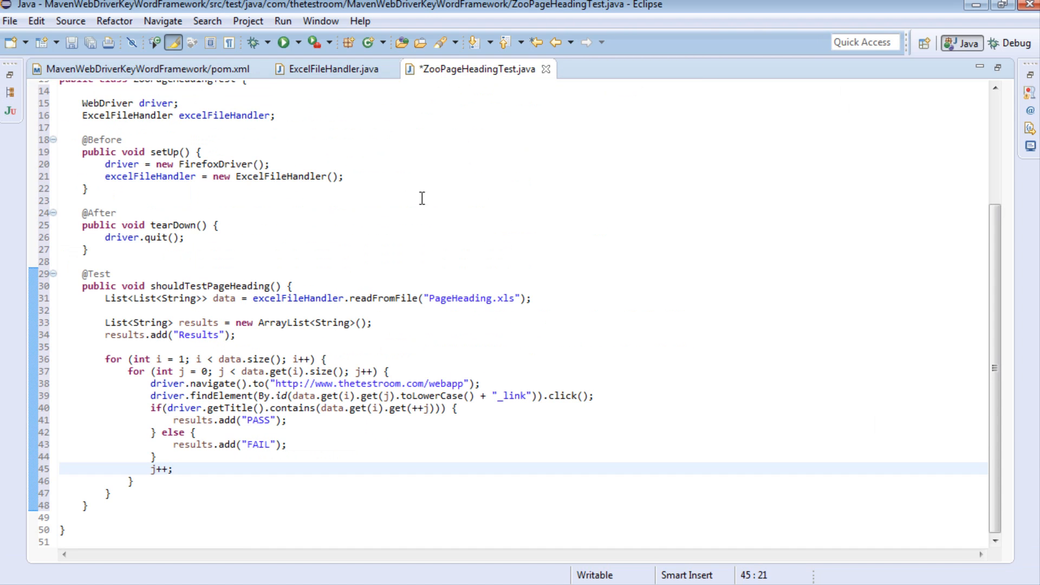
{"action": "left_click", "coordinate": [335, 69]}
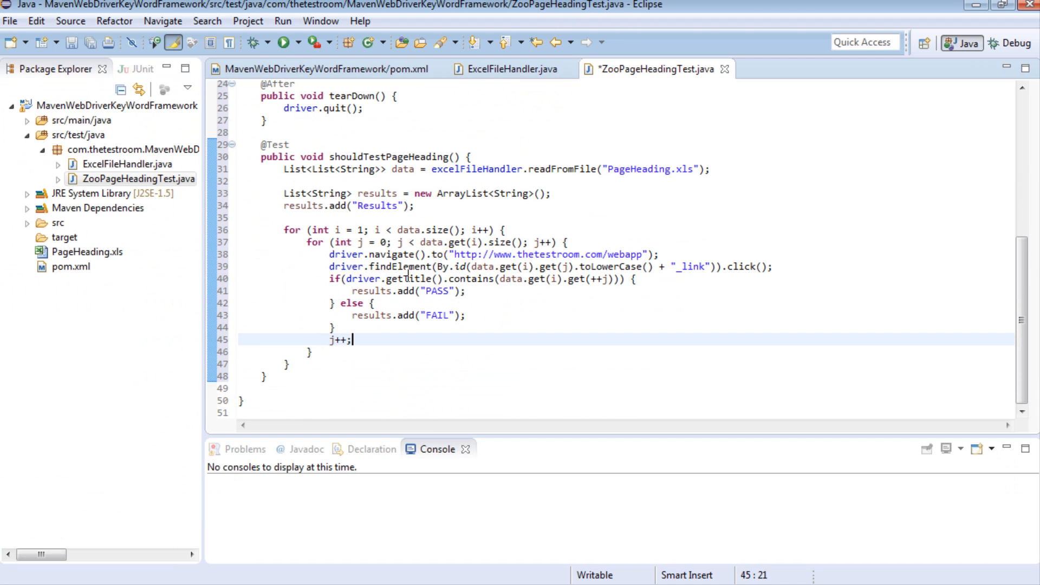
{"action": "mouse_move", "coordinate": [381, 331]}
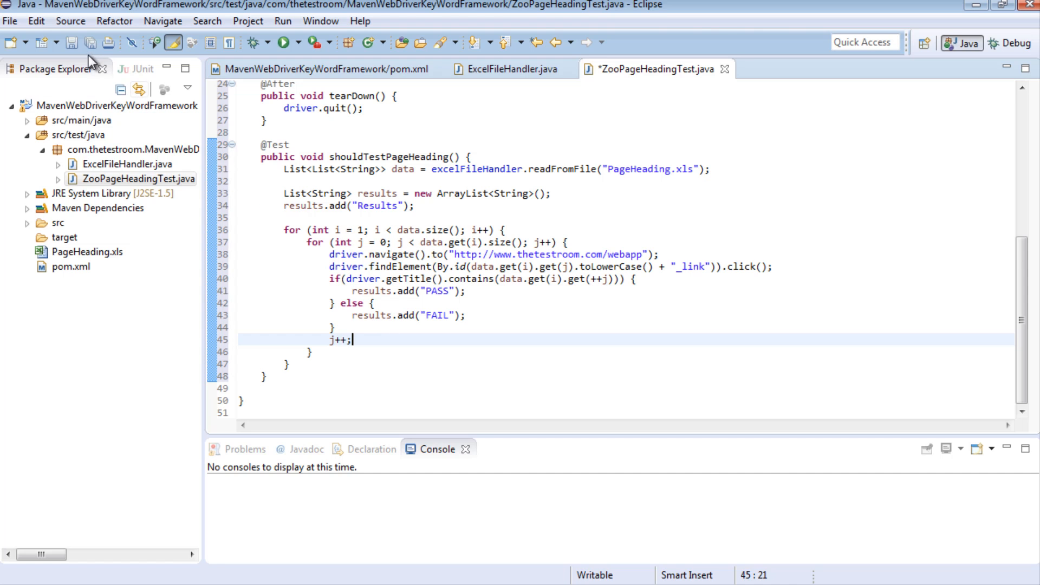
- Save ZooPageHeadingTest and run it as a JUnit test, finishing 1/1 with no errors or failures
{"action": "key", "text": "ctrl+s"}
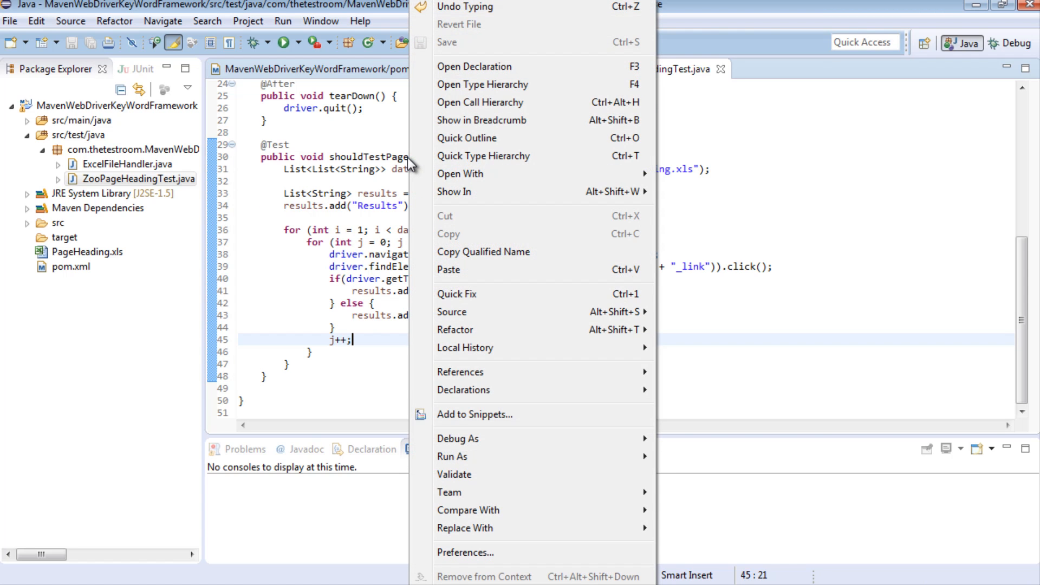
{"action": "mouse_move", "coordinate": [453, 456]}
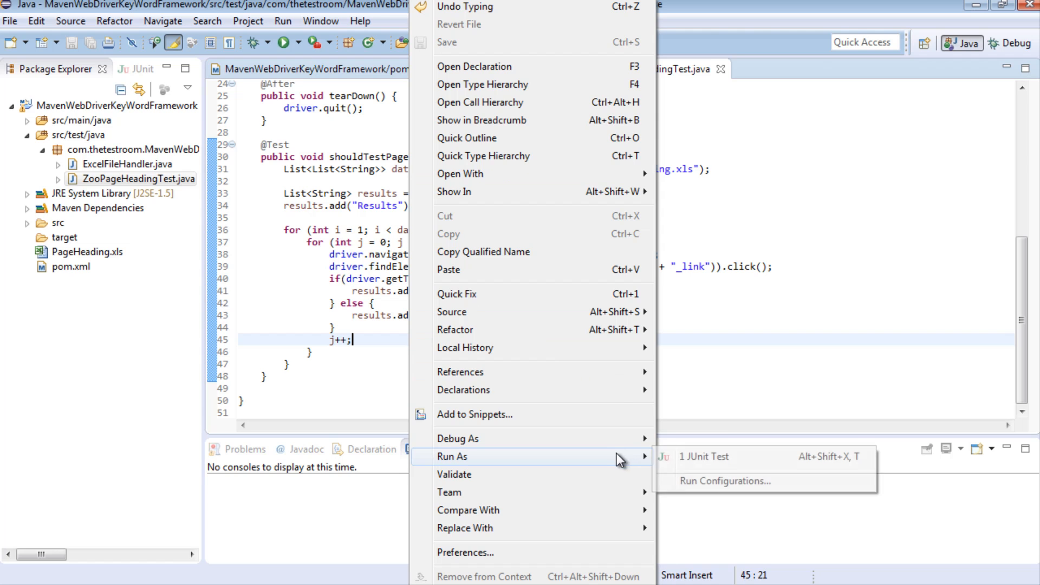
{"action": "mouse_move", "coordinate": [746, 456]}
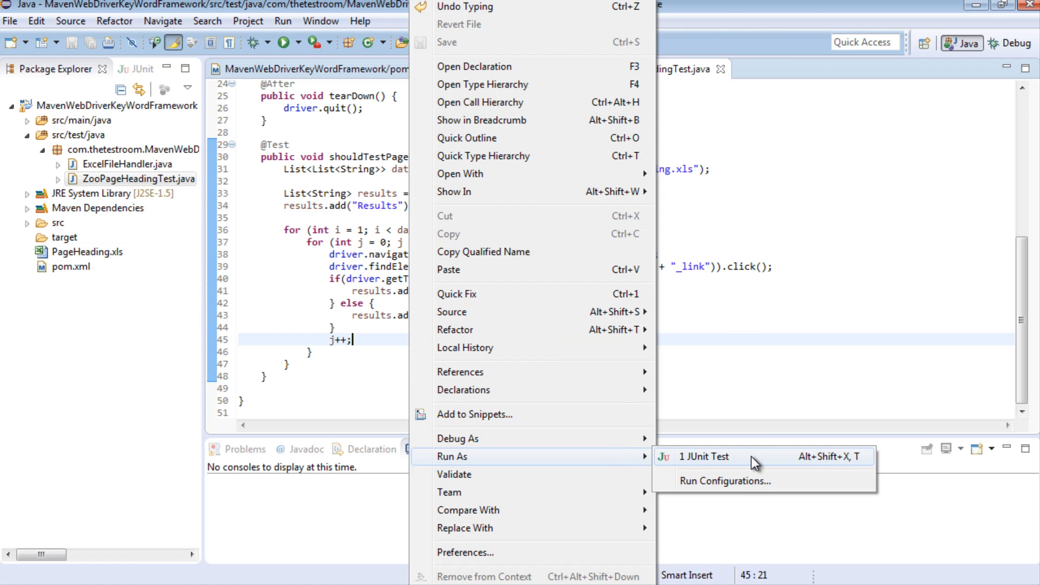
{"action": "left_click", "coordinate": [703, 456]}
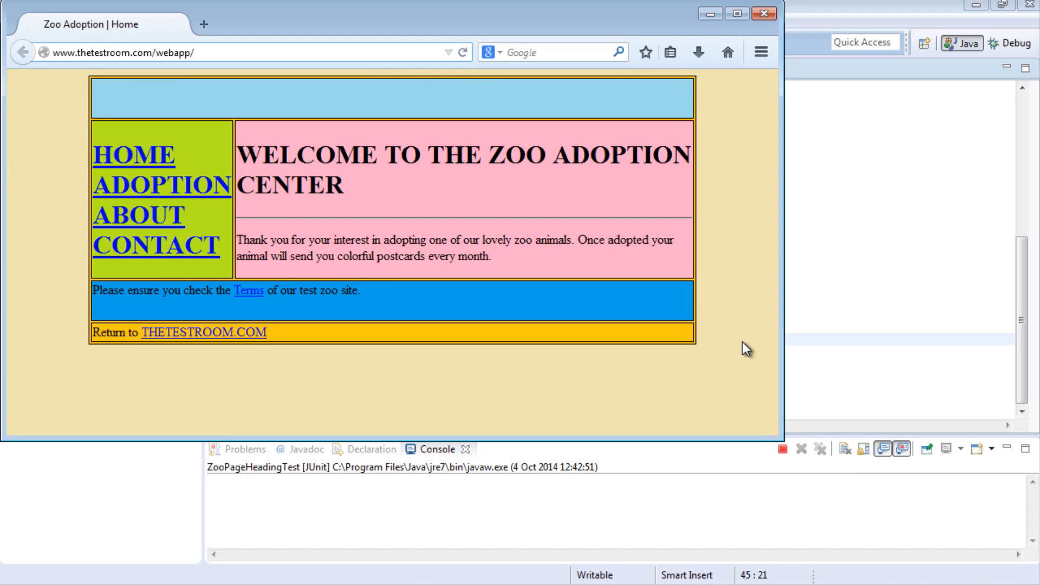
{"action": "left_click", "coordinate": [137, 216]}
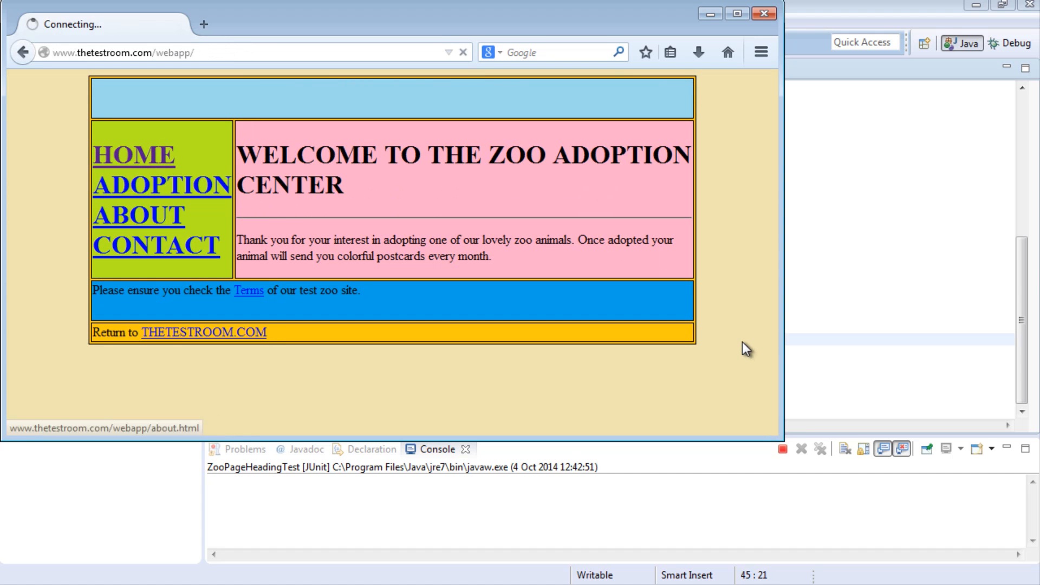
{"action": "left_click", "coordinate": [156, 245]}
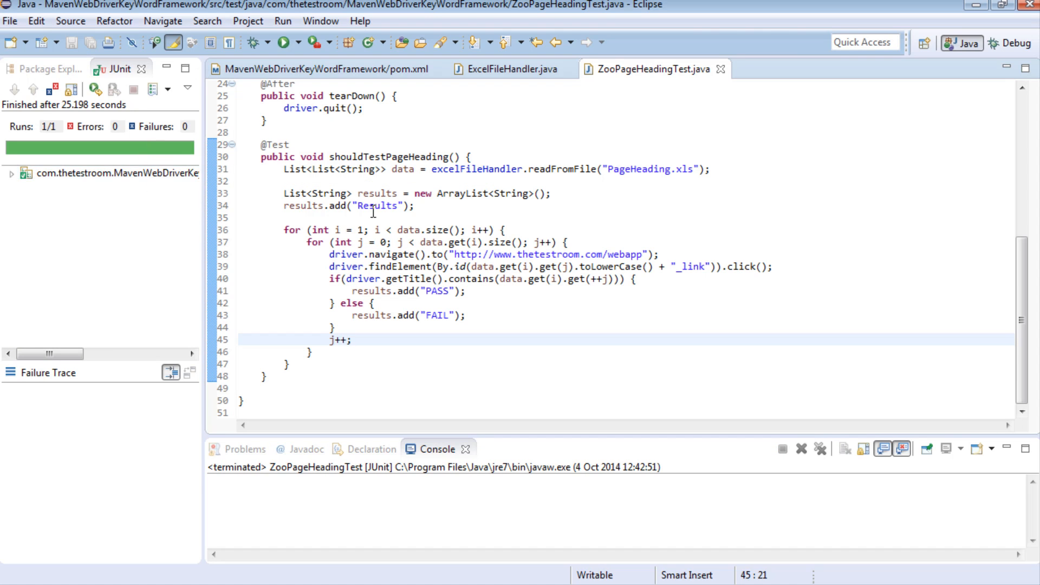
- Insert System.out.println(data.get(i).get(++j)); above results.add("PASS") in the if block
{"action": "left_click_drag", "start_coordinate": [414, 206], "coordinate": [299, 230]}
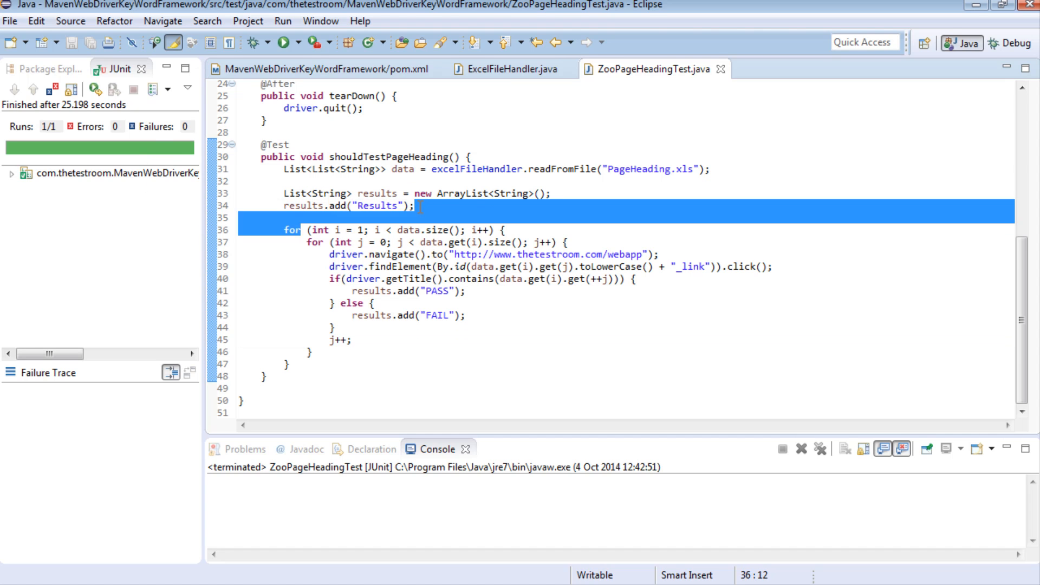
{"action": "left_click", "coordinate": [520, 207]}
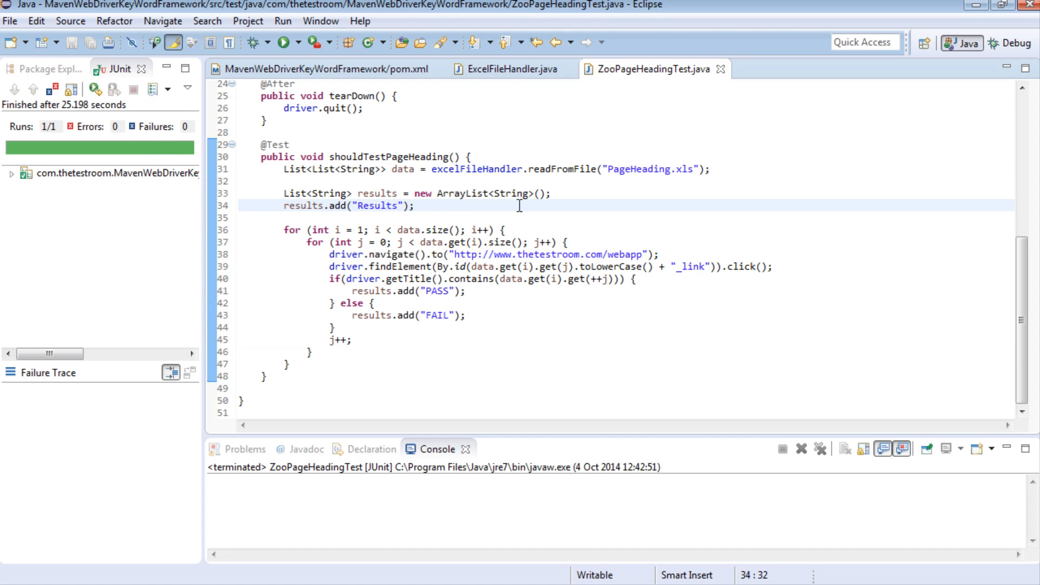
{"action": "mouse_move", "coordinate": [310, 366]}
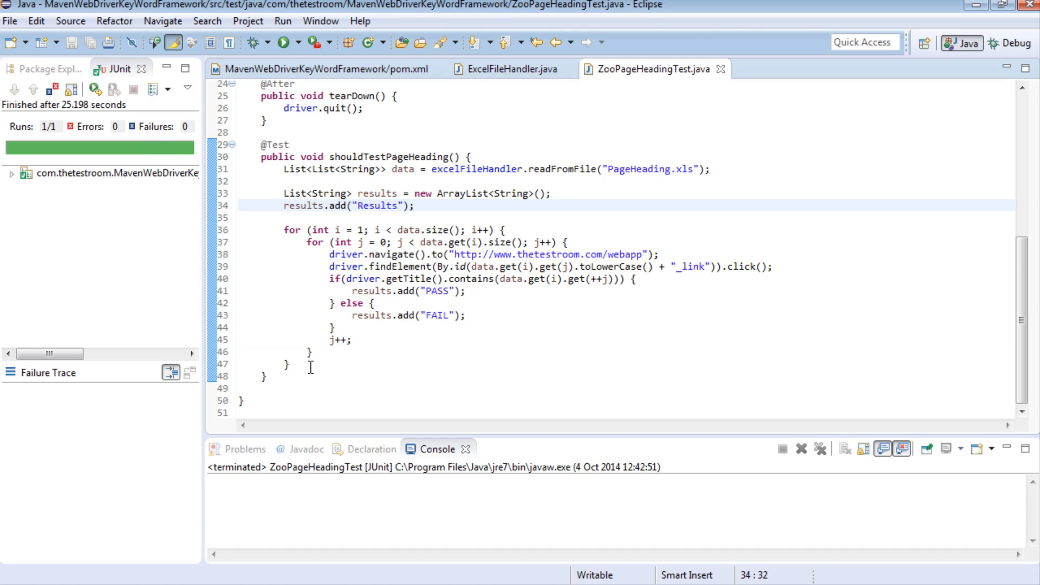
{"action": "left_click", "coordinate": [286, 364]}
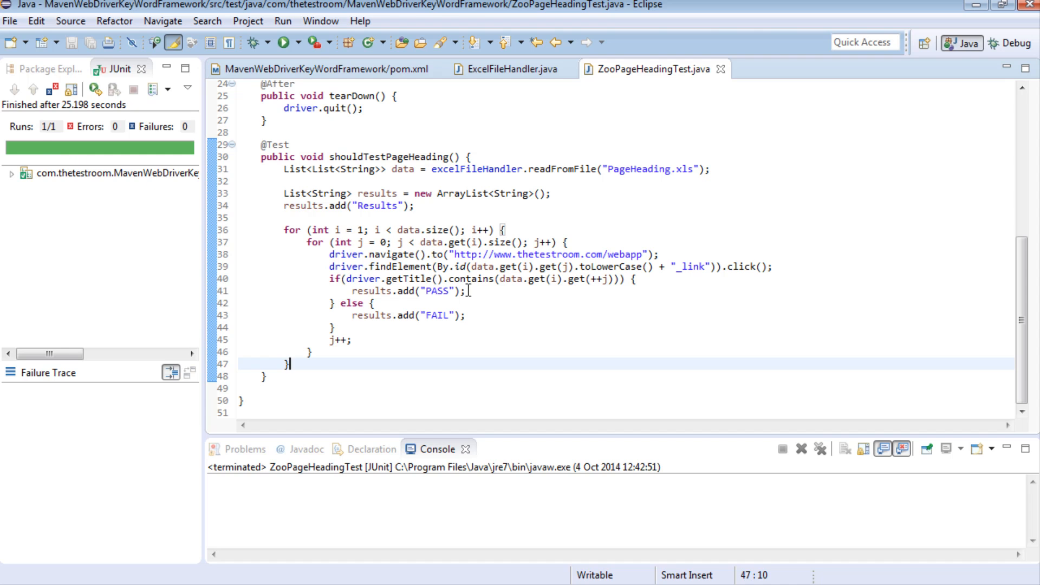
{"action": "mouse_move", "coordinate": [382, 365]}
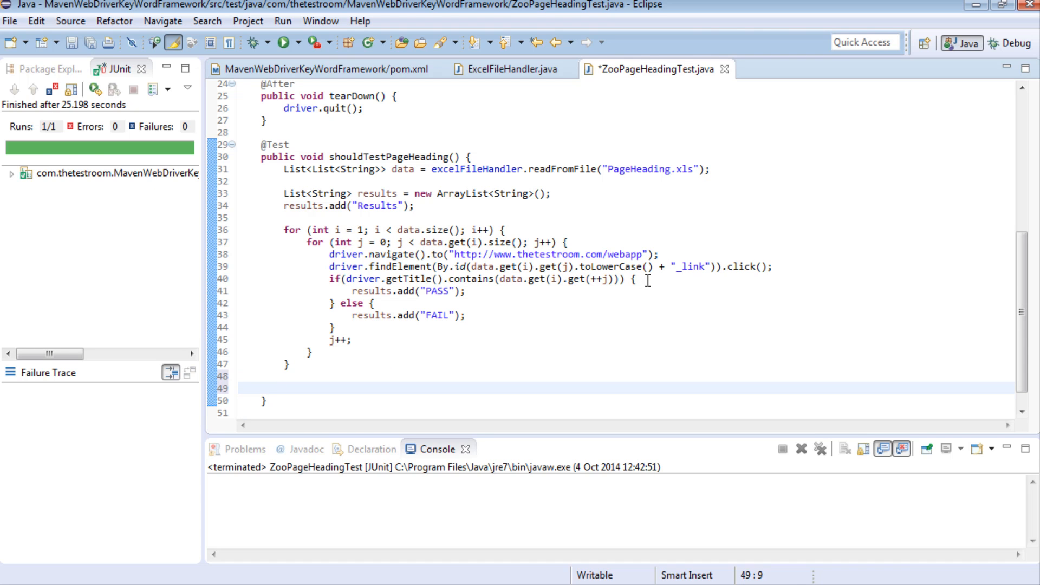
{"action": "left_click", "coordinate": [636, 278]}
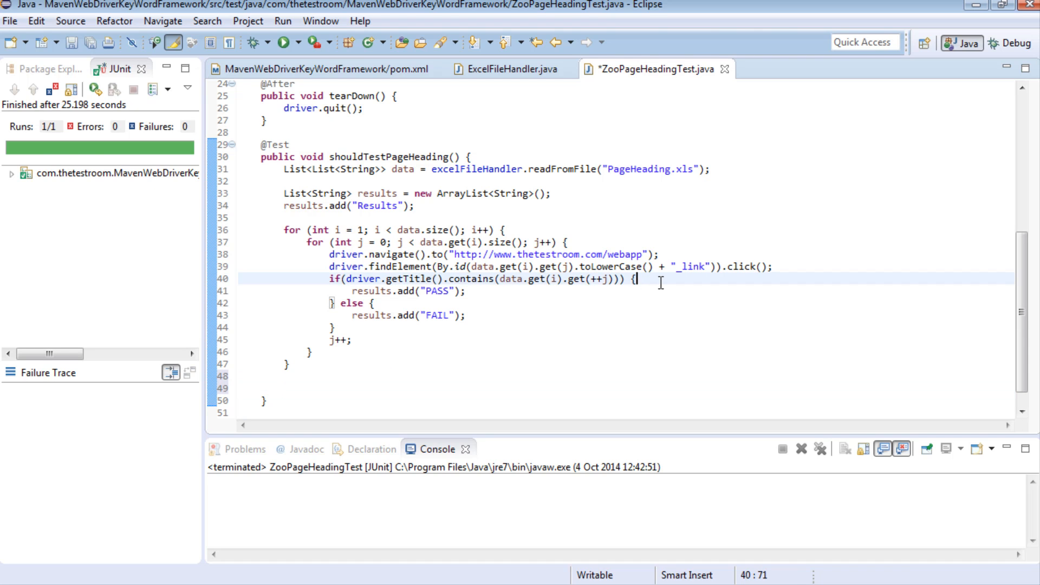
{"action": "key", "text": "enter"}
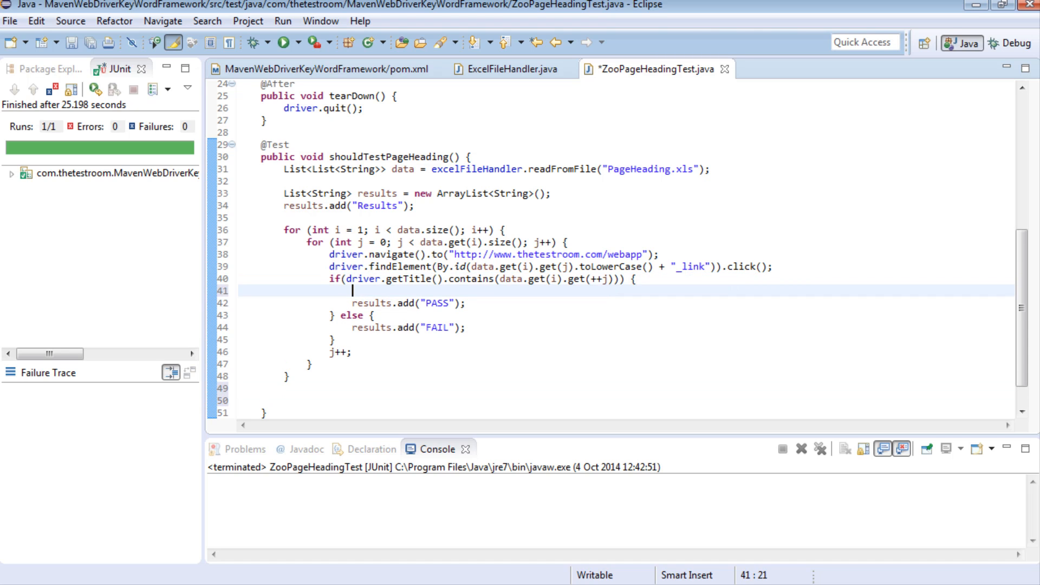
{"action": "type", "text": "System.out.println();"}
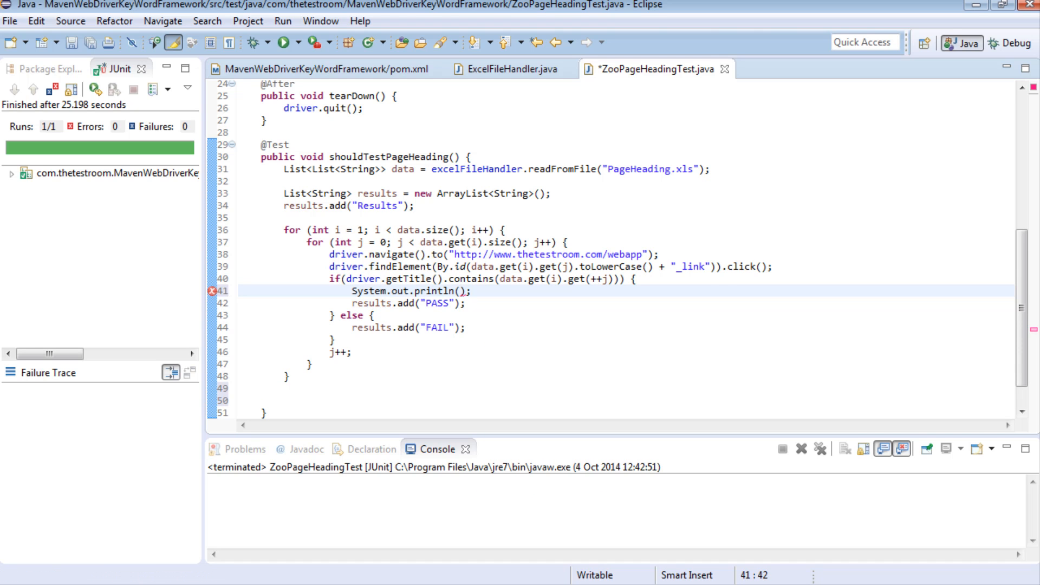
{"action": "double_click", "coordinate": [544, 278]}
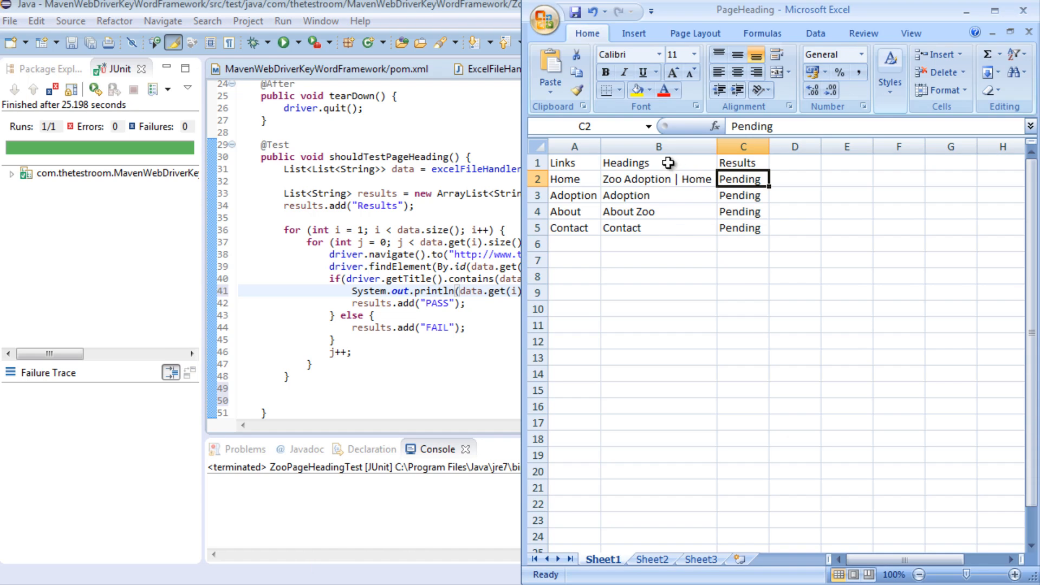
{"action": "mouse_move", "coordinate": [294, 381]}
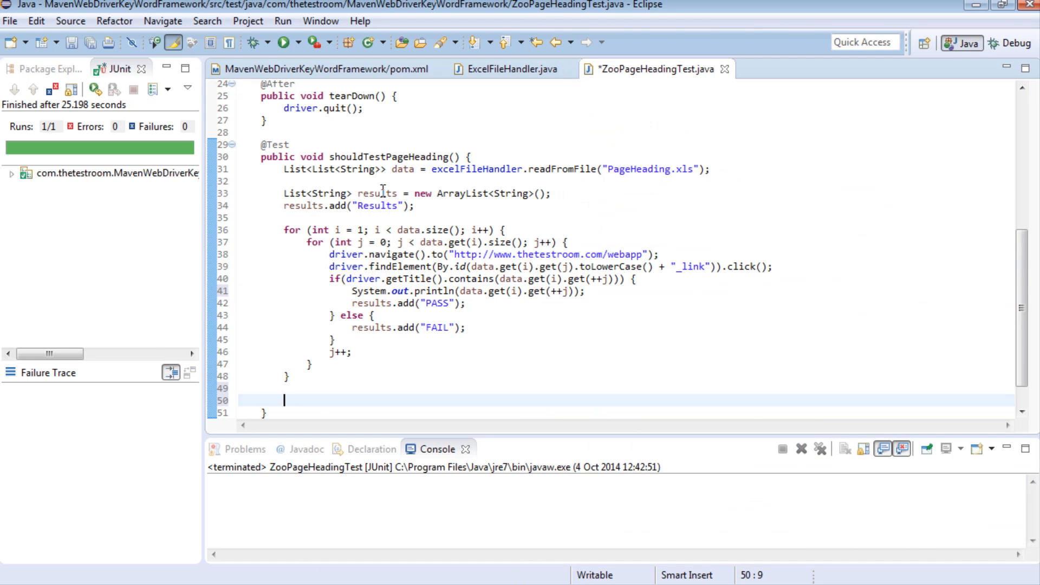
{"action": "mouse_move", "coordinate": [435, 248]}
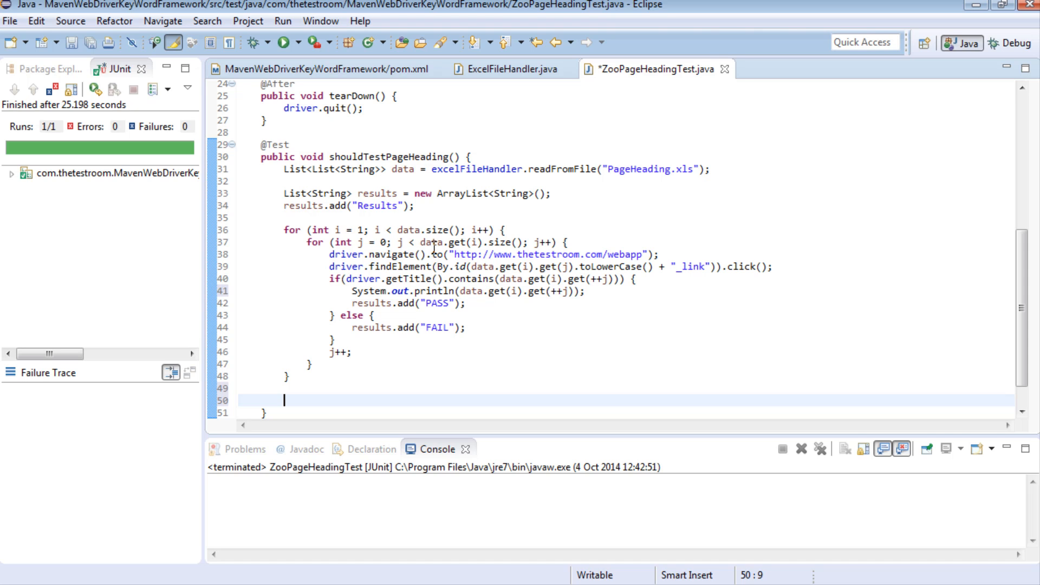
- Add a for loop that prints each results.get(i) entry after the row loops
{"action": "type", "text": "for (int)"}
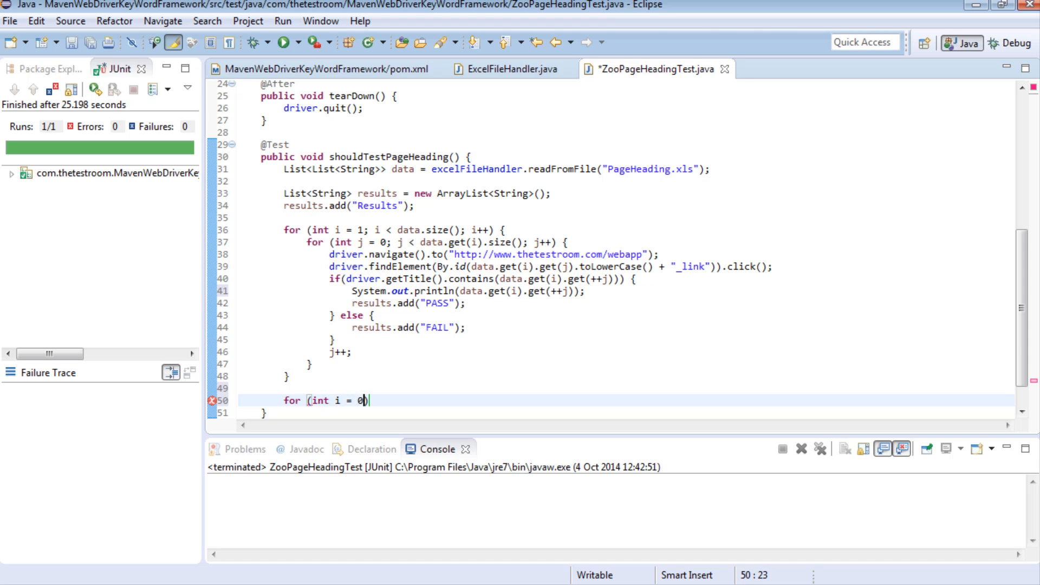
{"action": "type", "text": "\"; \""}
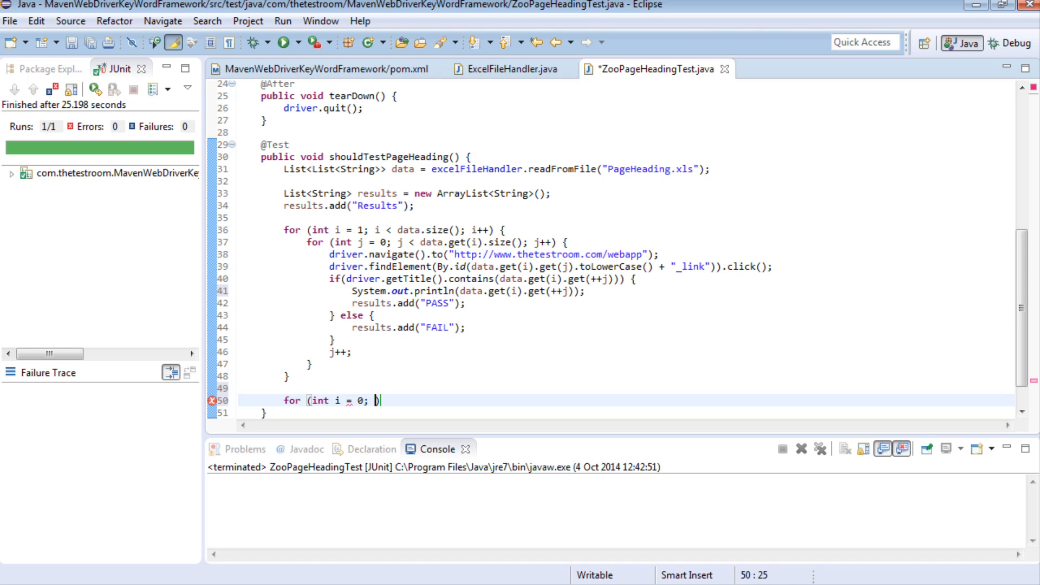
{"action": "type", "text": "i < results.size("}
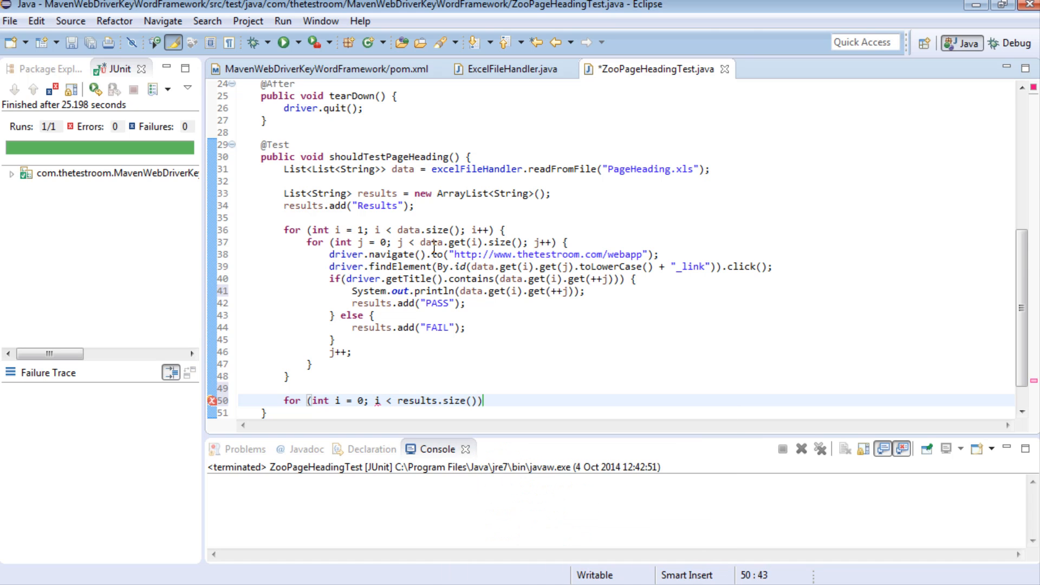
{"action": "type", "text": "; i++)"}
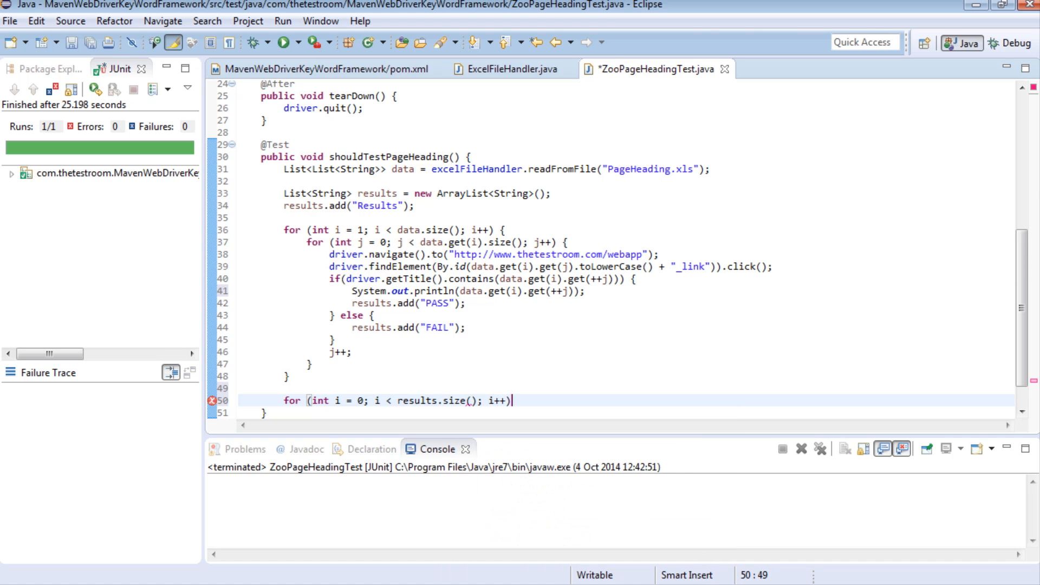
{"action": "type", "text": "{"}
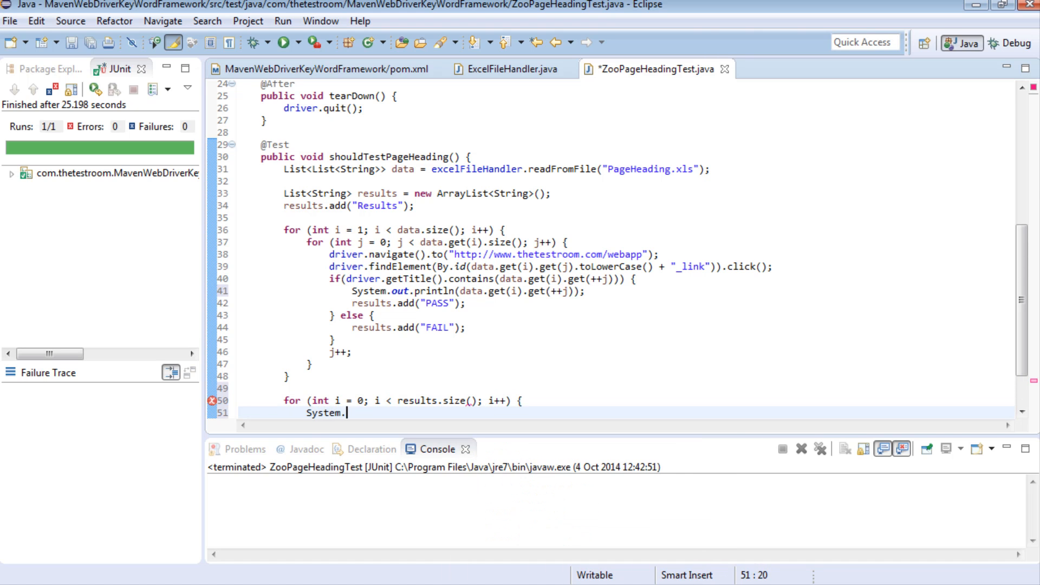
{"action": "type", "text": "out.println"}
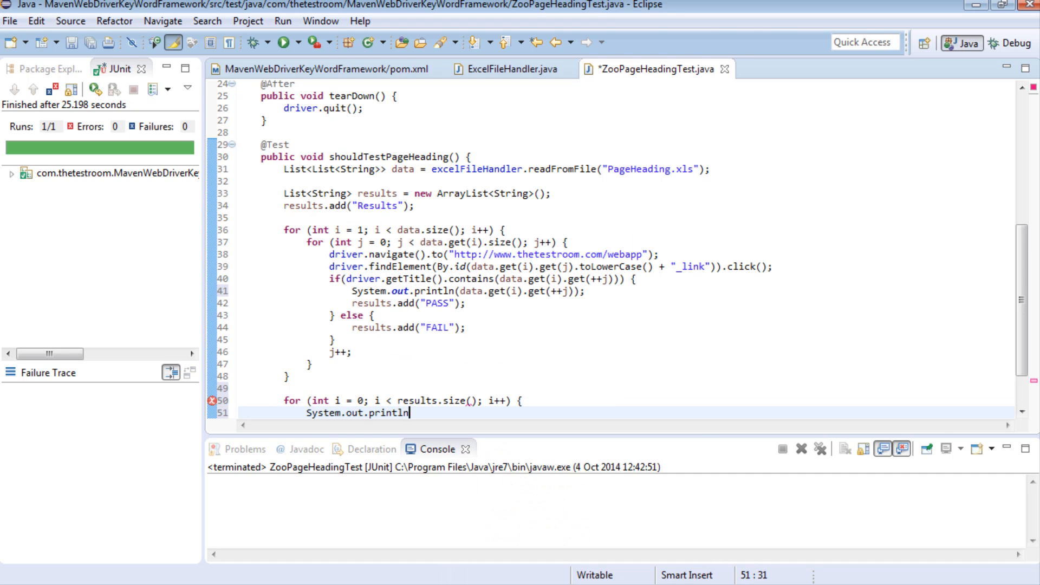
{"action": "type", "text": "(results."}
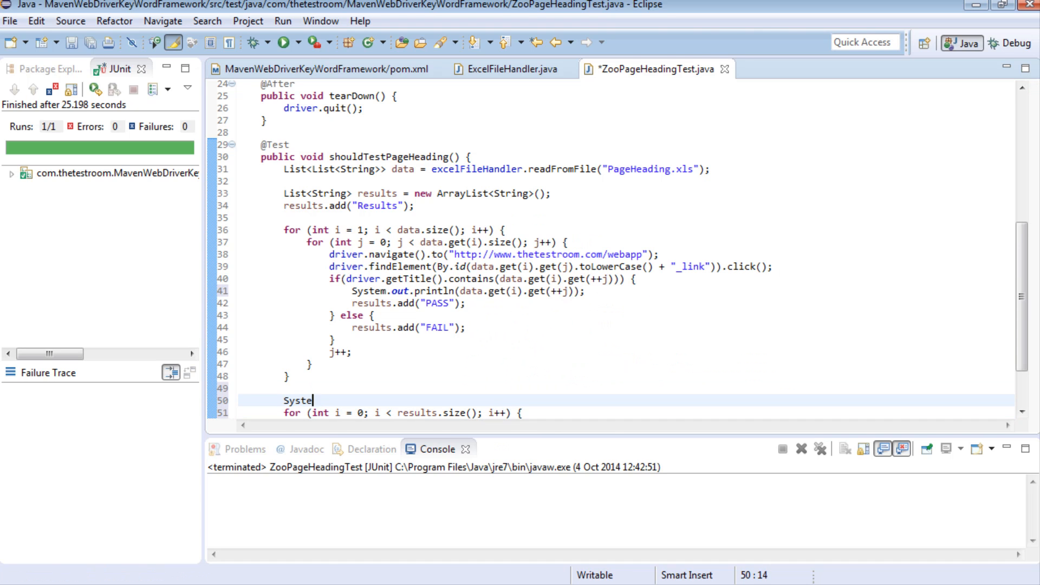
- Add the 'Now printing from results array:' header println and launch a new JUnit run
{"action": "type", "text": "m.out.println()"}
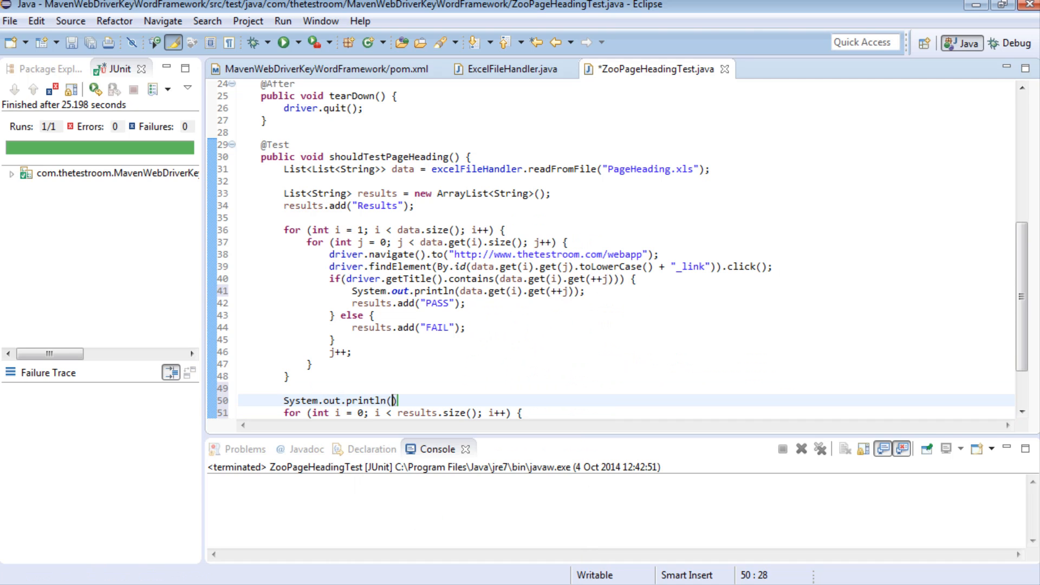
{"action": "type", "text": "\"Now printing from r"}
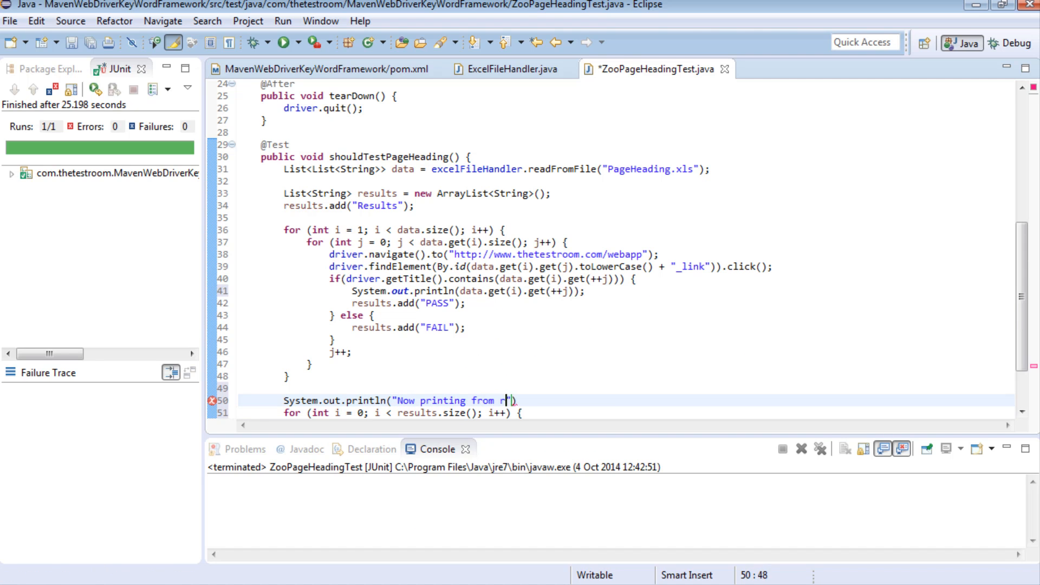
{"action": "type", "text": "esults array:"}
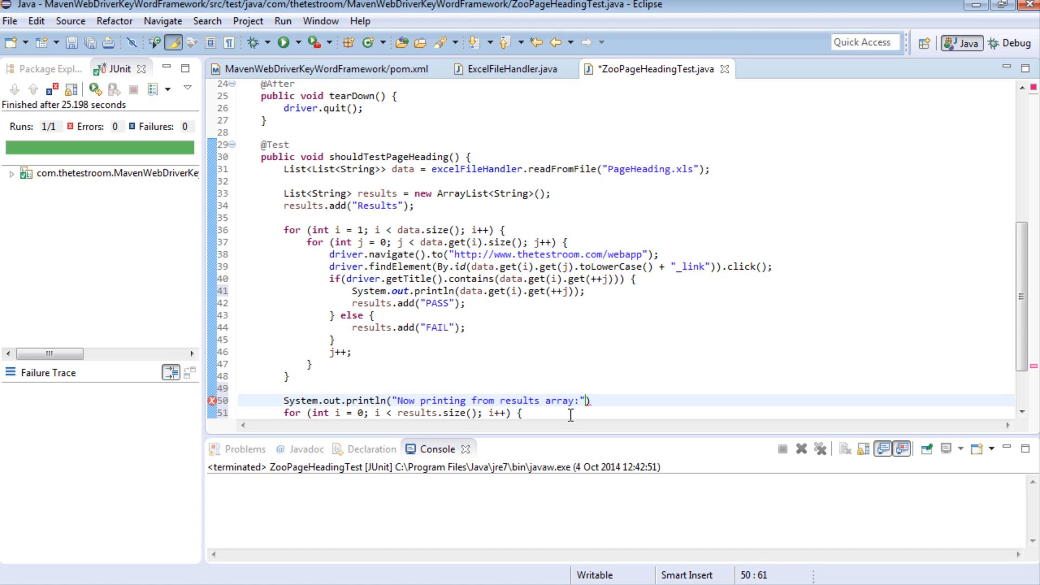
{"action": "scroll", "scroll_direction": "down", "scroll_amount": 3}
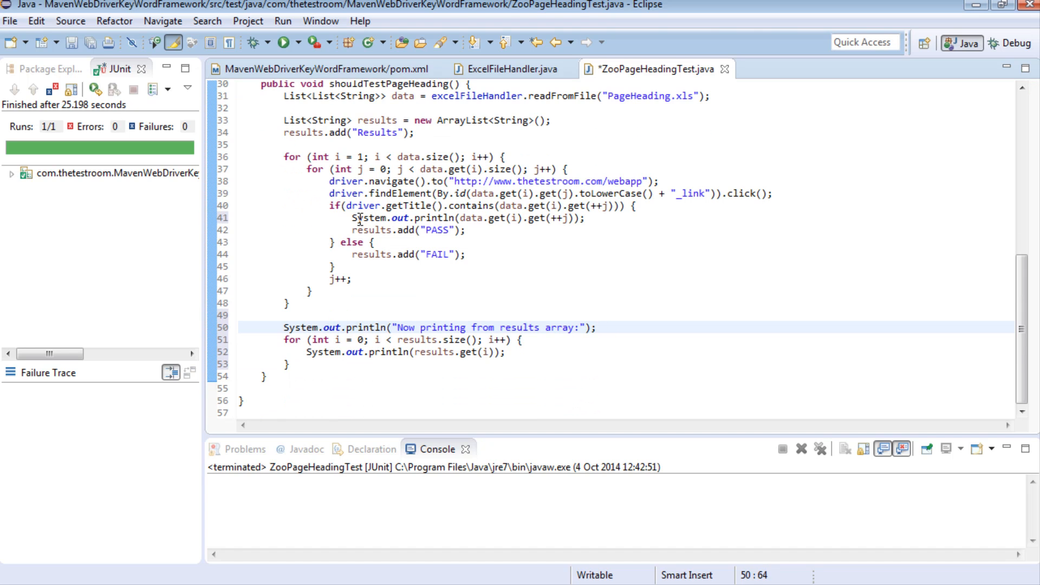
{"action": "left_click", "coordinate": [591, 218]}
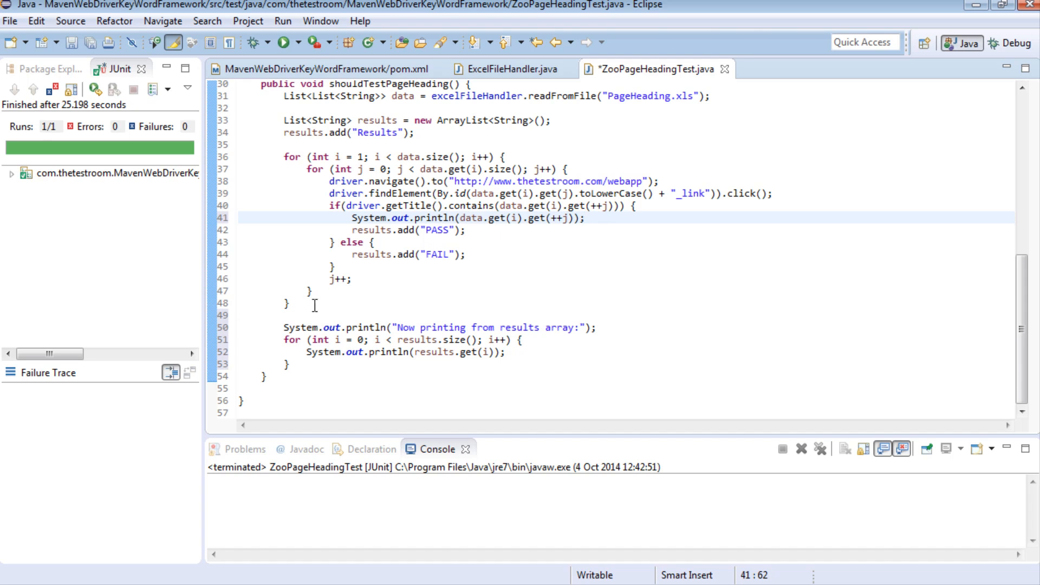
{"action": "left_click", "coordinate": [304, 352]}
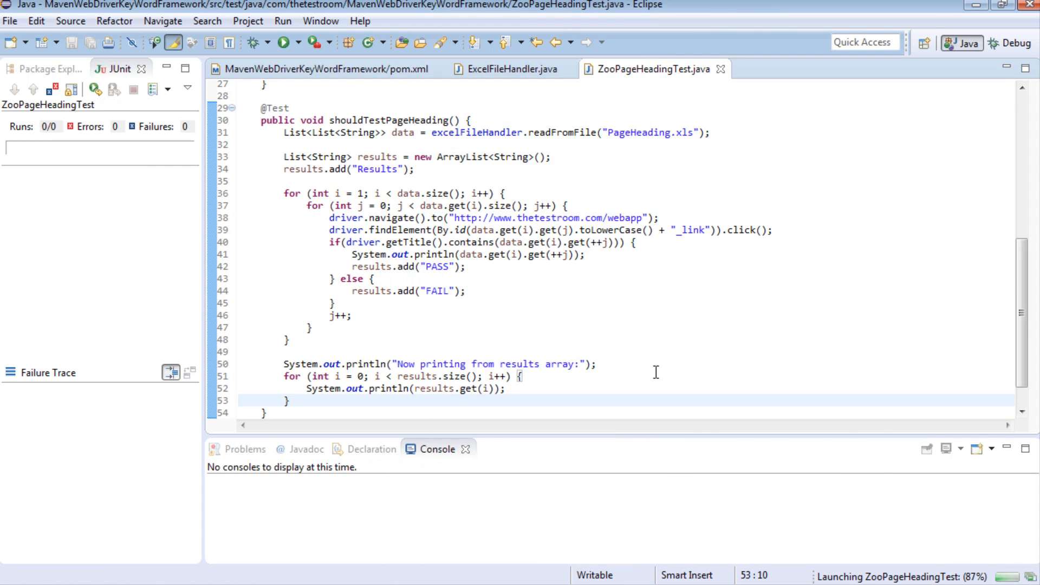
- Let the JUnit run finish and scroll the console through Pending values, header and four PASS
{"action": "left_click", "coordinate": [284, 41]}
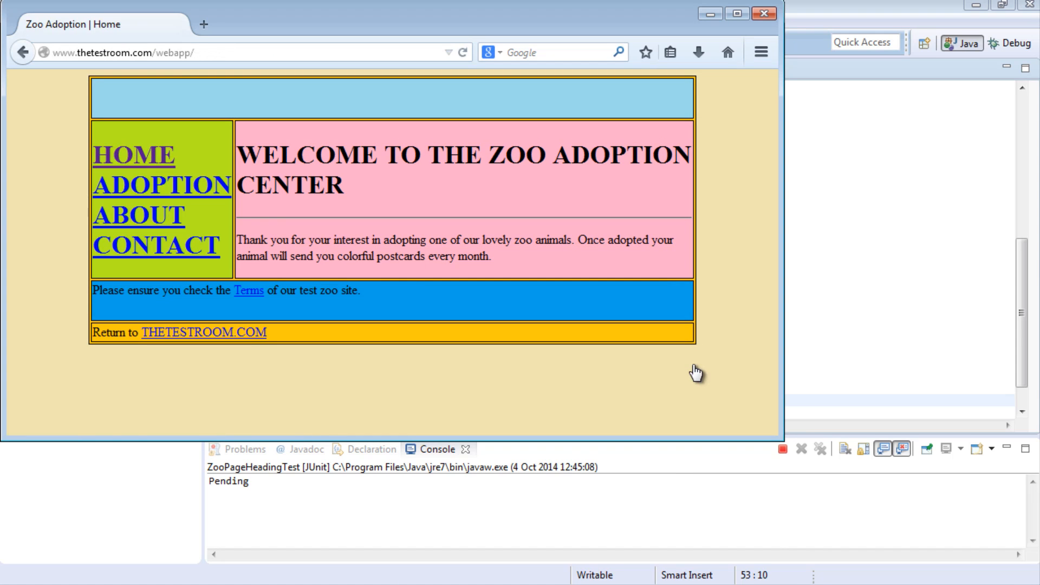
{"action": "left_click", "coordinate": [156, 245]}
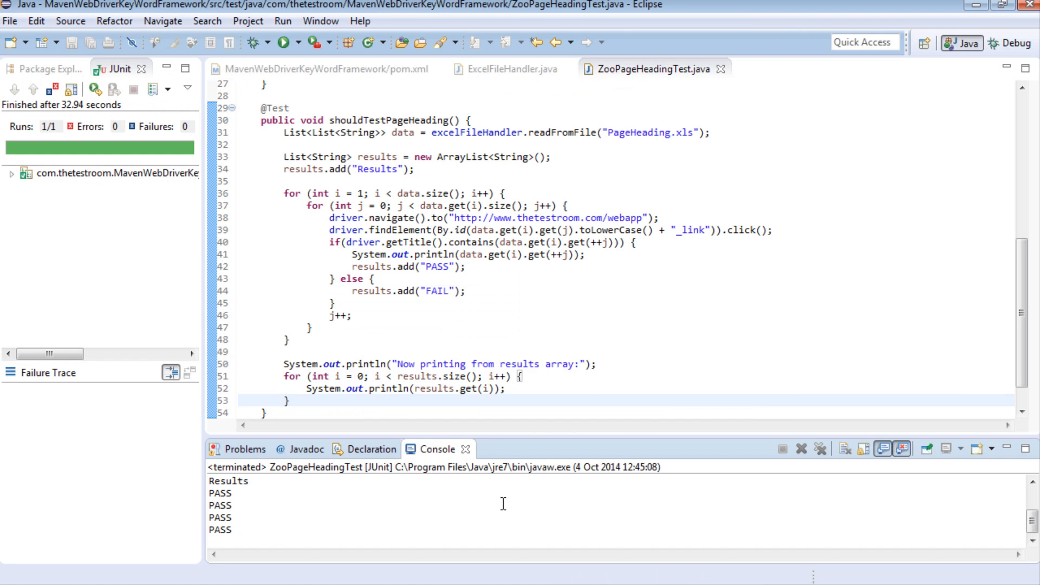
{"action": "scroll", "scroll_direction": "down", "scroll_amount": 3}
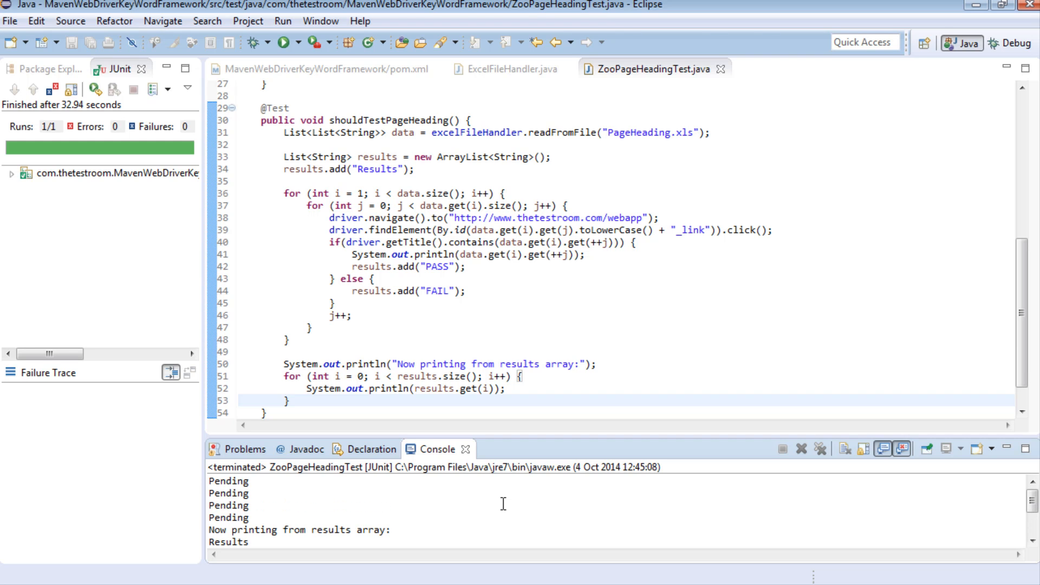
{"action": "mouse_move", "coordinate": [568, 261]}
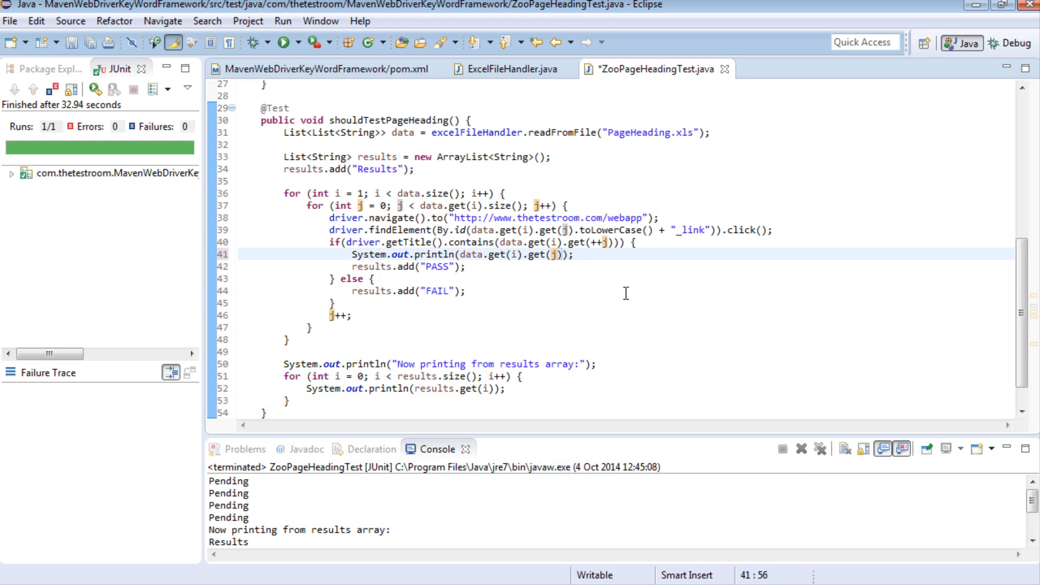
{"action": "mouse_move", "coordinate": [466, 193]}
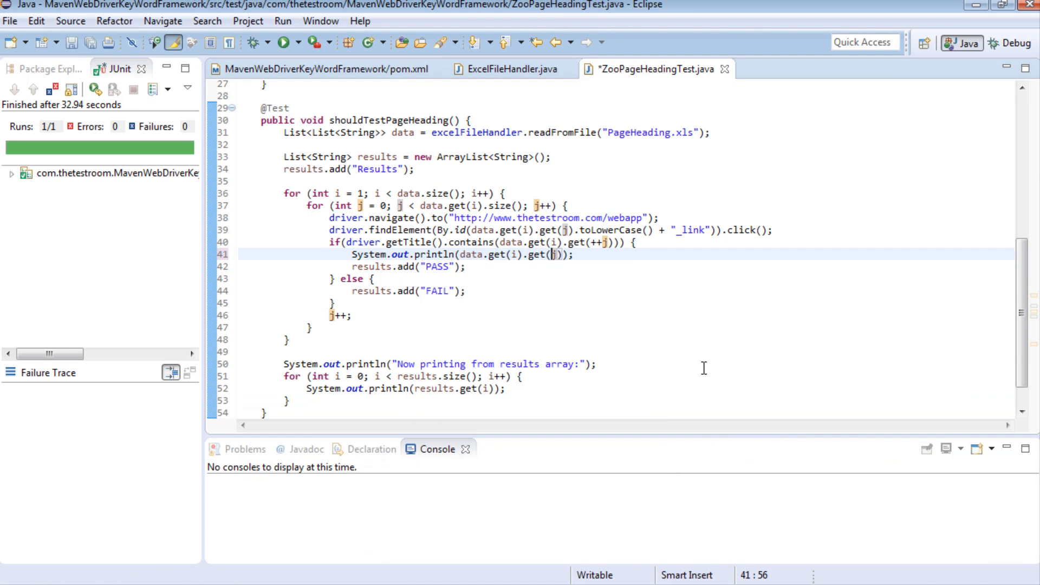
- Change the PASS println to get(j), rerun the test, and open the PageHeading sheet
{"action": "left_click", "coordinate": [283, 42]}
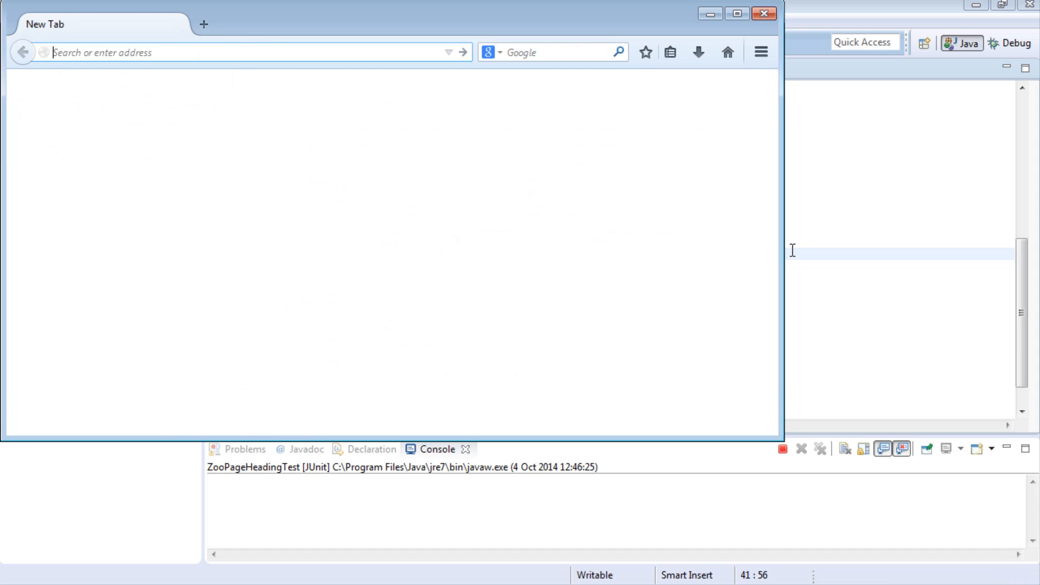
{"action": "type", "text": "www.thetestroom.com/webapp/index.html"}
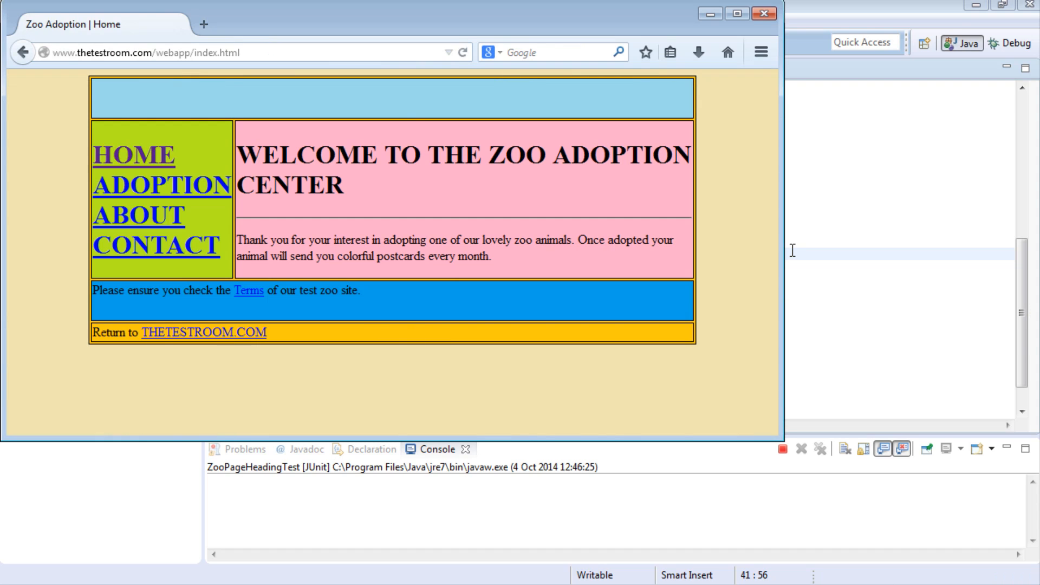
{"action": "left_click", "coordinate": [156, 245]}
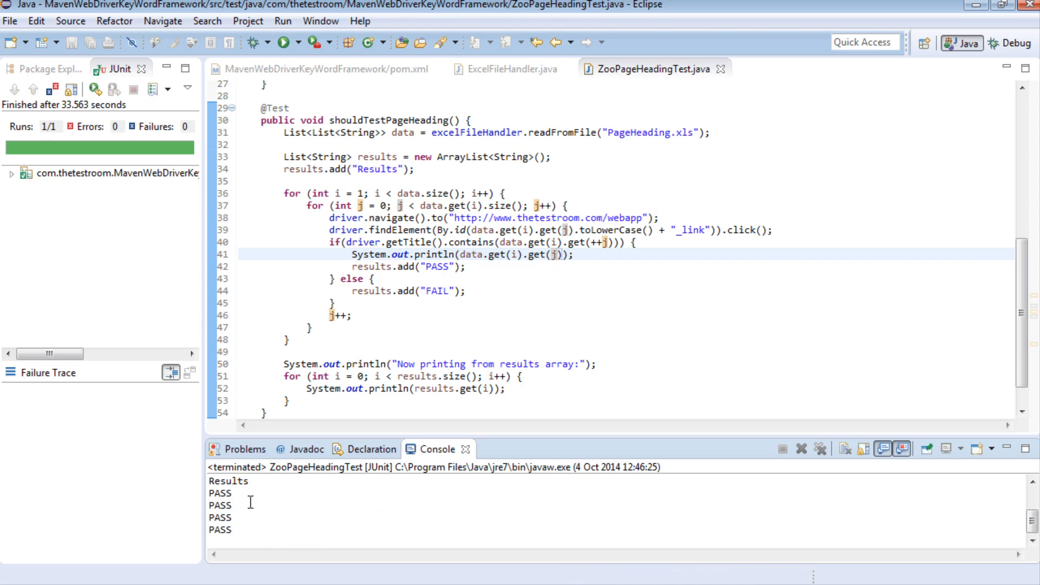
{"action": "double_click", "coordinate": [228, 481]}
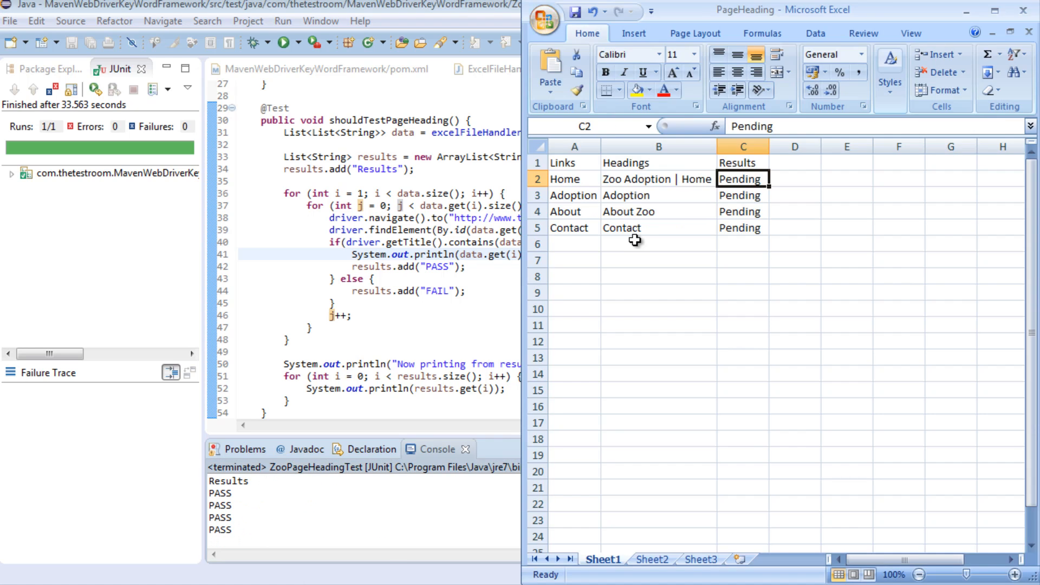
- Change B4 to 'Aboutt Zoo' and B2 to 'Zooo Adoption | Home', then save the workbook
{"action": "left_click", "coordinate": [658, 211]}
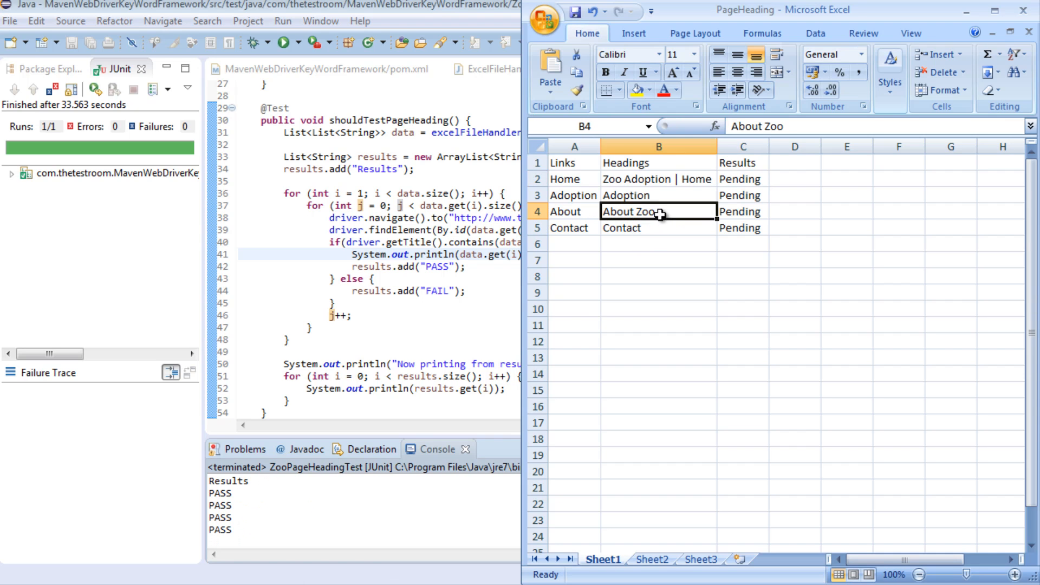
{"action": "double_click", "coordinate": [658, 211]}
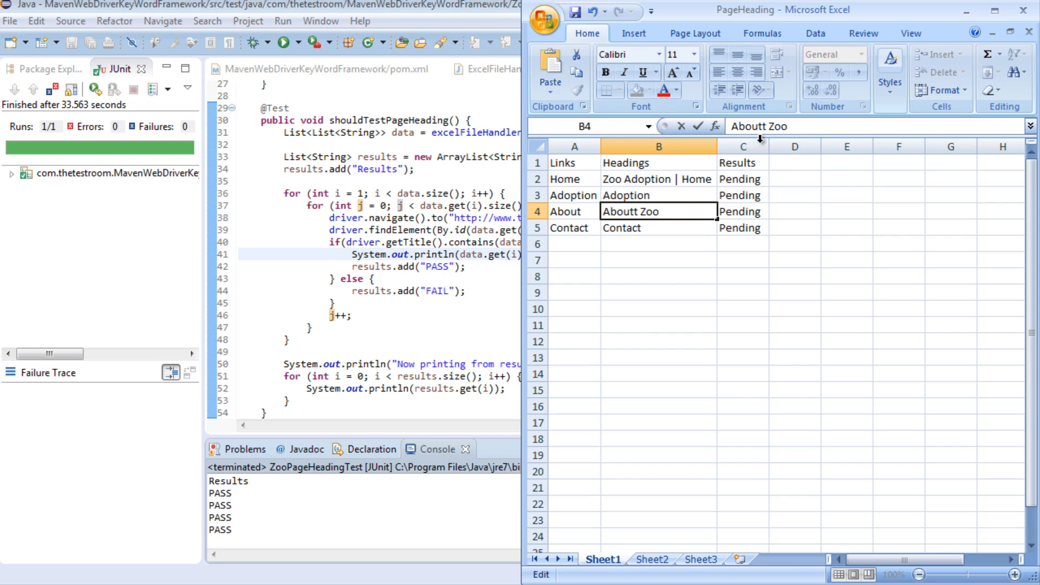
{"action": "left_click", "coordinate": [657, 178]}
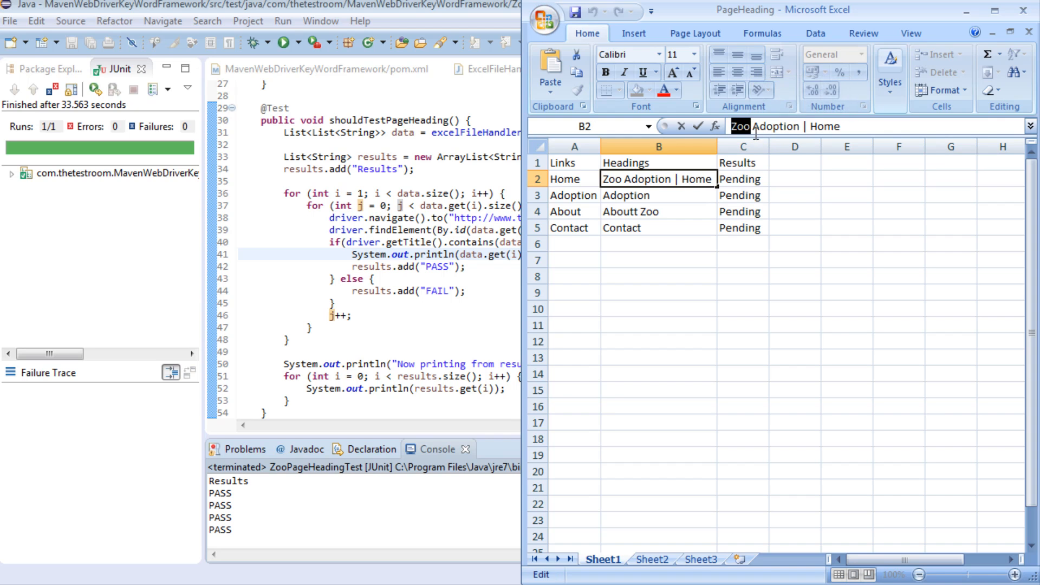
{"action": "type", "text": "o"}
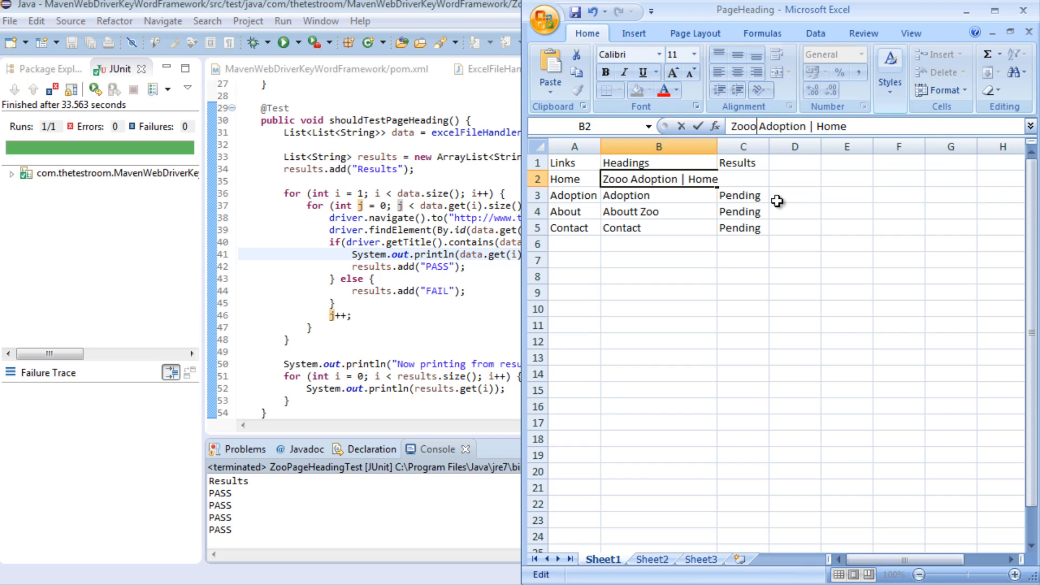
{"action": "mouse_move", "coordinate": [576, 12]}
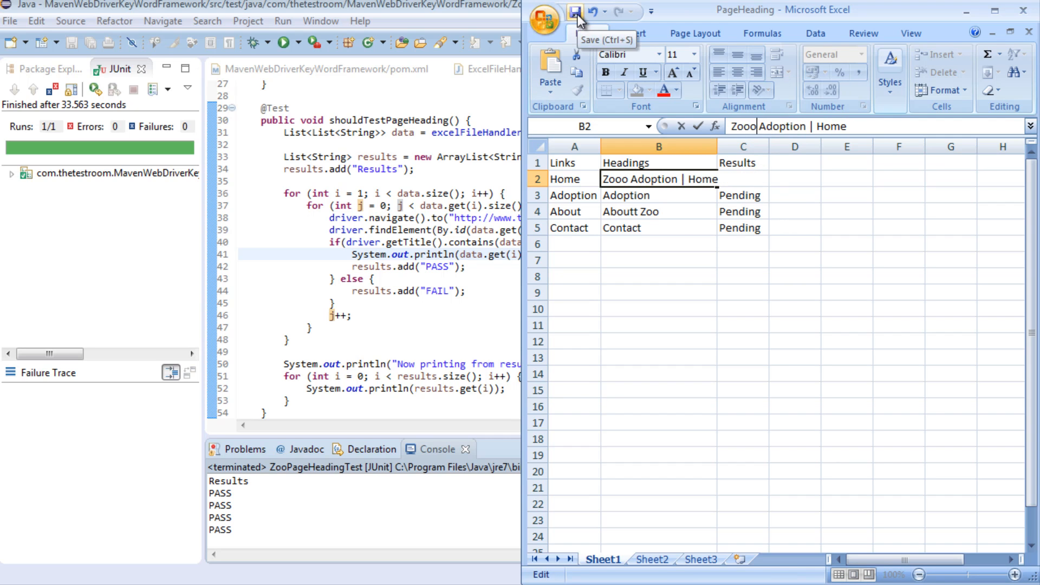
{"action": "left_click", "coordinate": [574, 11]}
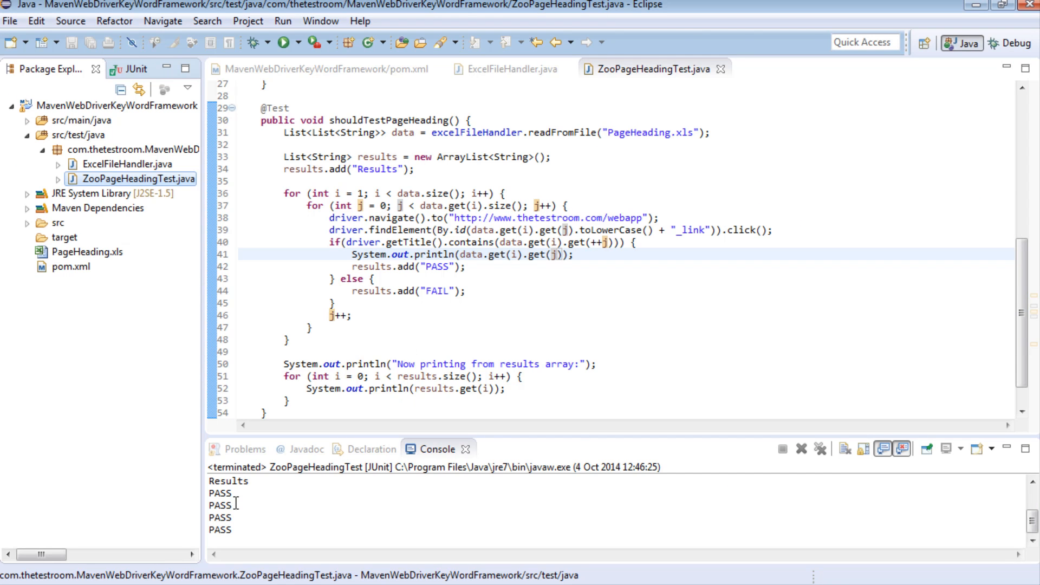
- Check PageHeading.xls, rerun ZooPageHeadingTest, and view the FAIL, PASS, FAIL, PASS console output
{"action": "double_click", "coordinate": [219, 505]}
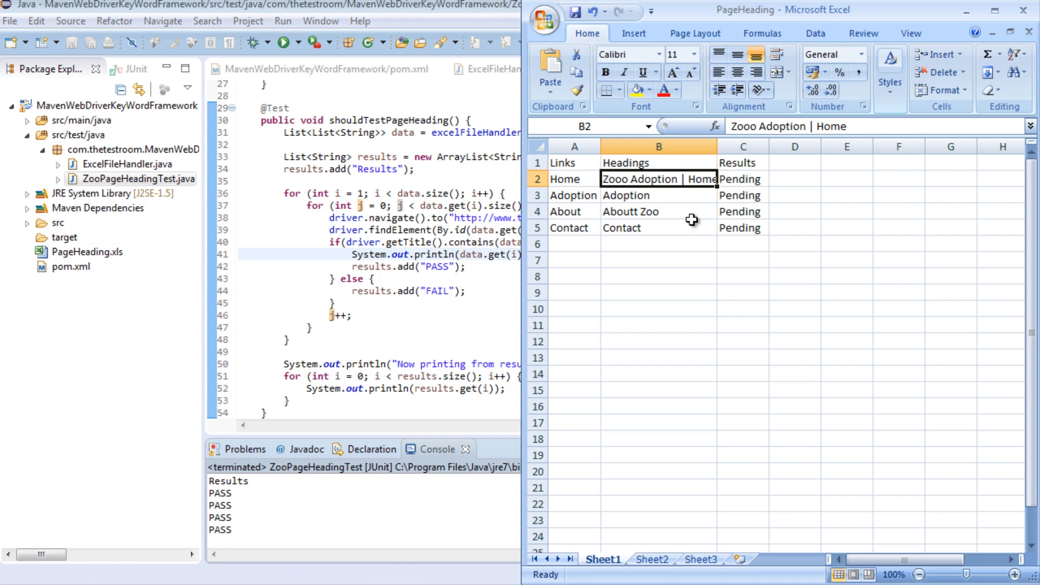
{"action": "left_click", "coordinate": [658, 211]}
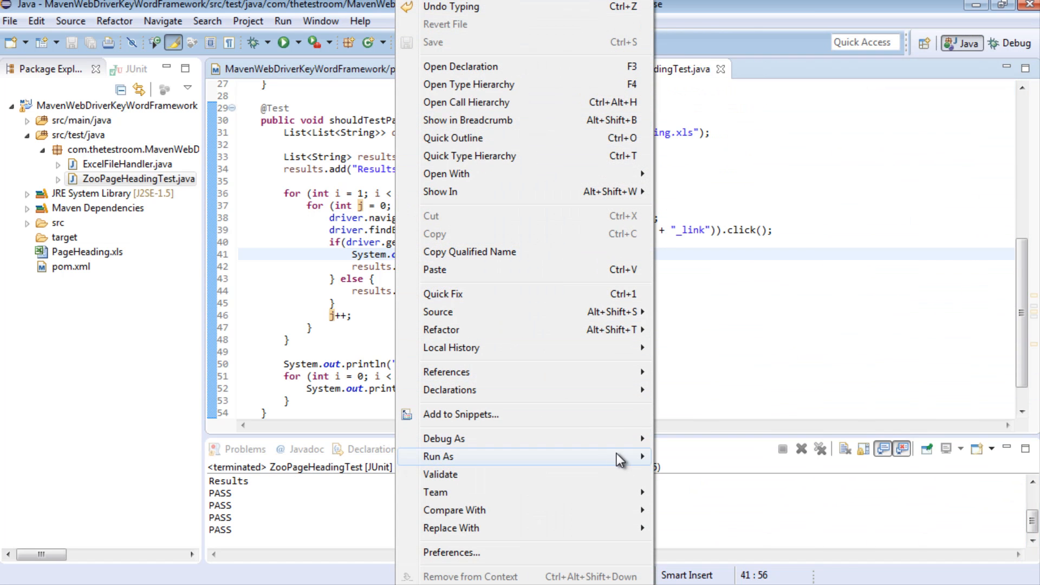
{"action": "left_click", "coordinate": [438, 456]}
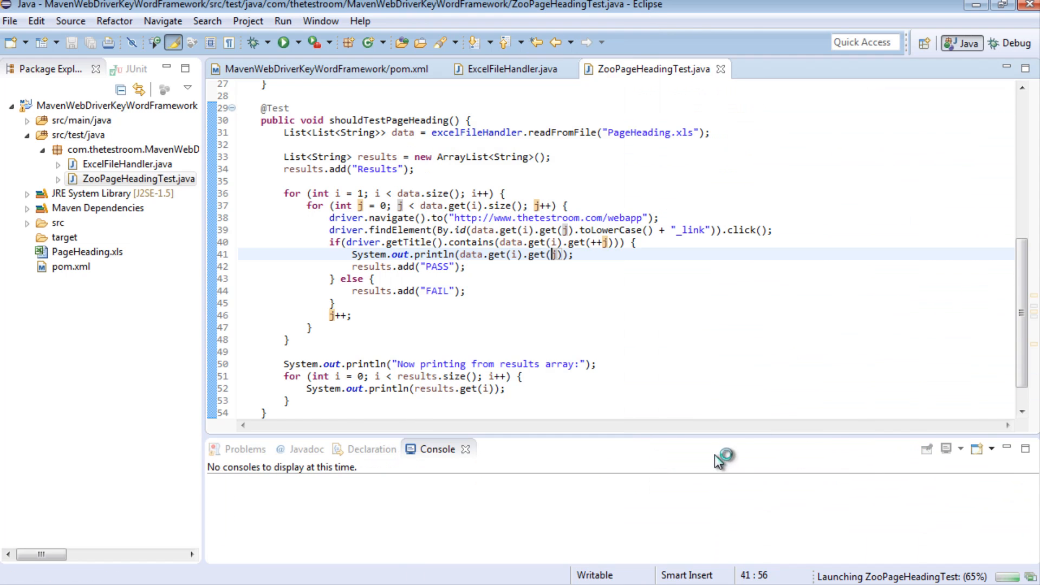
{"action": "left_click", "coordinate": [283, 42]}
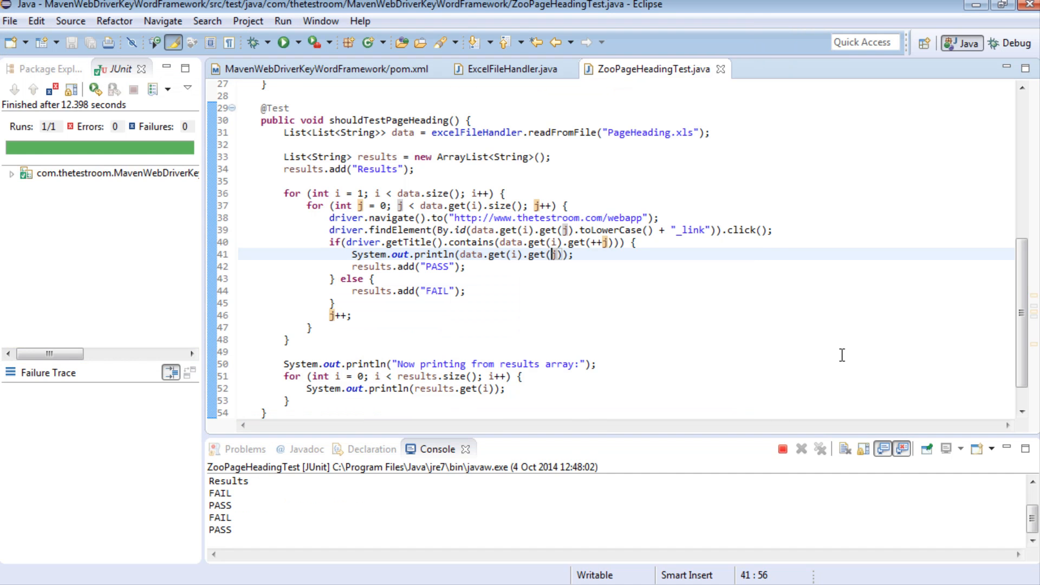
{"action": "left_click", "coordinate": [801, 449]}
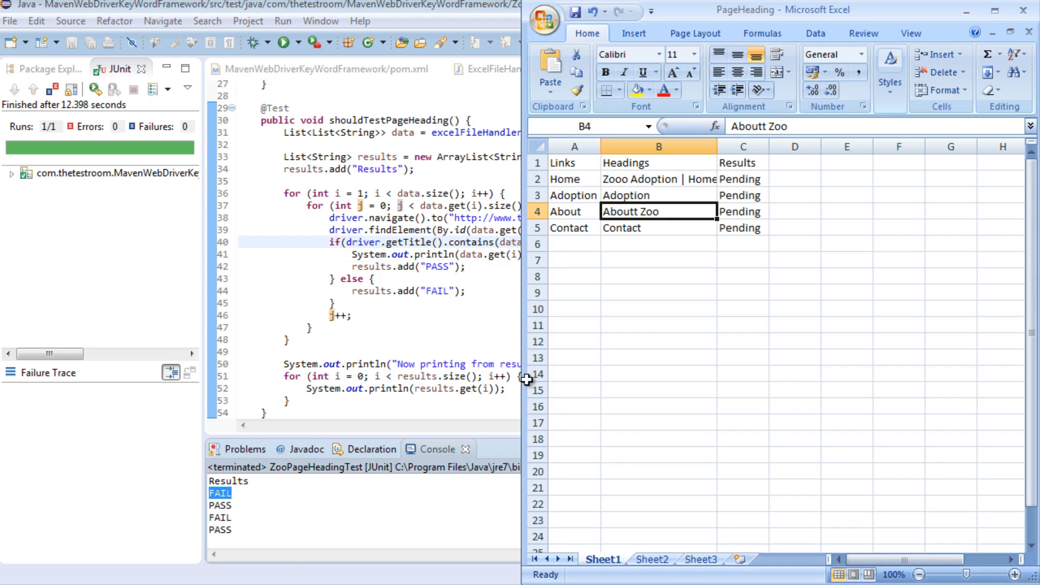
{"action": "mouse_move", "coordinate": [317, 484]}
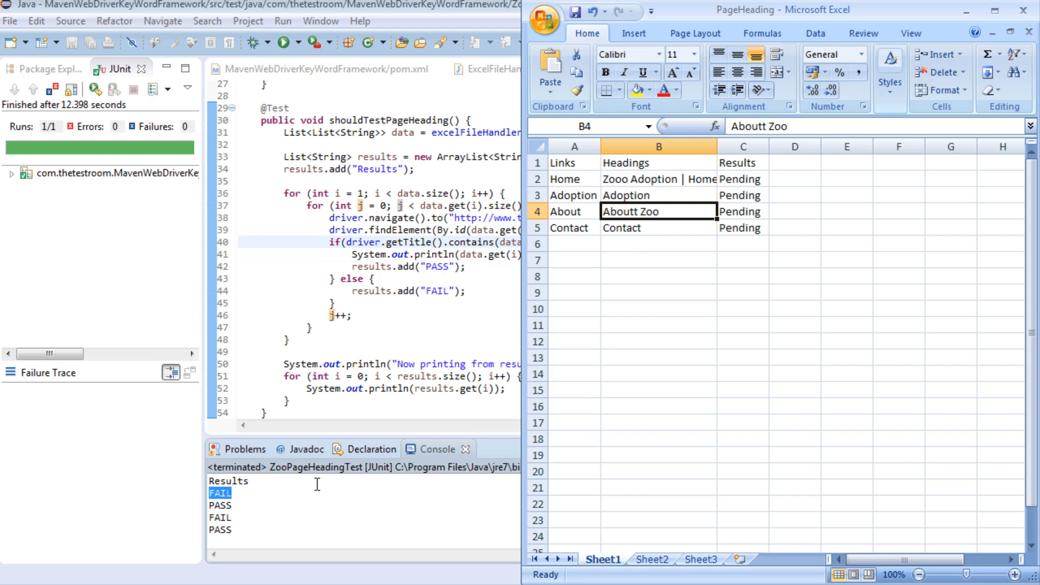
{"action": "left_click", "coordinate": [743, 244]}
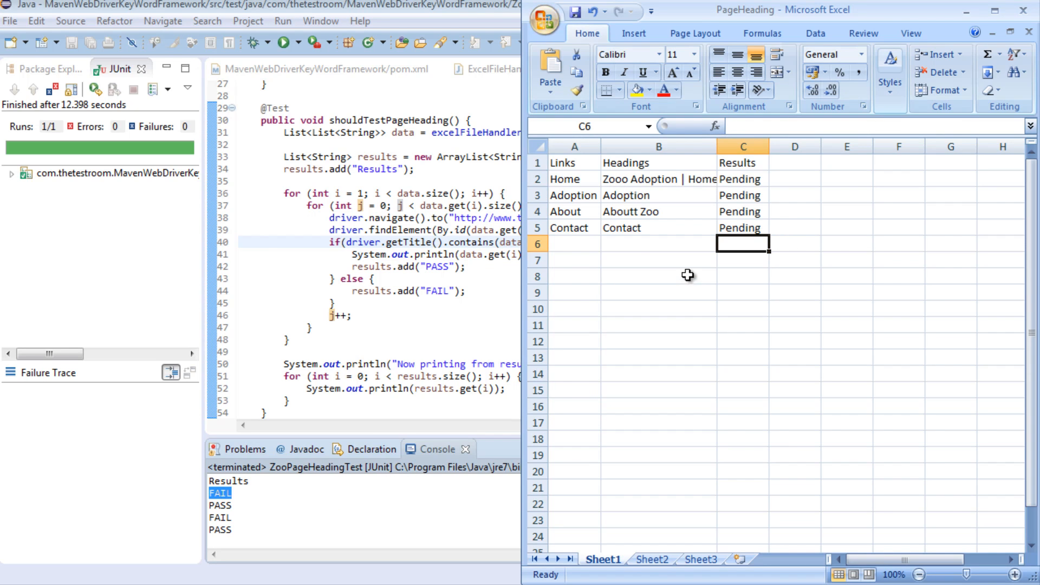
{"action": "mouse_move", "coordinate": [695, 275]}
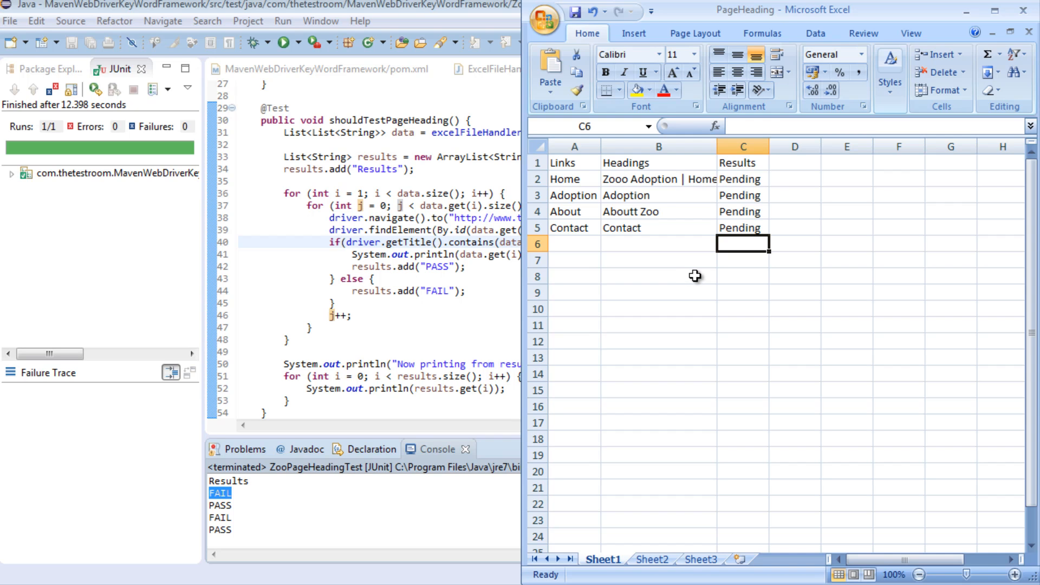
{"action": "mouse_move", "coordinate": [640, 230]}
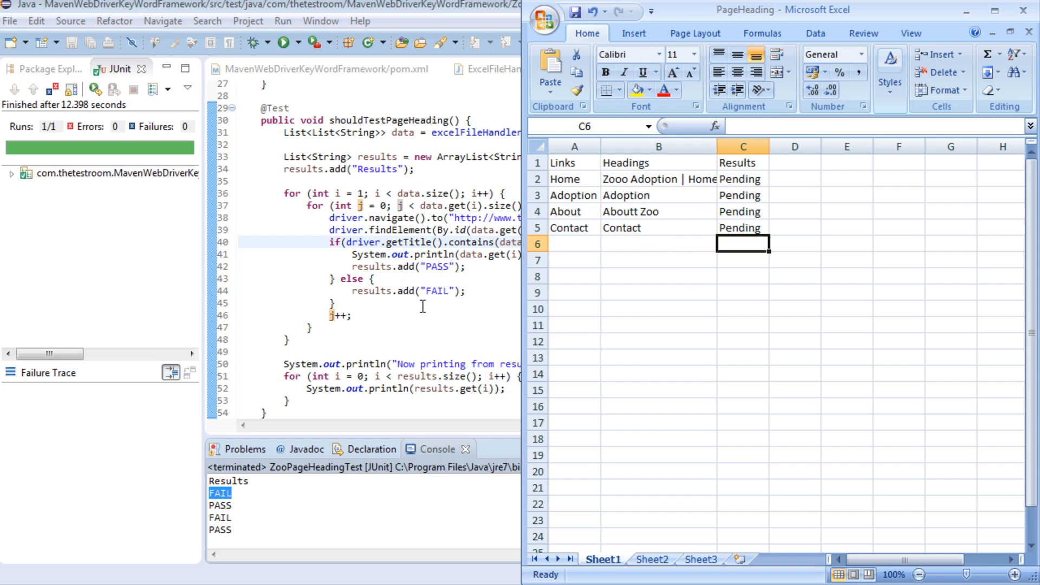
{"action": "mouse_move", "coordinate": [218, 533]}
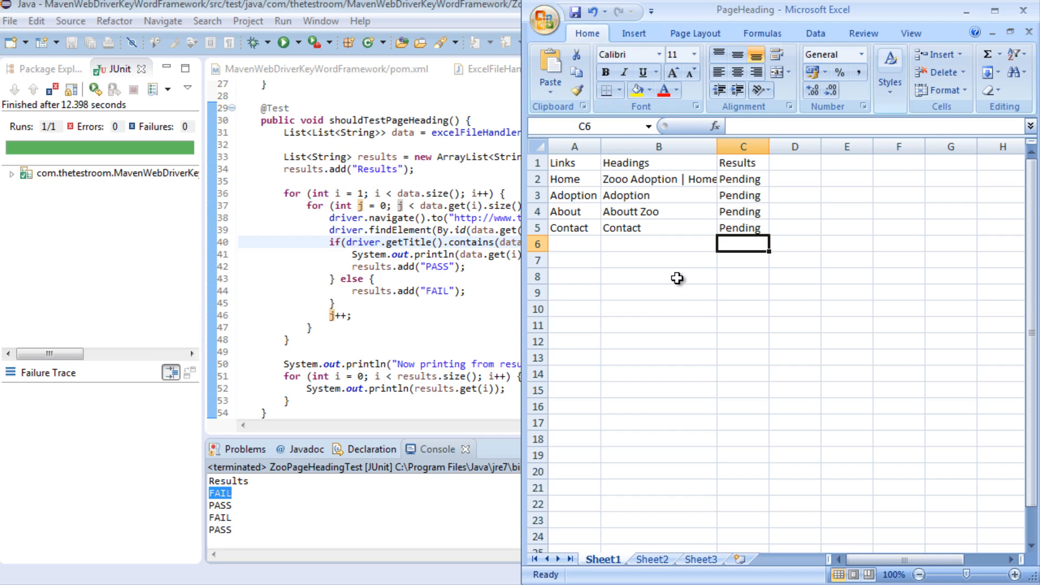
{"action": "mouse_move", "coordinate": [789, 262]}
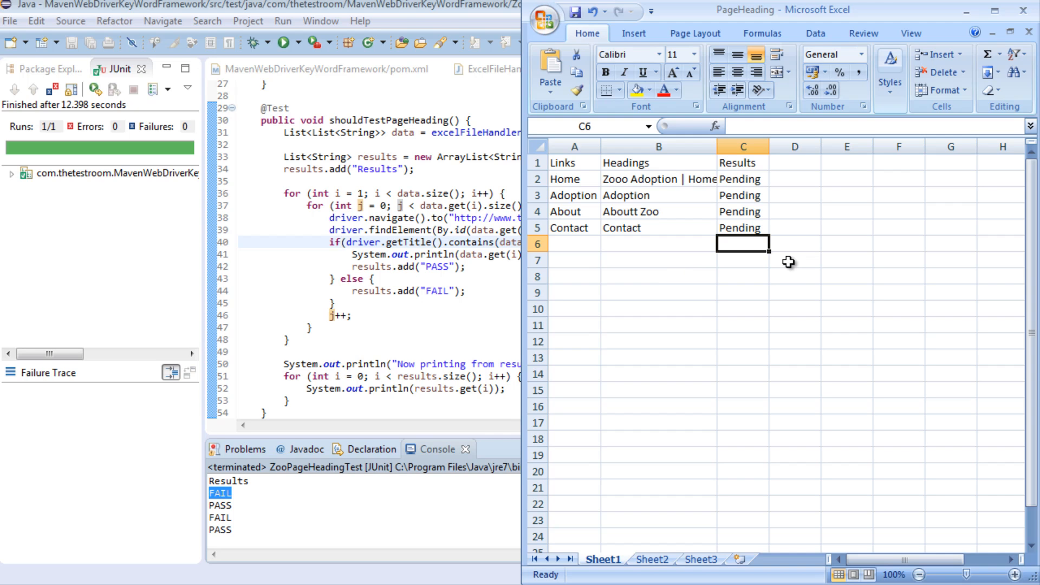
{"action": "mouse_move", "coordinate": [777, 208]}
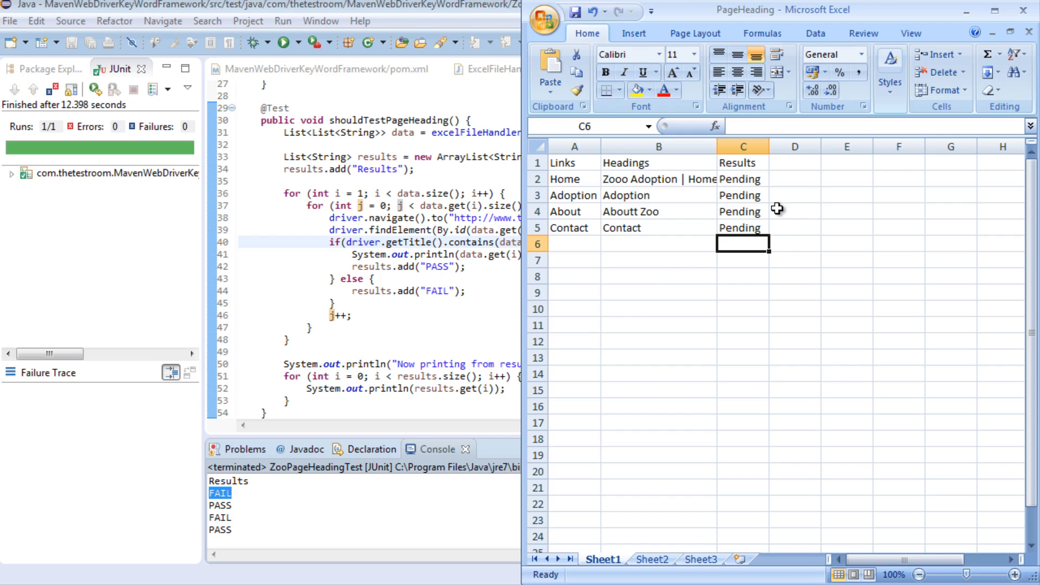
{"action": "mouse_move", "coordinate": [747, 183]}
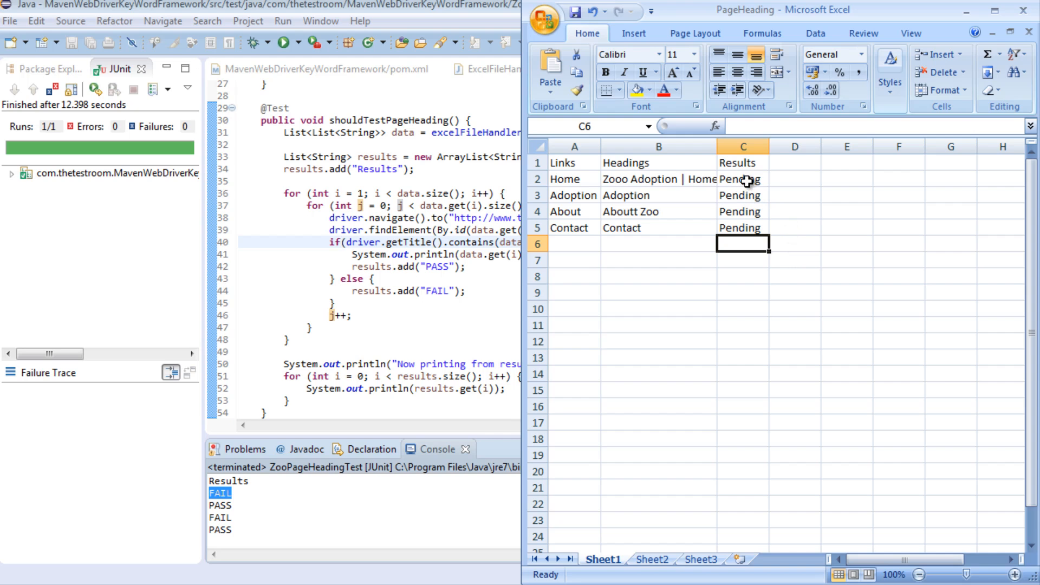
{"action": "mouse_move", "coordinate": [736, 255]}
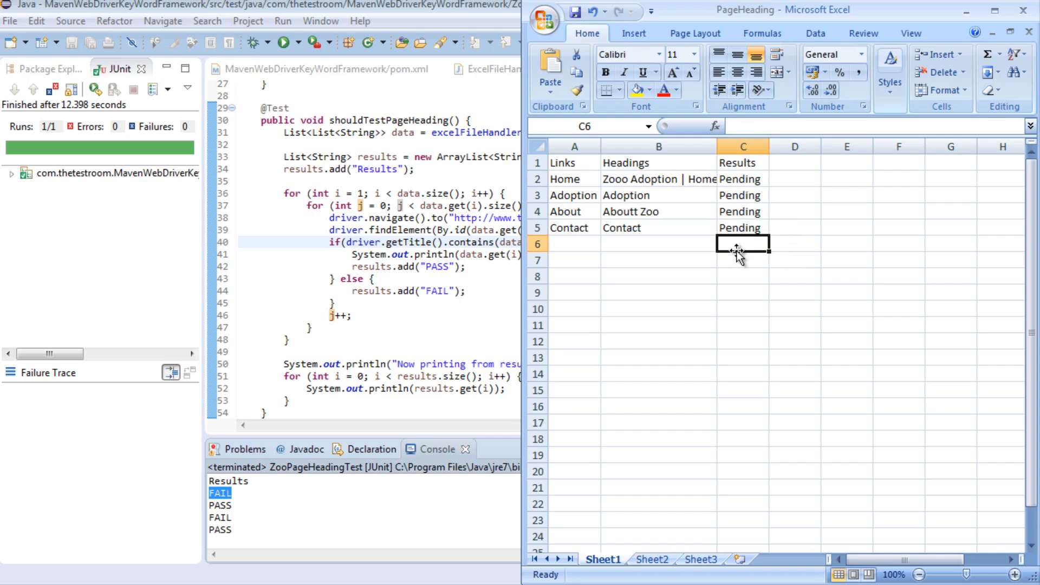
{"action": "mouse_move", "coordinate": [702, 248]}
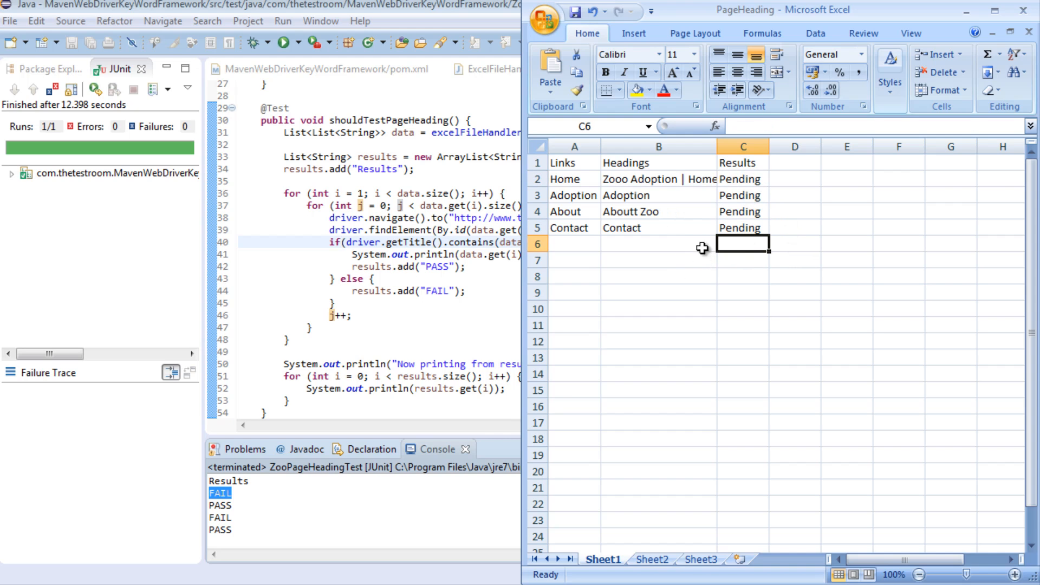
{"action": "mouse_move", "coordinate": [591, 180]}
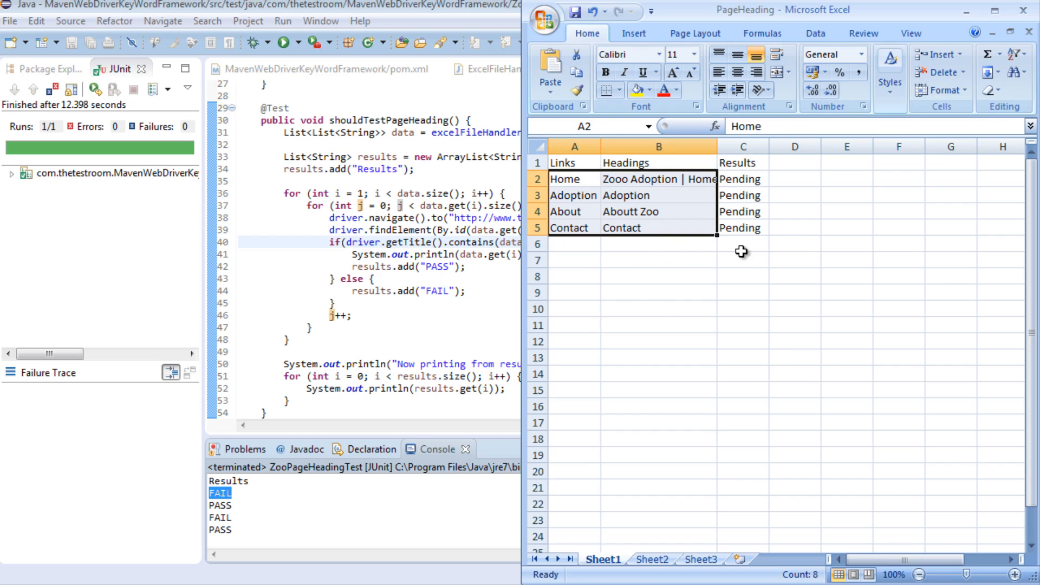
{"action": "left_click", "coordinate": [742, 275]}
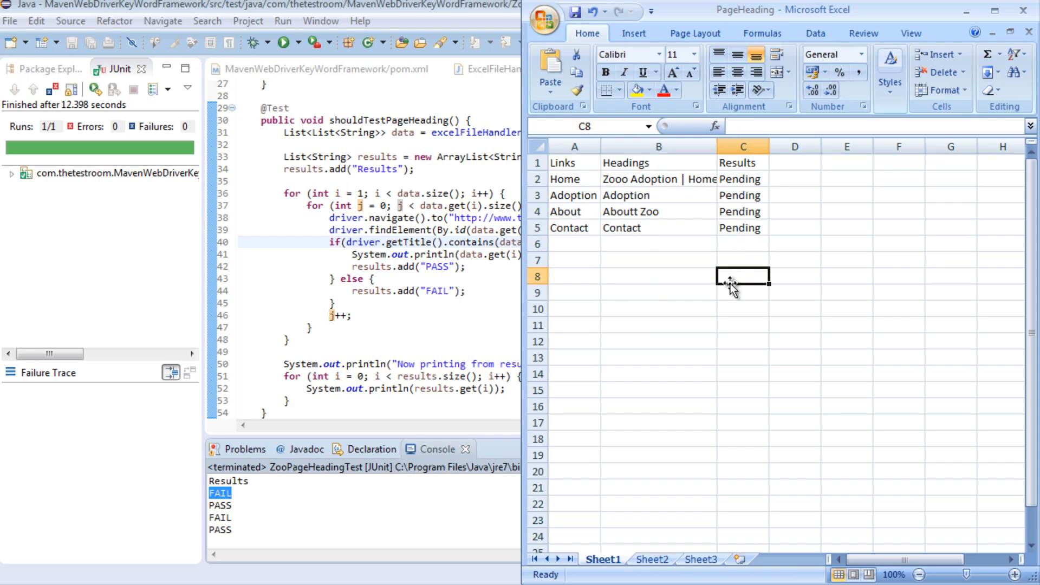
{"action": "mouse_move", "coordinate": [743, 180]}
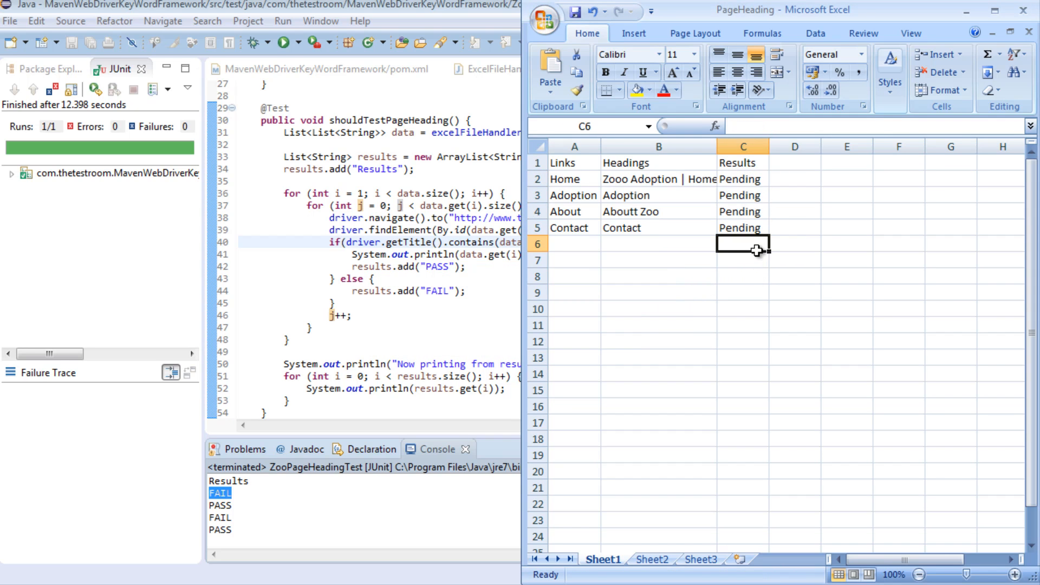
{"action": "mouse_move", "coordinate": [706, 308]}
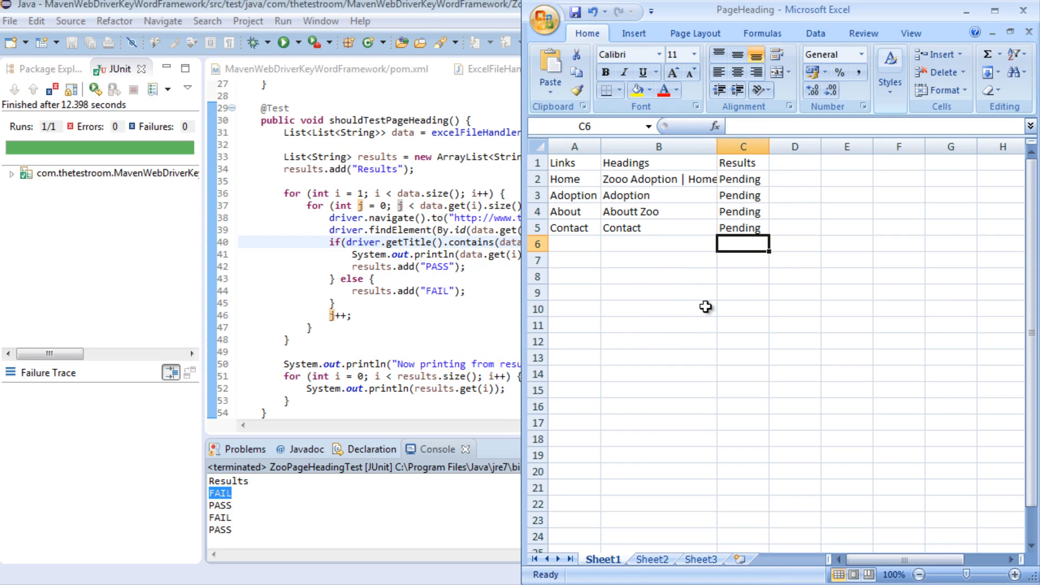
{"action": "mouse_move", "coordinate": [787, 227]}
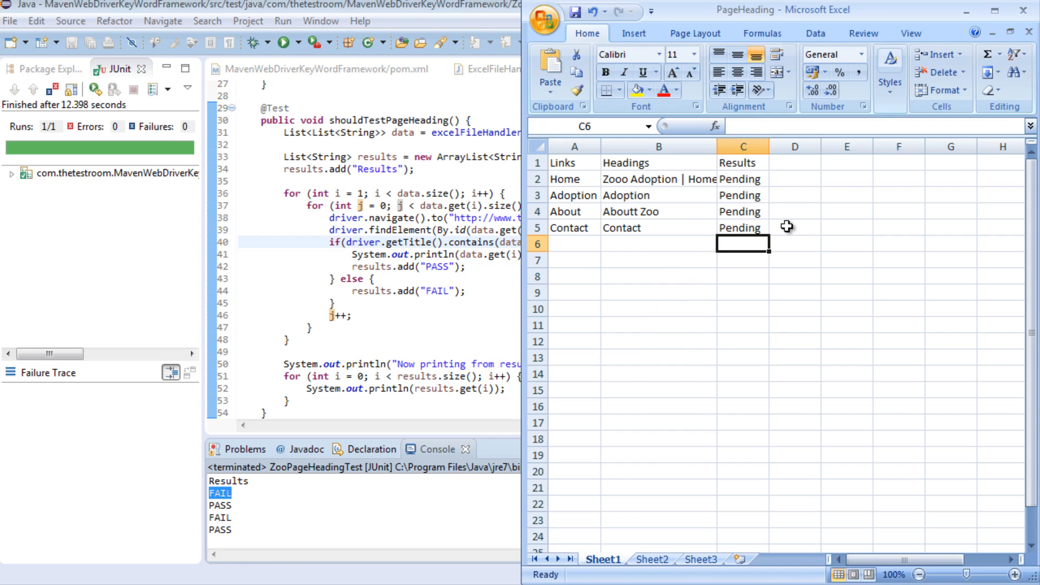
{"action": "left_click", "coordinate": [795, 228]}
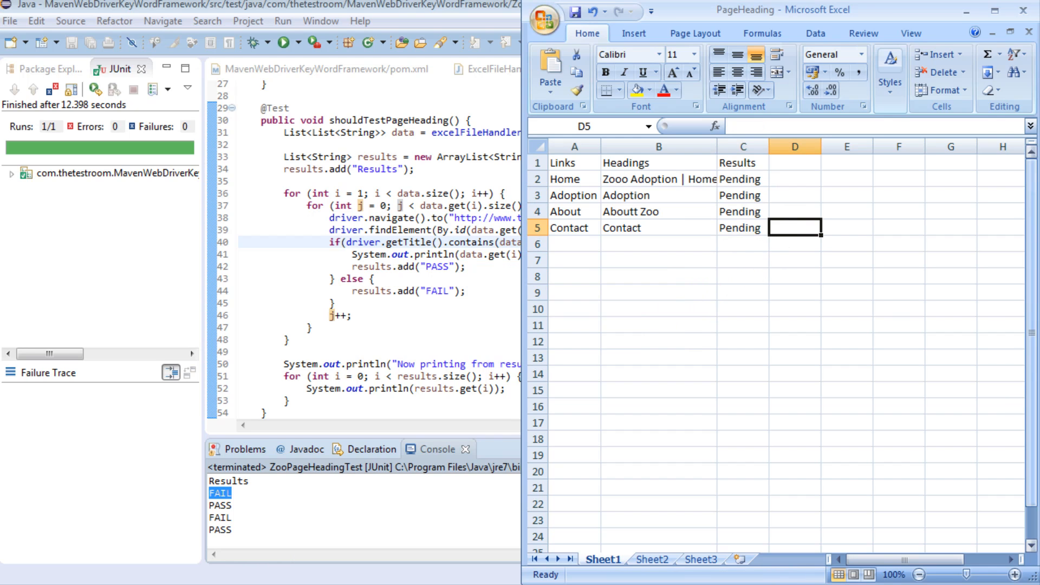